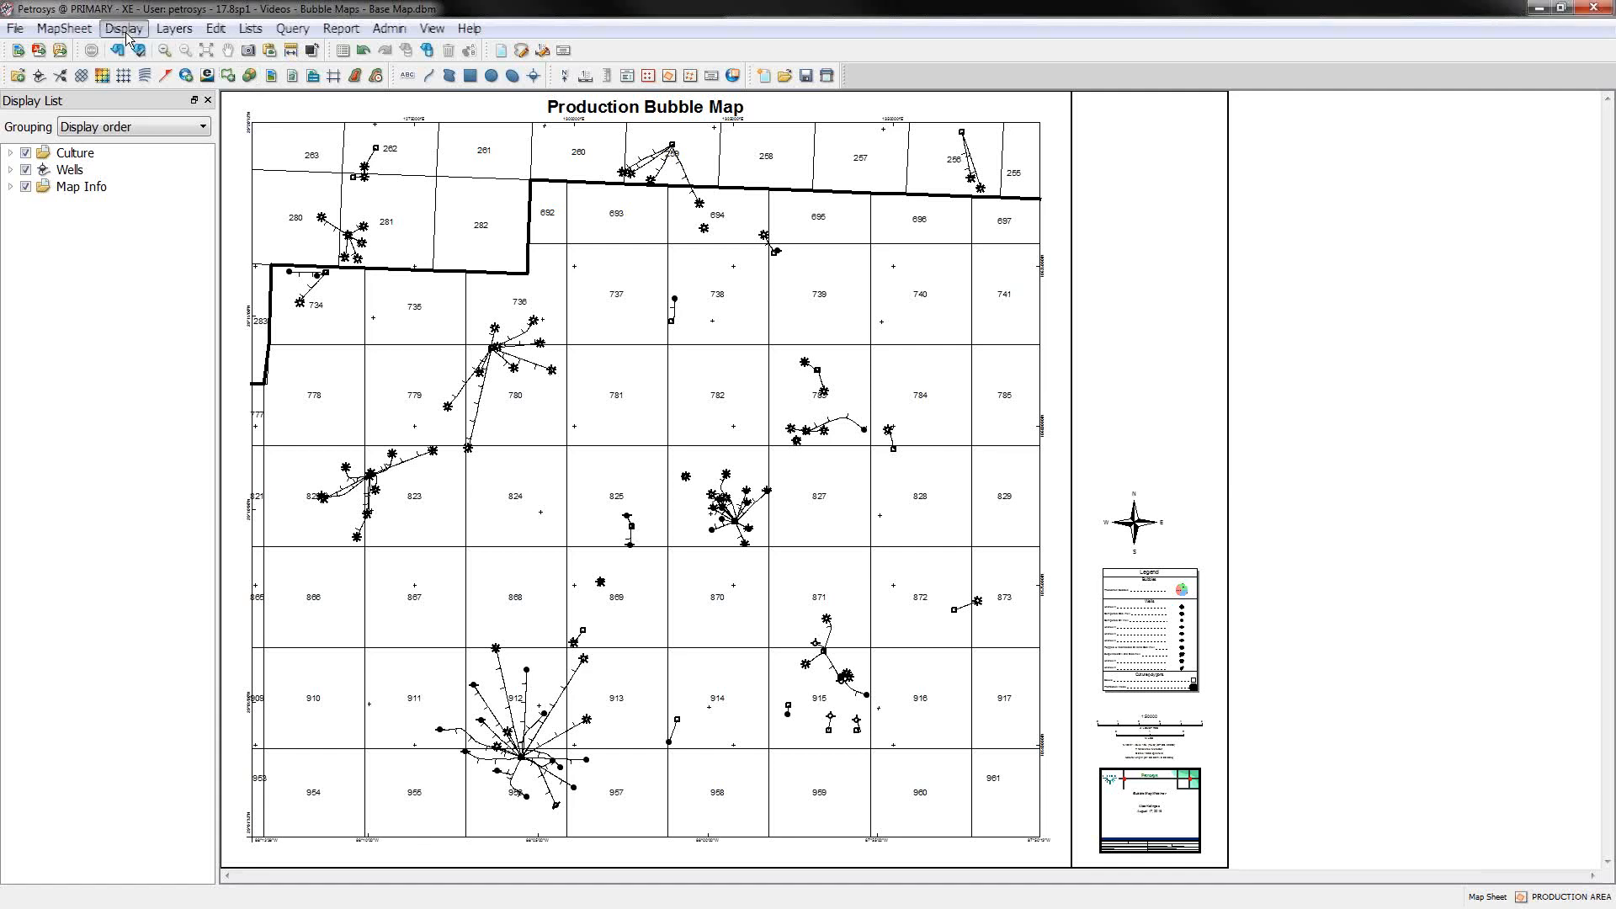
# Step: Start a new Bubble Map display and review the data source list, keeping Excel
pyautogui.click(123, 28)
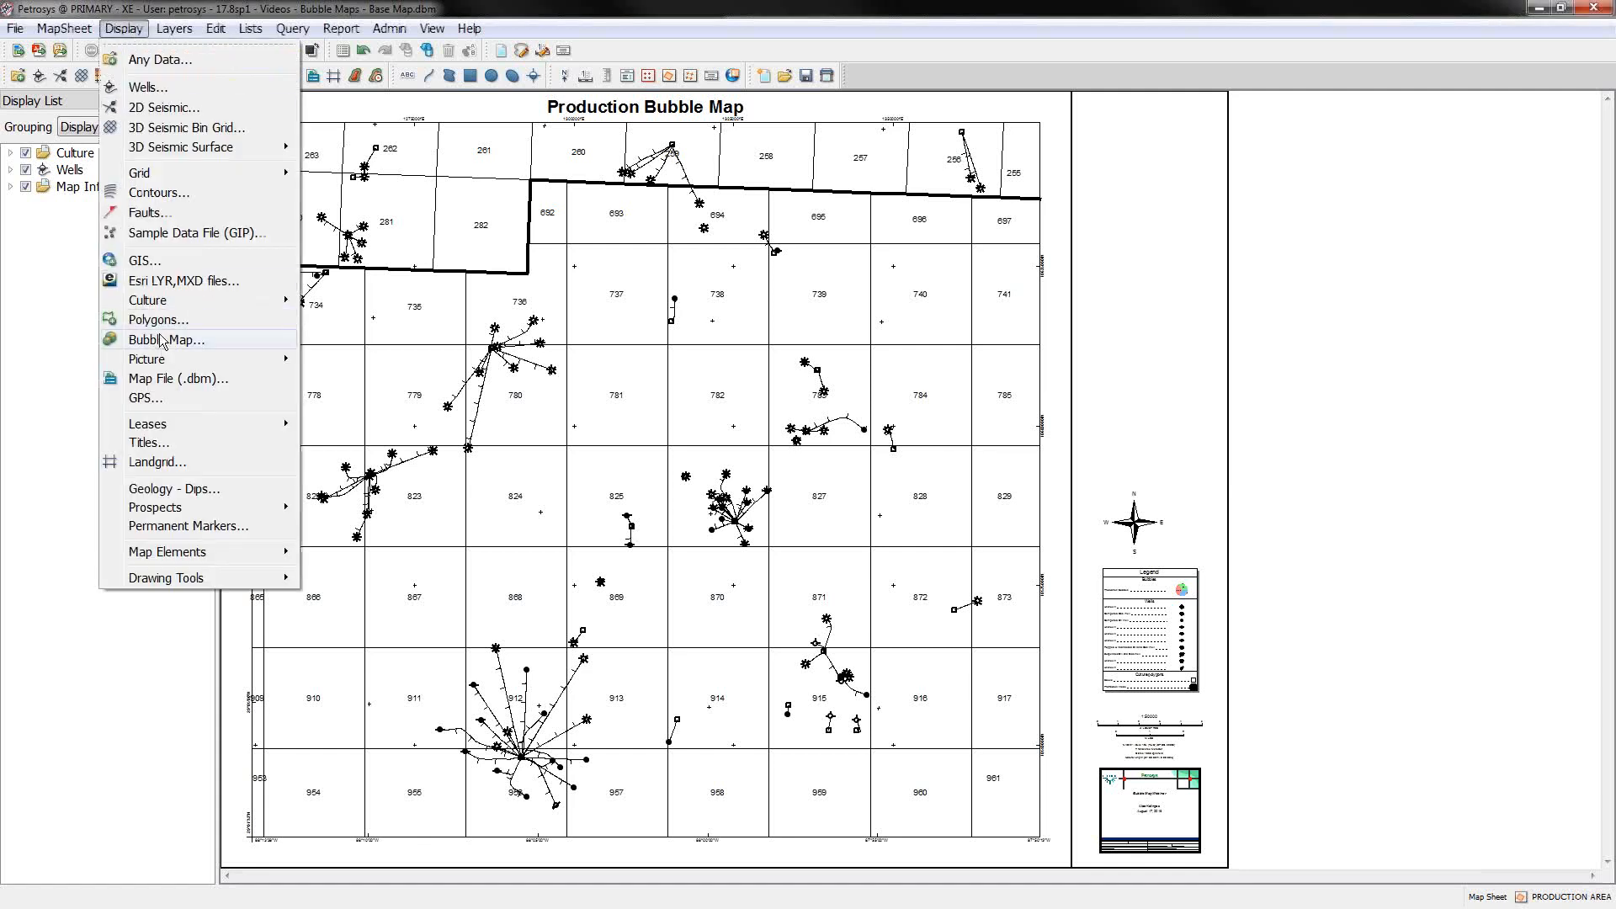
pyautogui.click(166, 339)
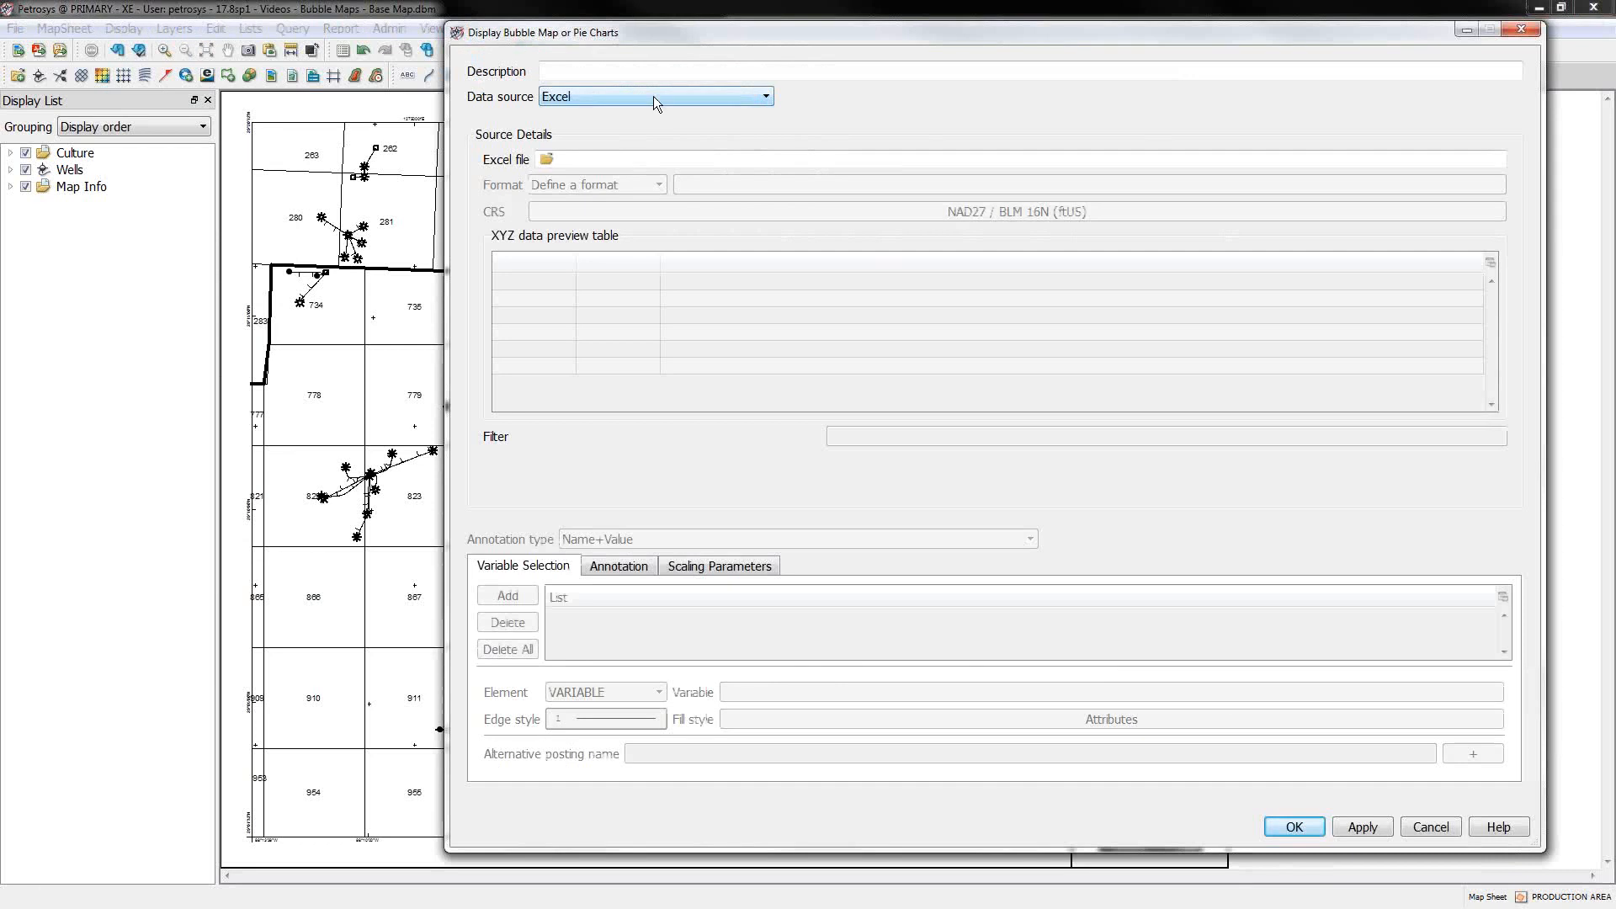
pyautogui.click(765, 96)
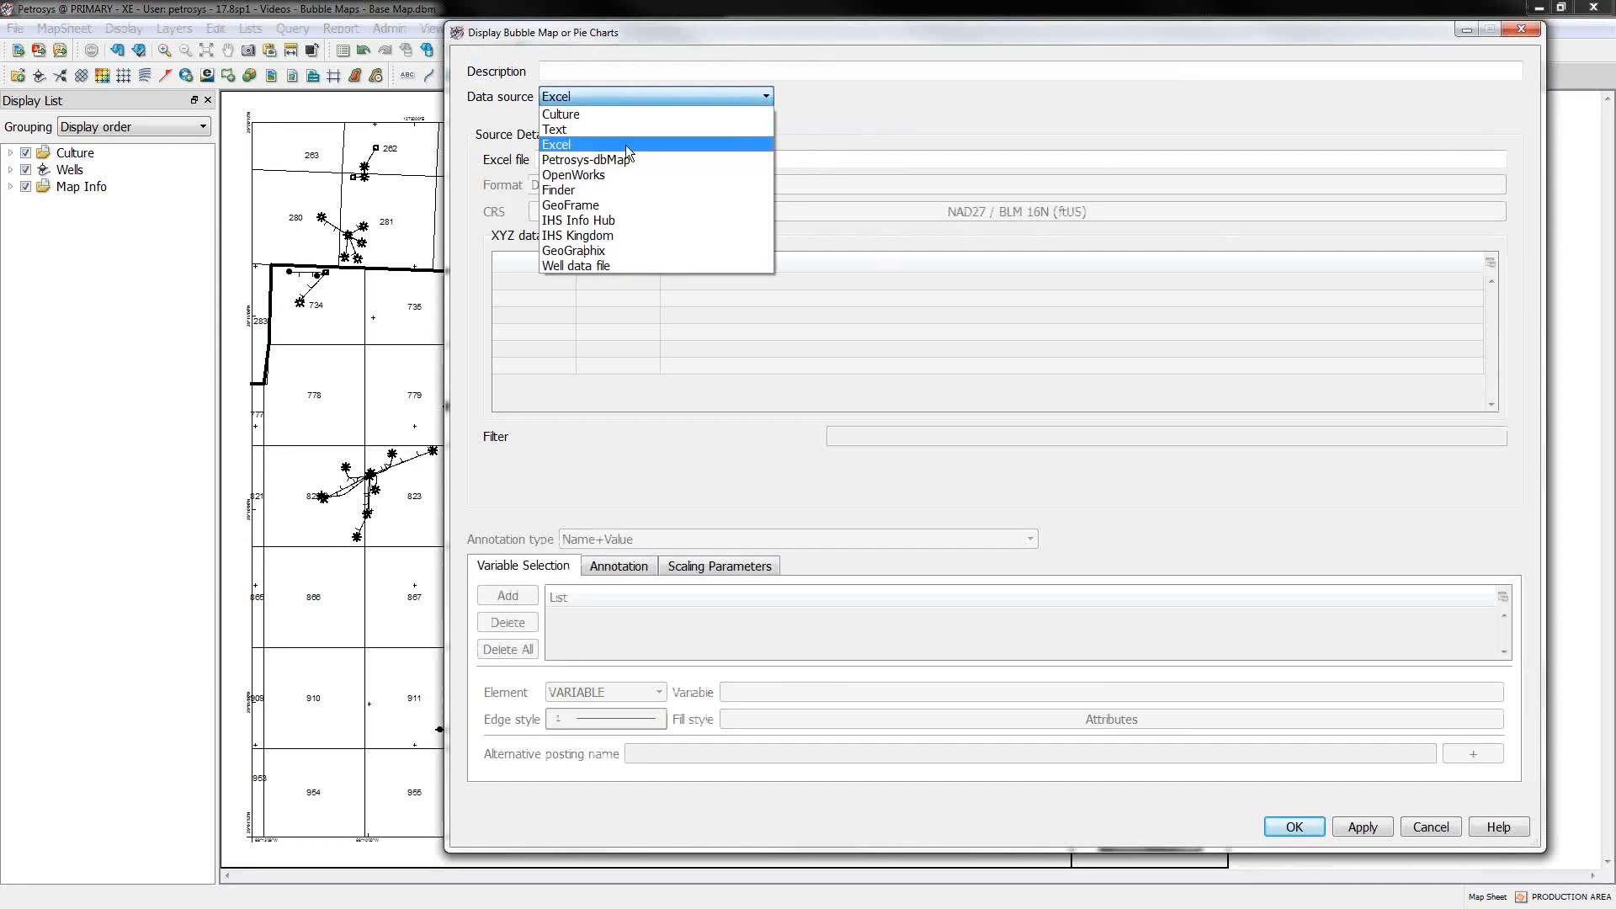
pyautogui.moveTo(586, 160)
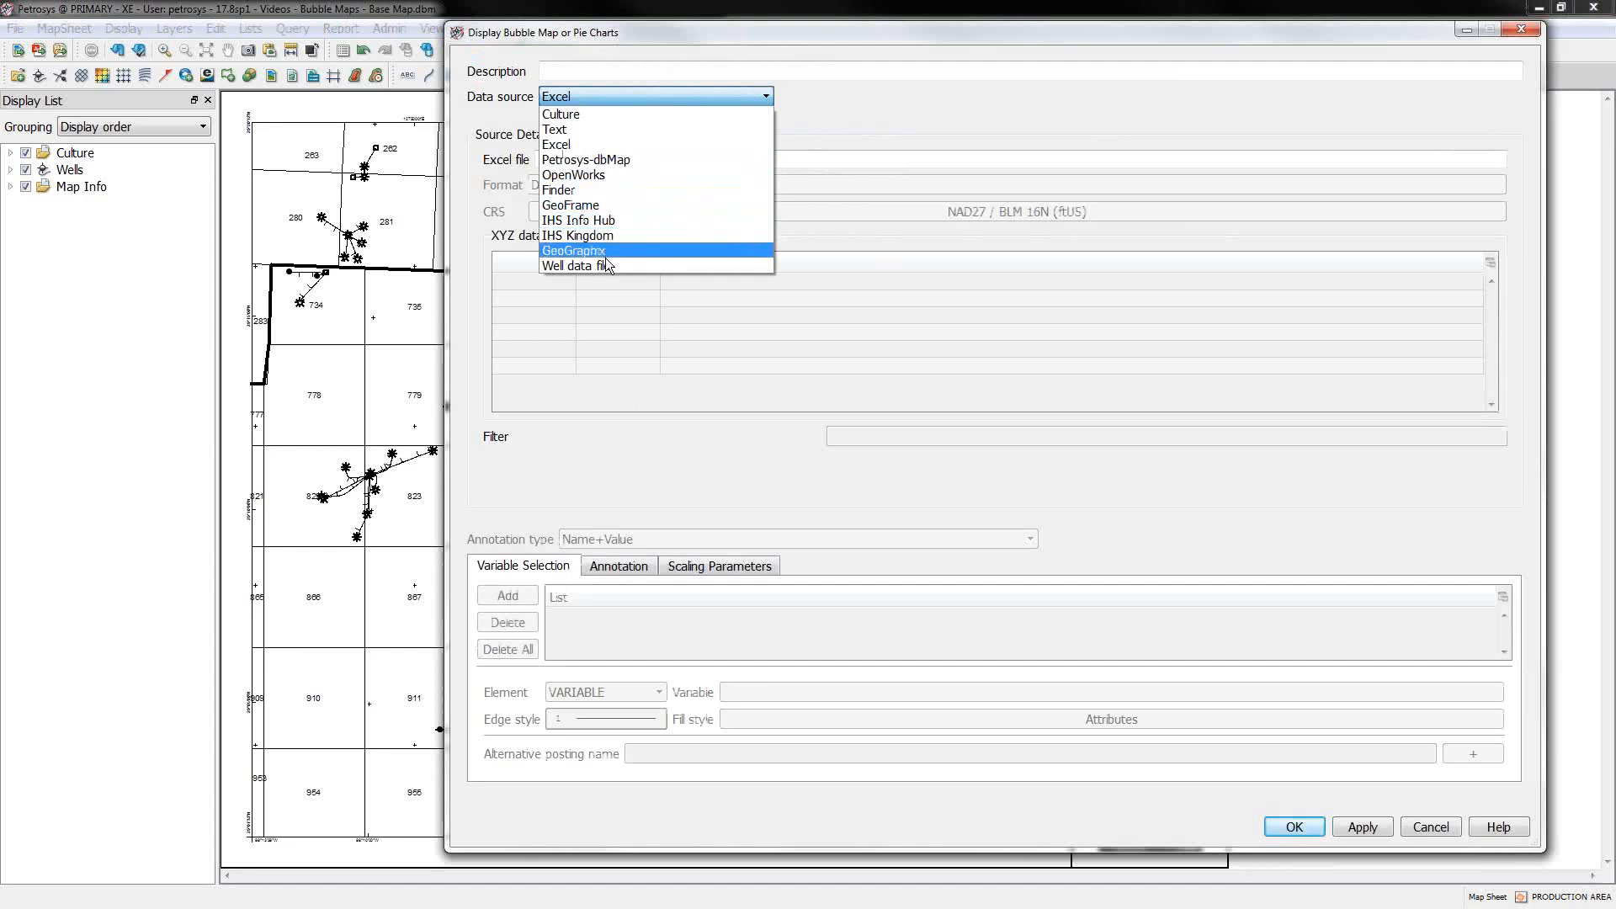
pyautogui.moveTo(582, 129)
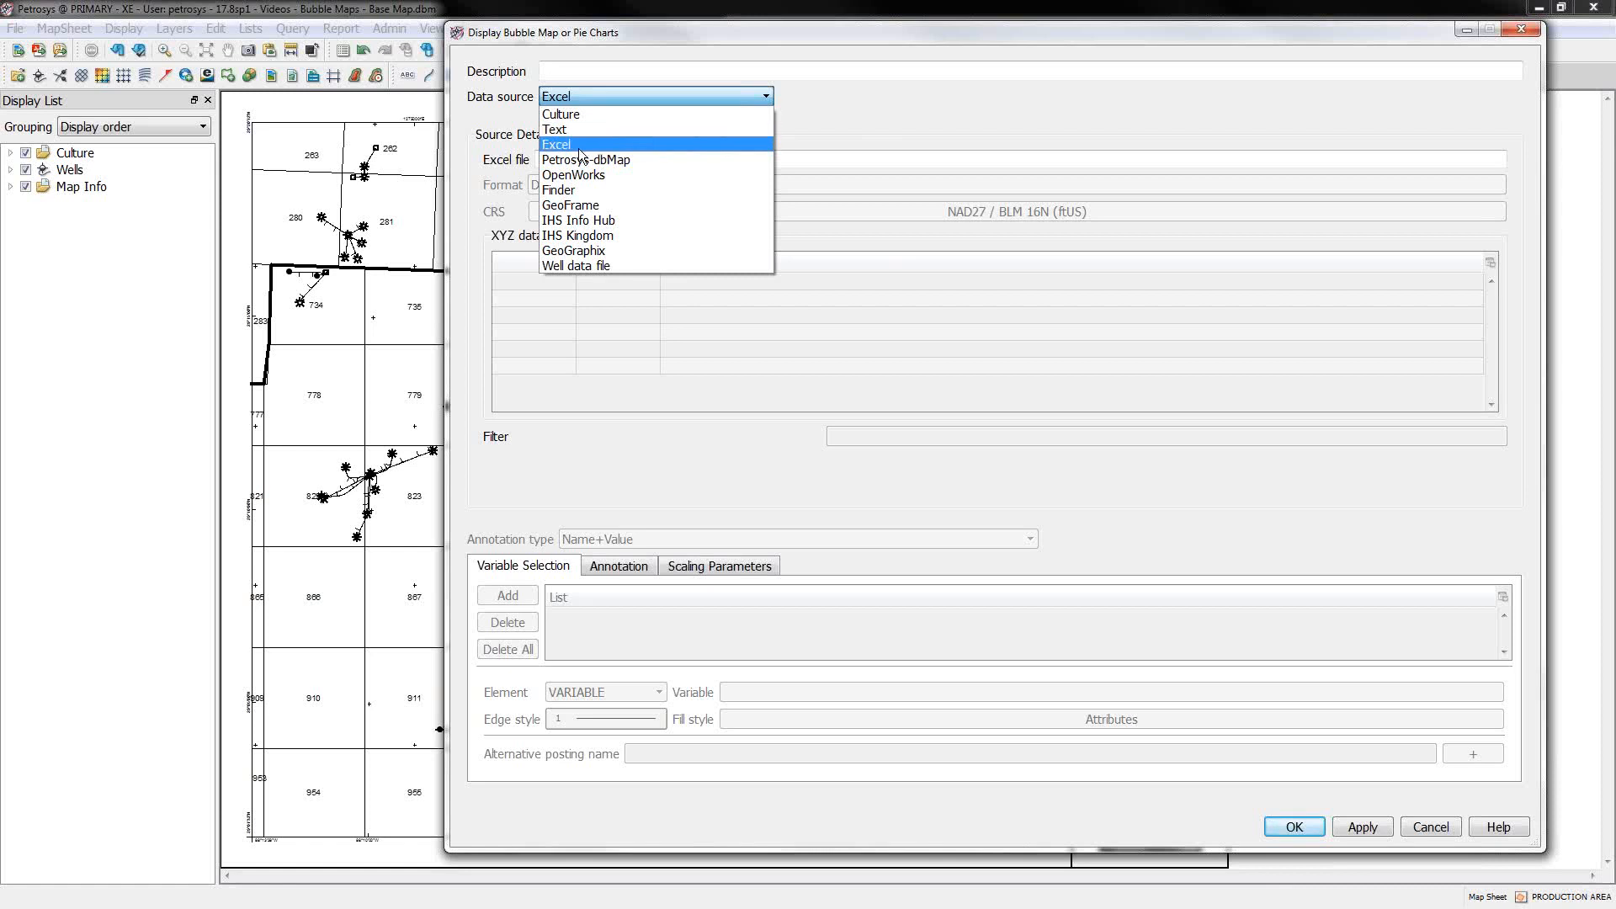
pyautogui.moveTo(584, 160)
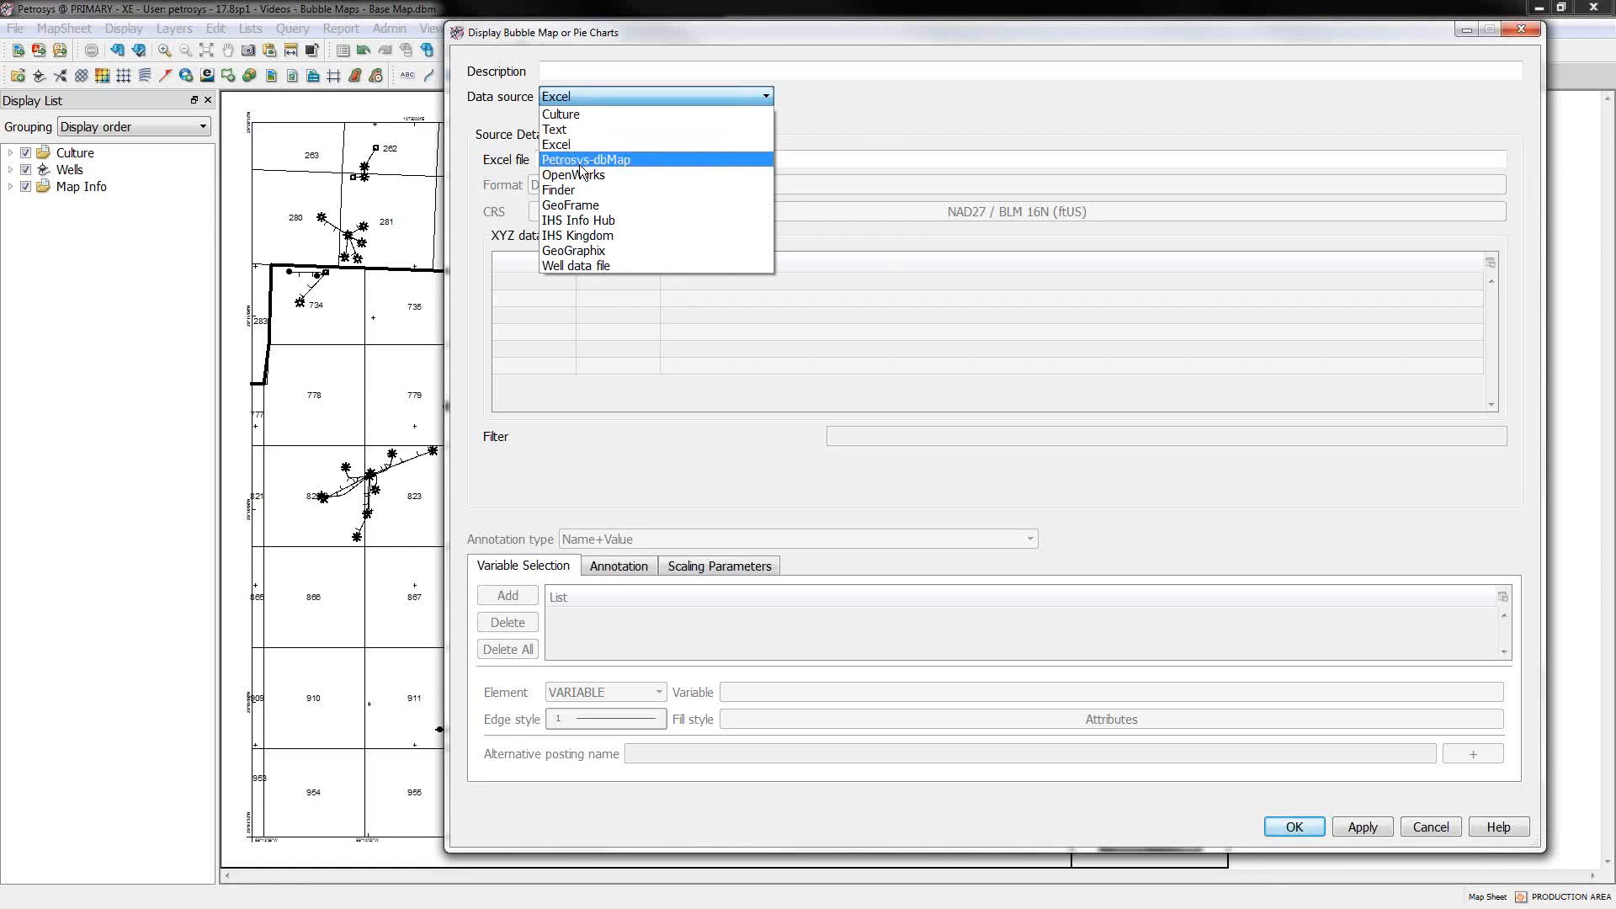
pyautogui.moveTo(573, 174)
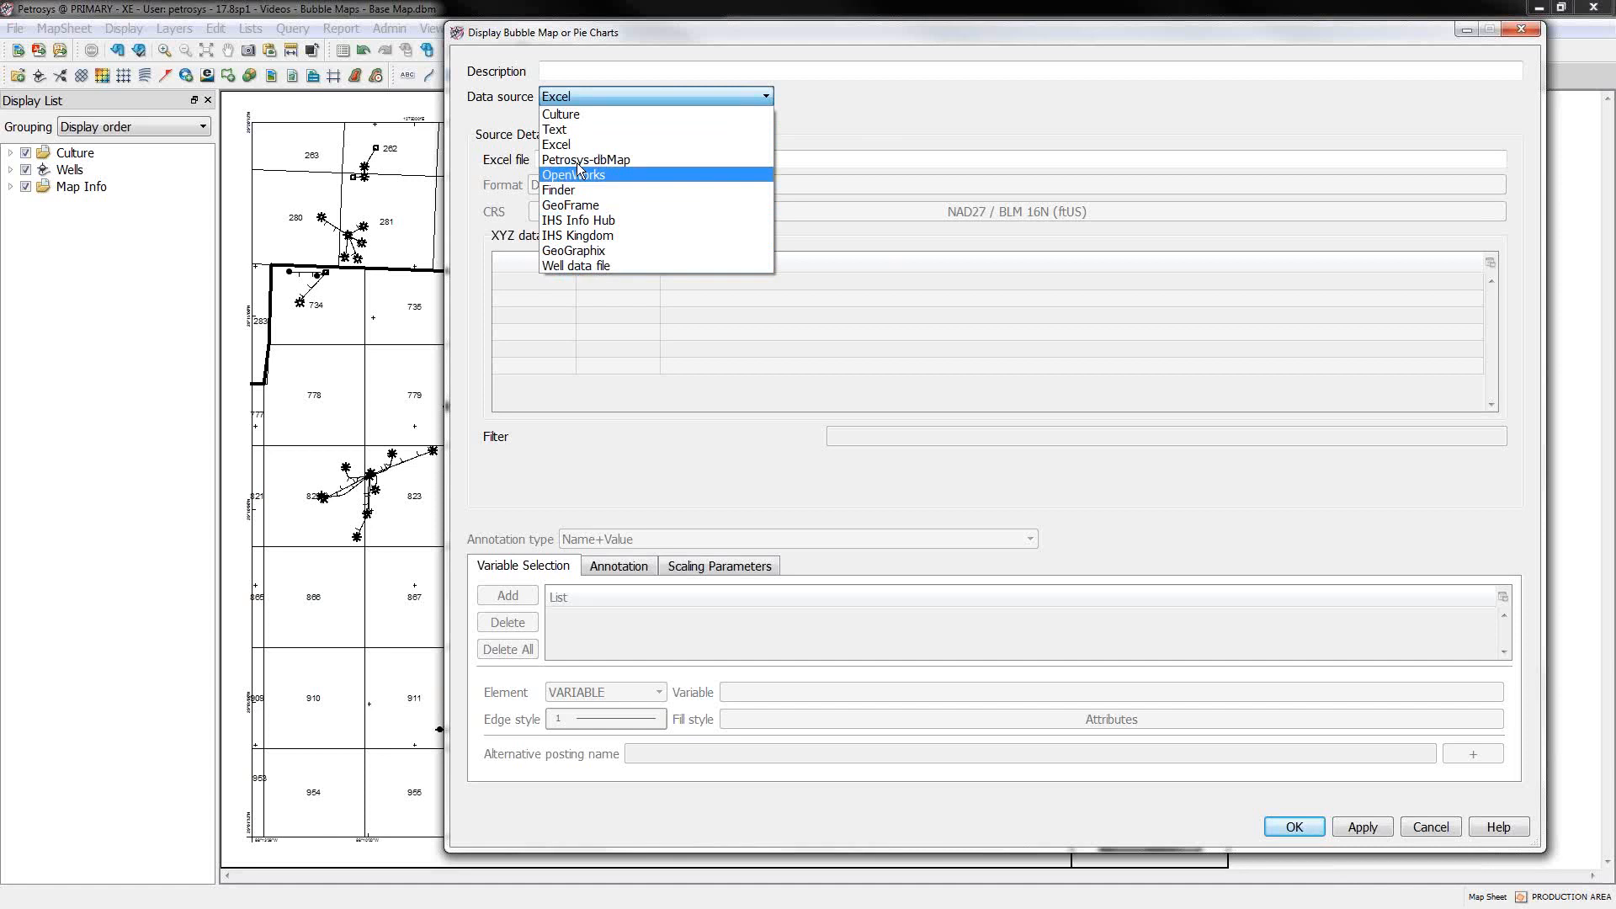
pyautogui.moveTo(575, 251)
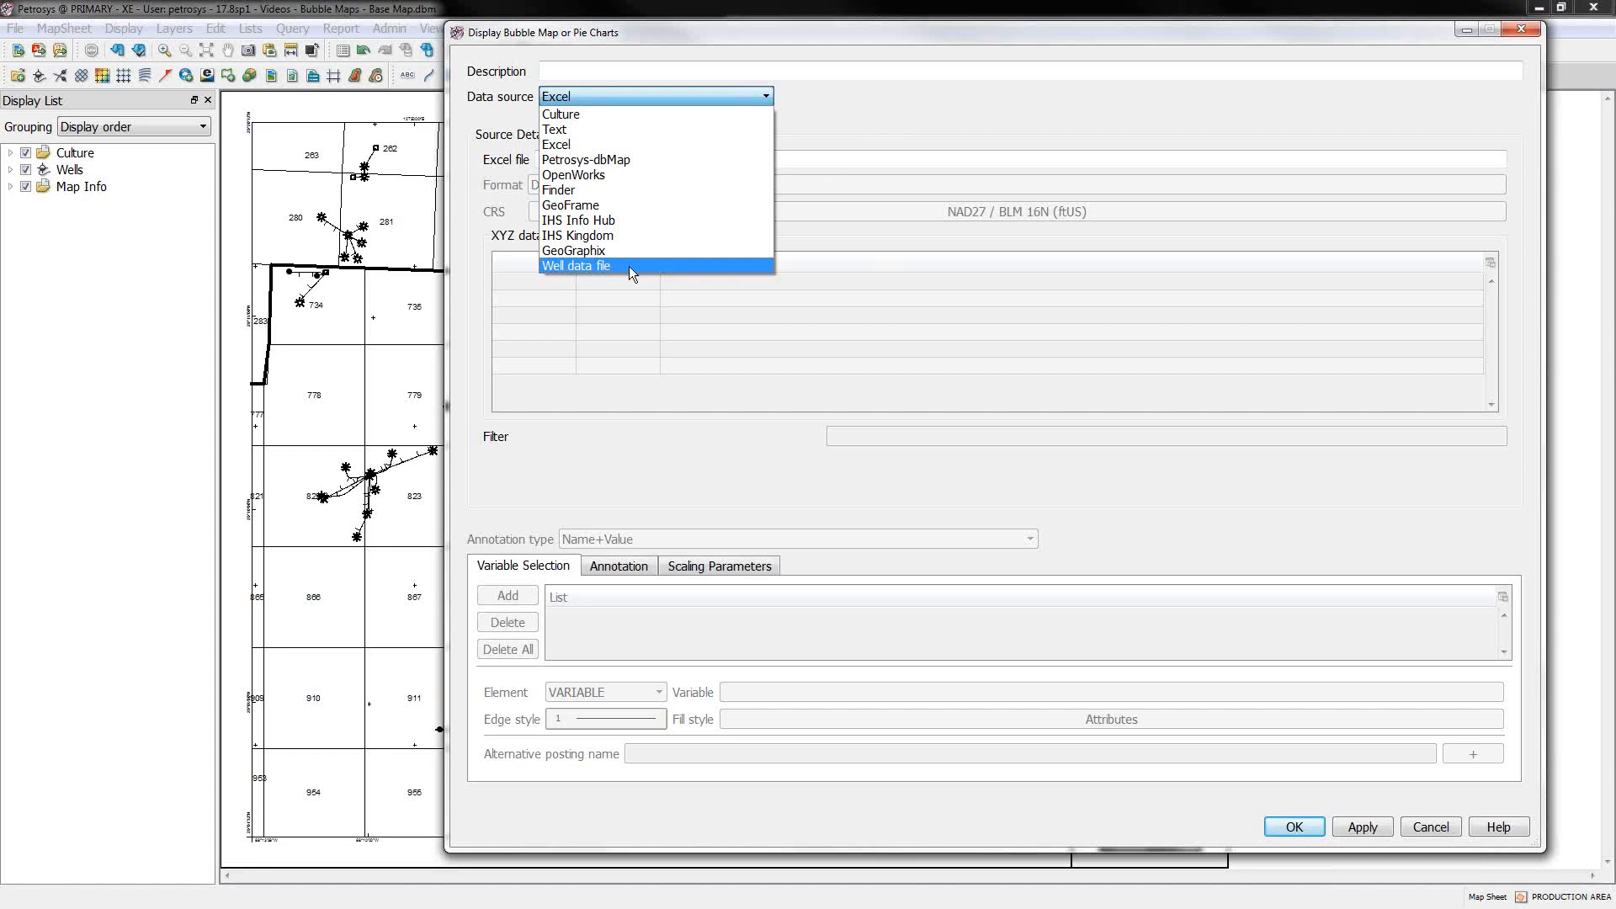
pyautogui.moveTo(614, 268)
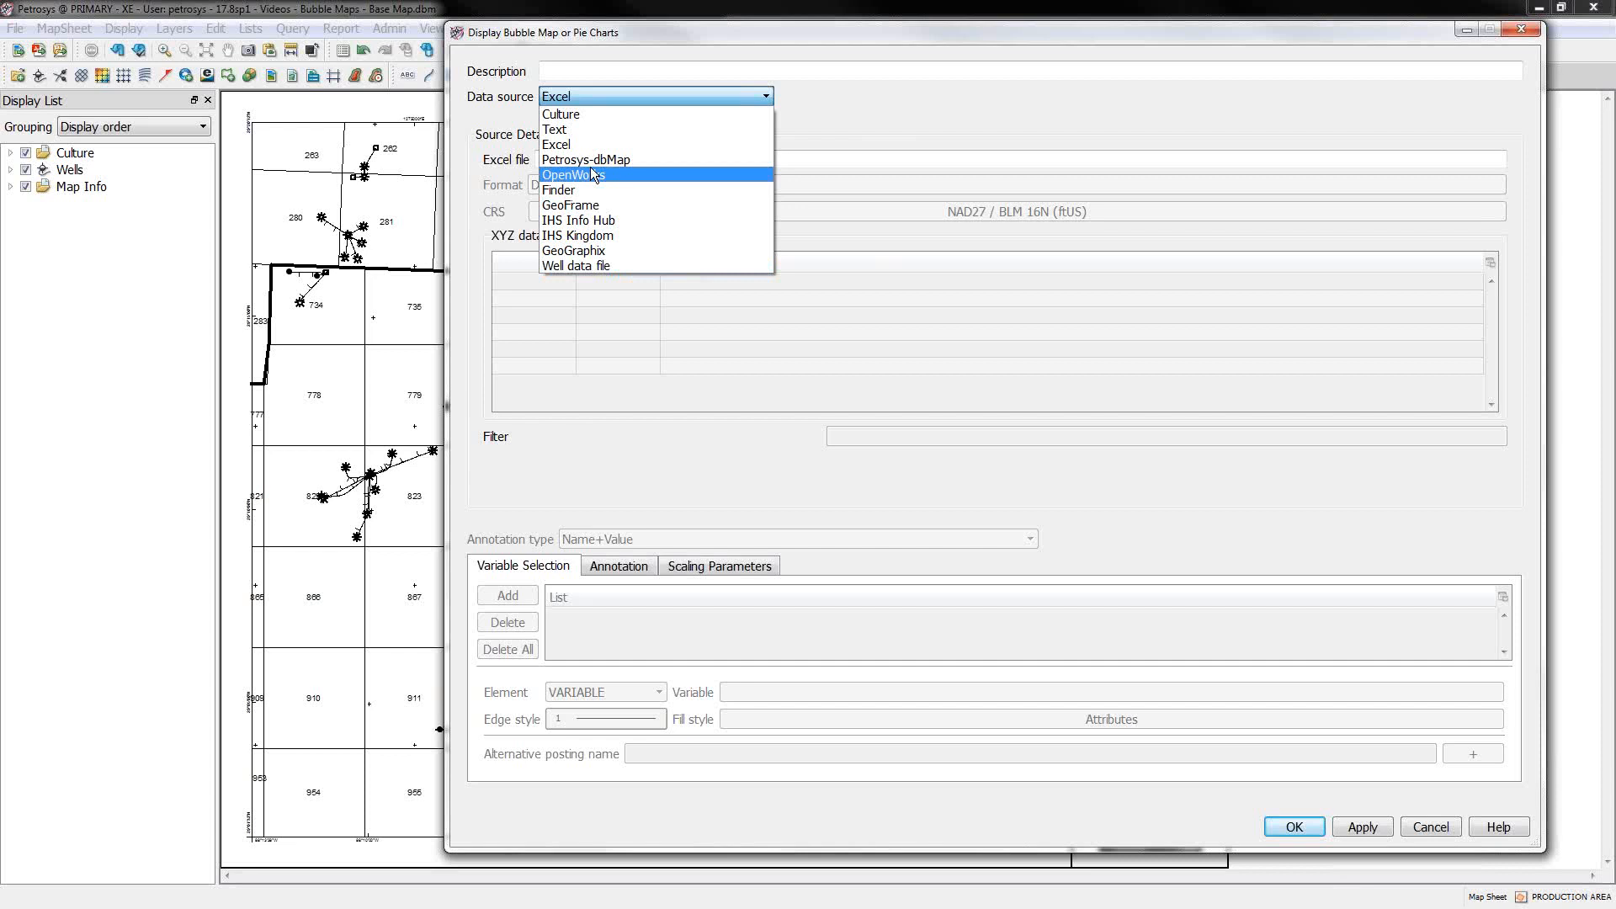
pyautogui.moveTo(606, 266)
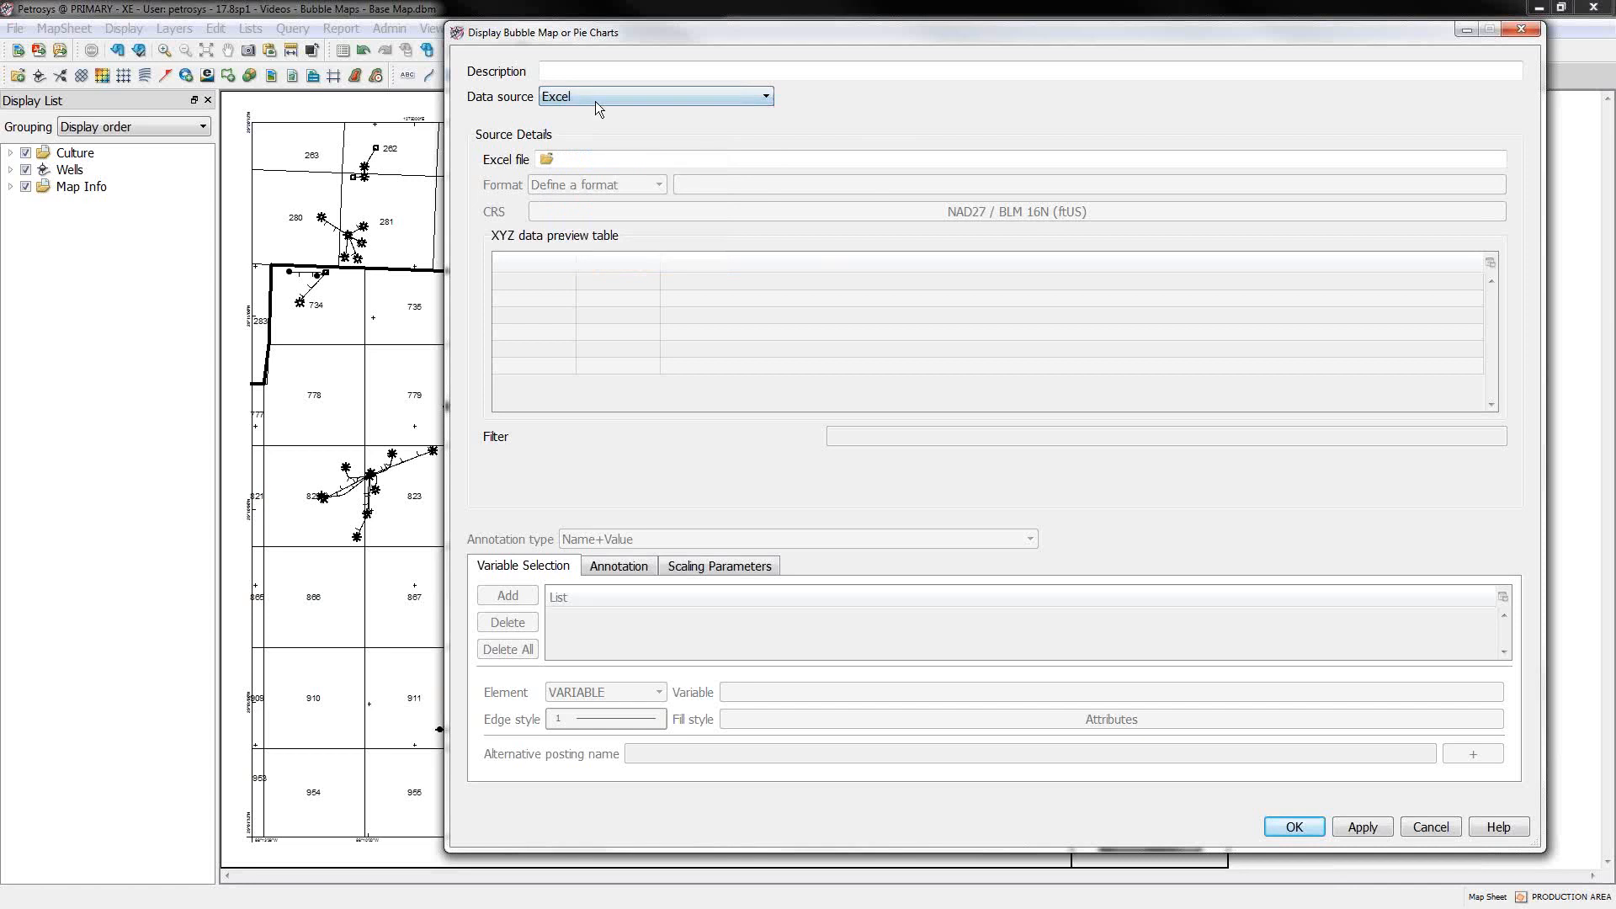
# Step: Load Production Example.xlsx and confirm its format with BEST_LATITUDE/longitude read as geographic columns
pyautogui.click(547, 159)
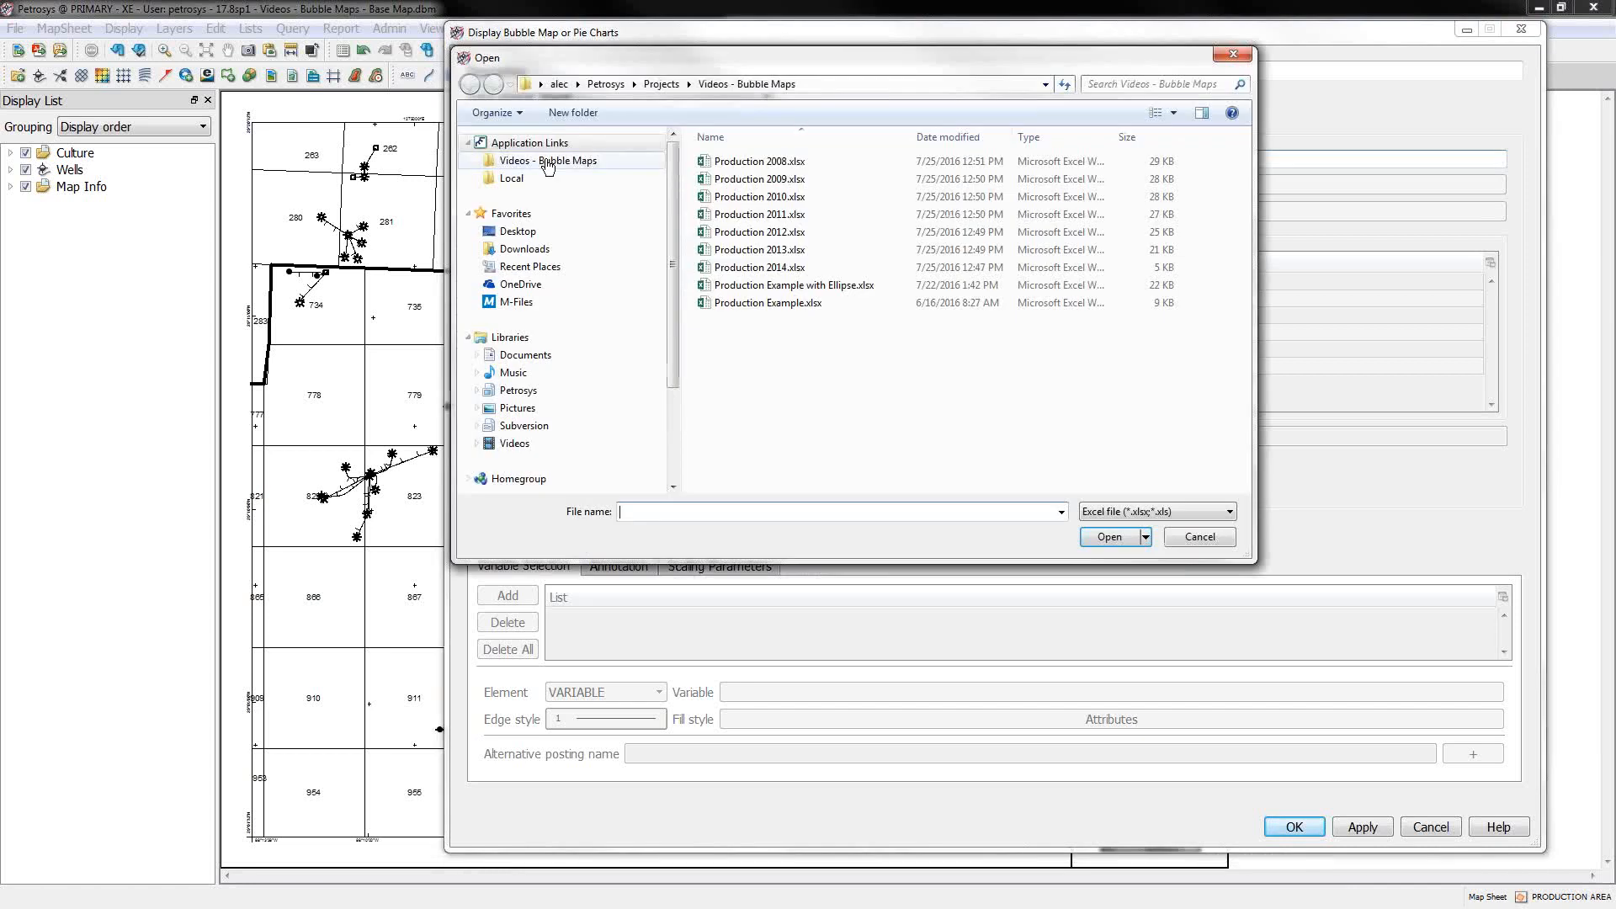
pyautogui.doubleClick(767, 302)
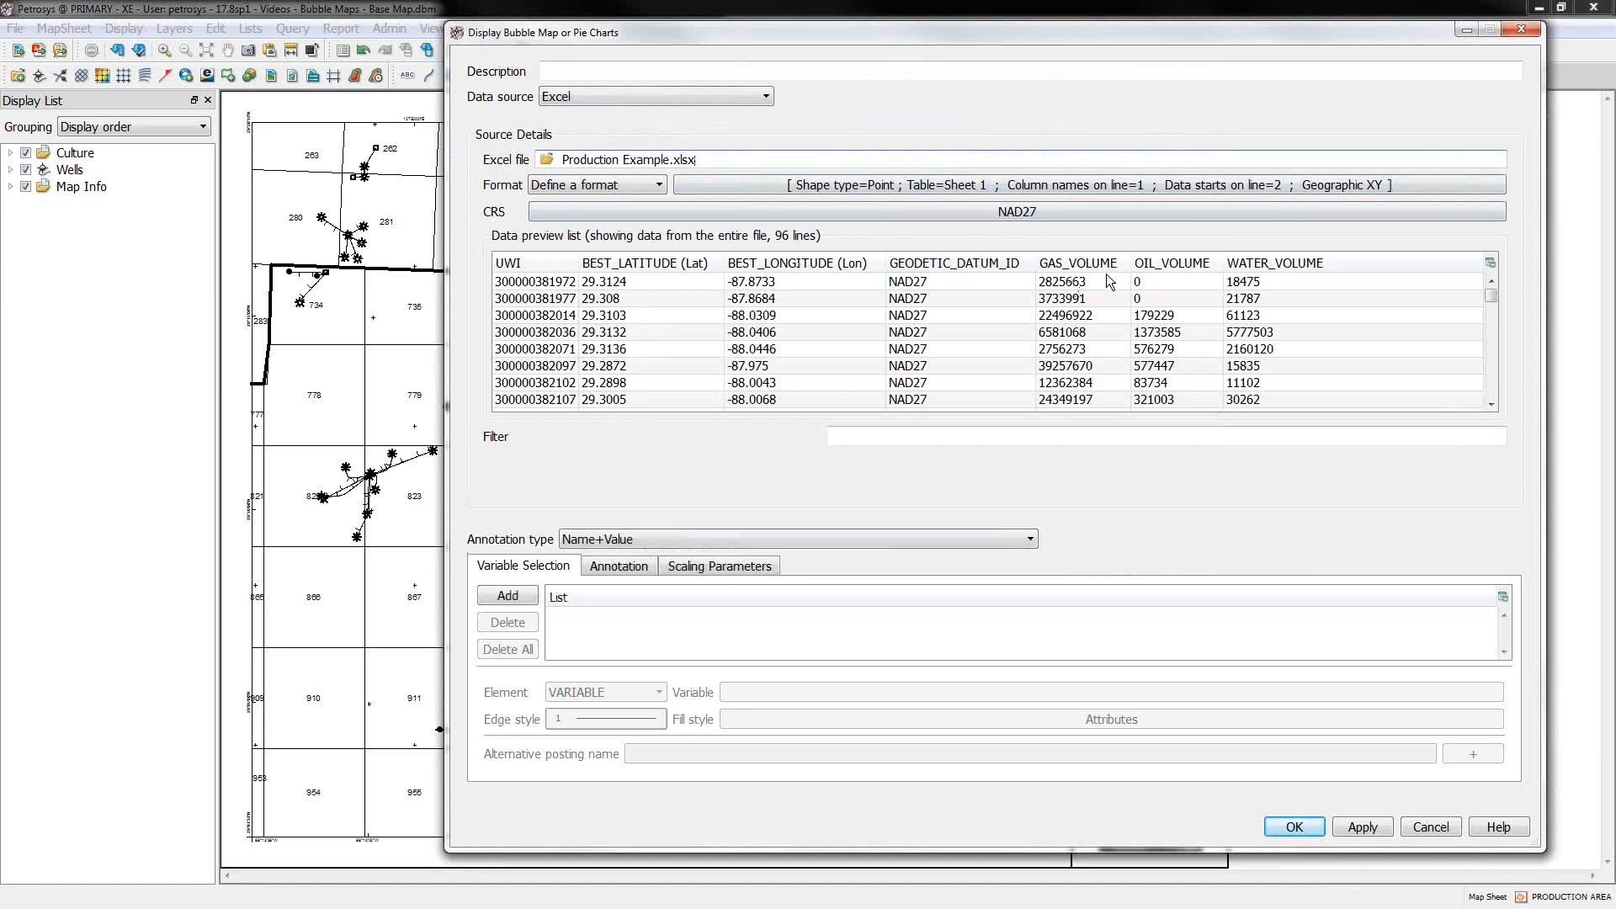
pyautogui.click(798, 262)
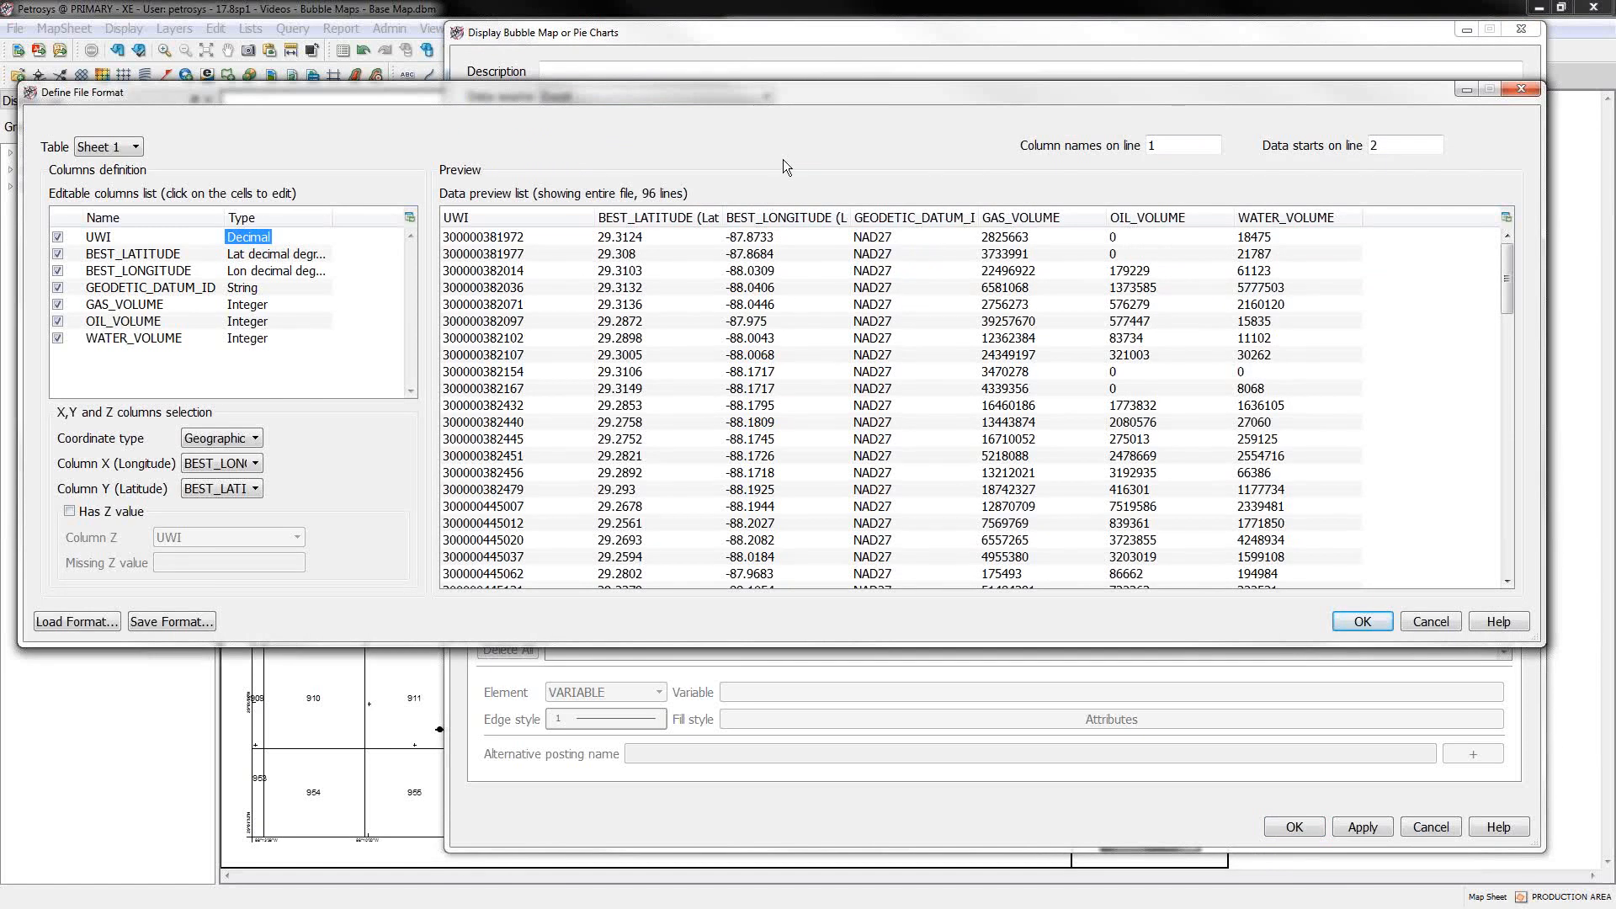
pyautogui.moveTo(642, 254)
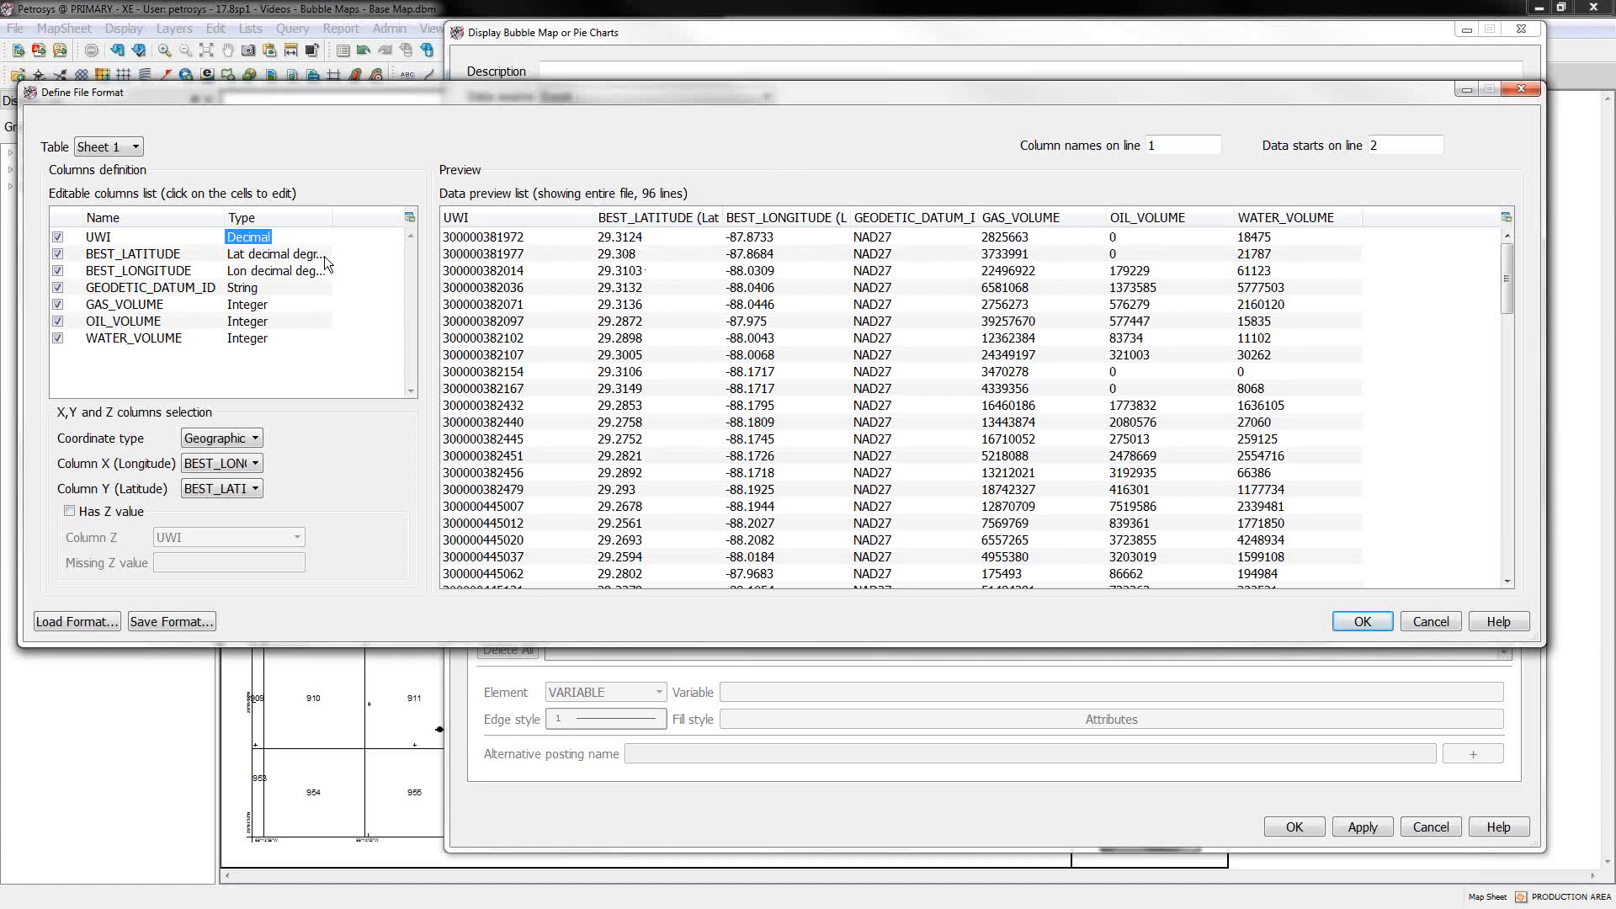
pyautogui.moveTo(188, 319)
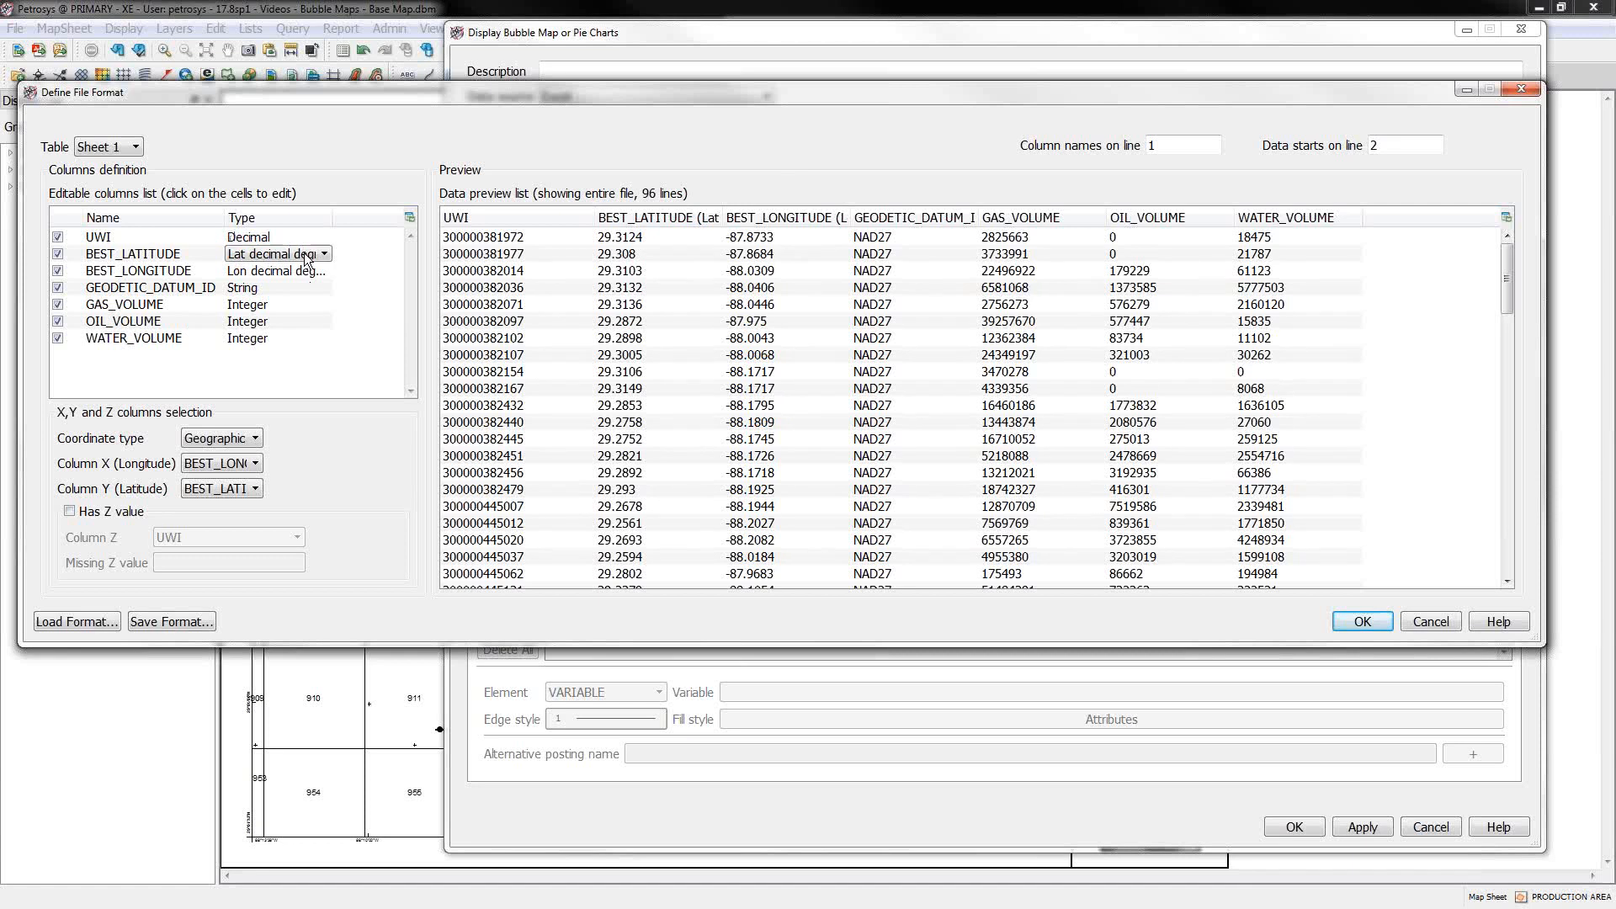
pyautogui.click(322, 254)
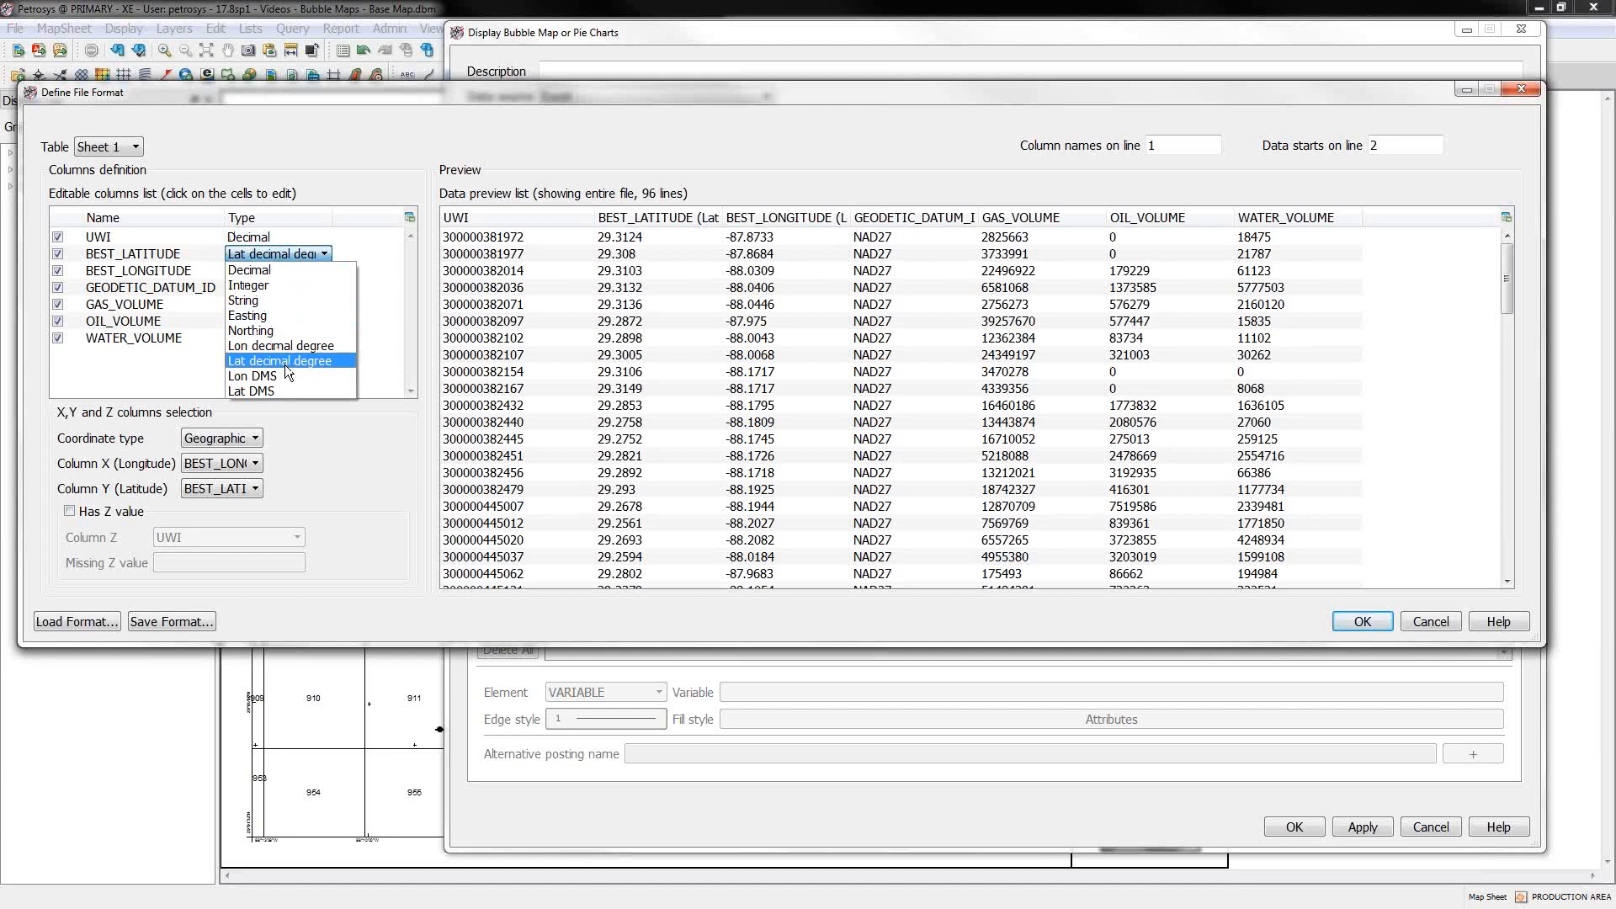
pyautogui.moveTo(253, 375)
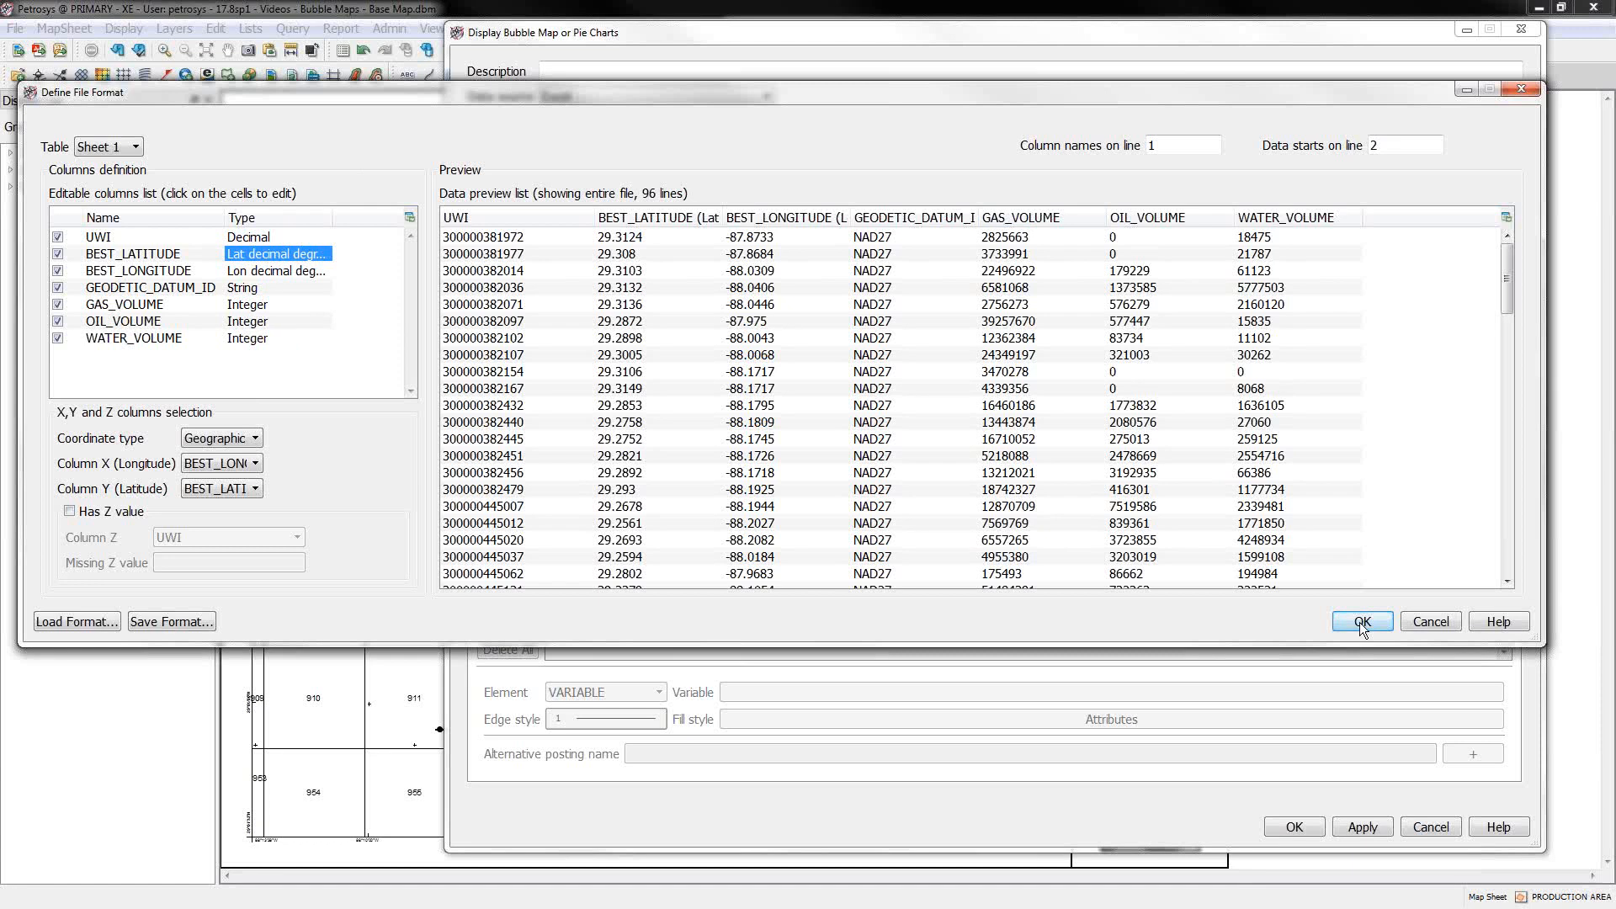
pyautogui.click(1360, 622)
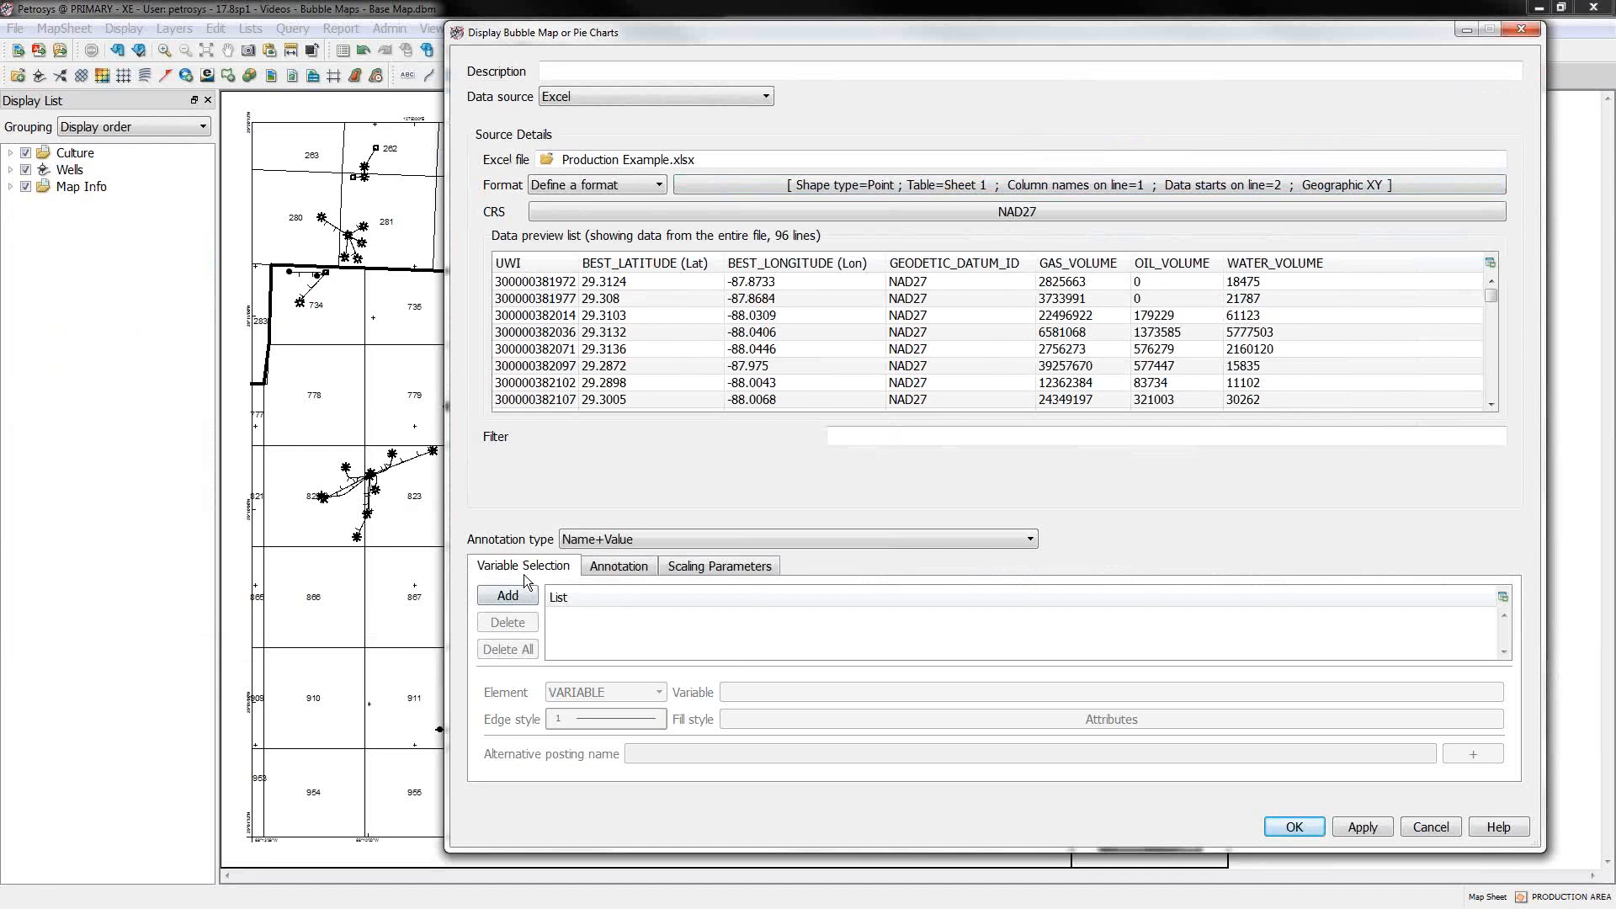
# Step: Add OIL_VOLUME as the bubble variable
pyautogui.click(506, 596)
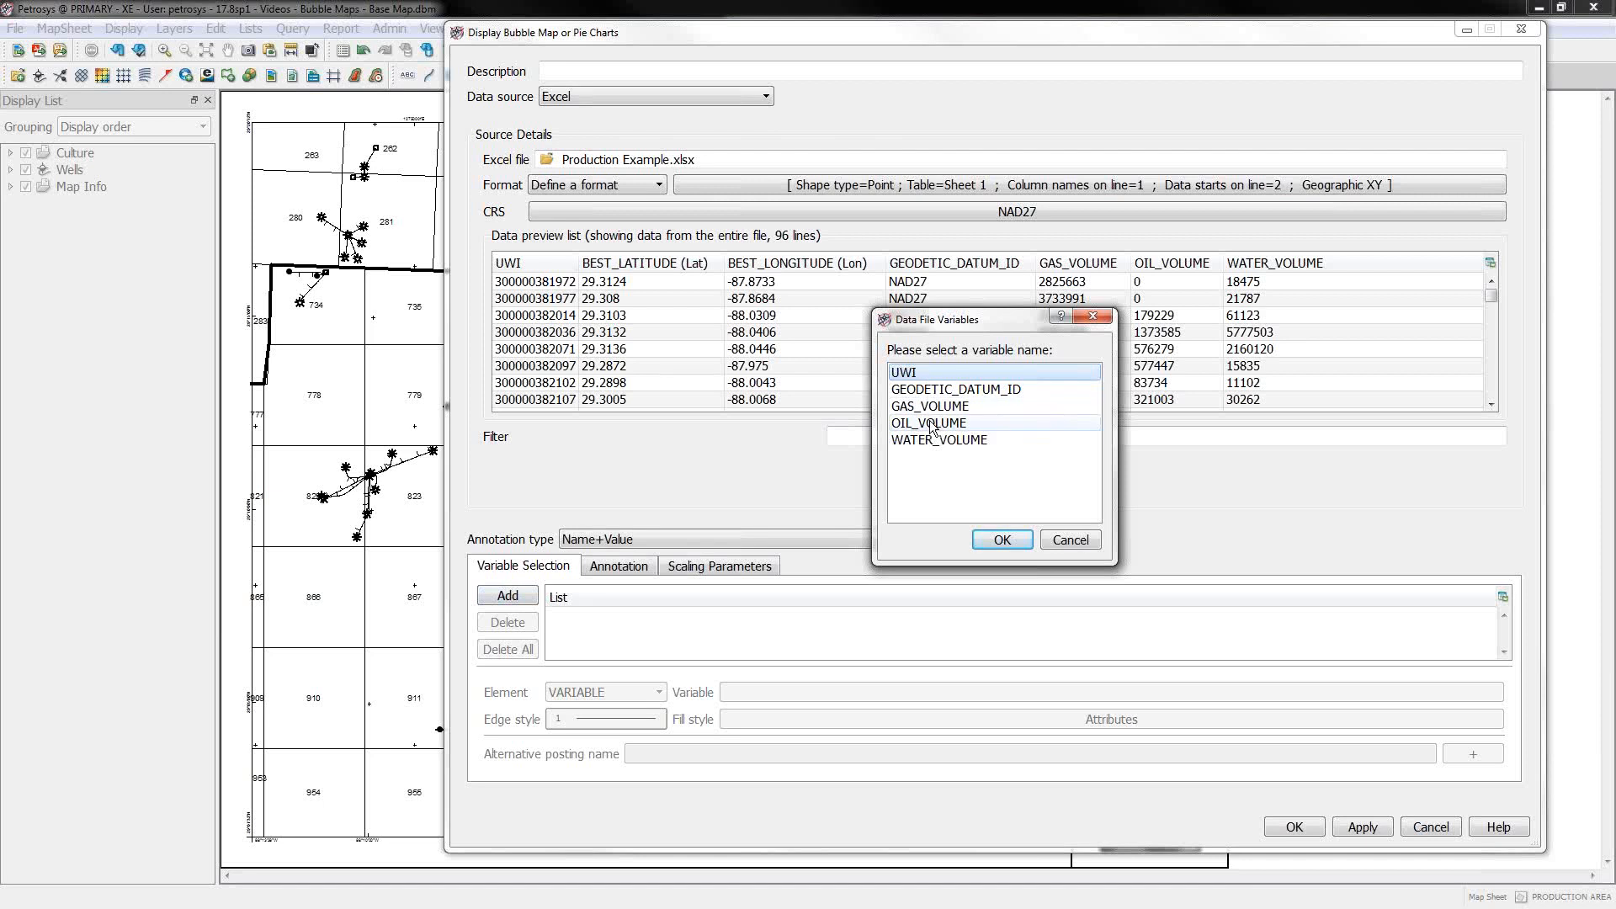
pyautogui.click(927, 422)
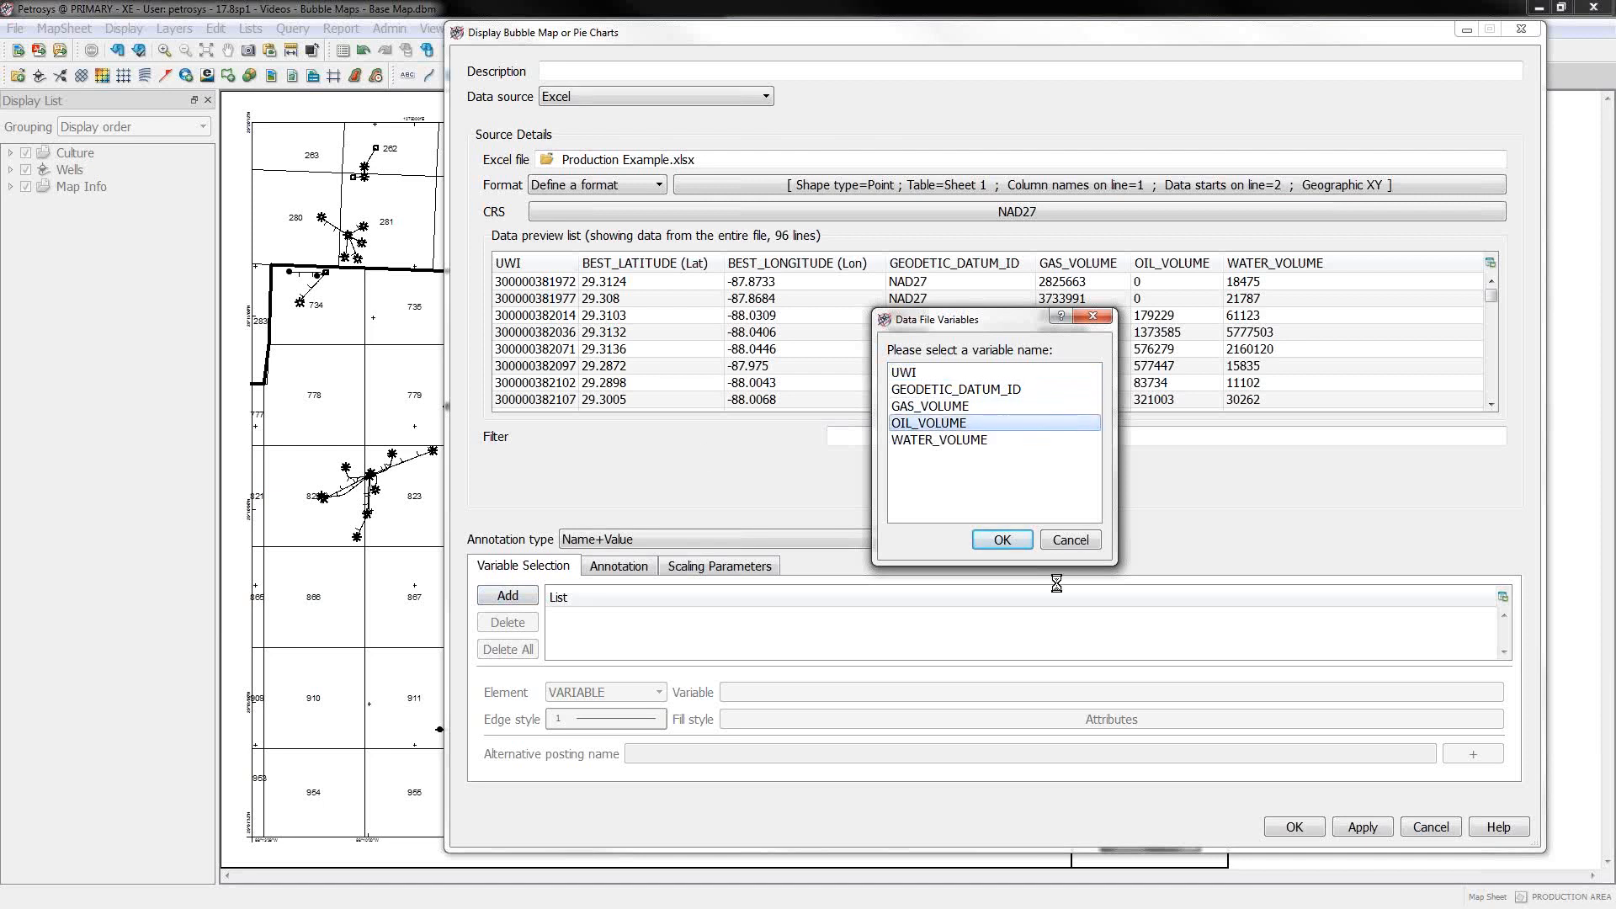
pyautogui.click(999, 538)
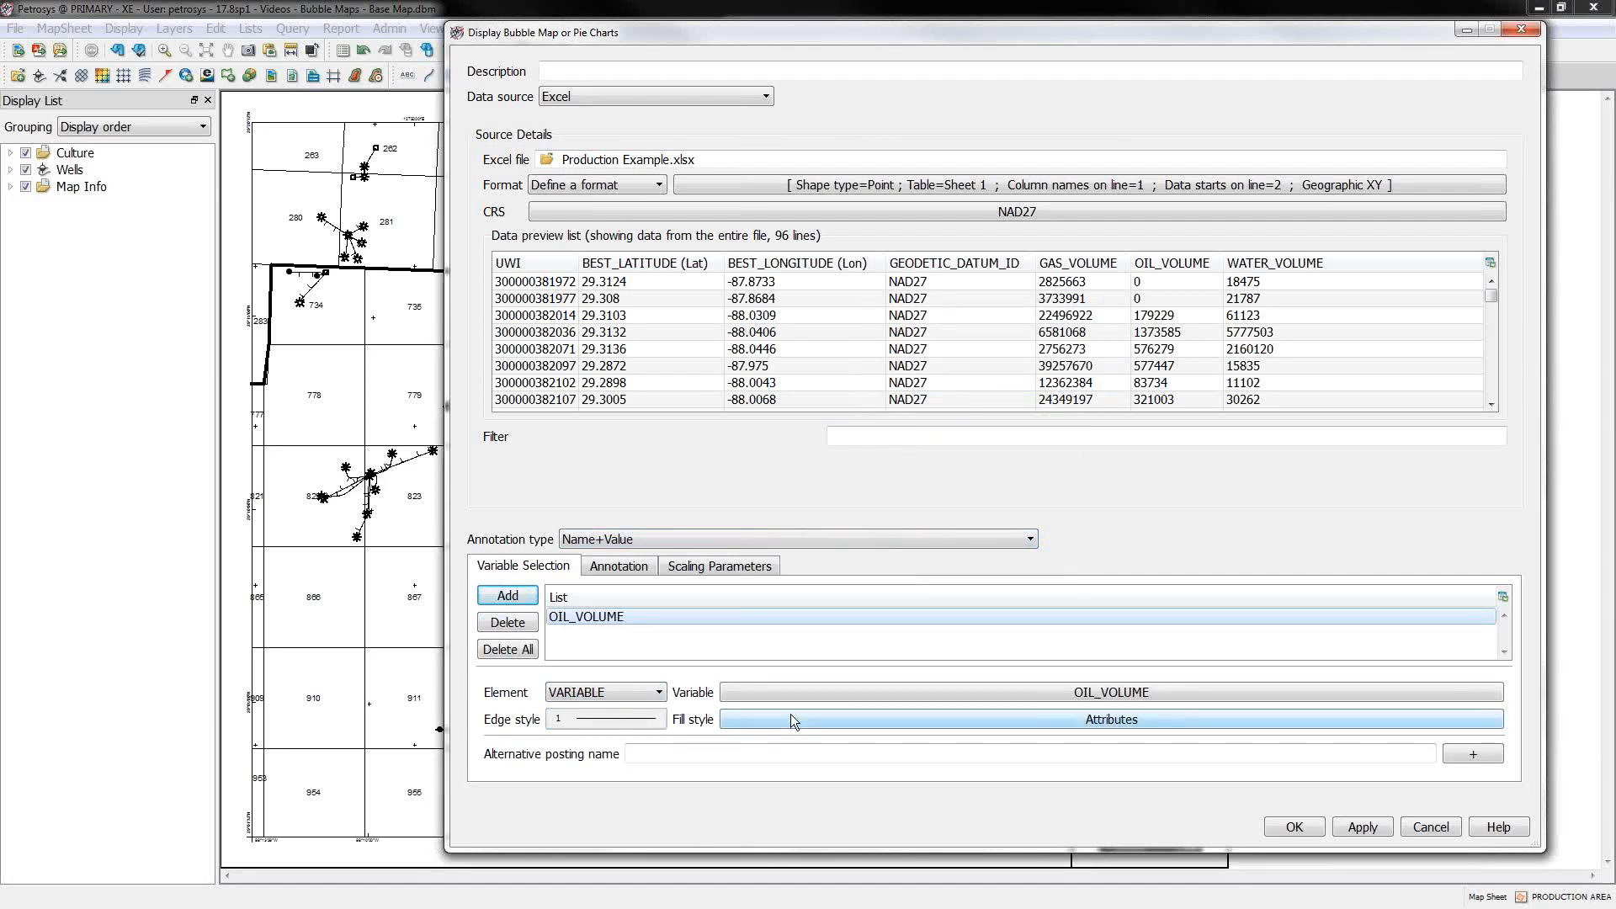
# Step: Give OIL_VOLUME a single solid green fill at 50 percent translucency
pyautogui.click(1110, 718)
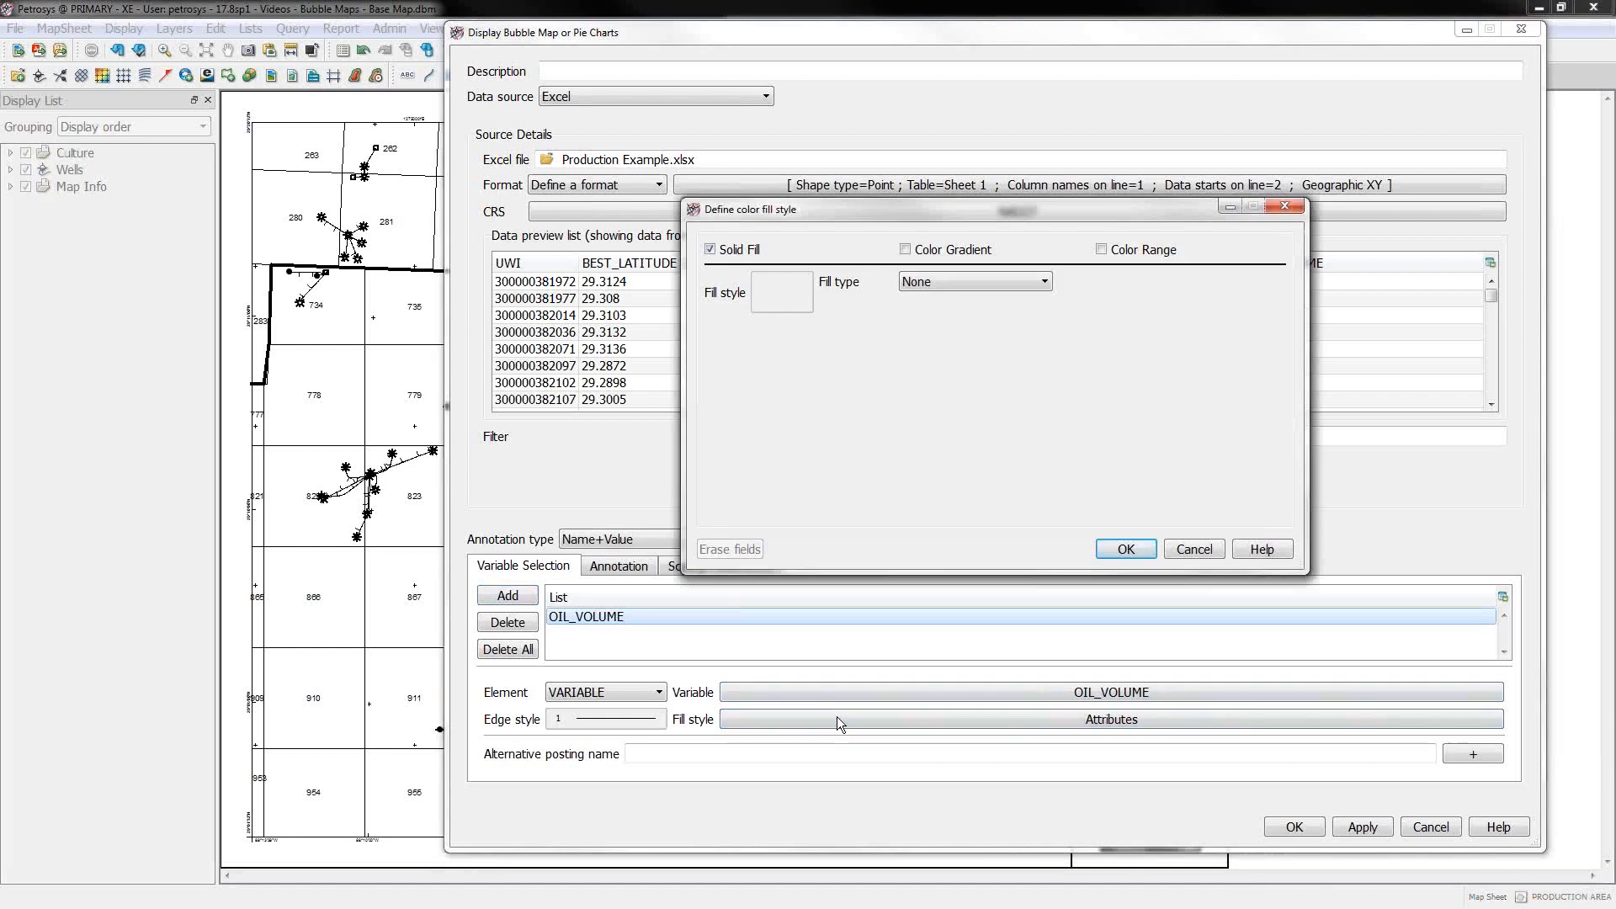
pyautogui.click(905, 249)
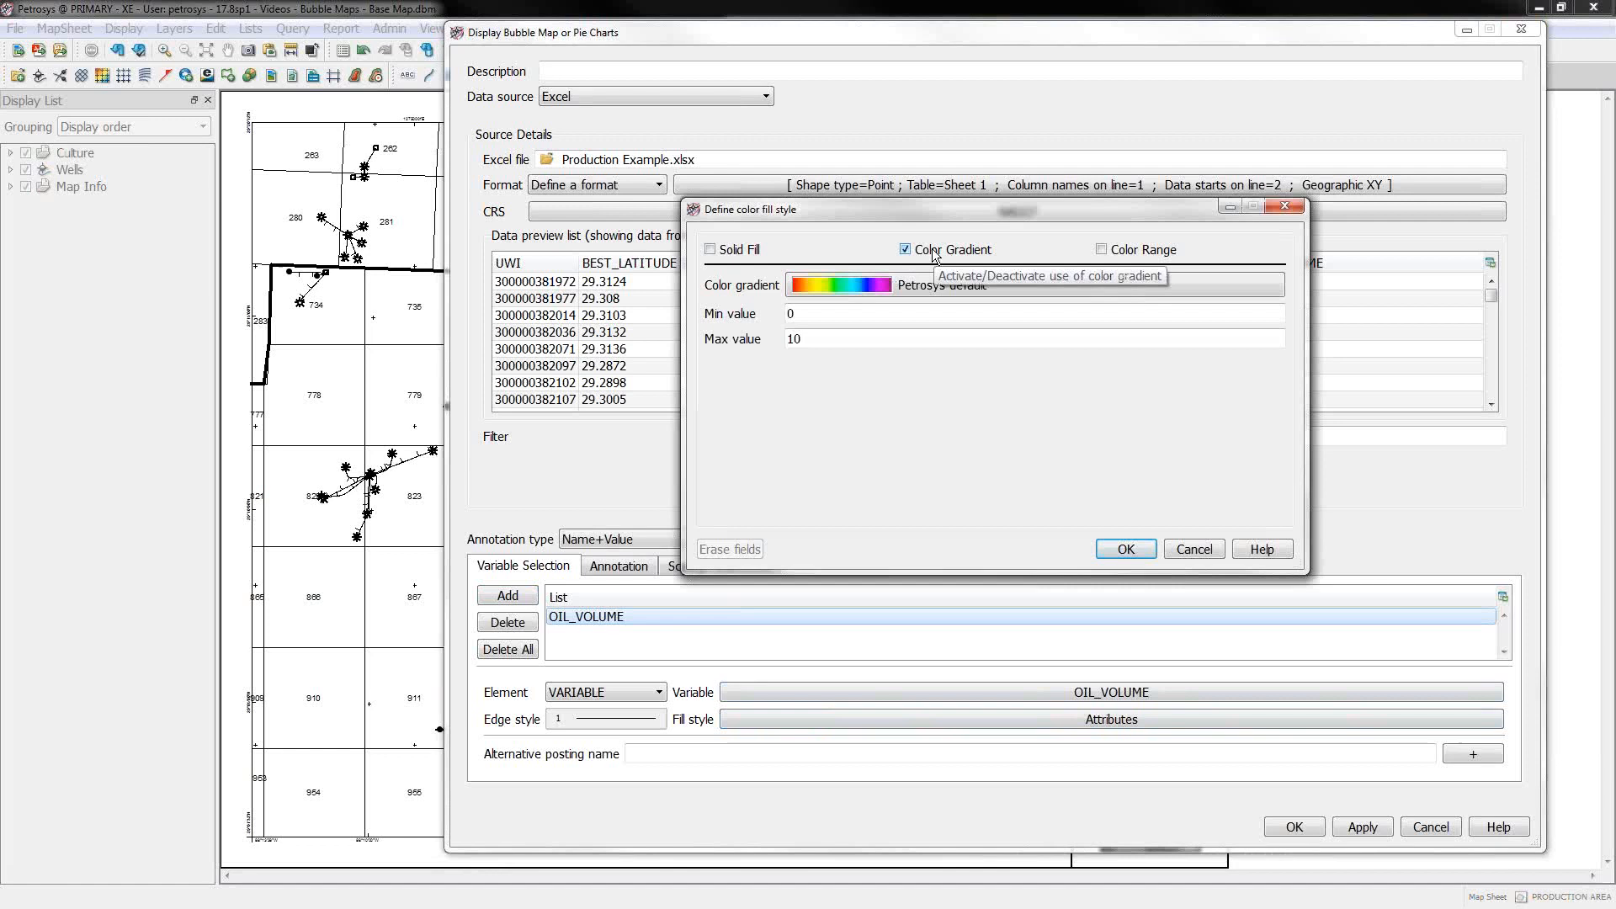
pyautogui.moveTo(1115, 254)
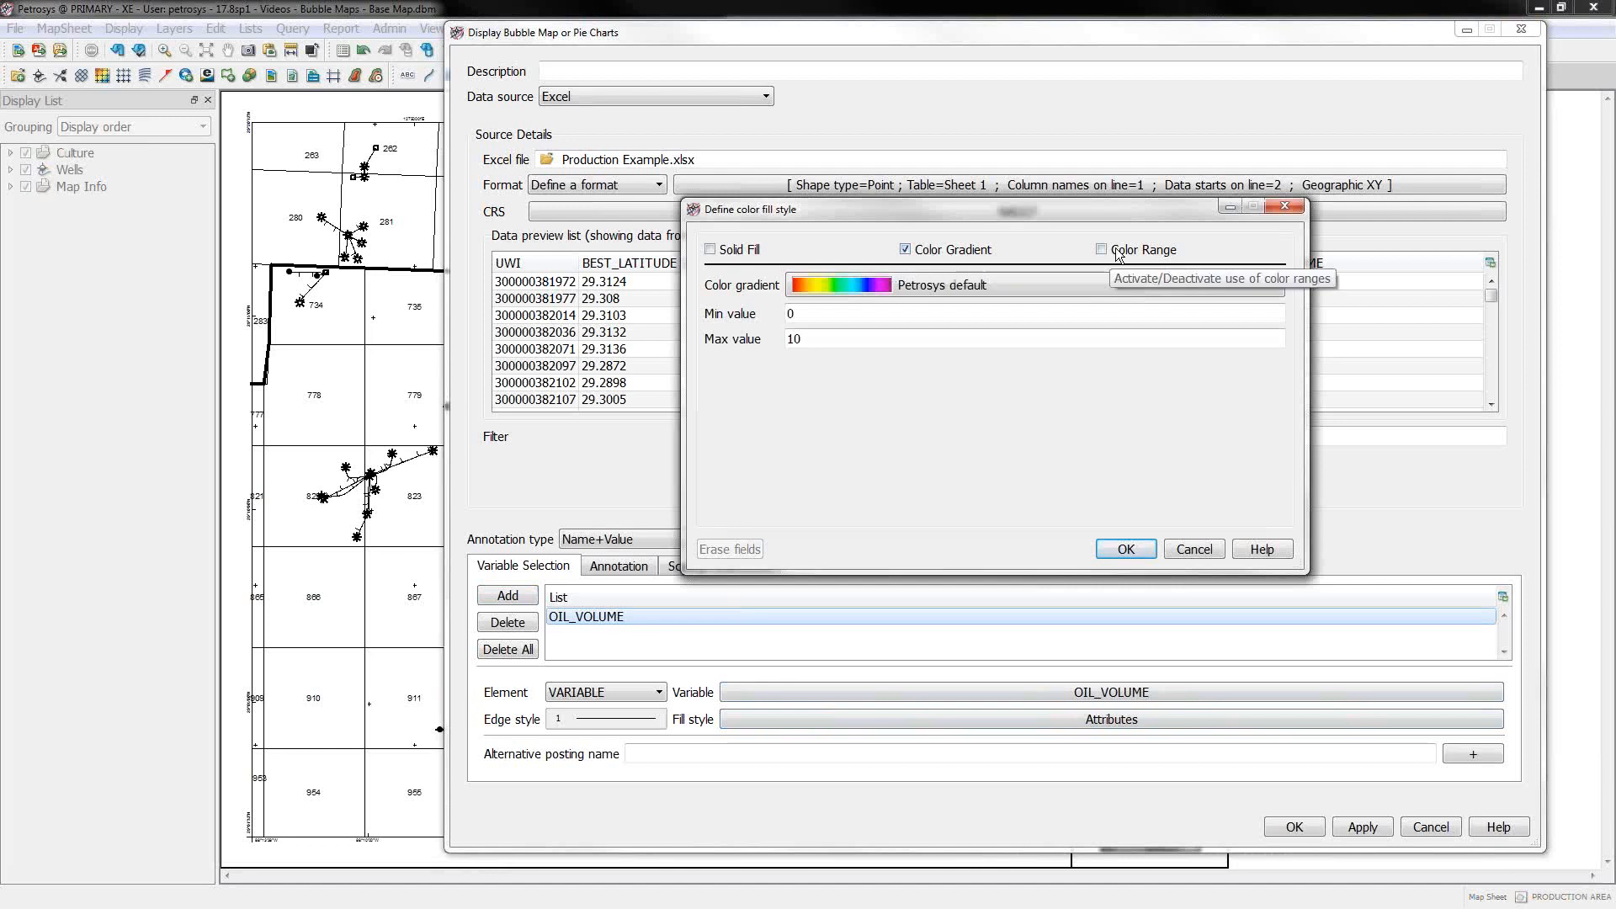
pyautogui.click(1101, 248)
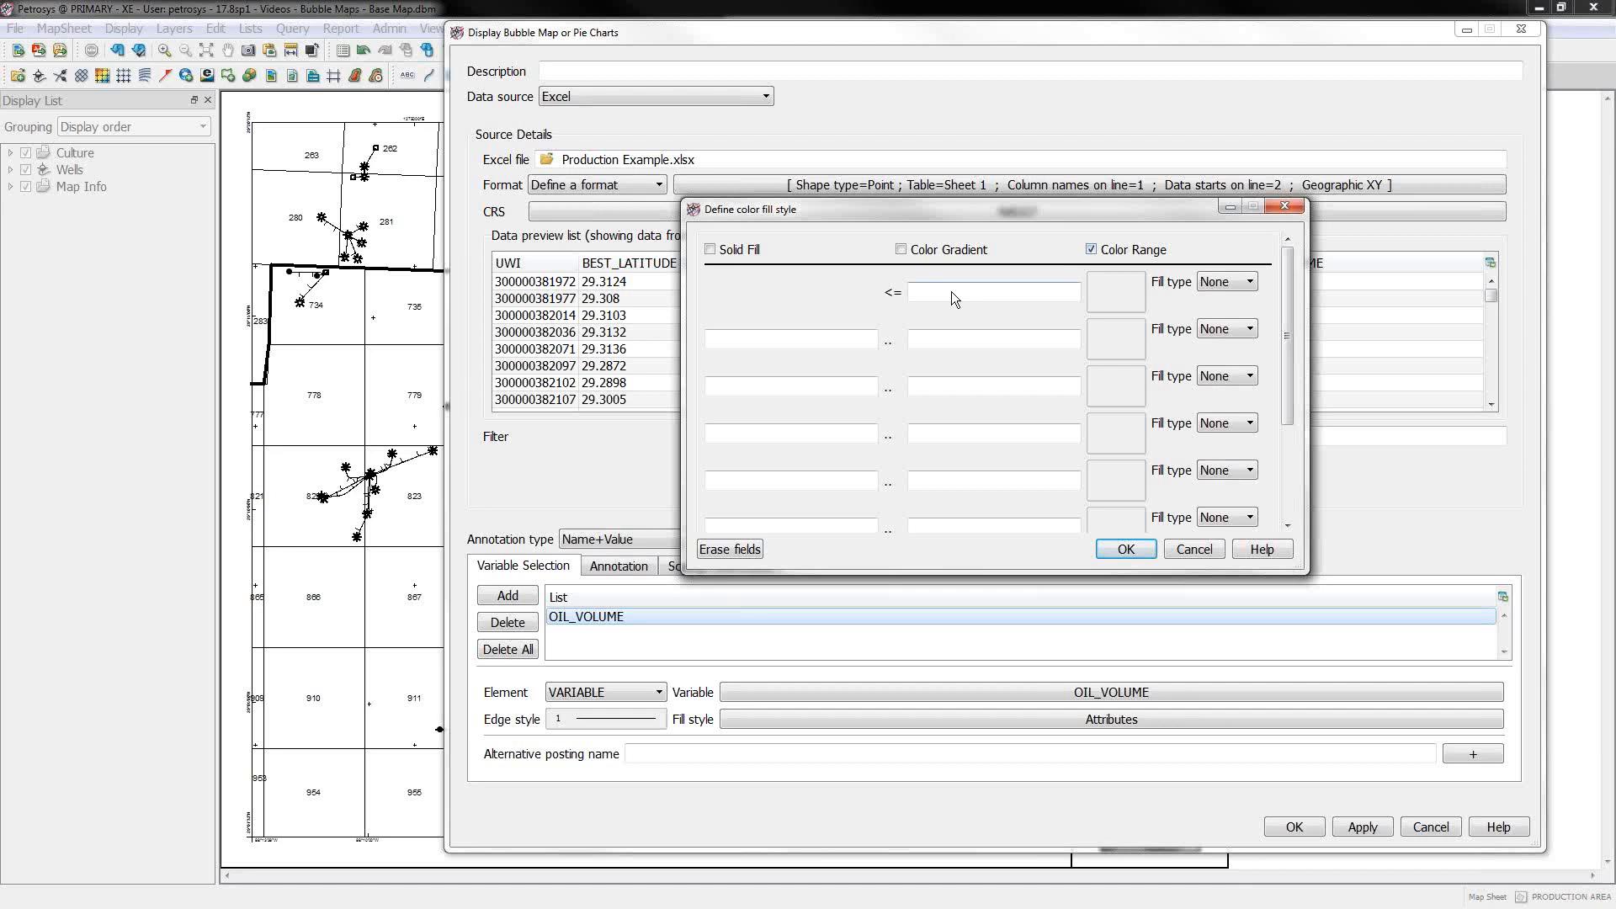
pyautogui.moveTo(1115, 291)
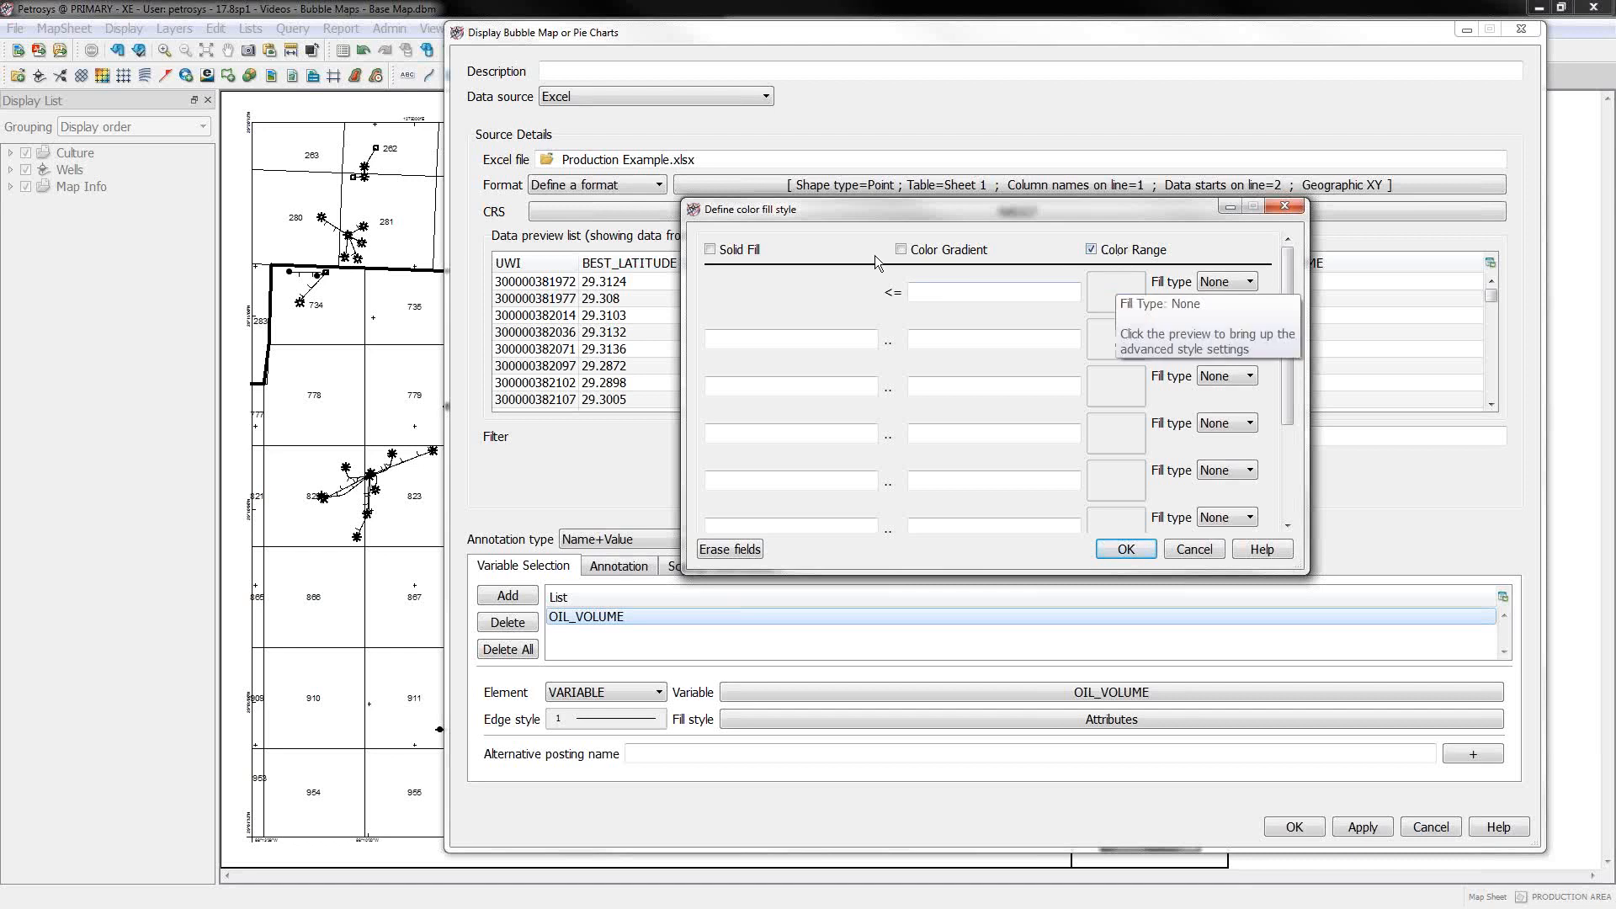
pyautogui.click(711, 249)
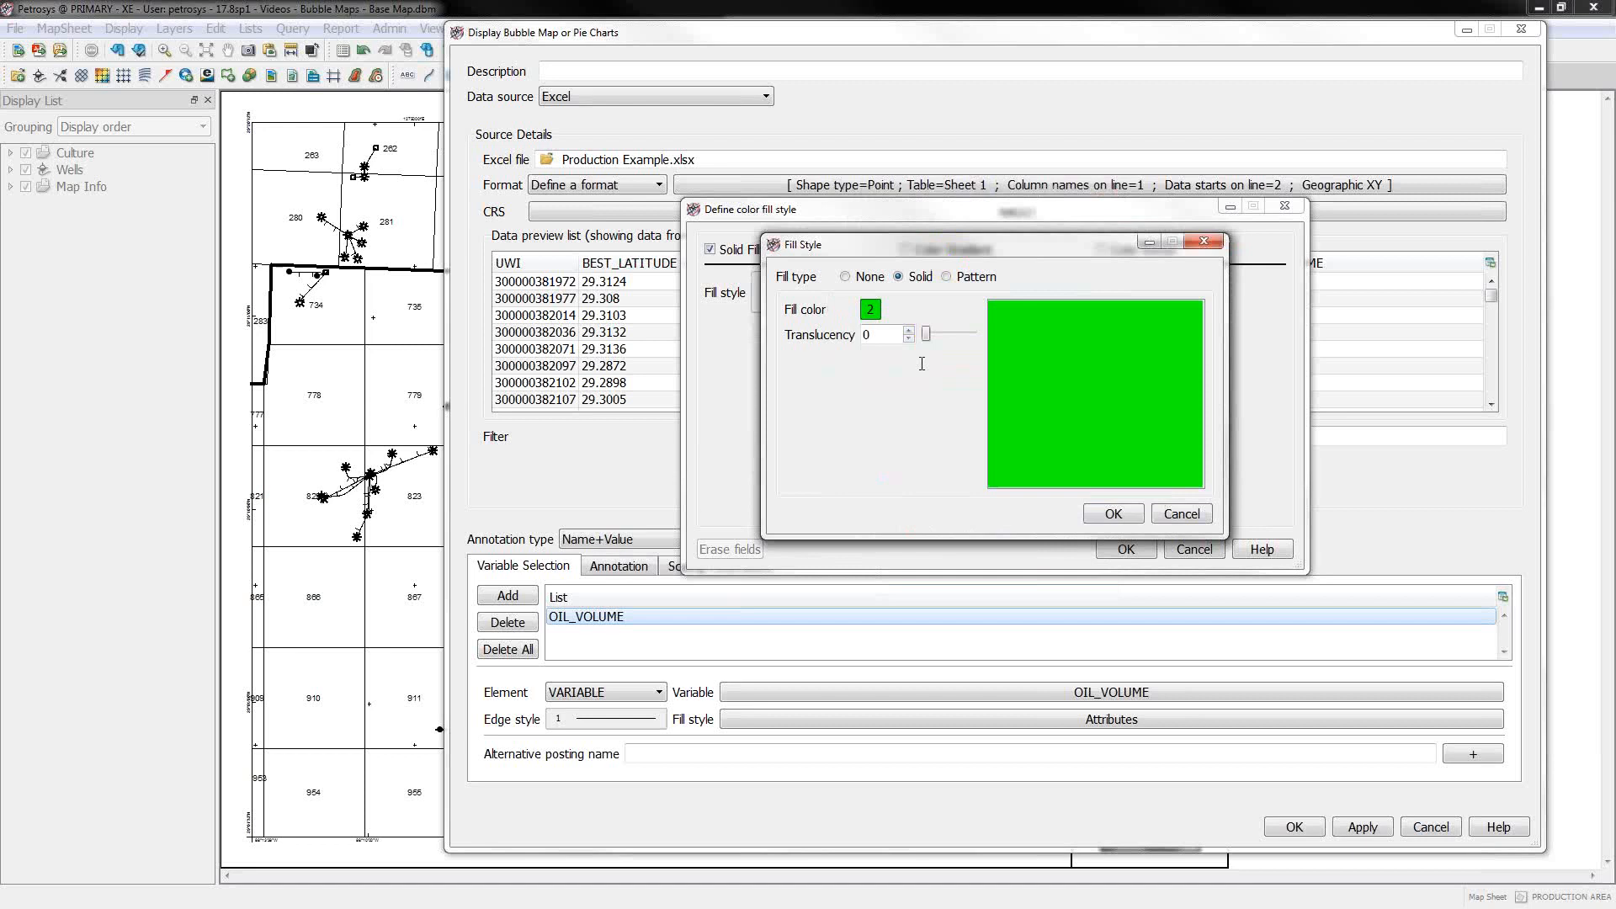
pyautogui.write('5')
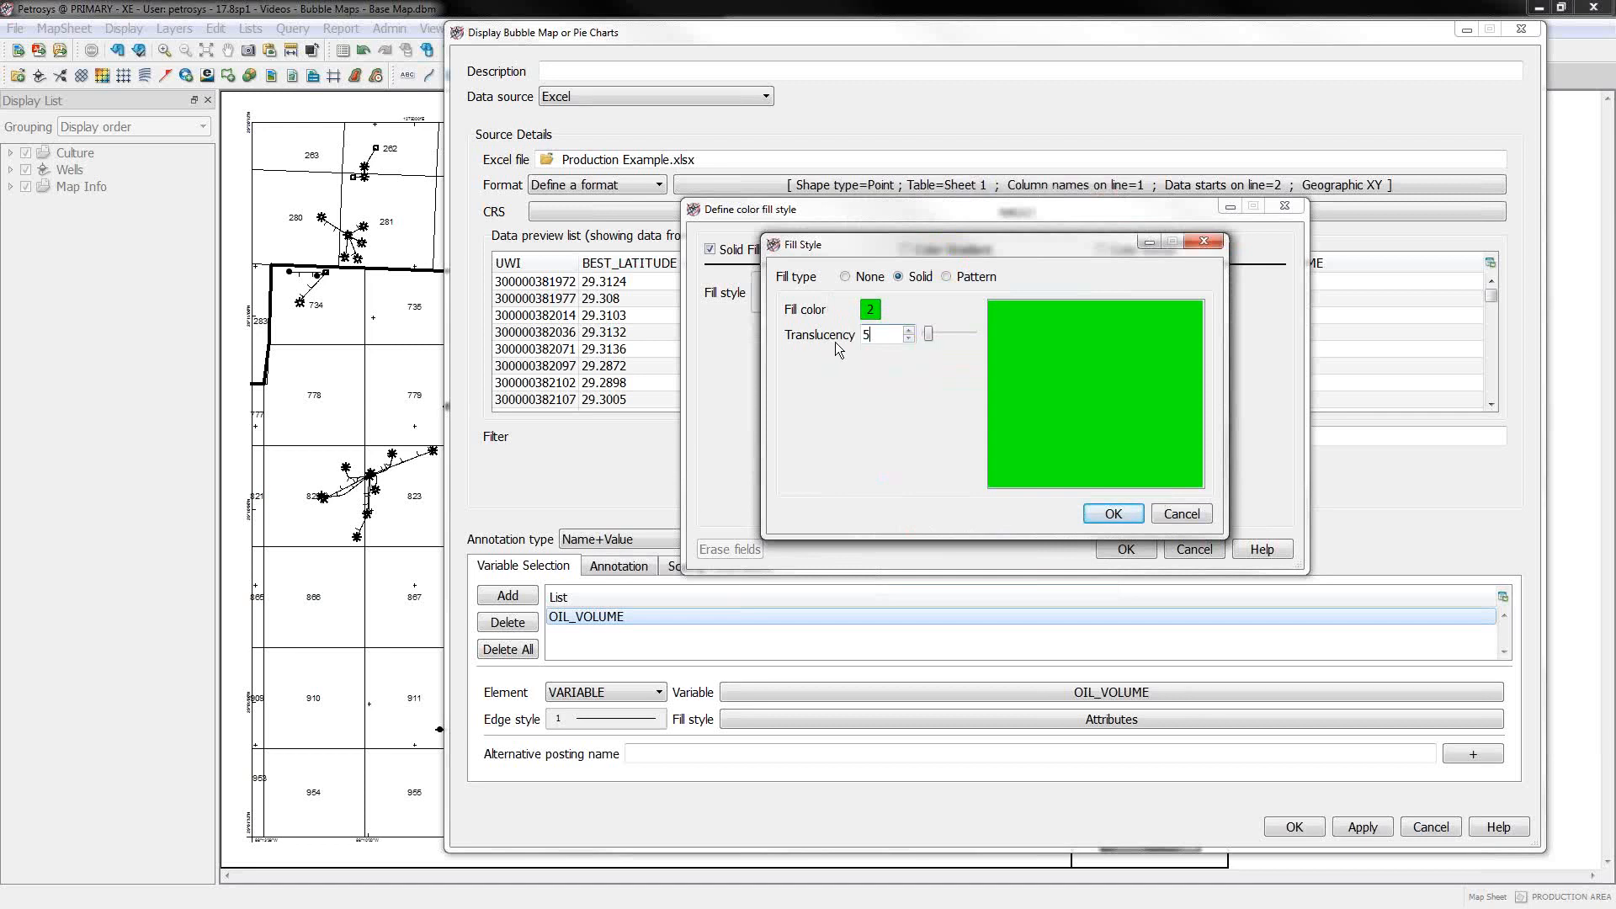
pyautogui.write('0')
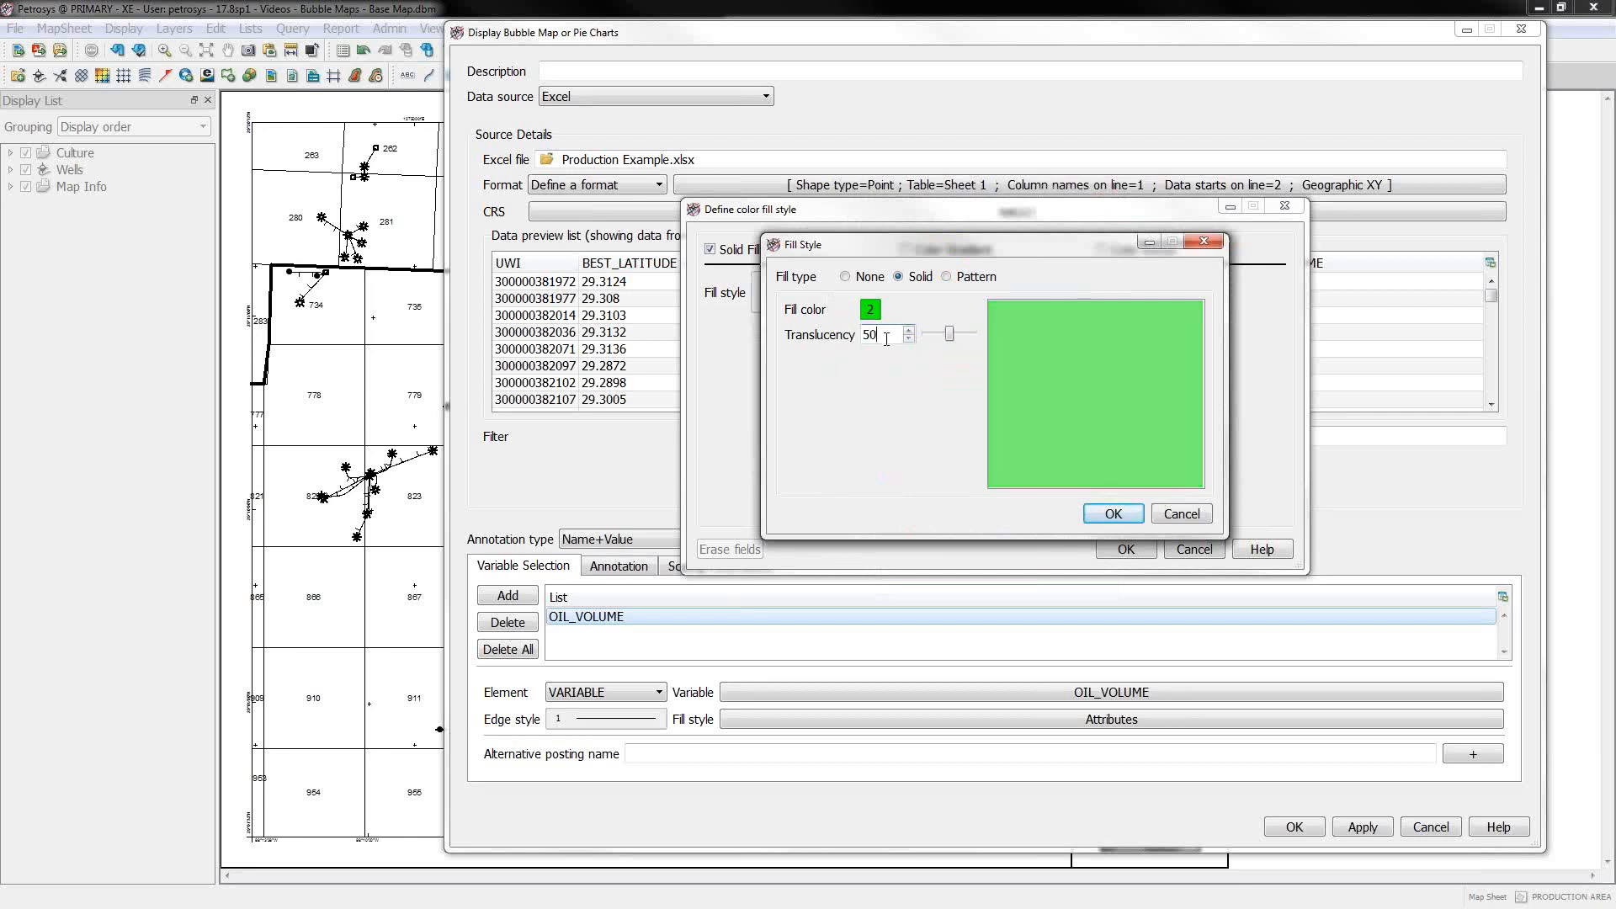
pyautogui.click(1112, 513)
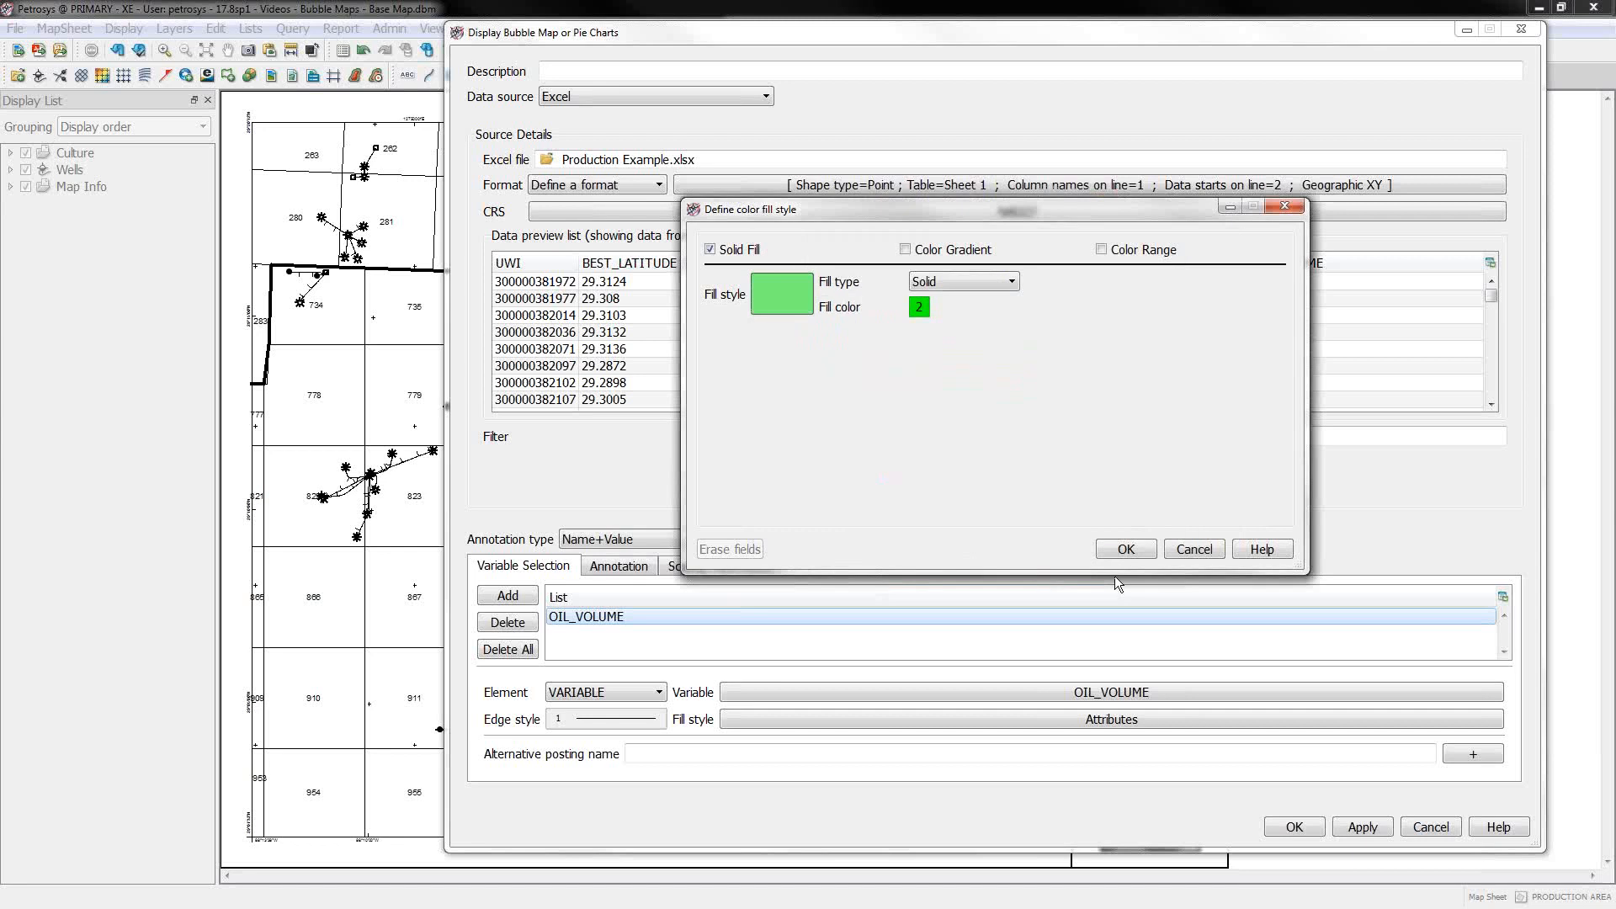
pyautogui.click(1123, 548)
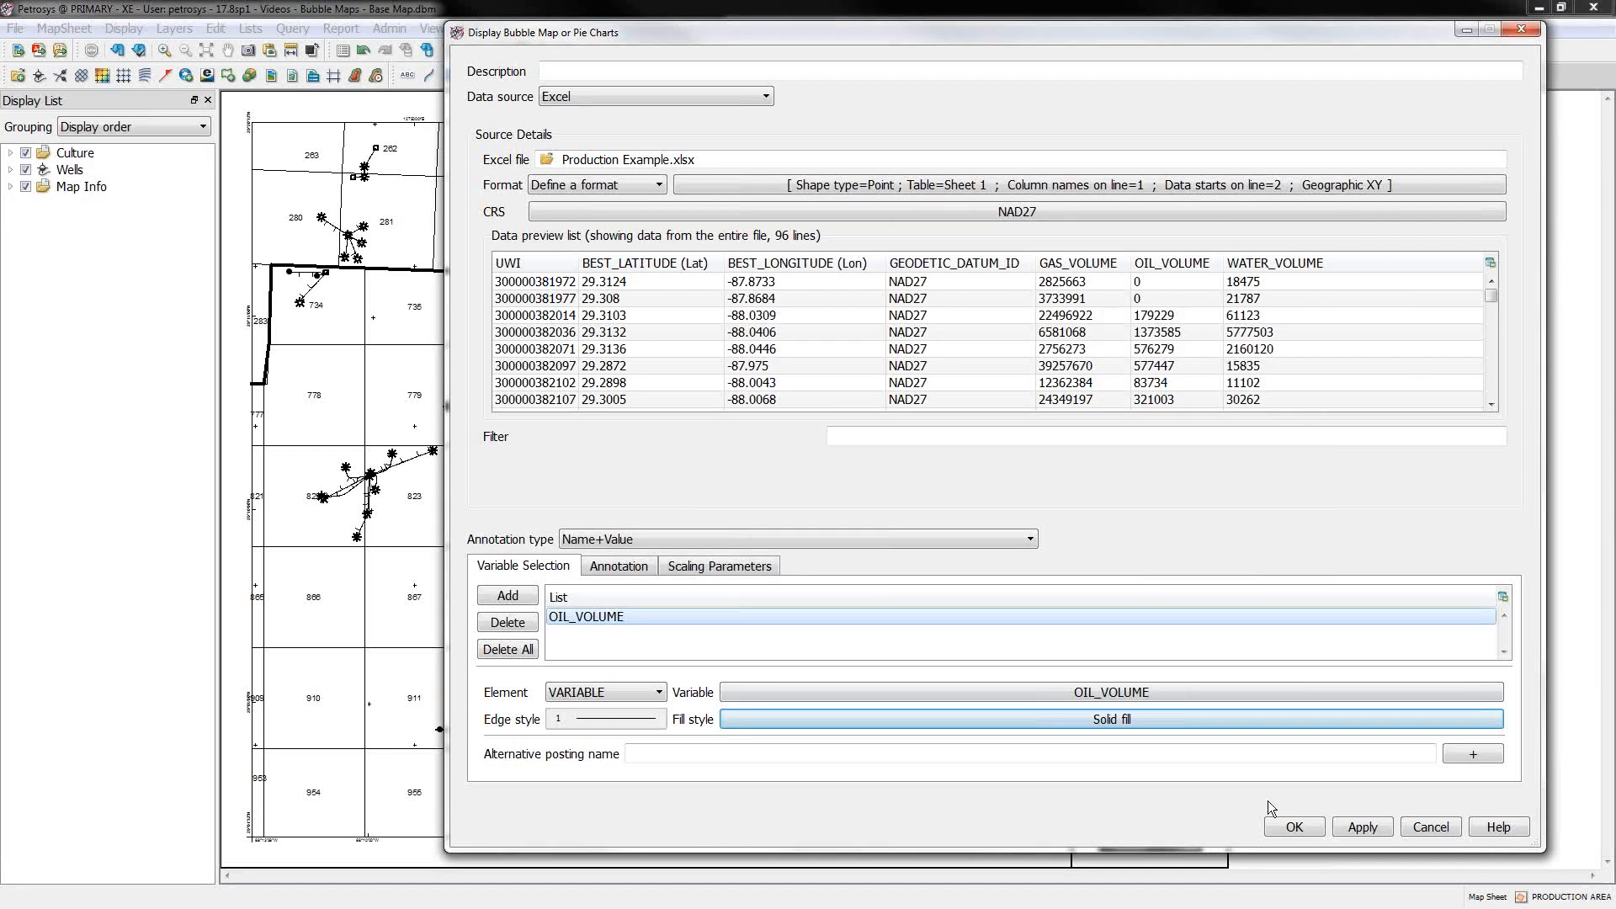
# Step: Draw the green oil-volume bubbles on the map and reopen the Bubble Map layer's settings
pyautogui.click(1294, 825)
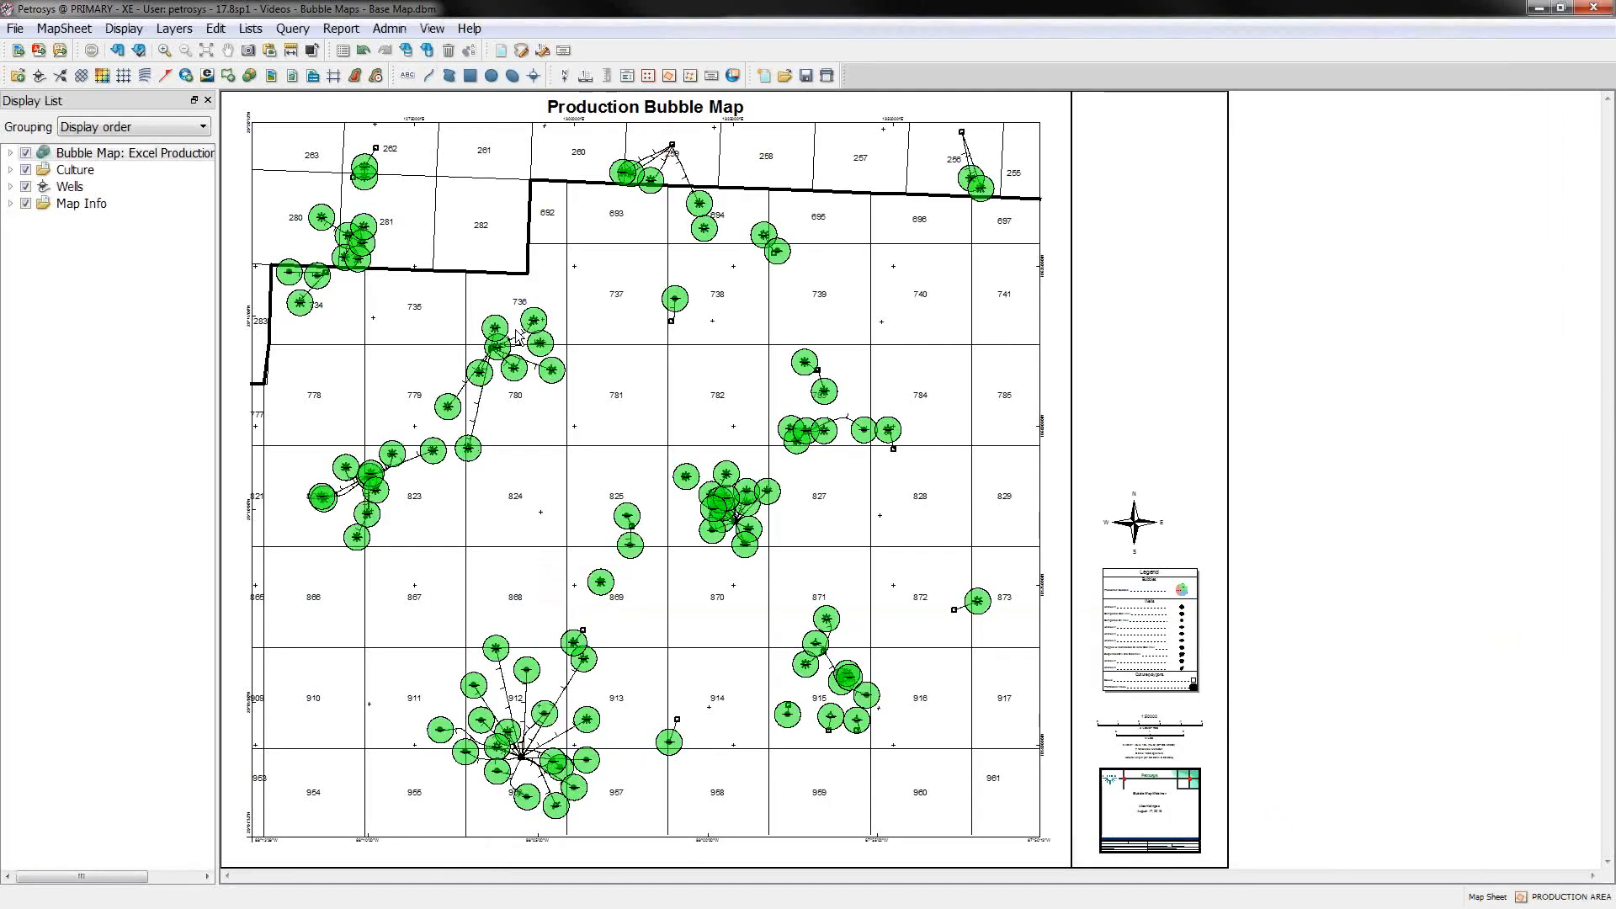
pyautogui.click(134, 162)
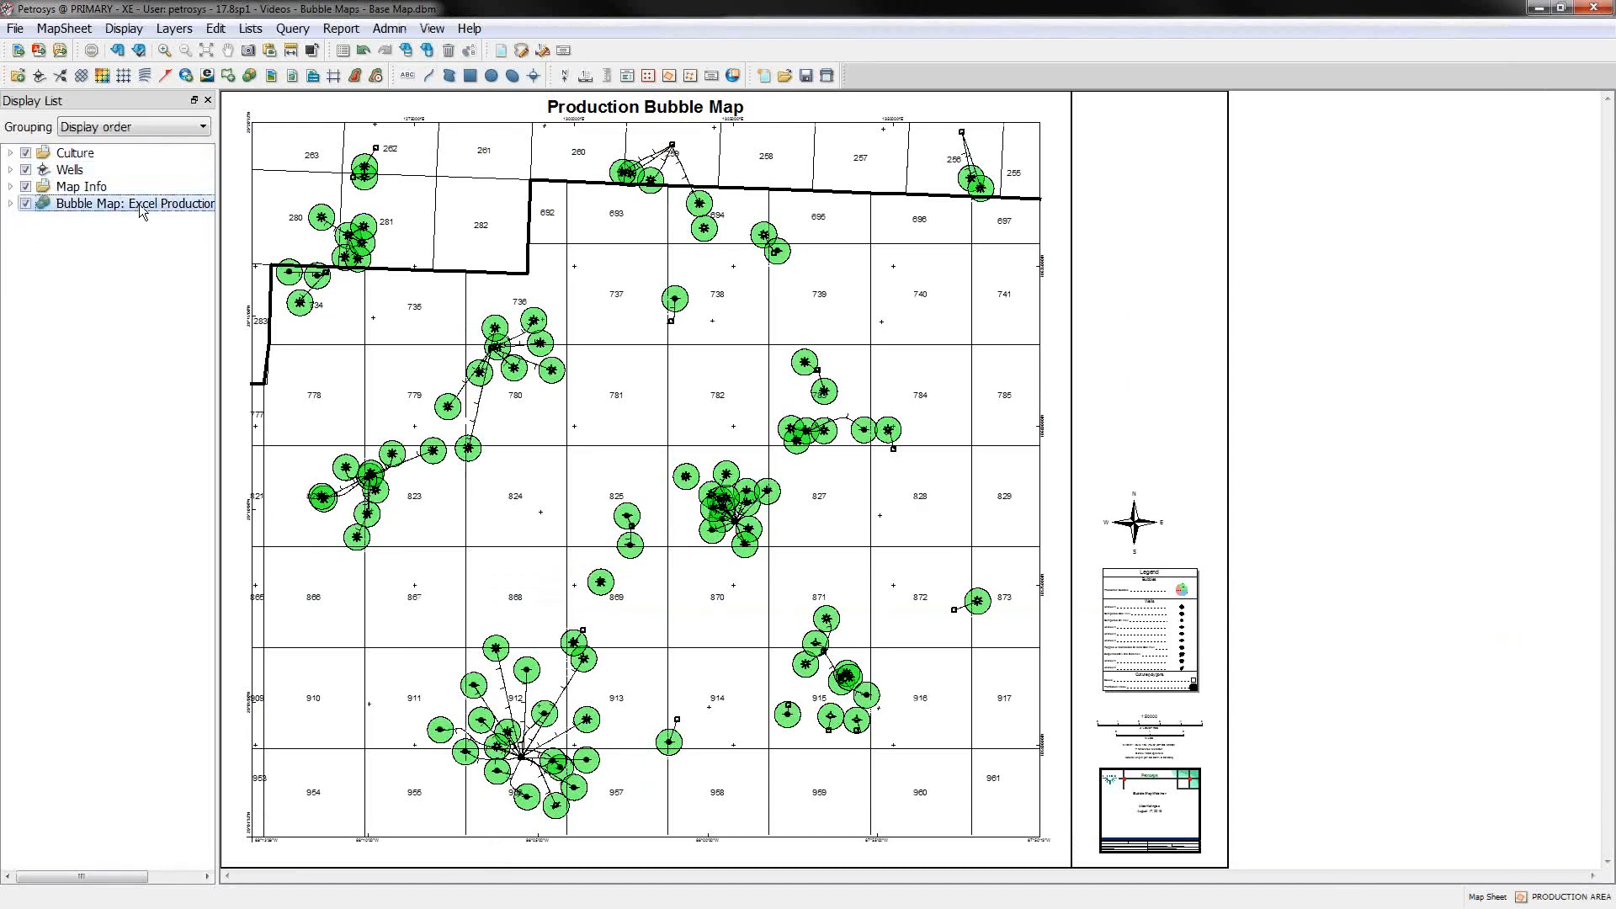
pyautogui.doubleClick(132, 203)
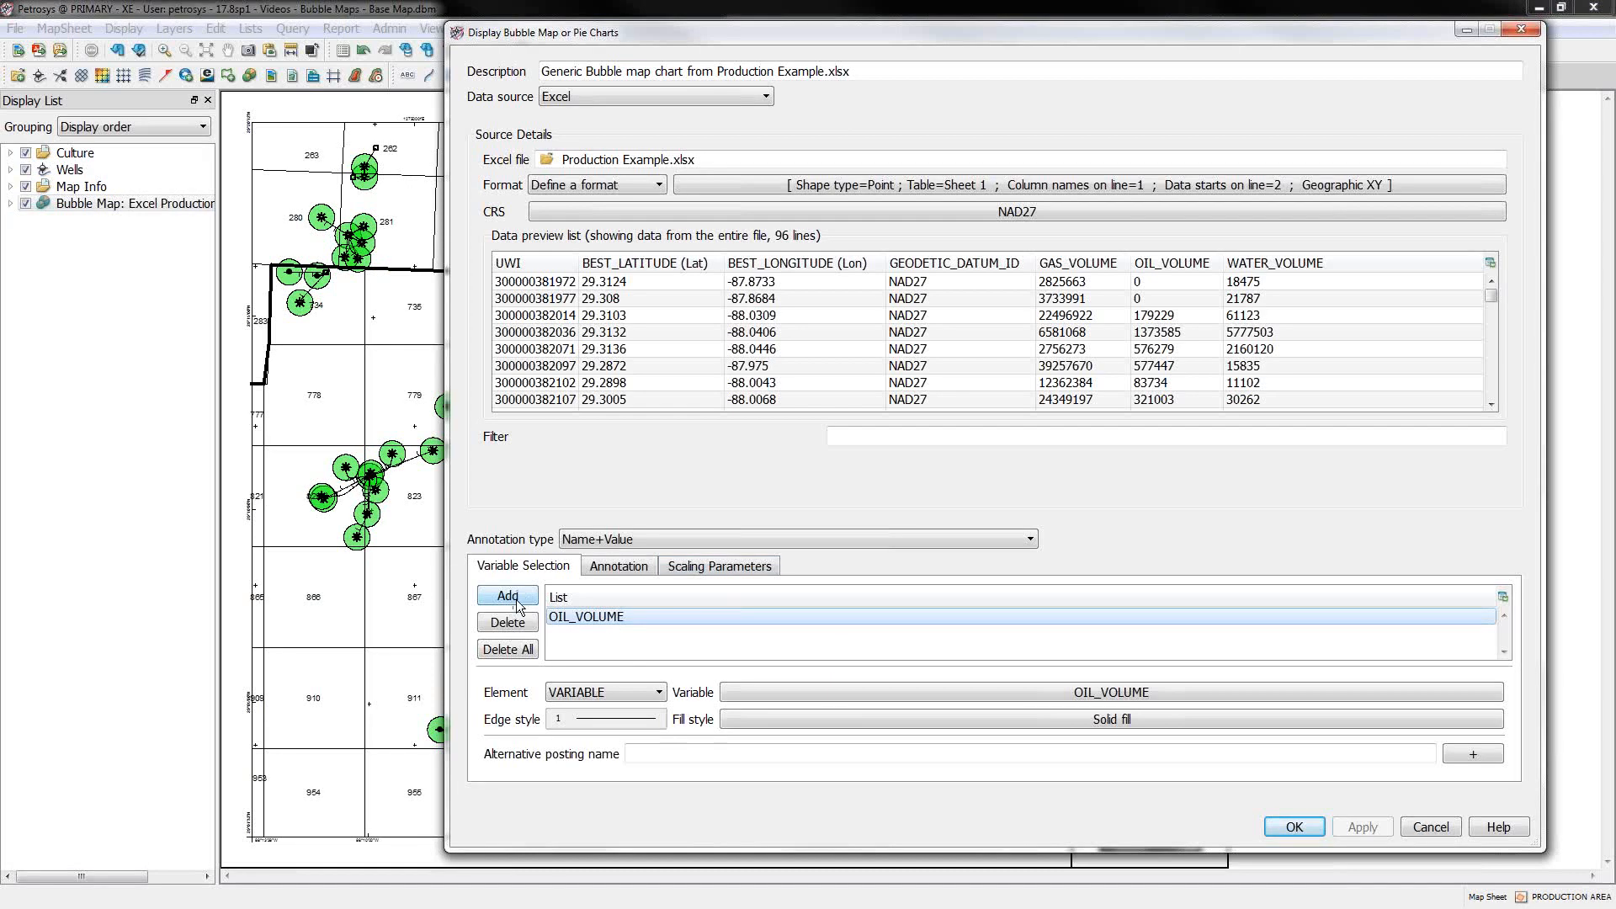
# Step: Add GAS_VOLUME with a translucent red solid fill
pyautogui.click(506, 596)
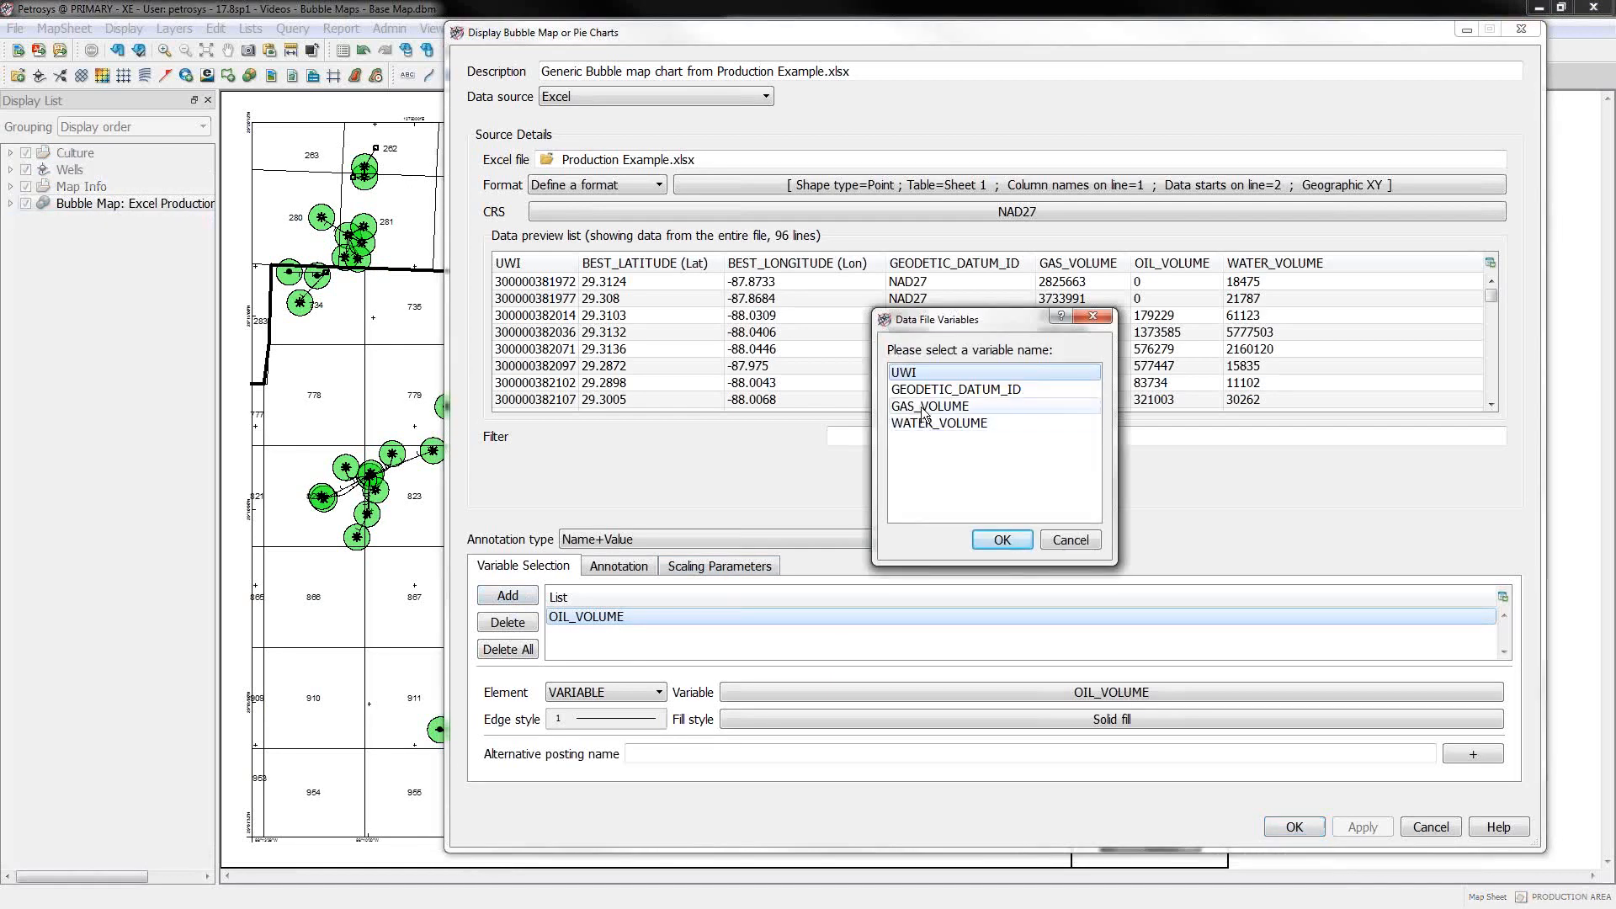
pyautogui.click(999, 539)
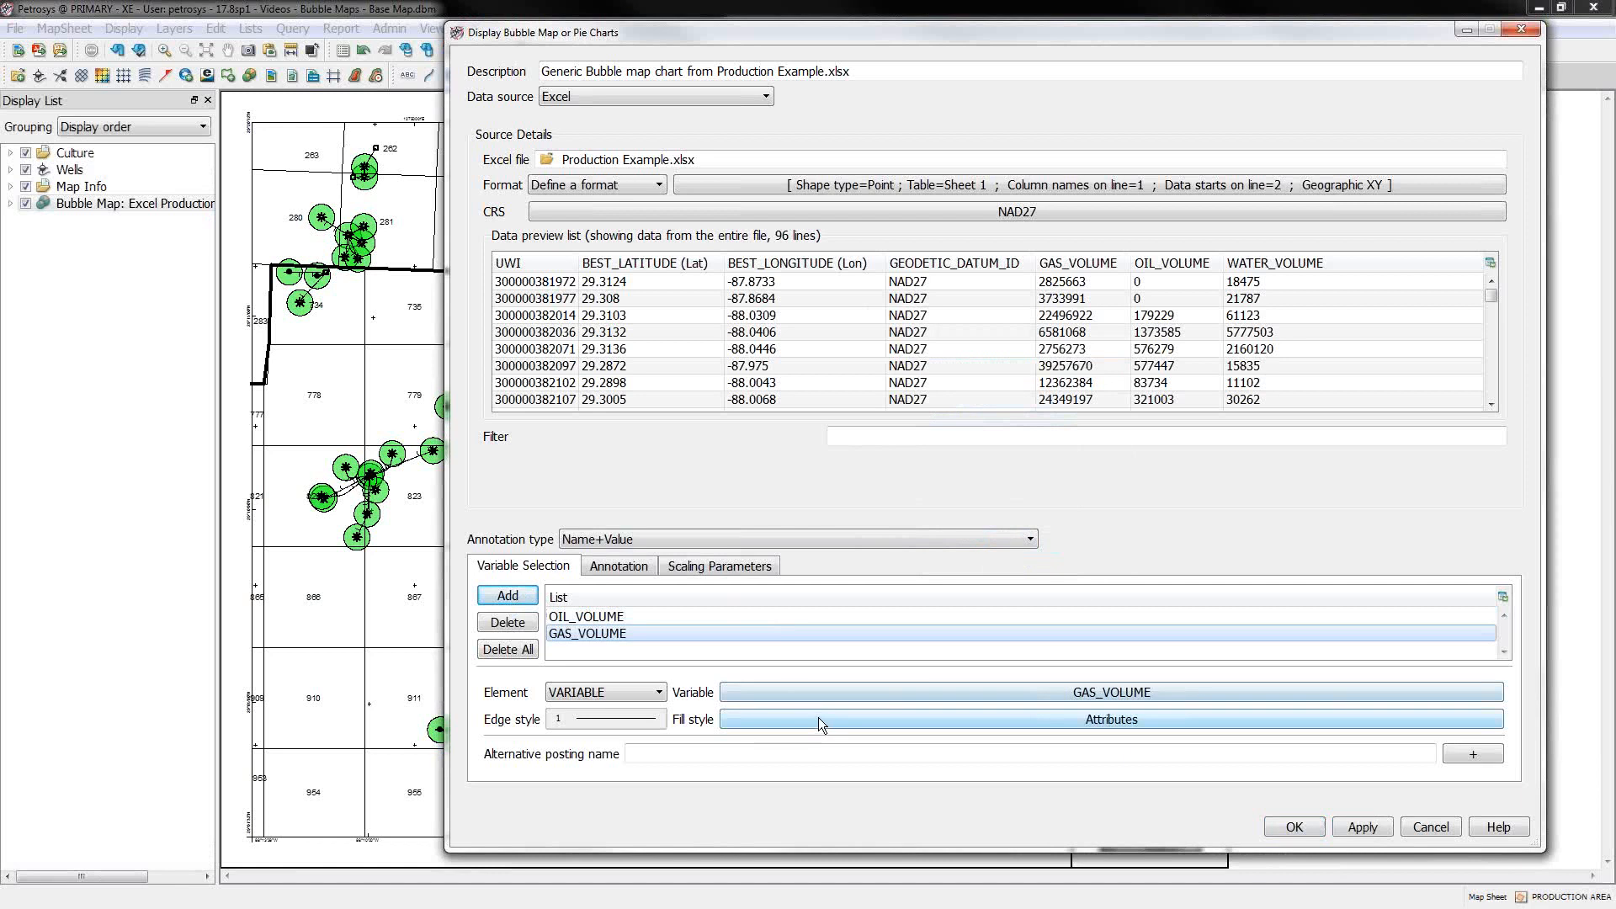
pyautogui.click(1110, 718)
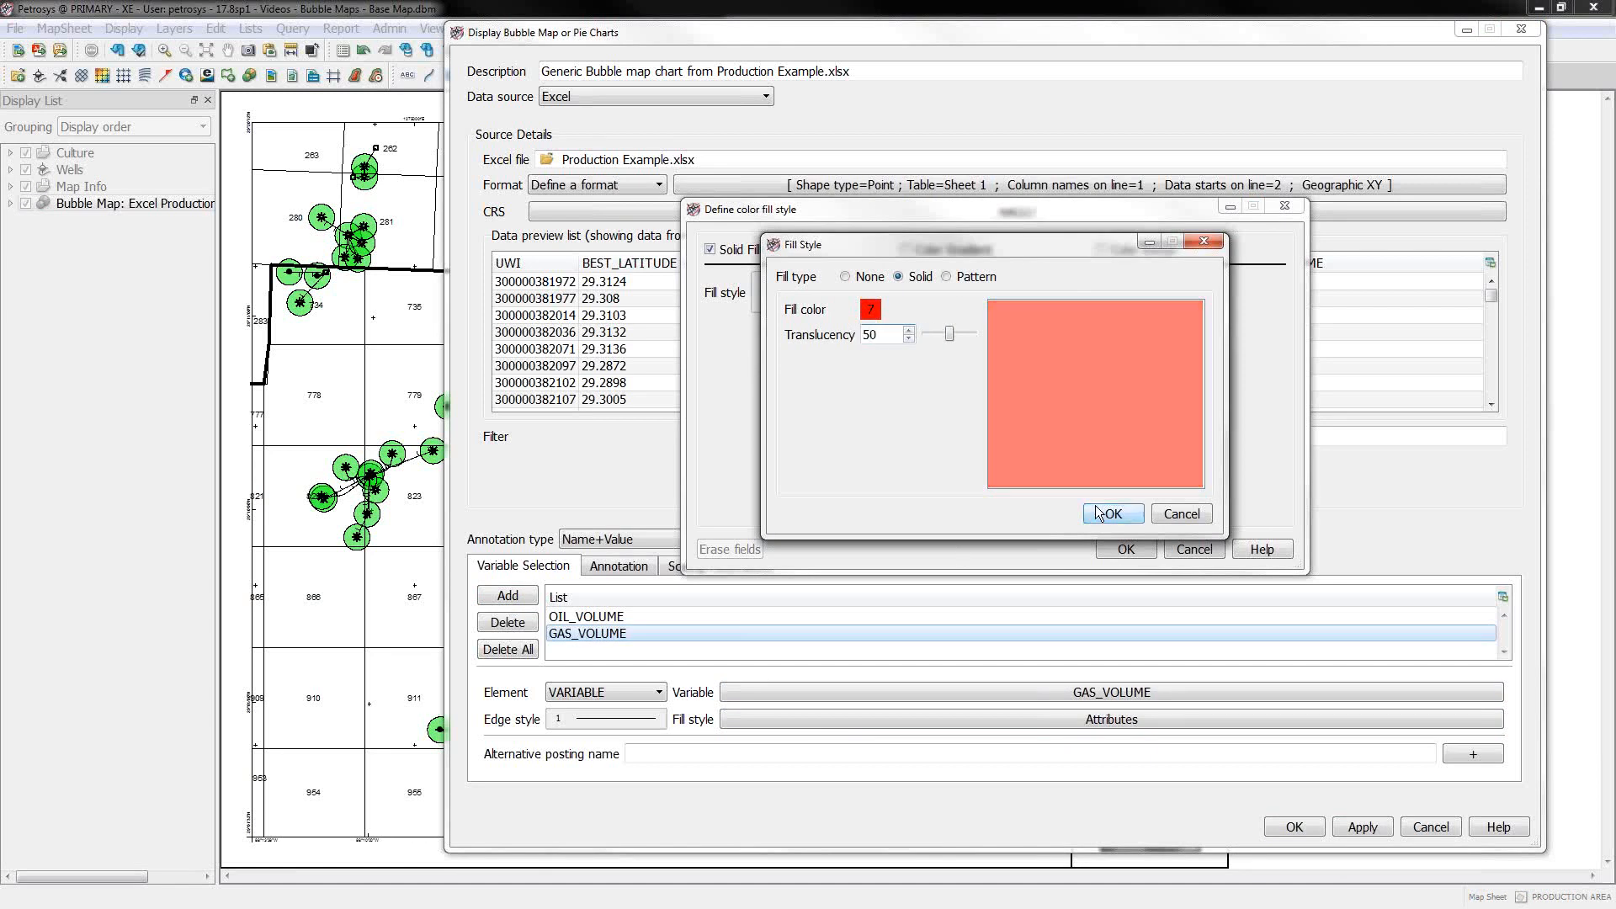
pyautogui.click(1111, 513)
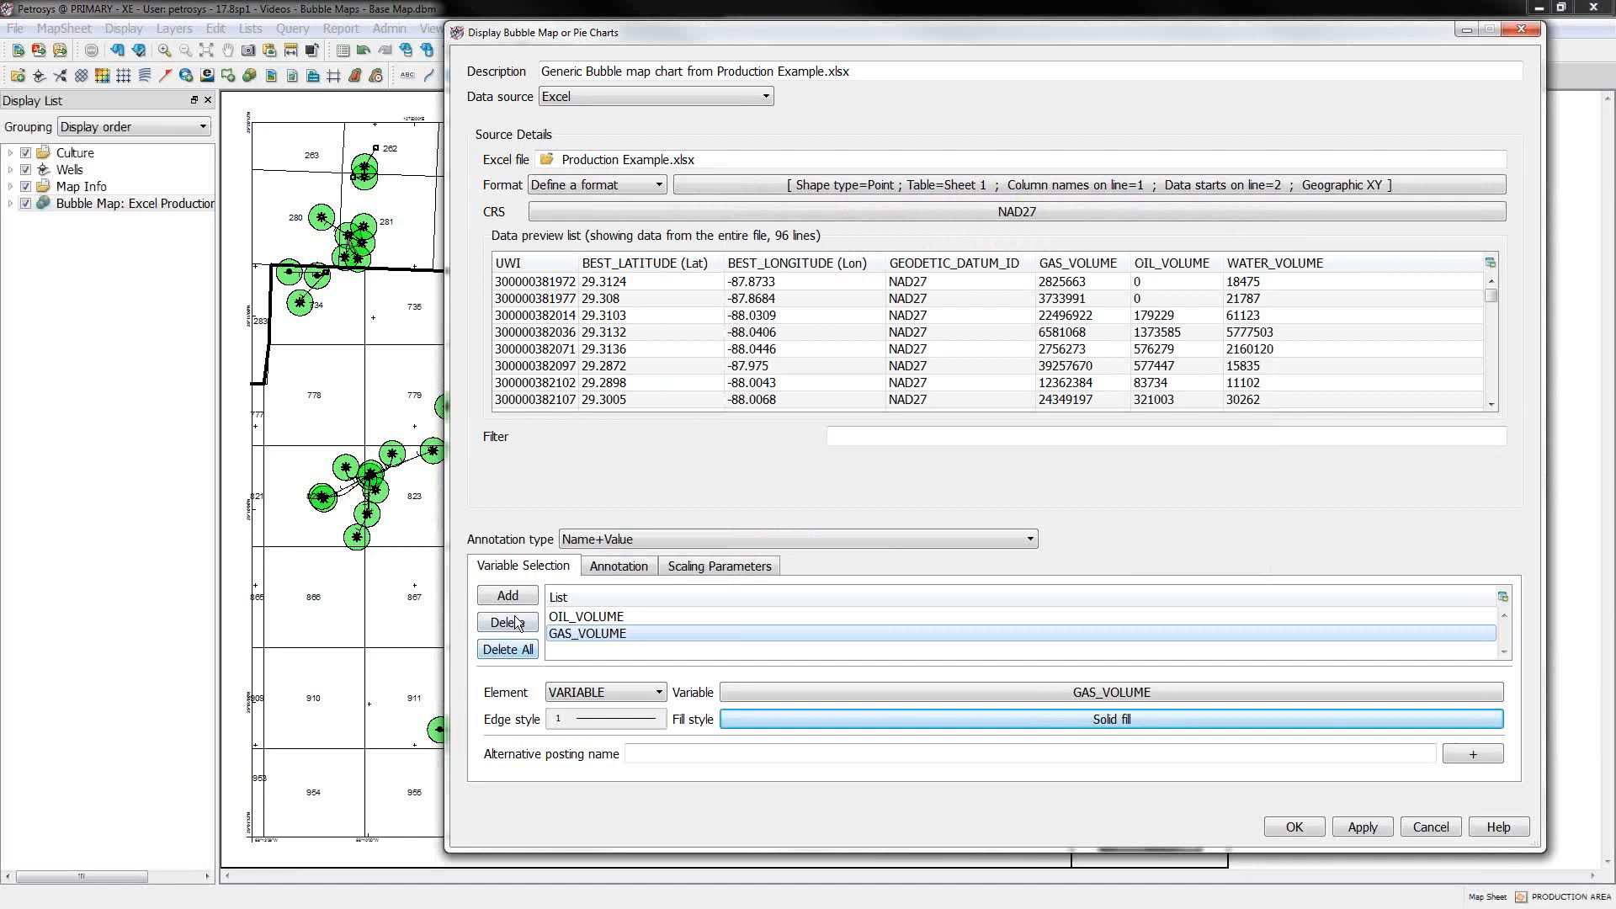
# Step: Add WATER_VOLUME and choose a light blue fill colour for it
pyautogui.click(506, 596)
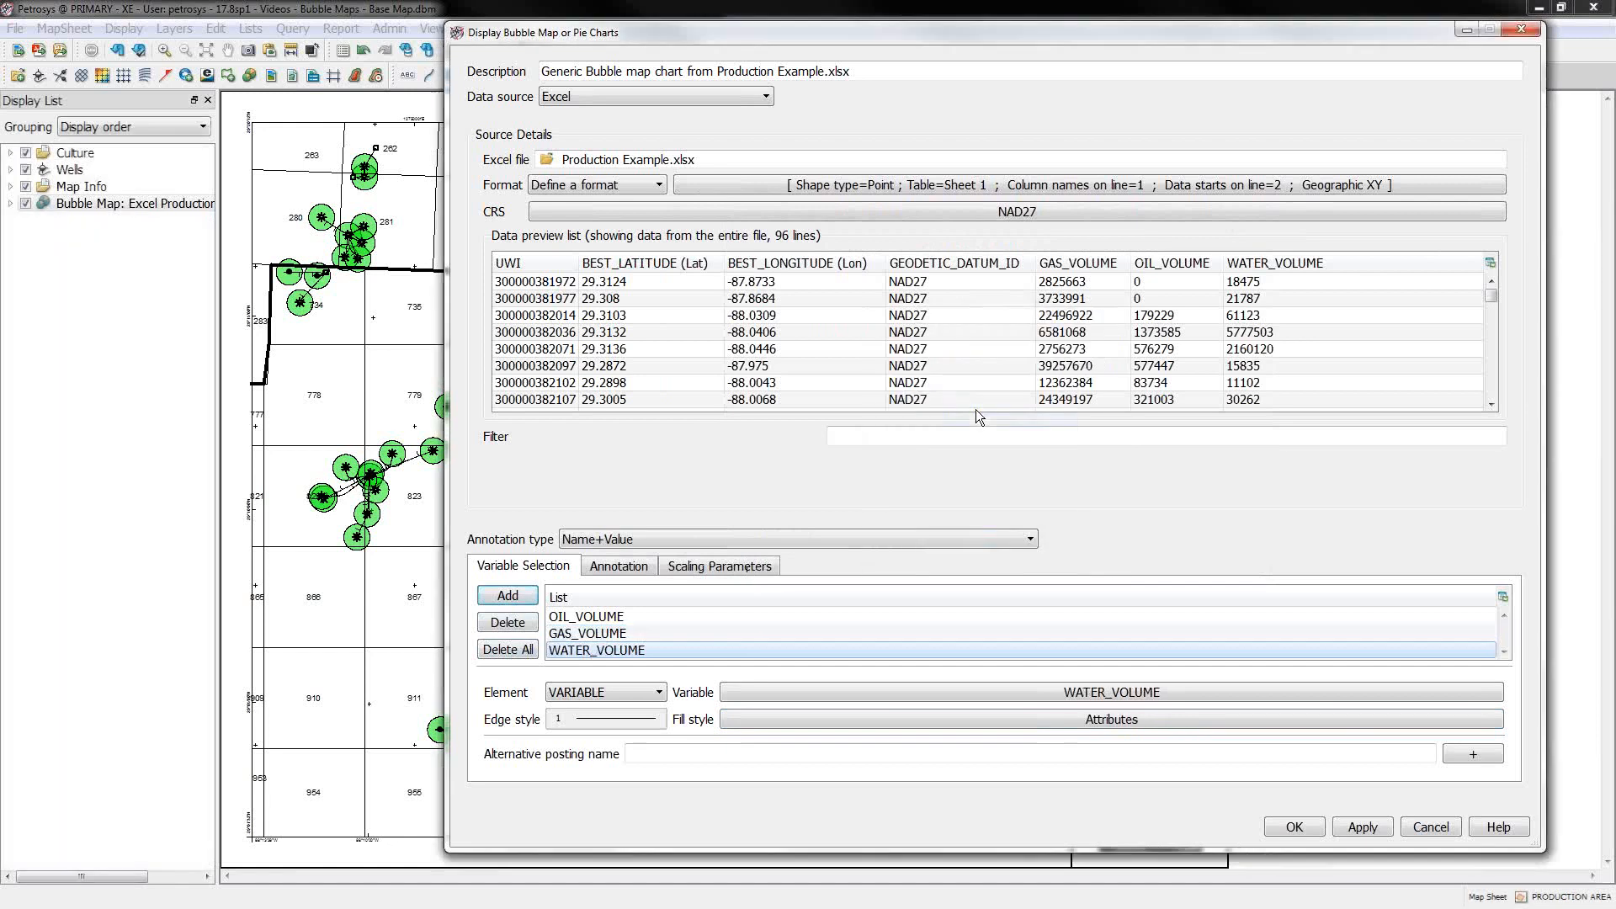
pyautogui.click(1111, 718)
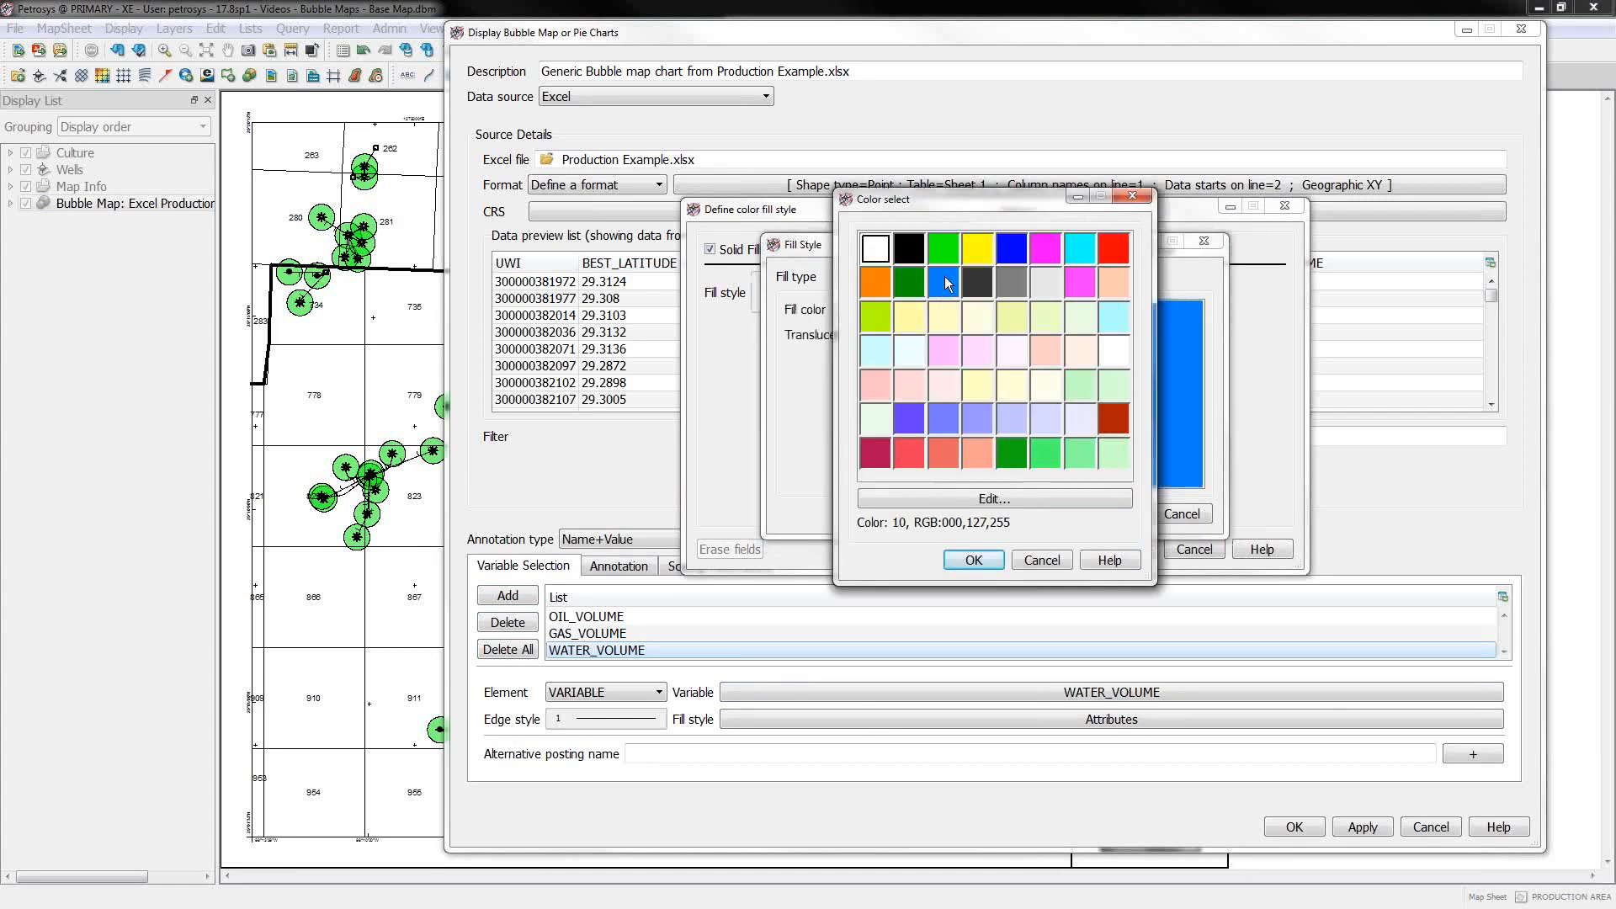
pyautogui.click(971, 559)
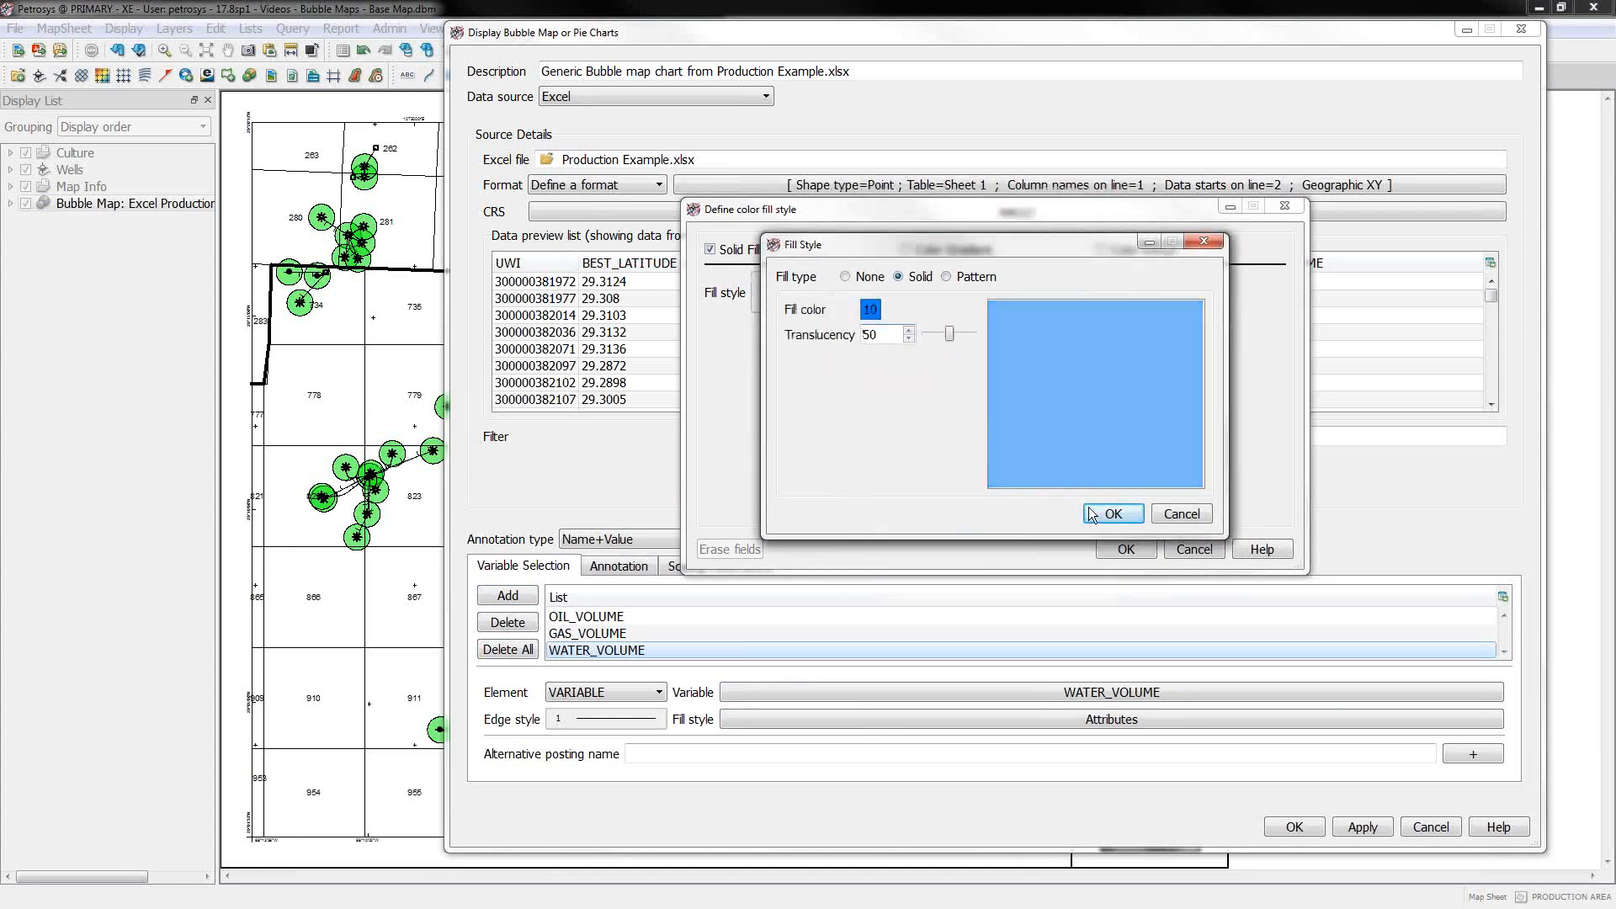
# Step: Redraw the map as oil/gas/water pie bubbles, zoom to the cluster near section 912 and reopen the settings
pyautogui.click(1112, 513)
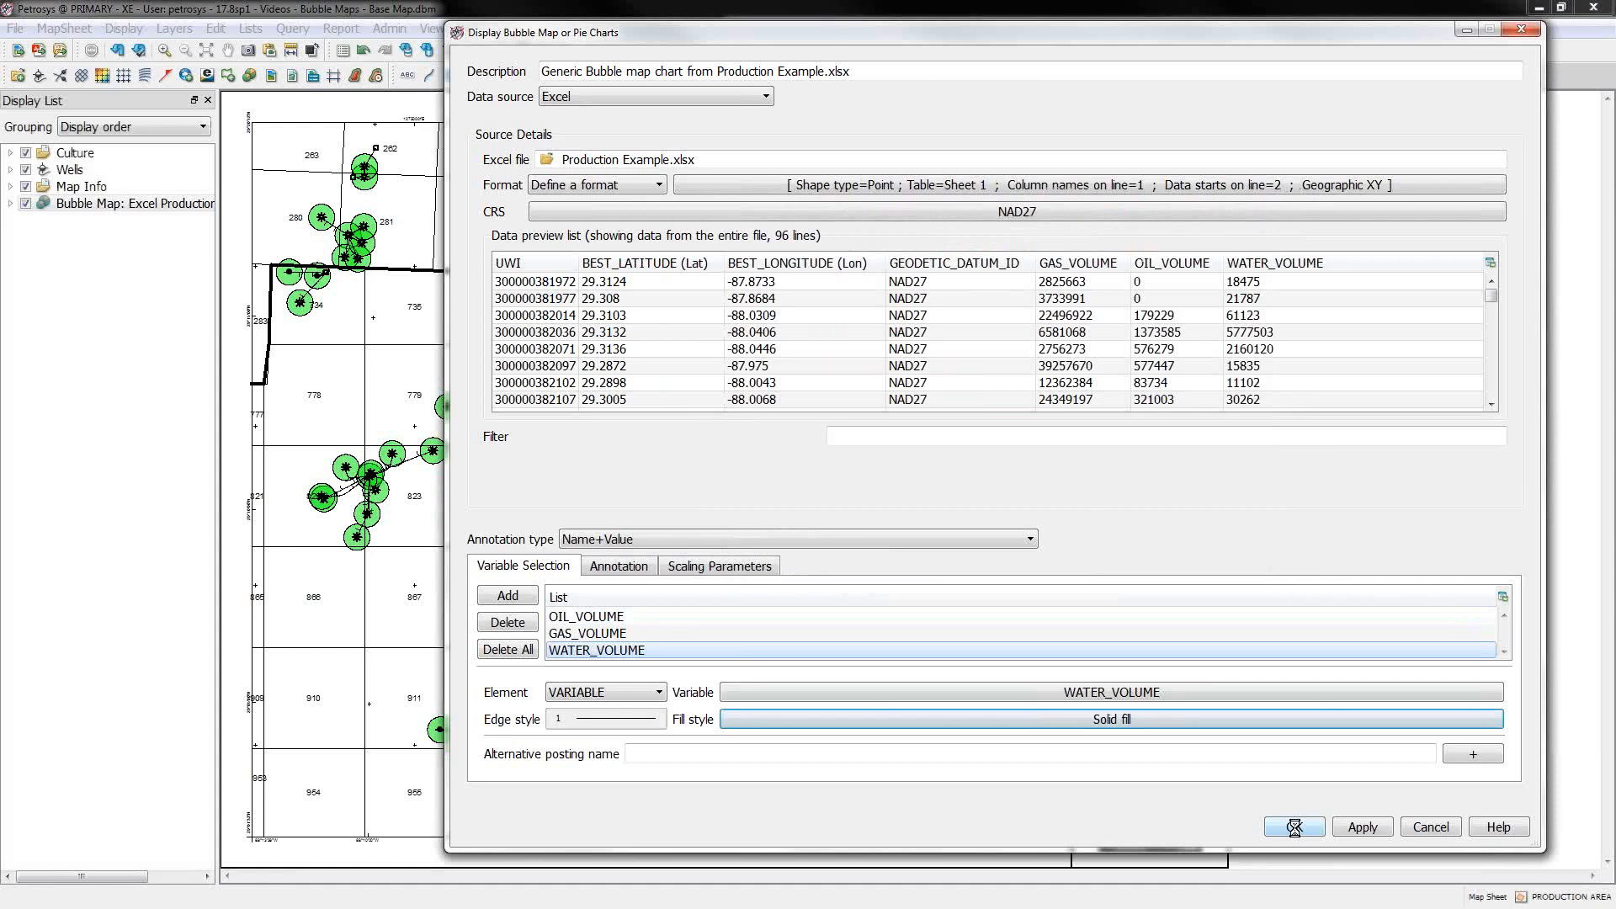
pyautogui.click(1293, 825)
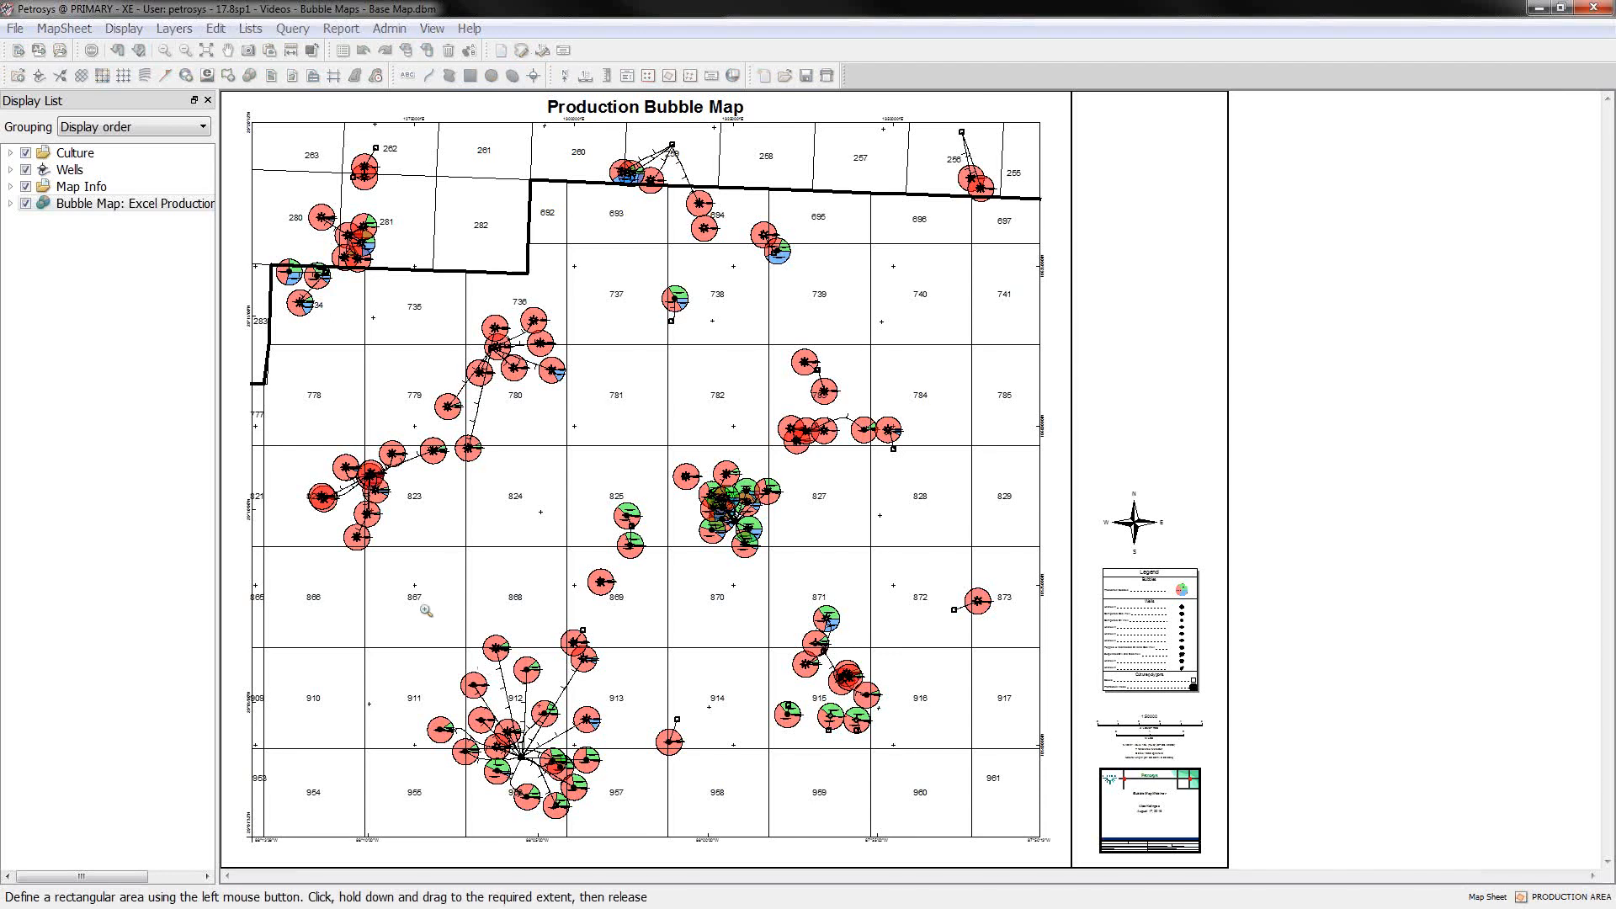
pyautogui.moveTo(417, 608); pyautogui.dragTo(619, 822)
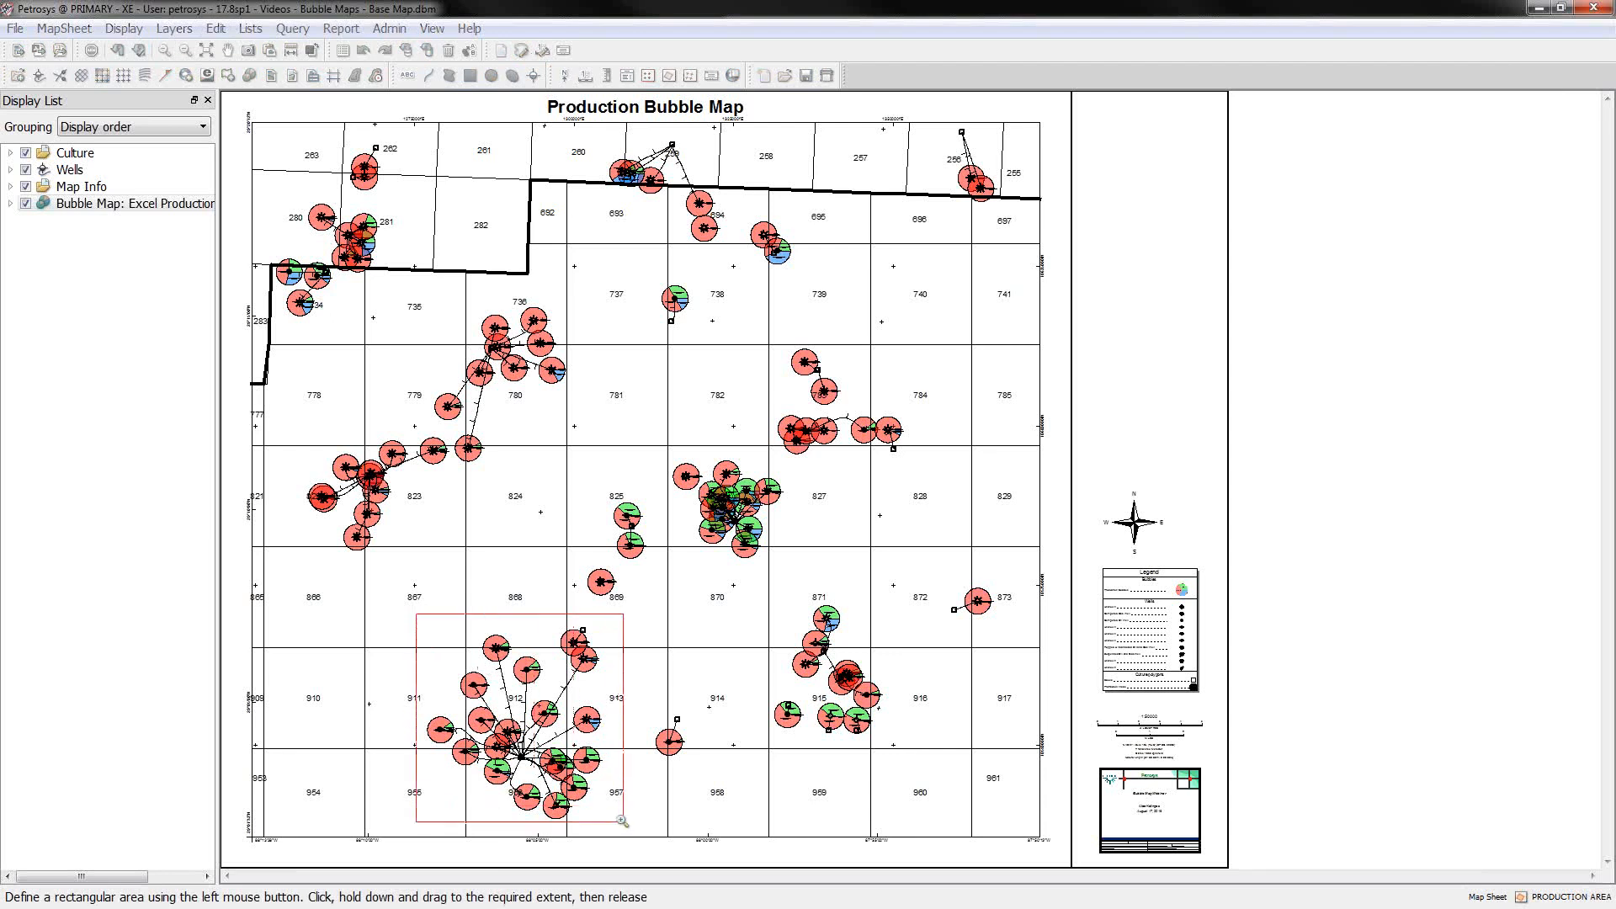
pyautogui.moveTo(415, 613); pyautogui.dragTo(621, 822)
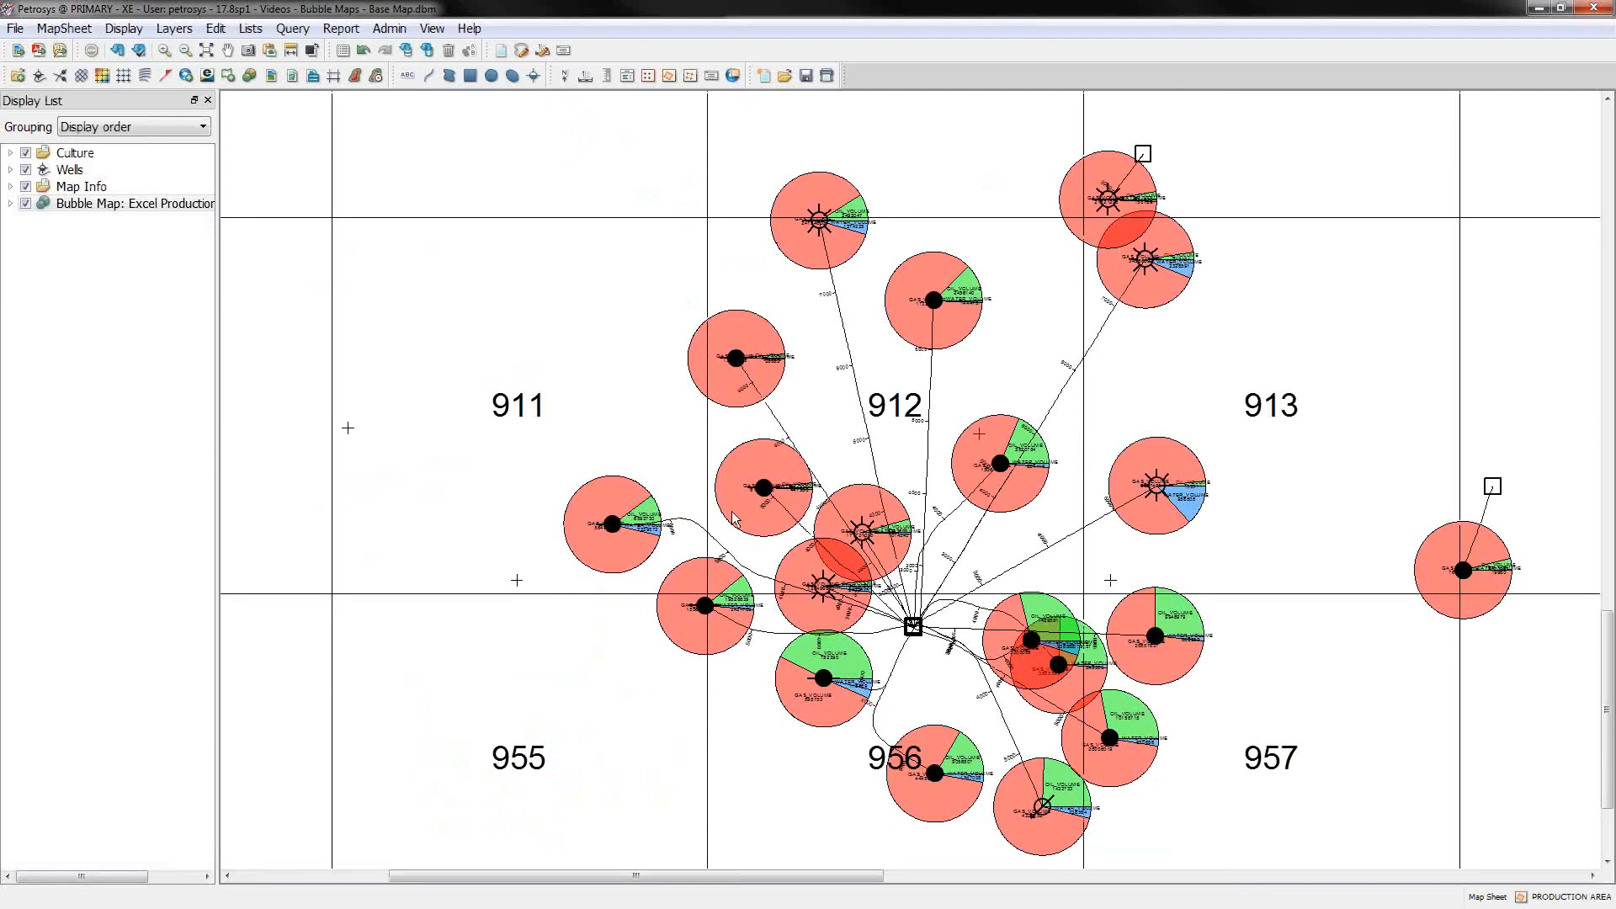
pyautogui.moveTo(582, 478)
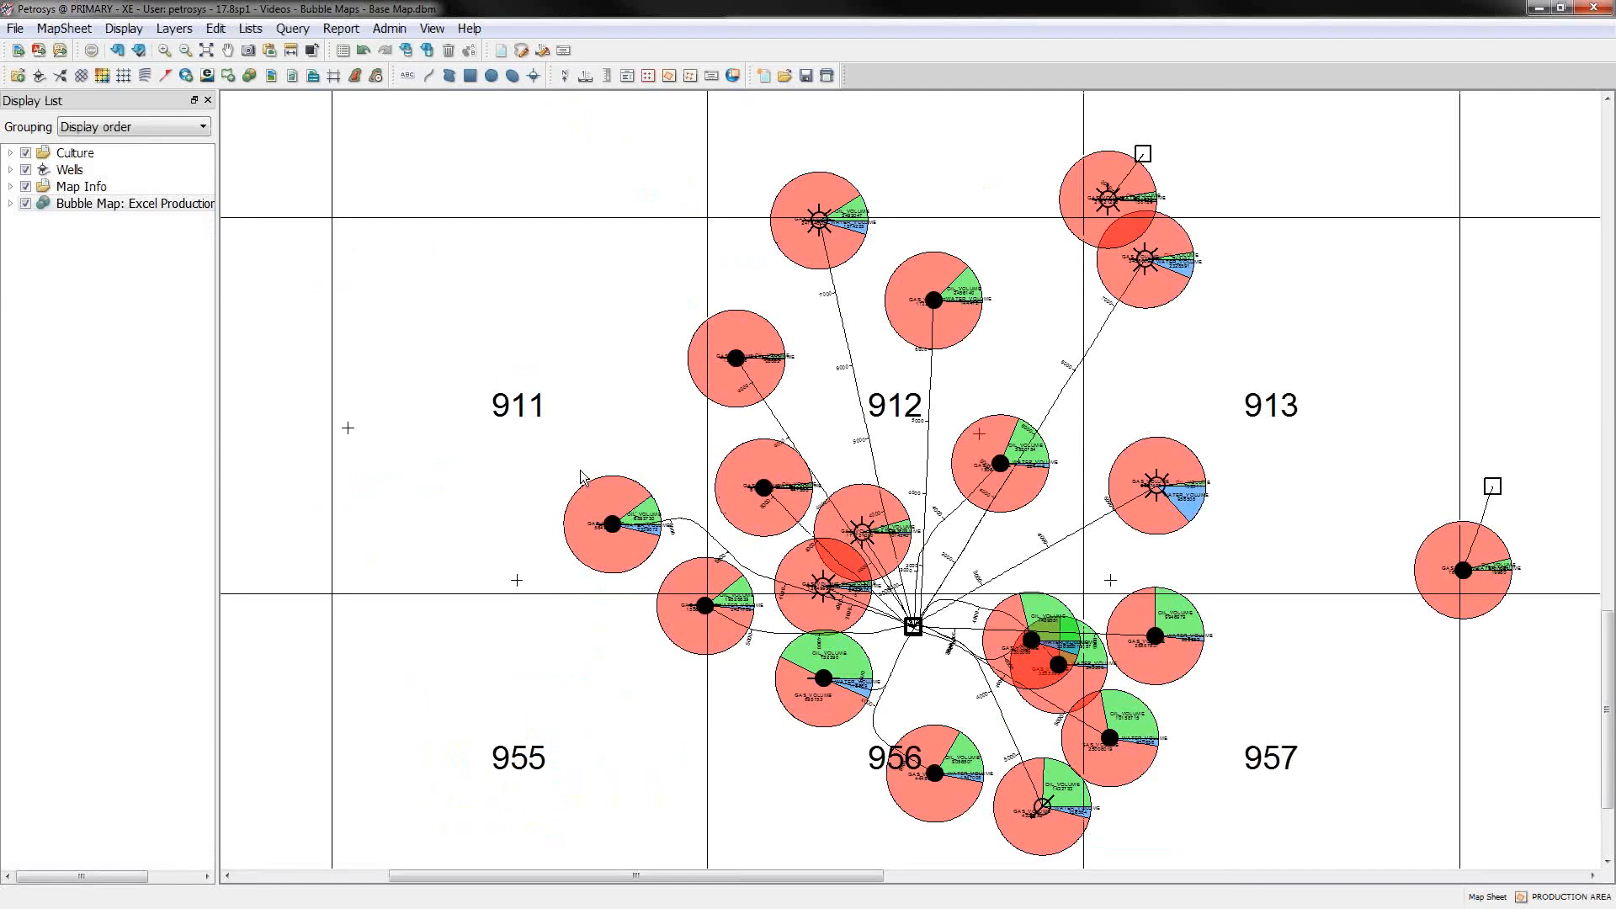
pyautogui.doubleClick(132, 203)
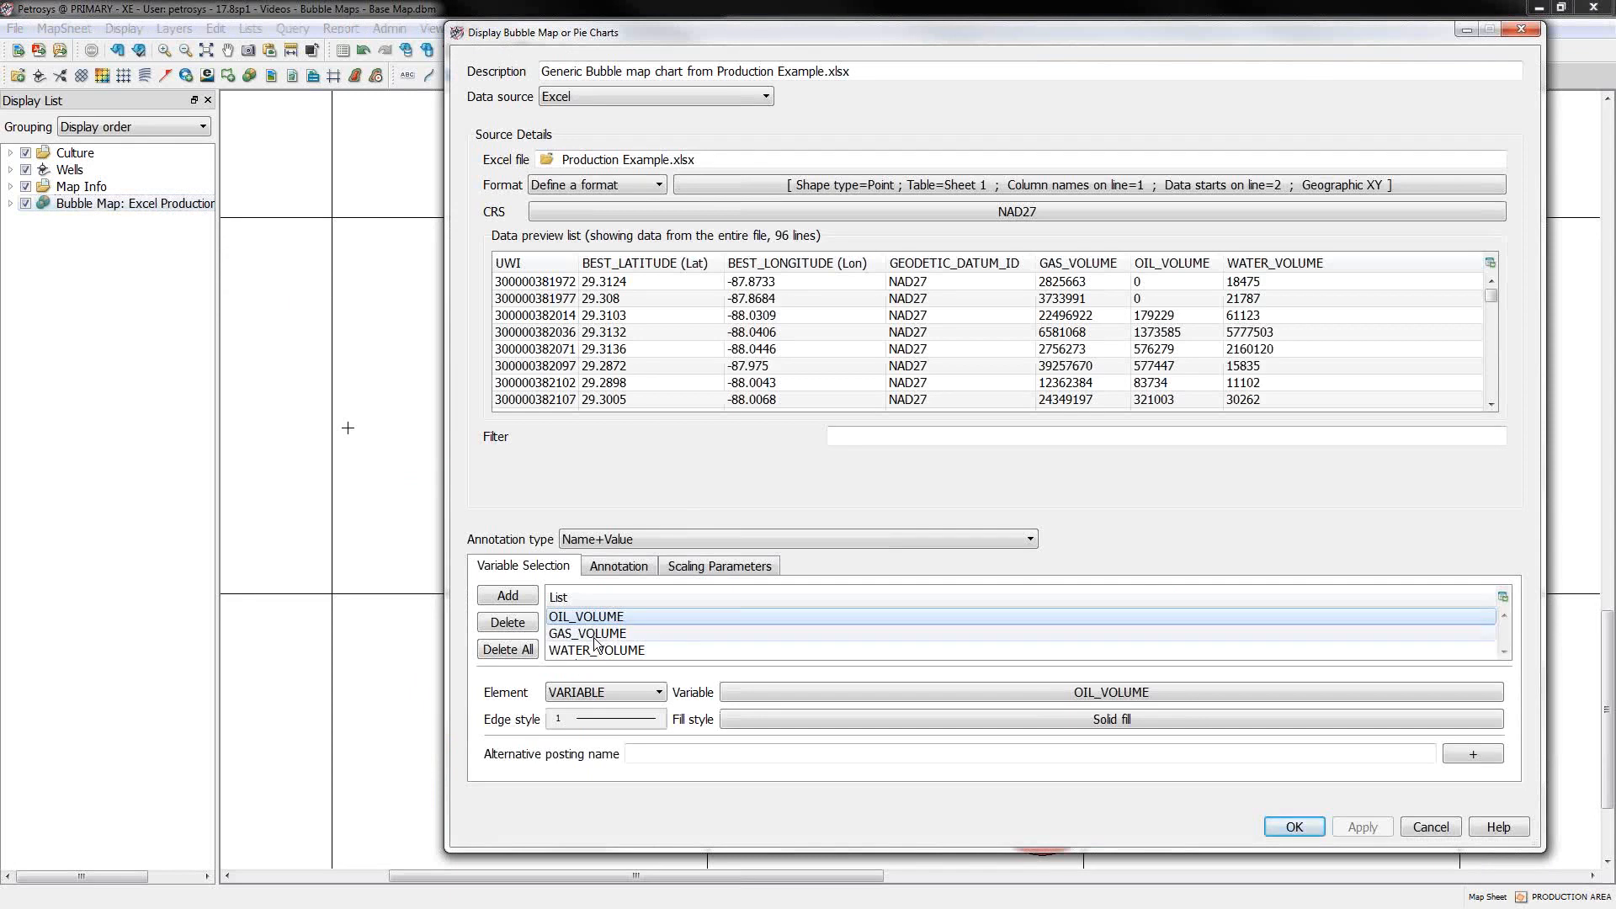
# Step: Change the gas entry to the formula GAS_VOLUME / 6 and apply it to the map
pyautogui.click(587, 633)
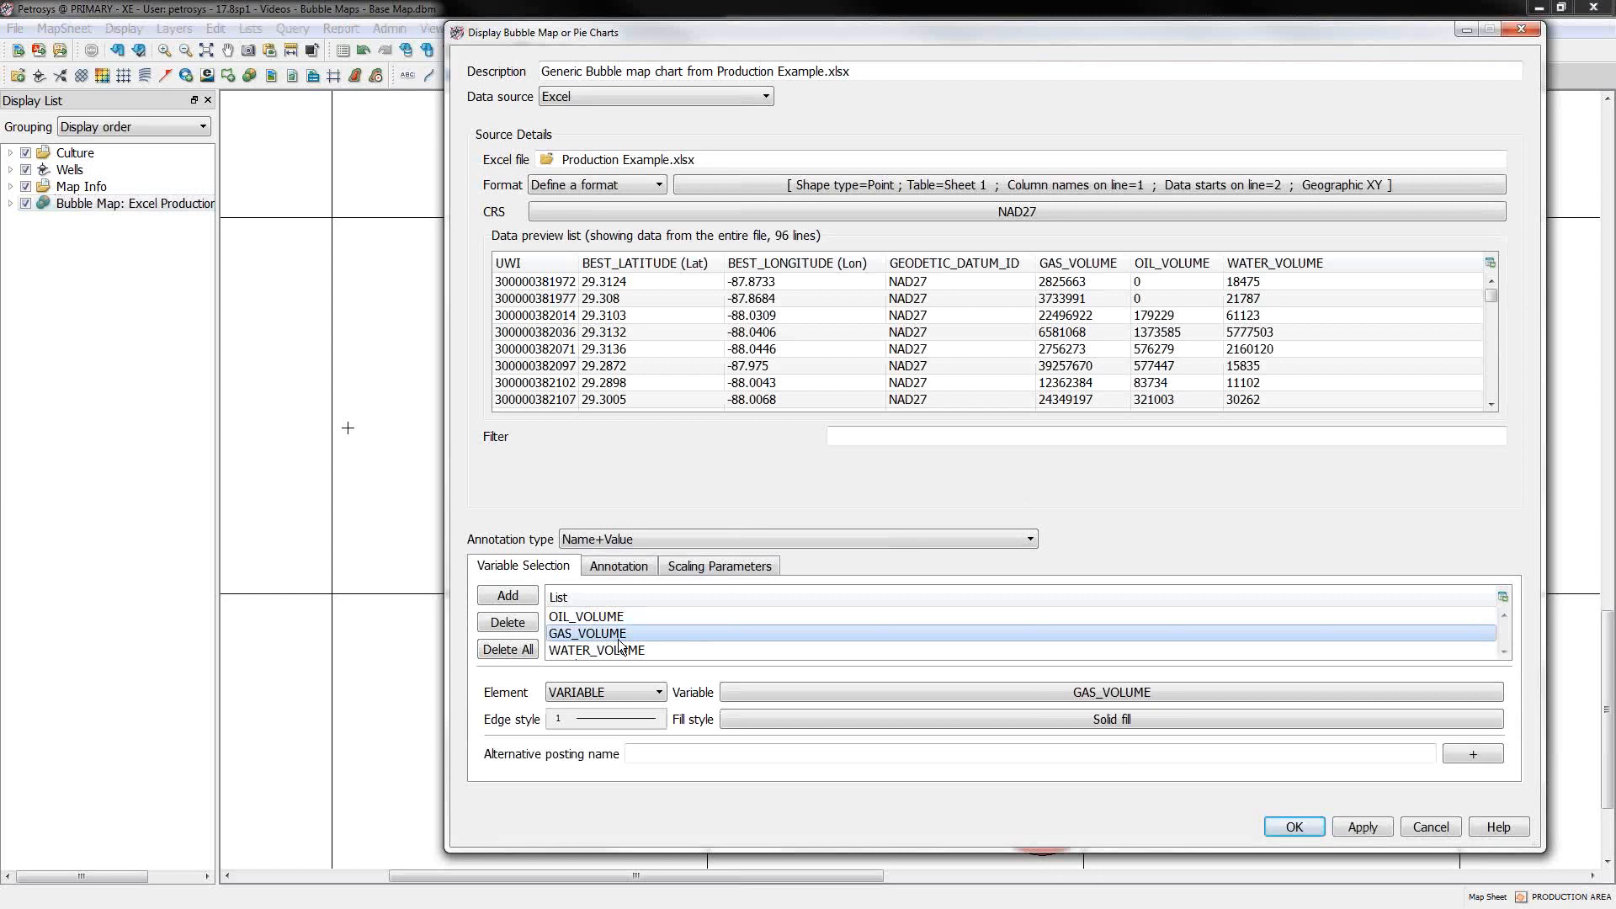
pyautogui.moveTo(665, 640)
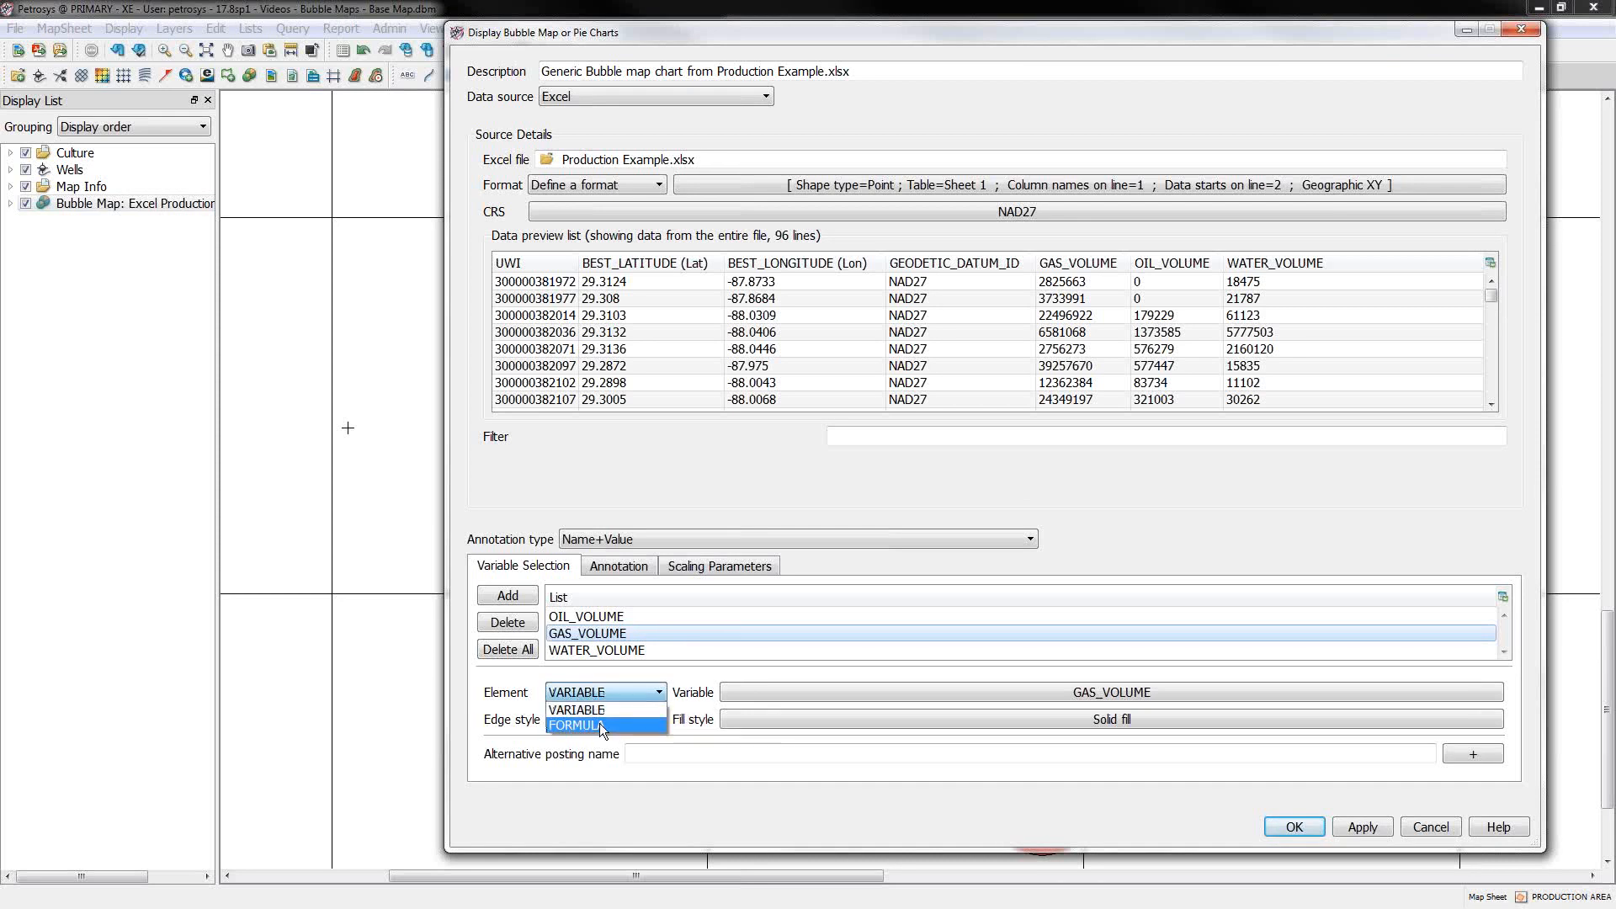
pyautogui.click(577, 725)
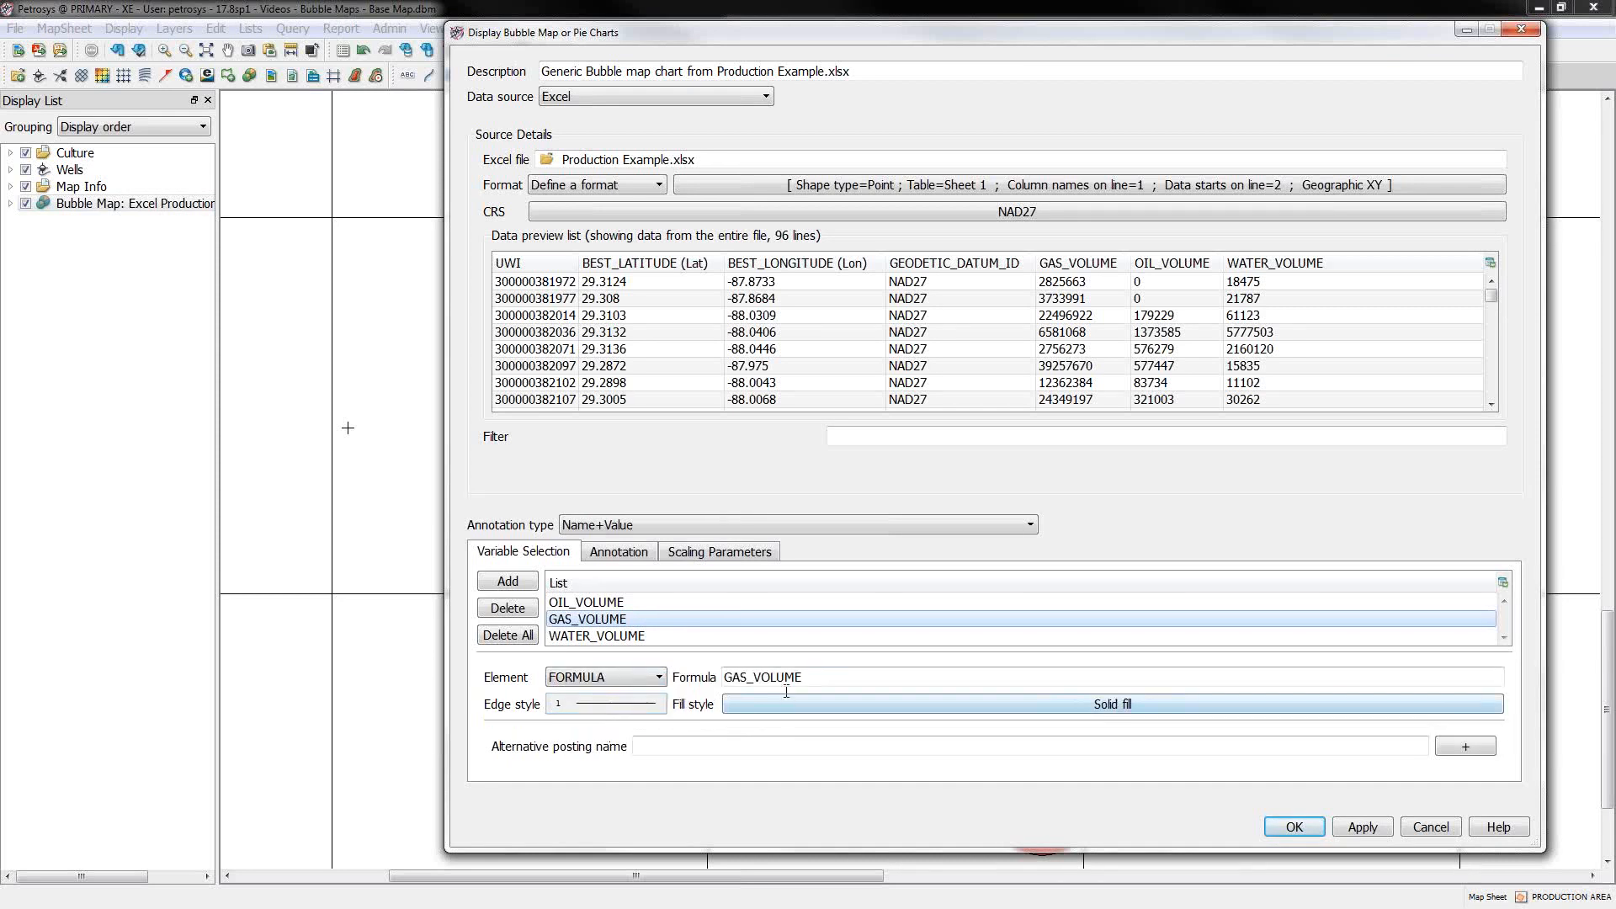
pyautogui.write('/')
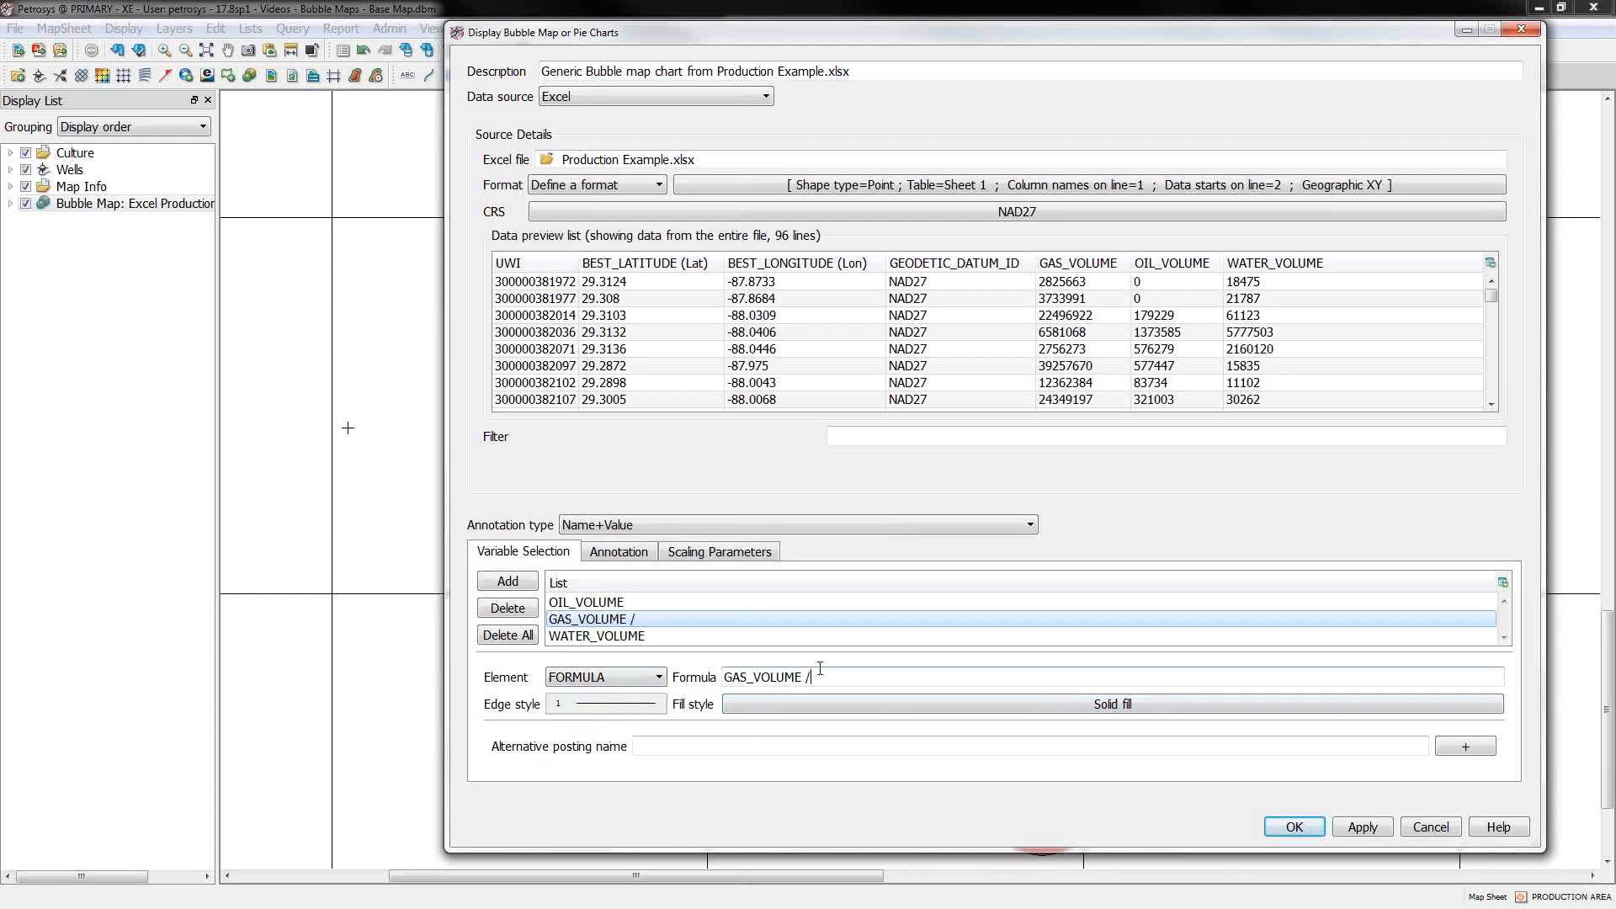
pyautogui.write('6')
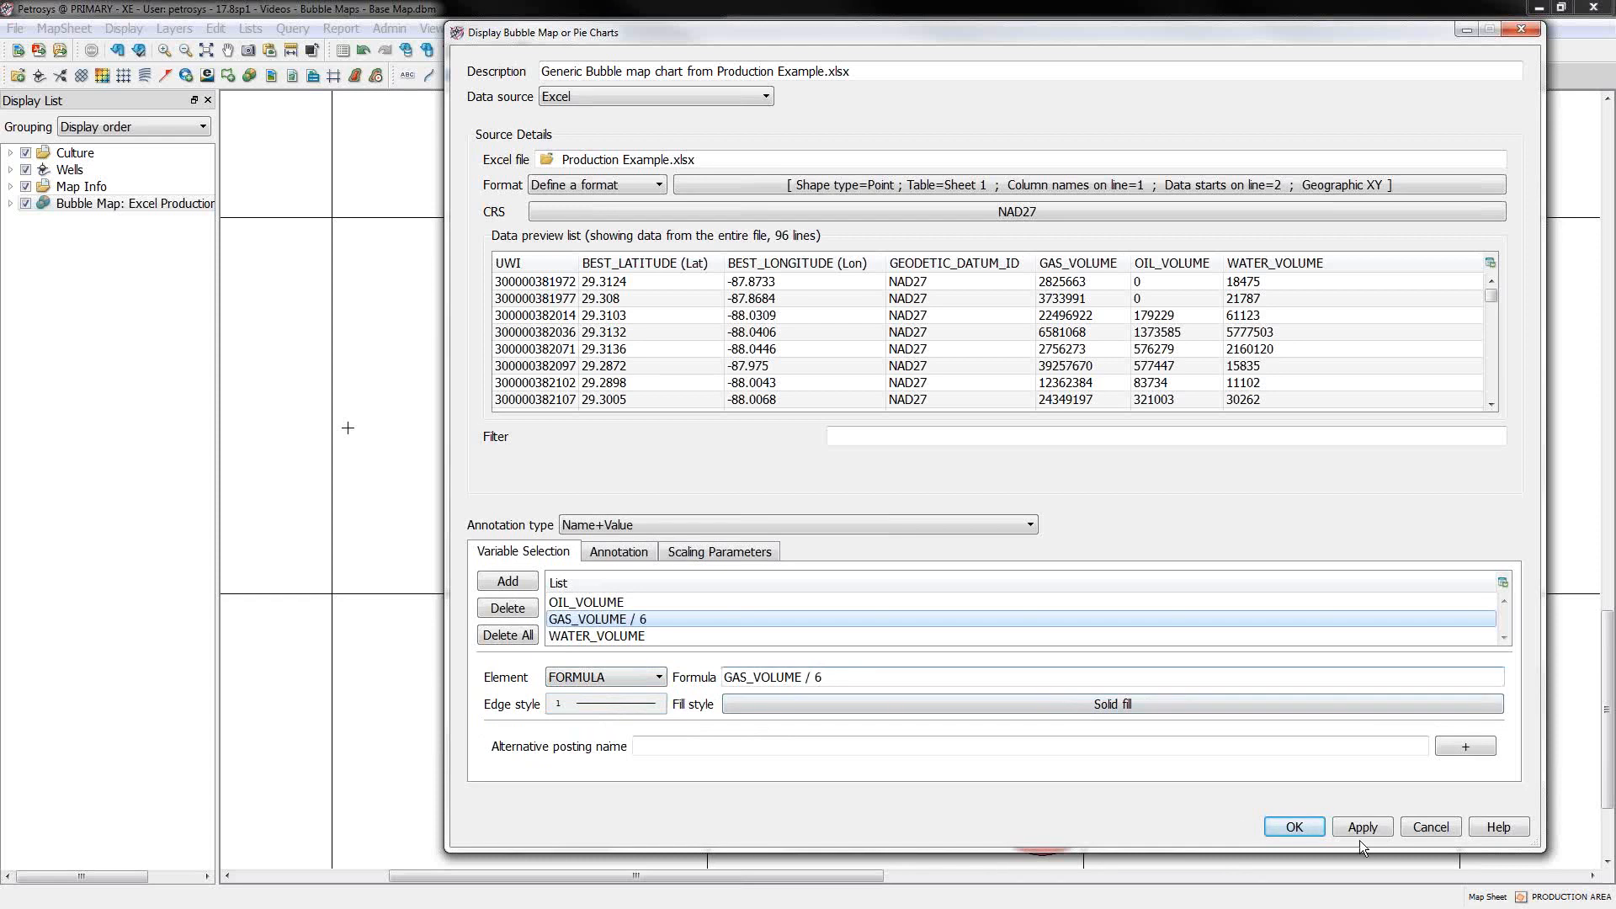
pyautogui.click(1293, 826)
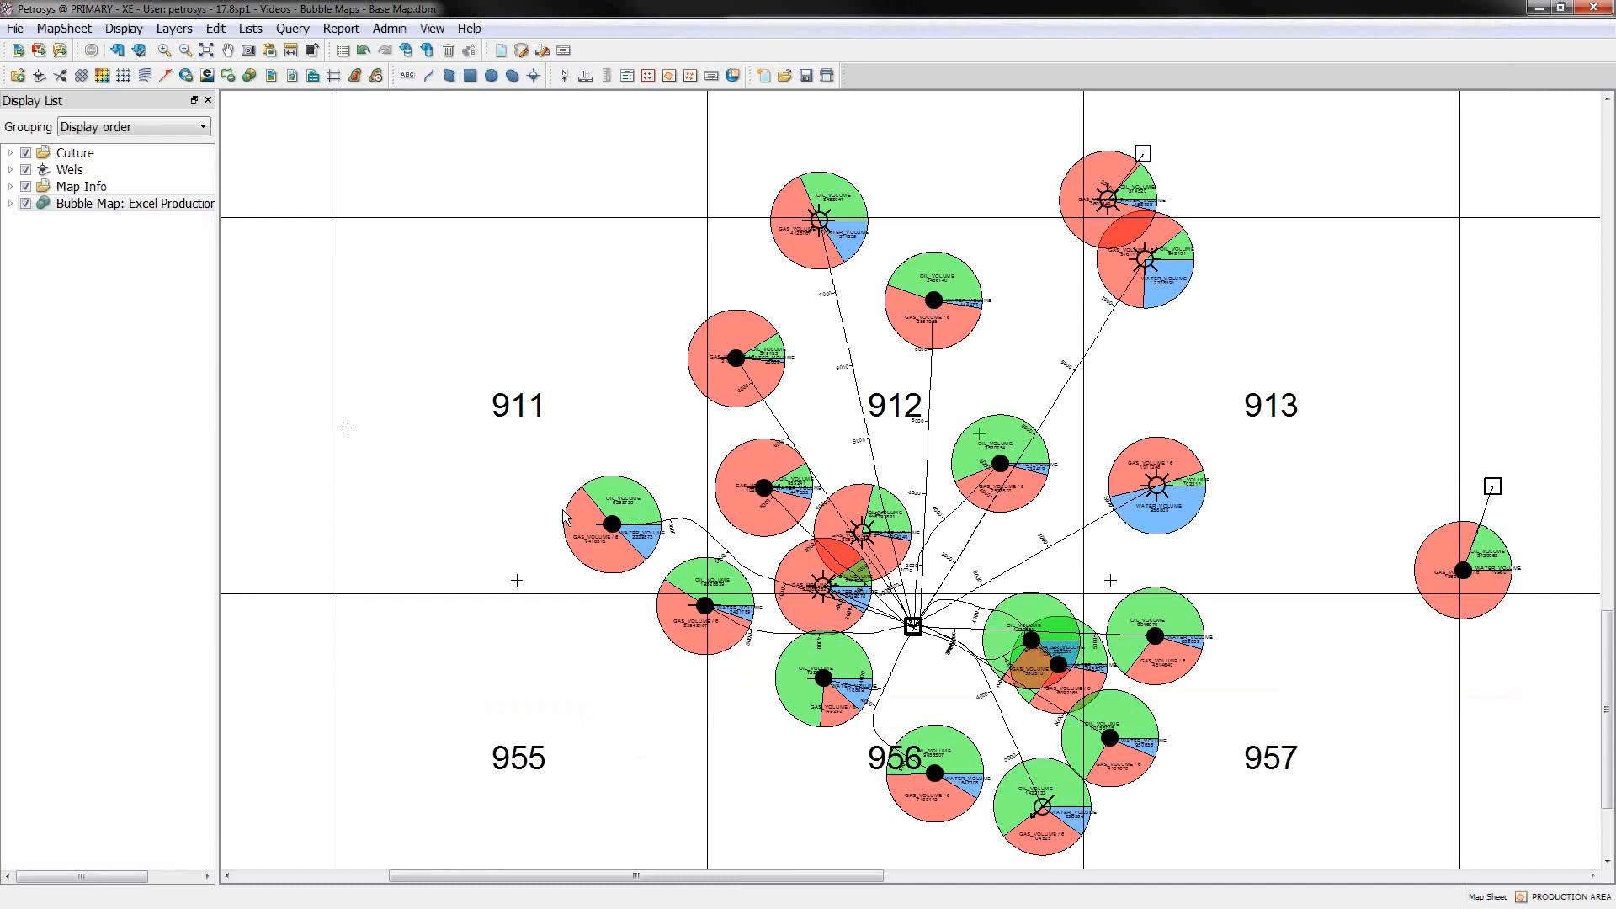
pyautogui.moveTo(288, 257)
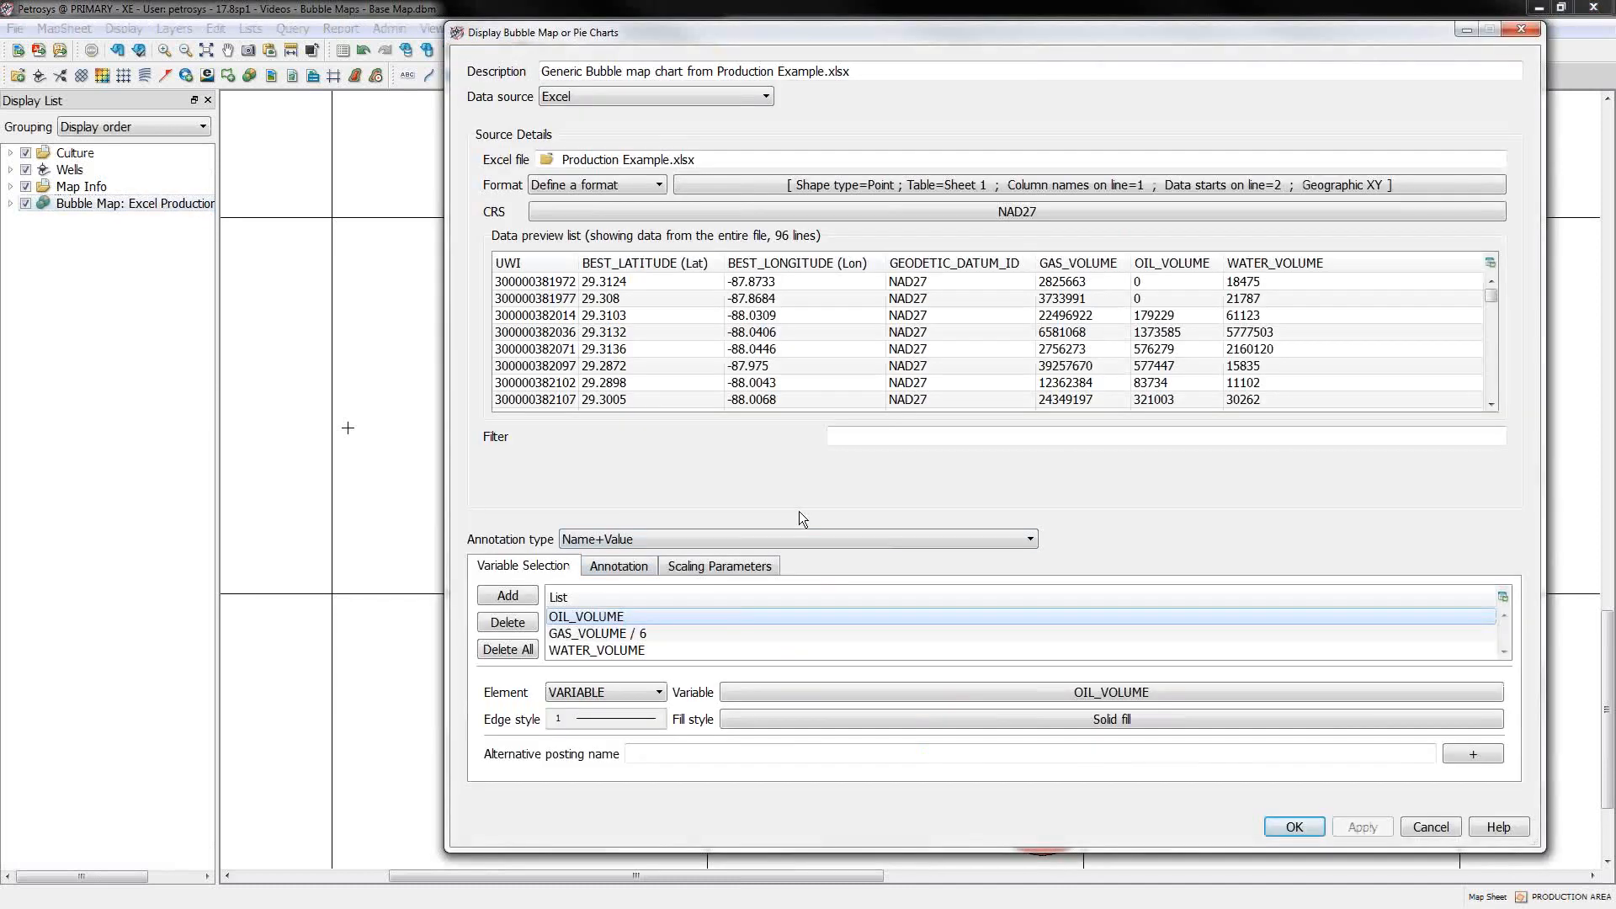
pyautogui.moveTo(622, 529)
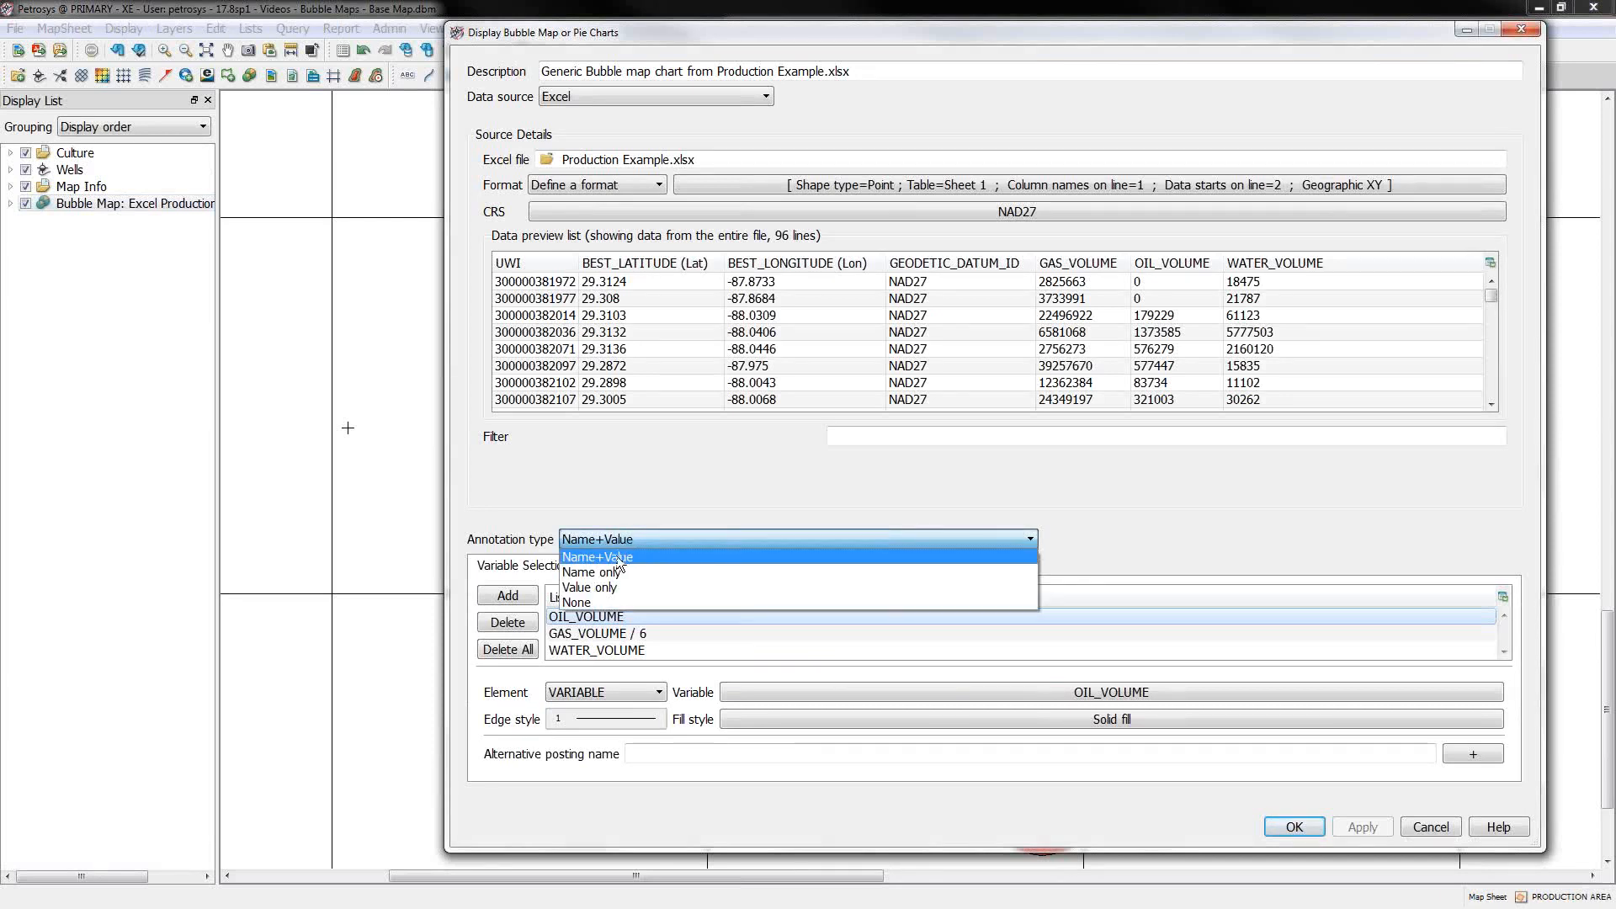
pyautogui.moveTo(592, 572)
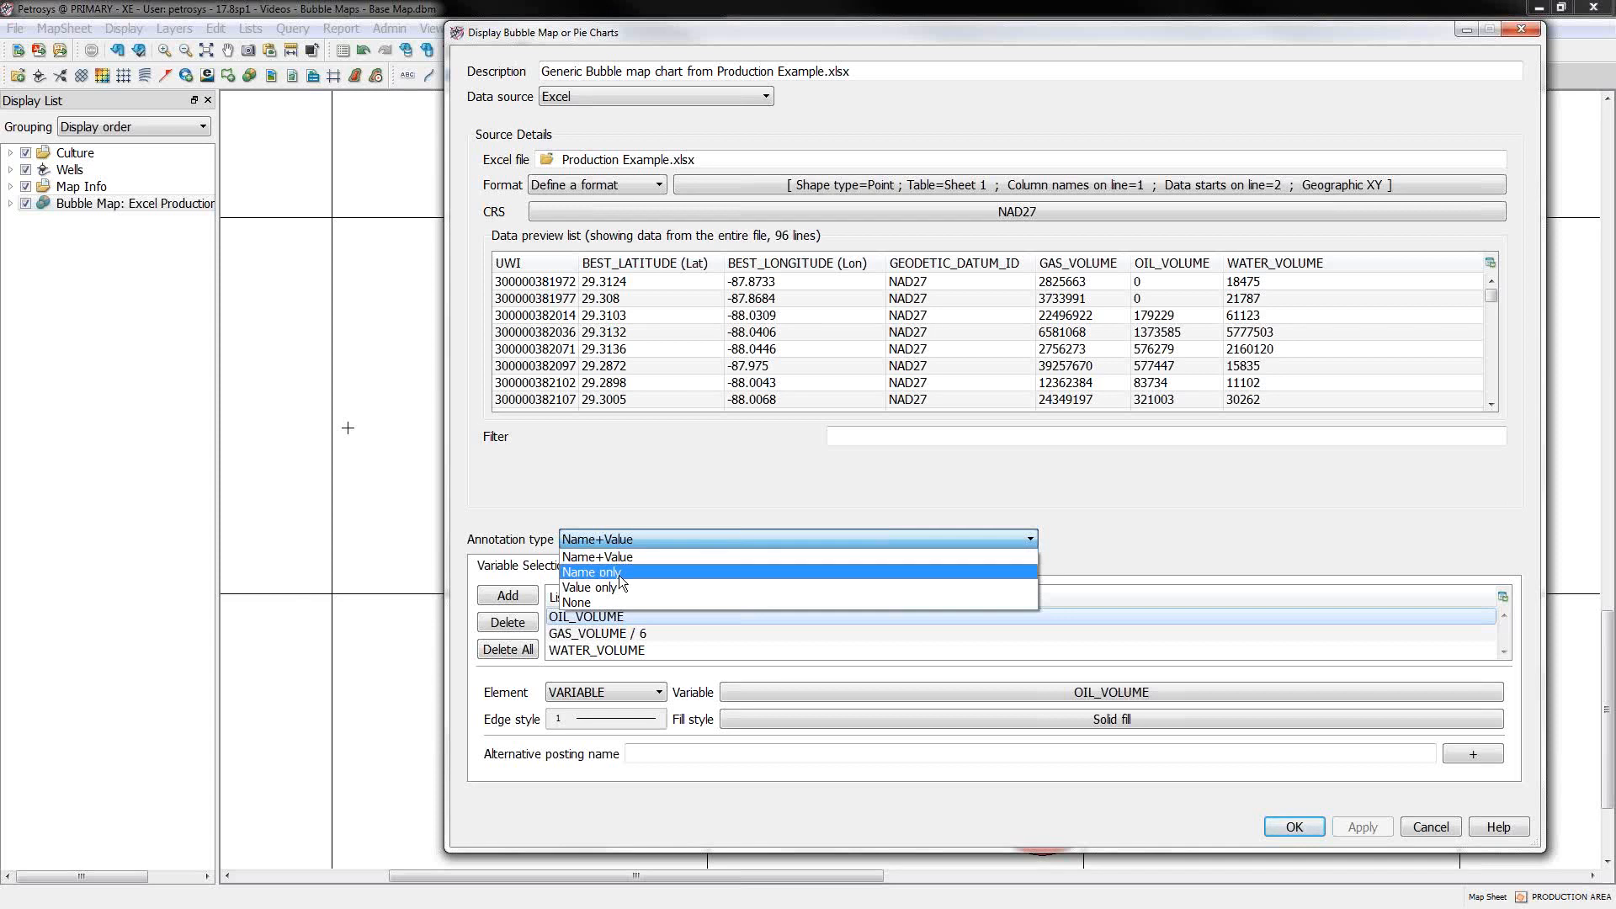
pyautogui.moveTo(621, 605)
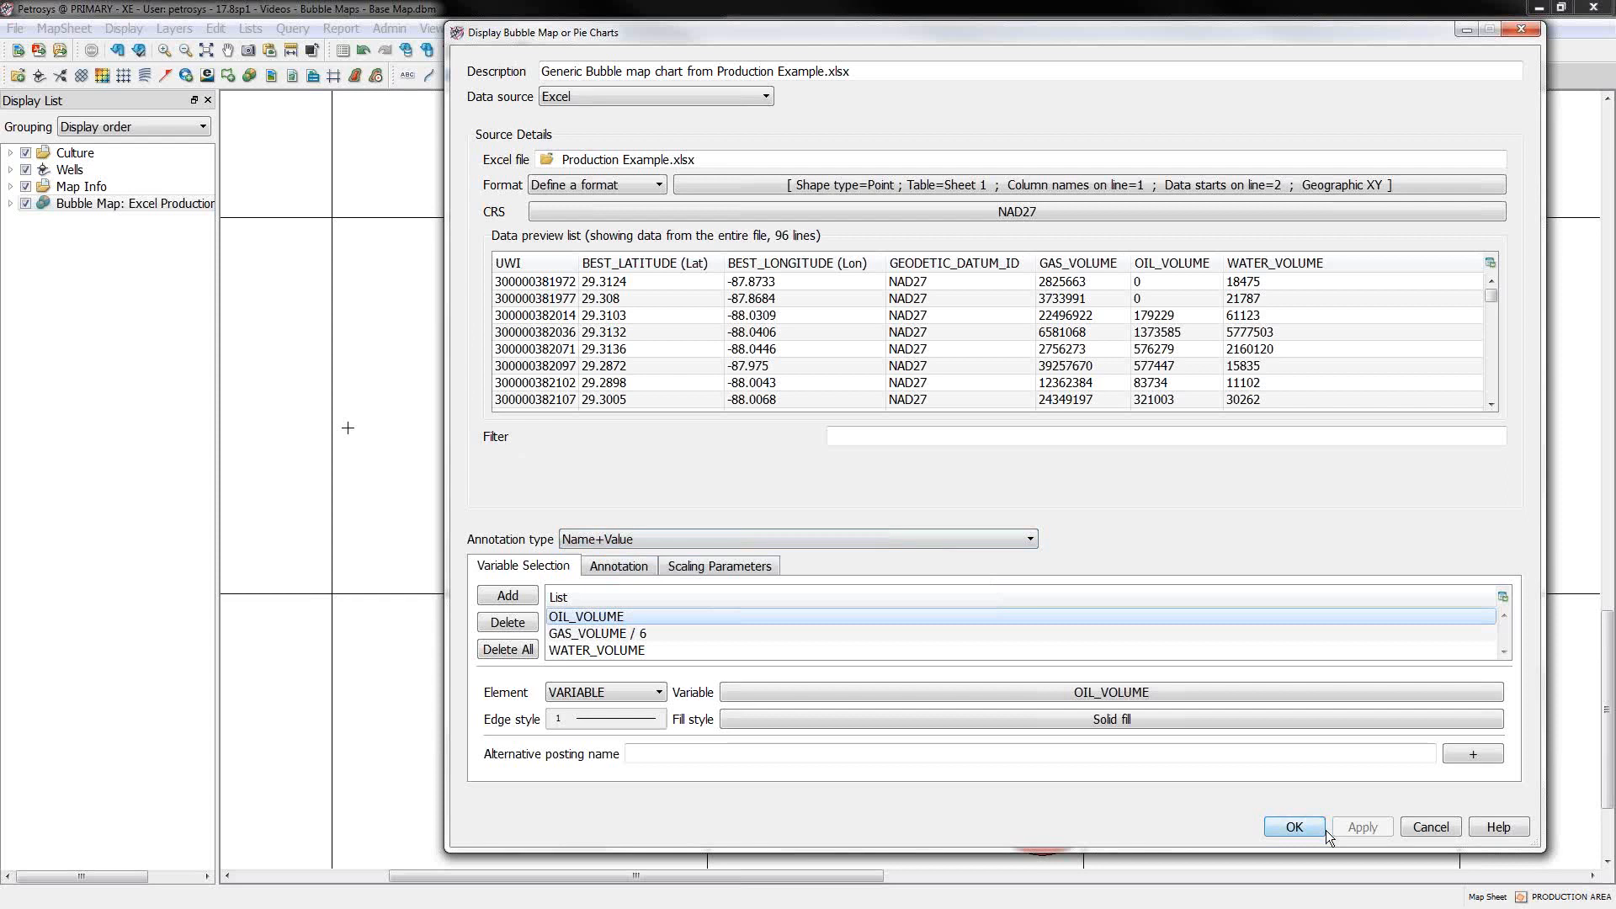
# Step: Apply Name+Value slice annotation and zoom in on one well's pie chart
pyautogui.click(1295, 826)
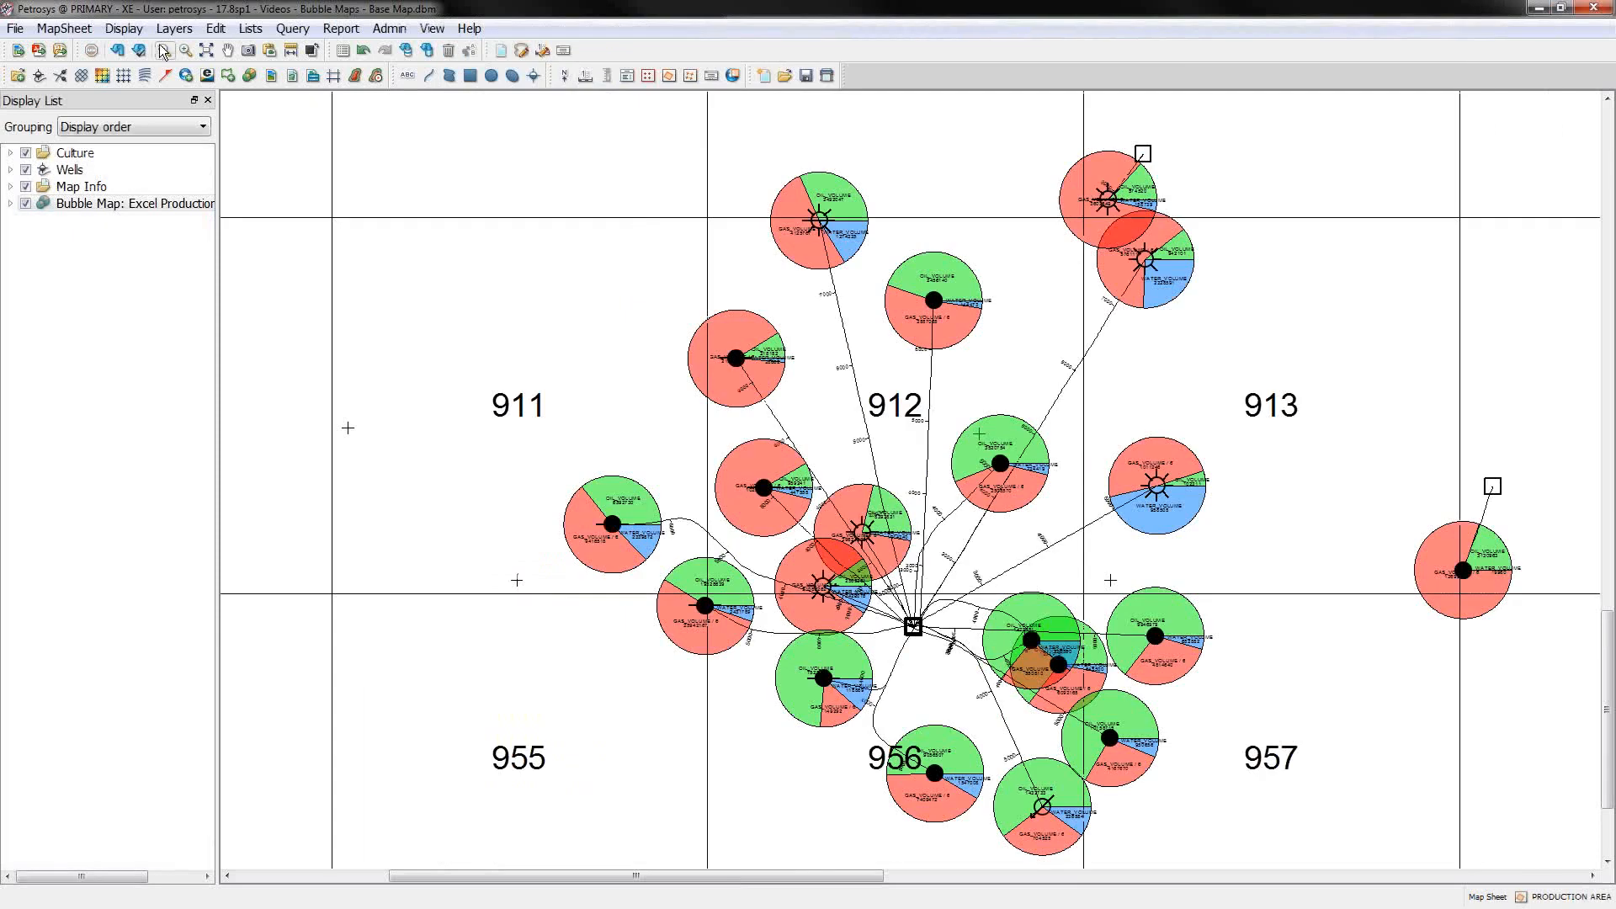
pyautogui.moveTo(551, 477); pyautogui.dragTo(686, 564)
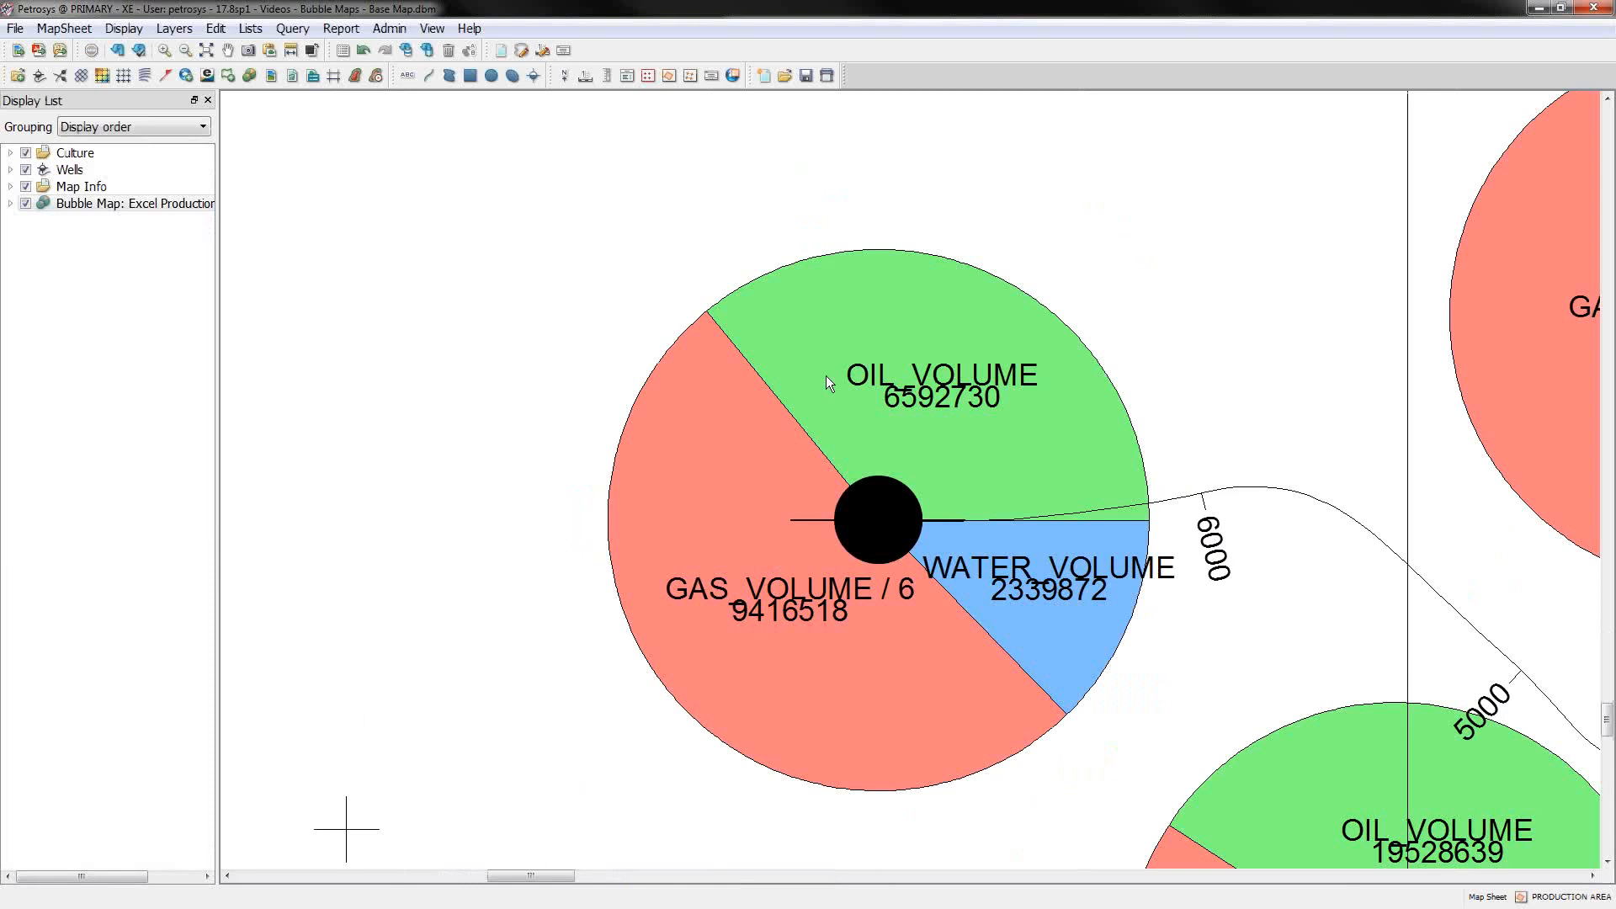
pyautogui.moveTo(794, 637)
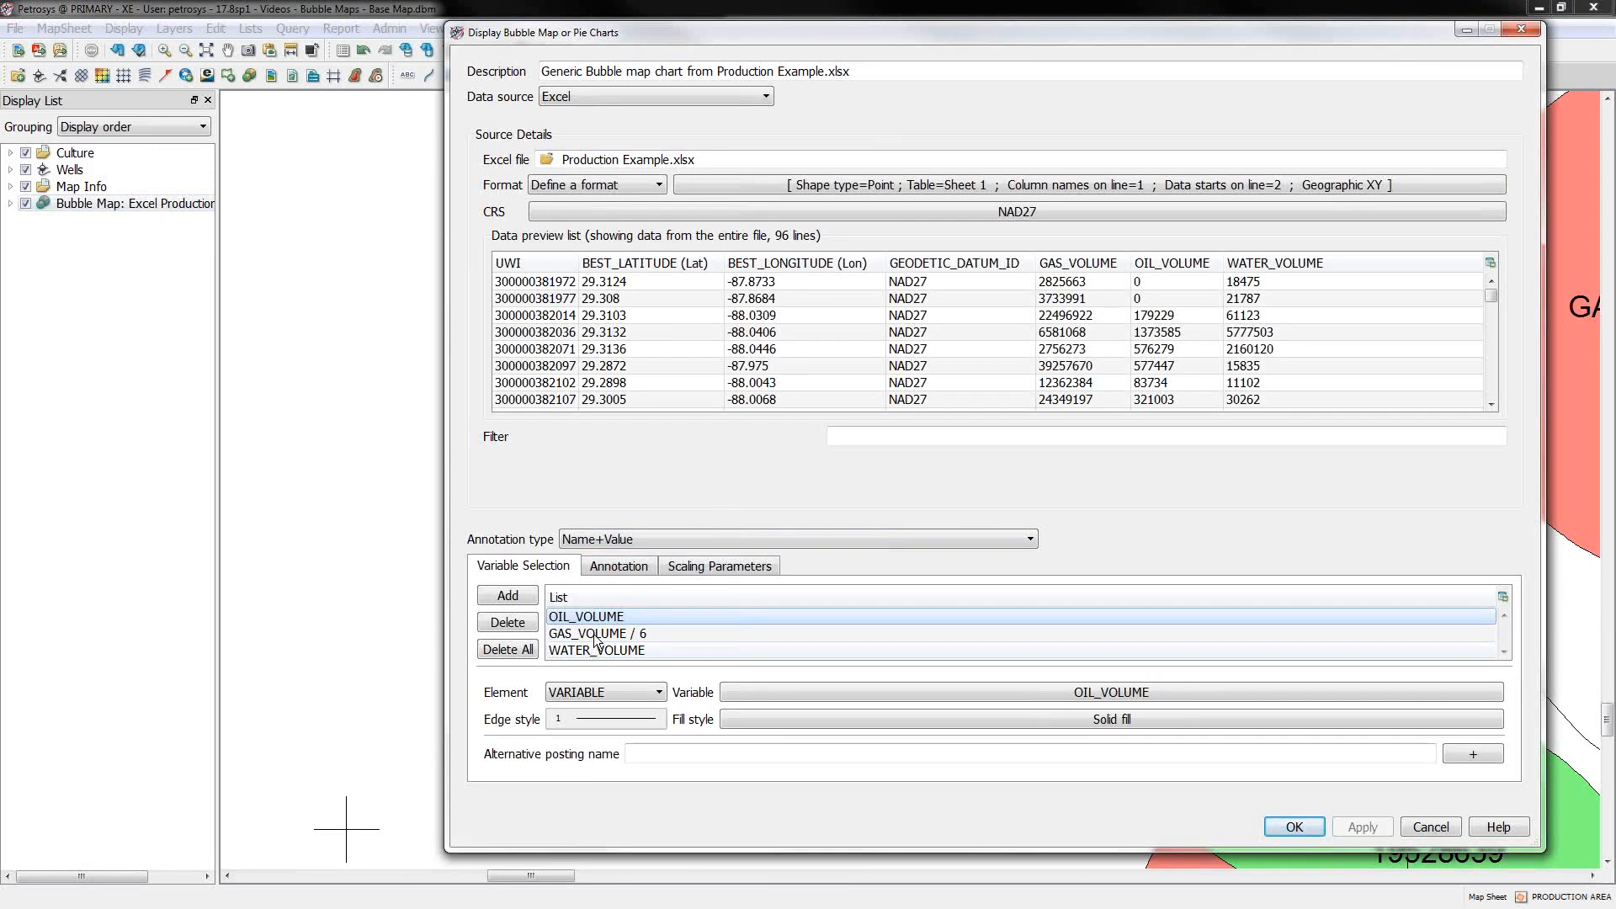
# Step: Set alternative posting names Oil, Gas (boe) and Water for the three slices and redraw the map
pyautogui.click(1028, 753)
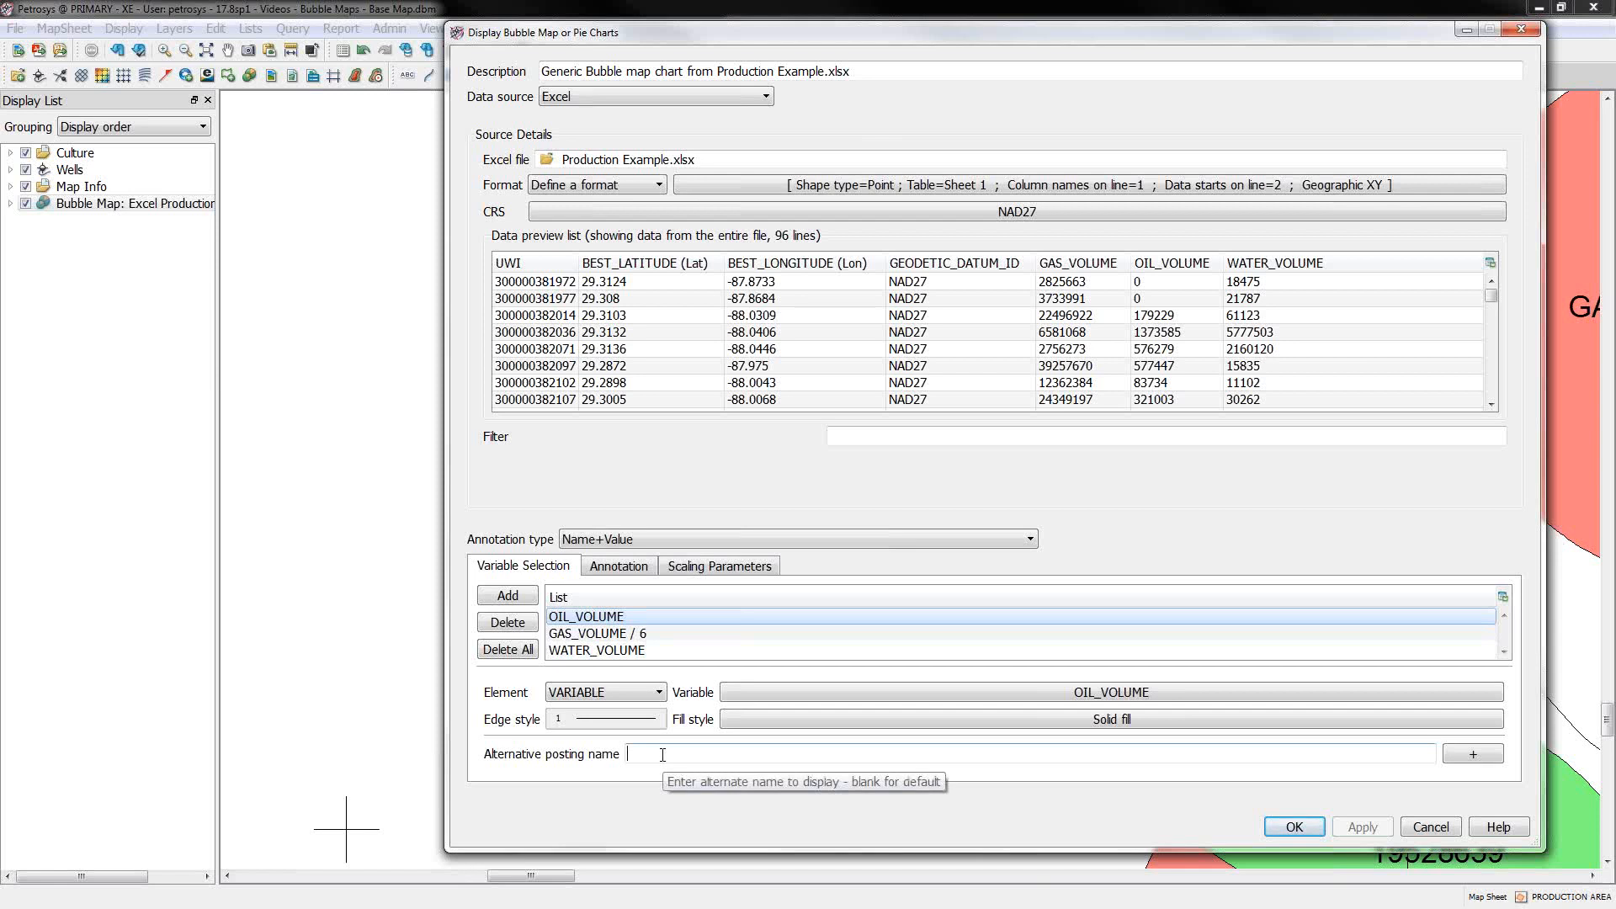
pyautogui.write('Oil')
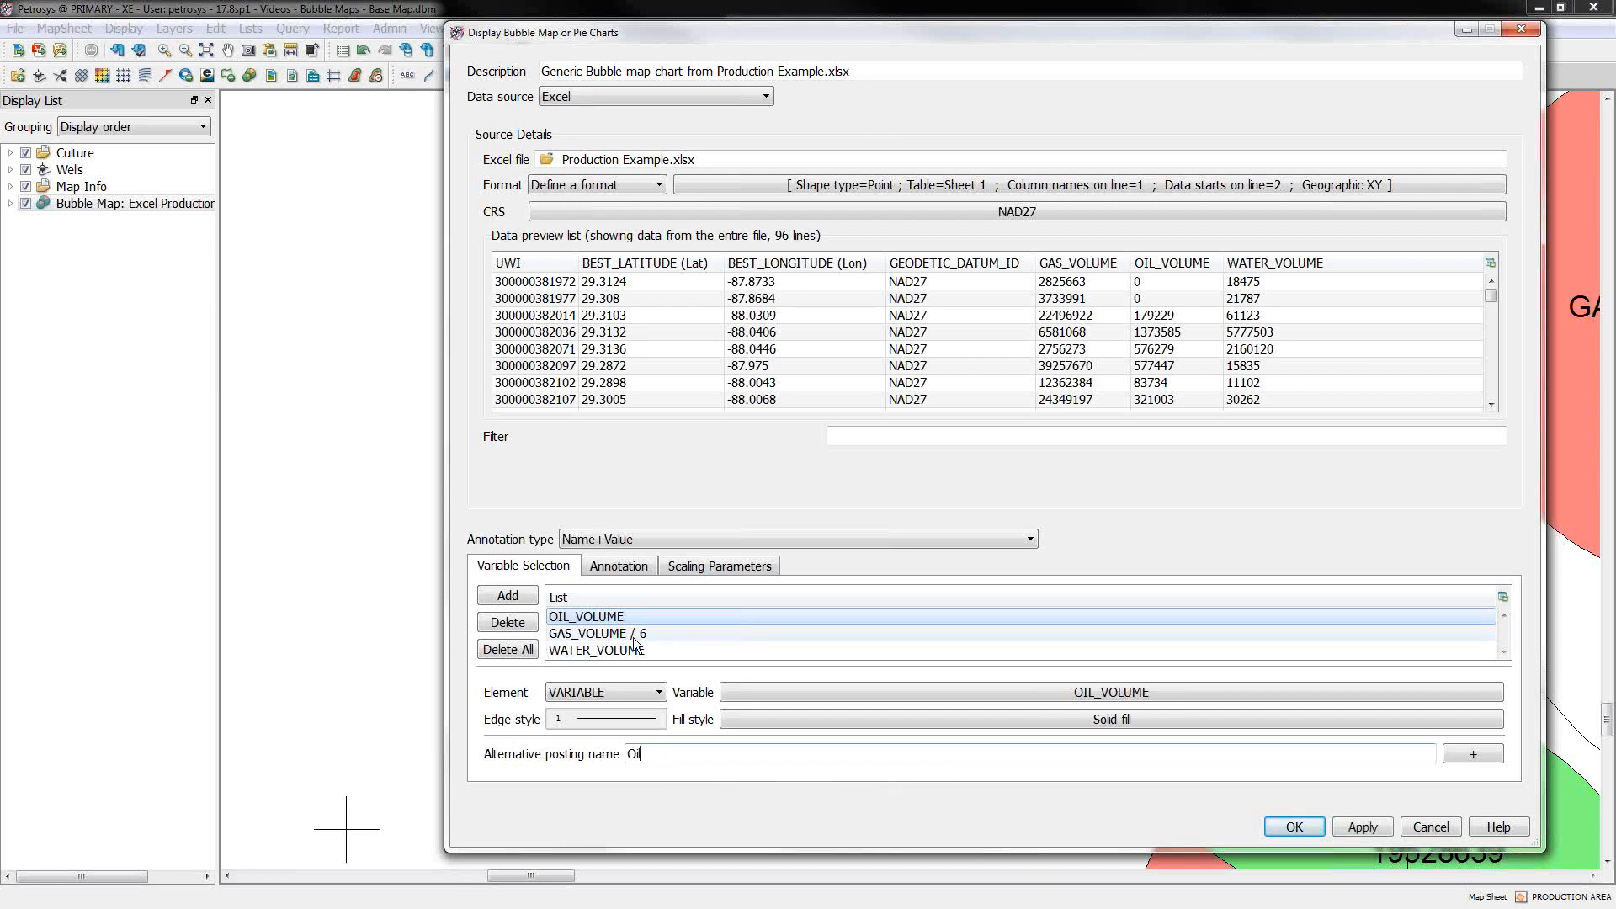
pyautogui.click(596, 633)
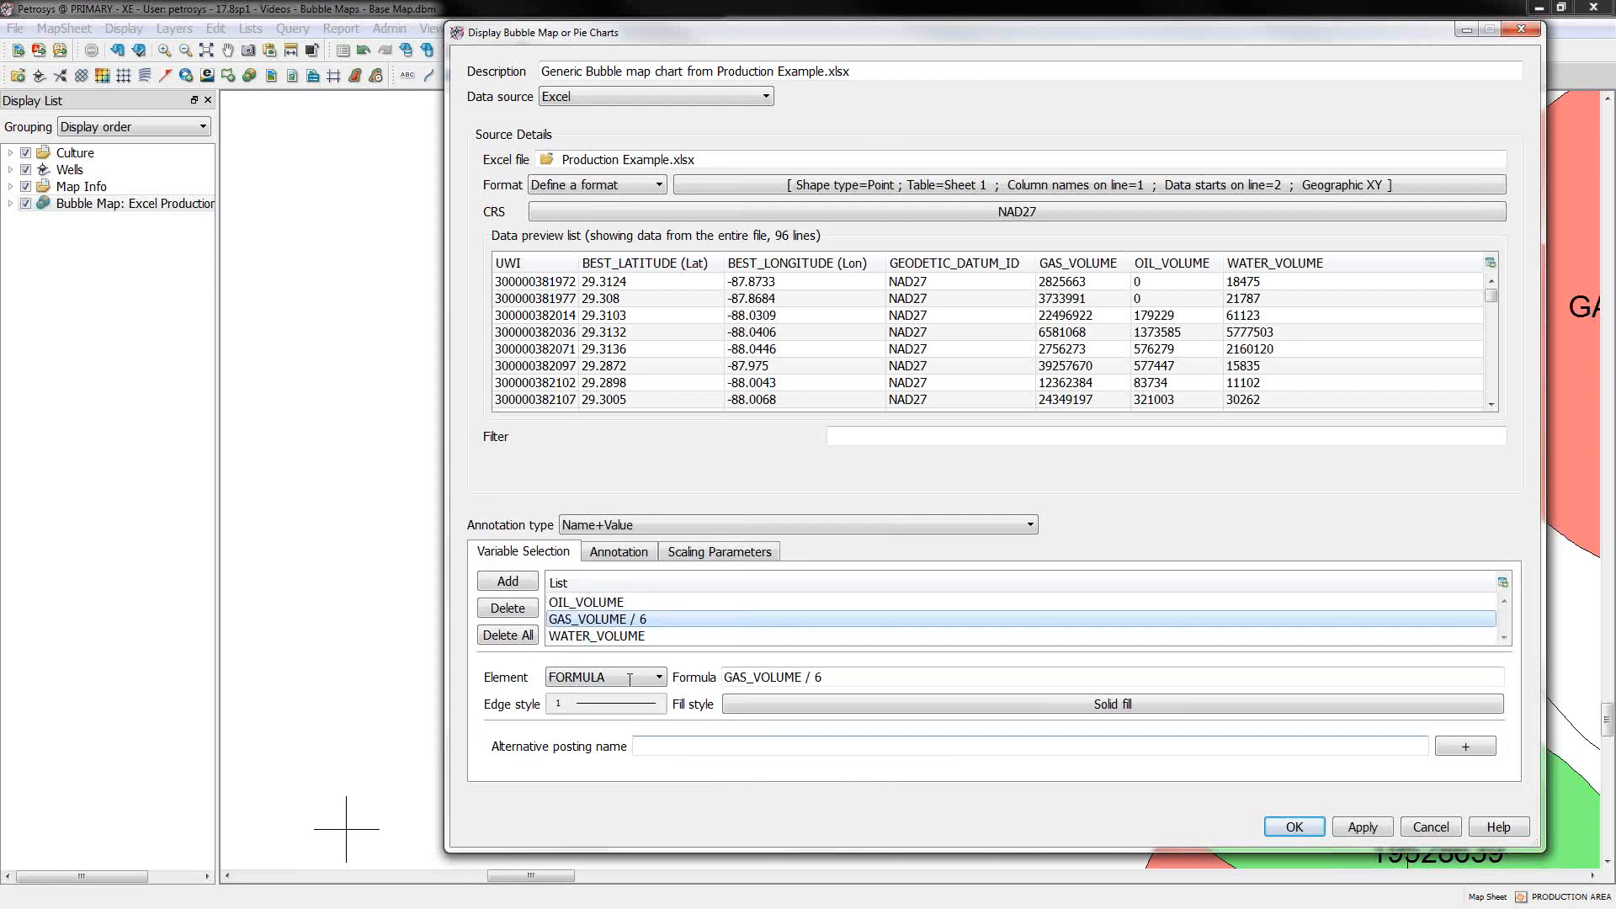
pyautogui.write('Gas (boe')
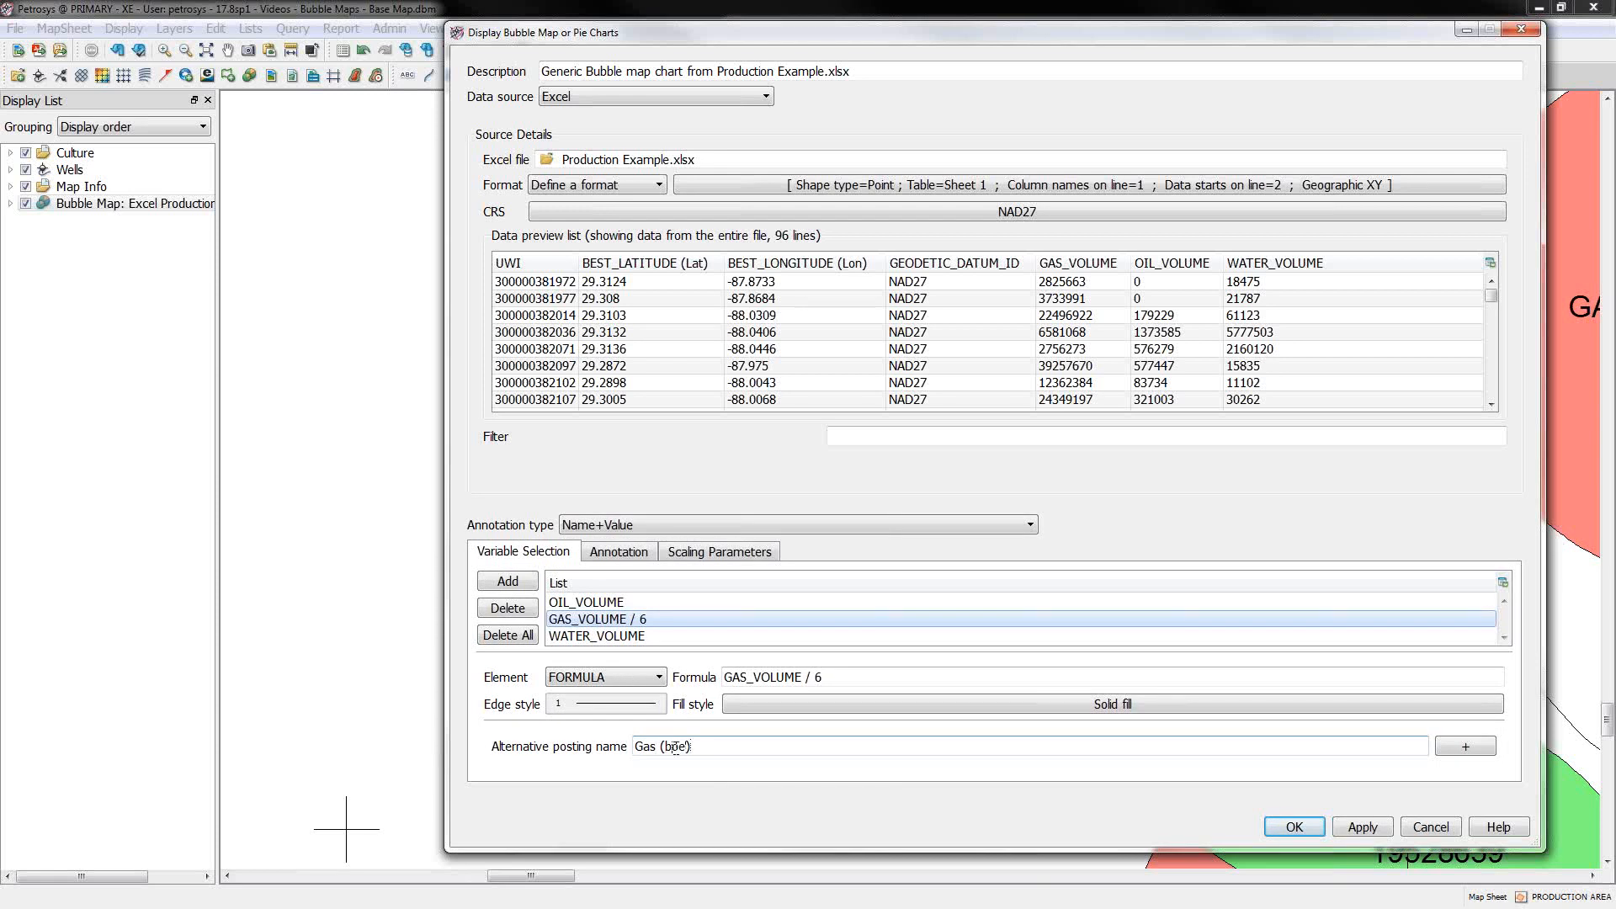
pyautogui.click(596, 635)
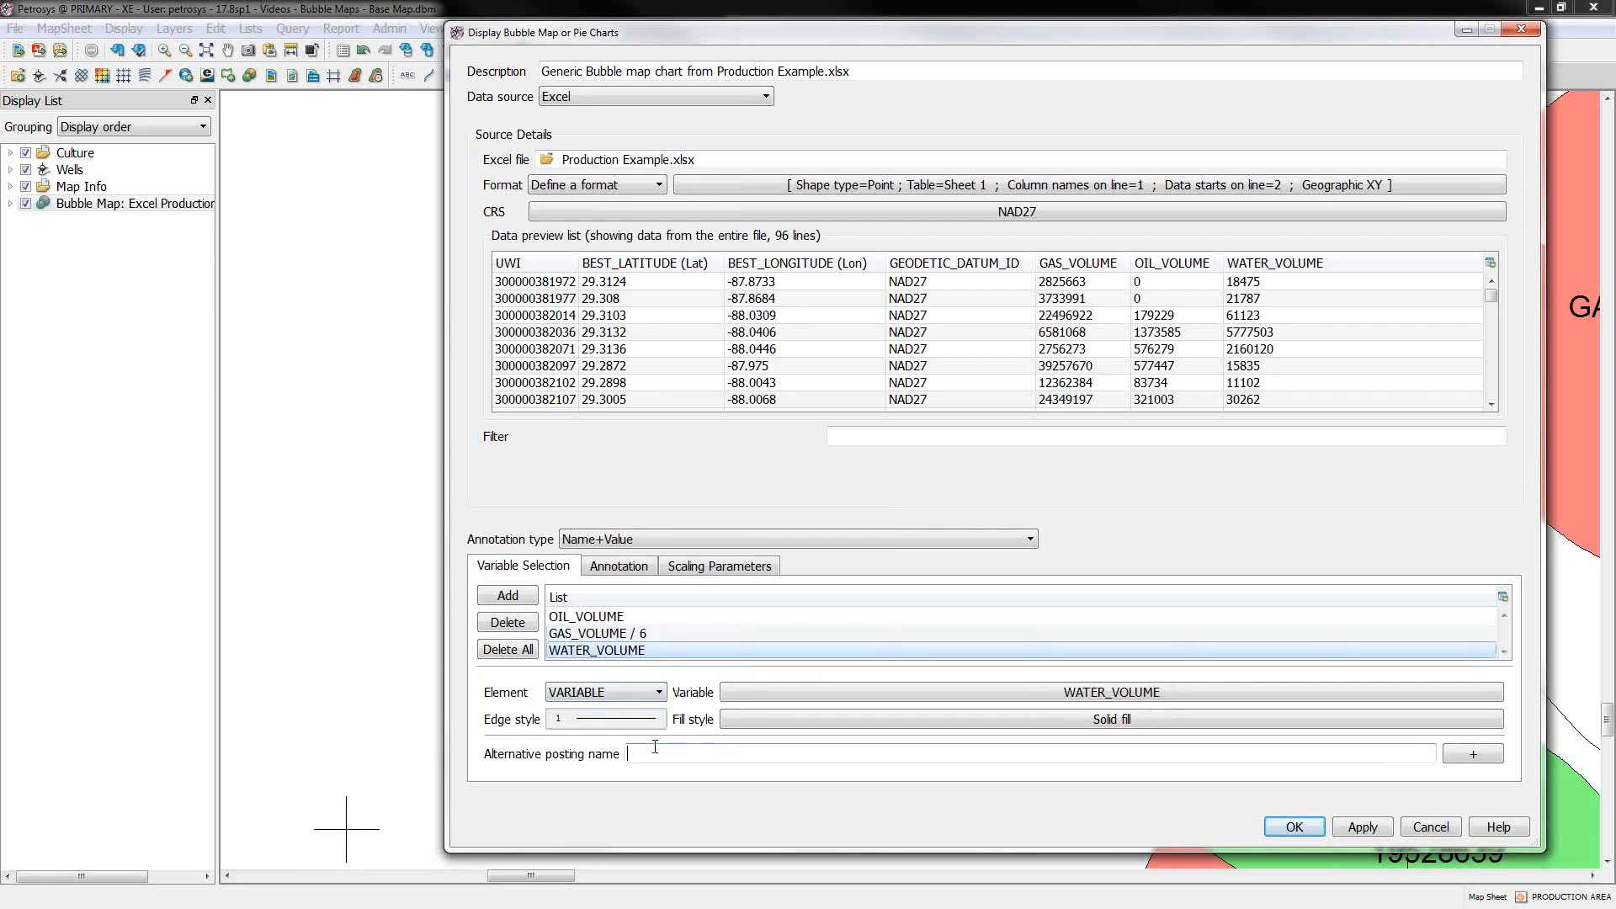
pyautogui.write('Water')
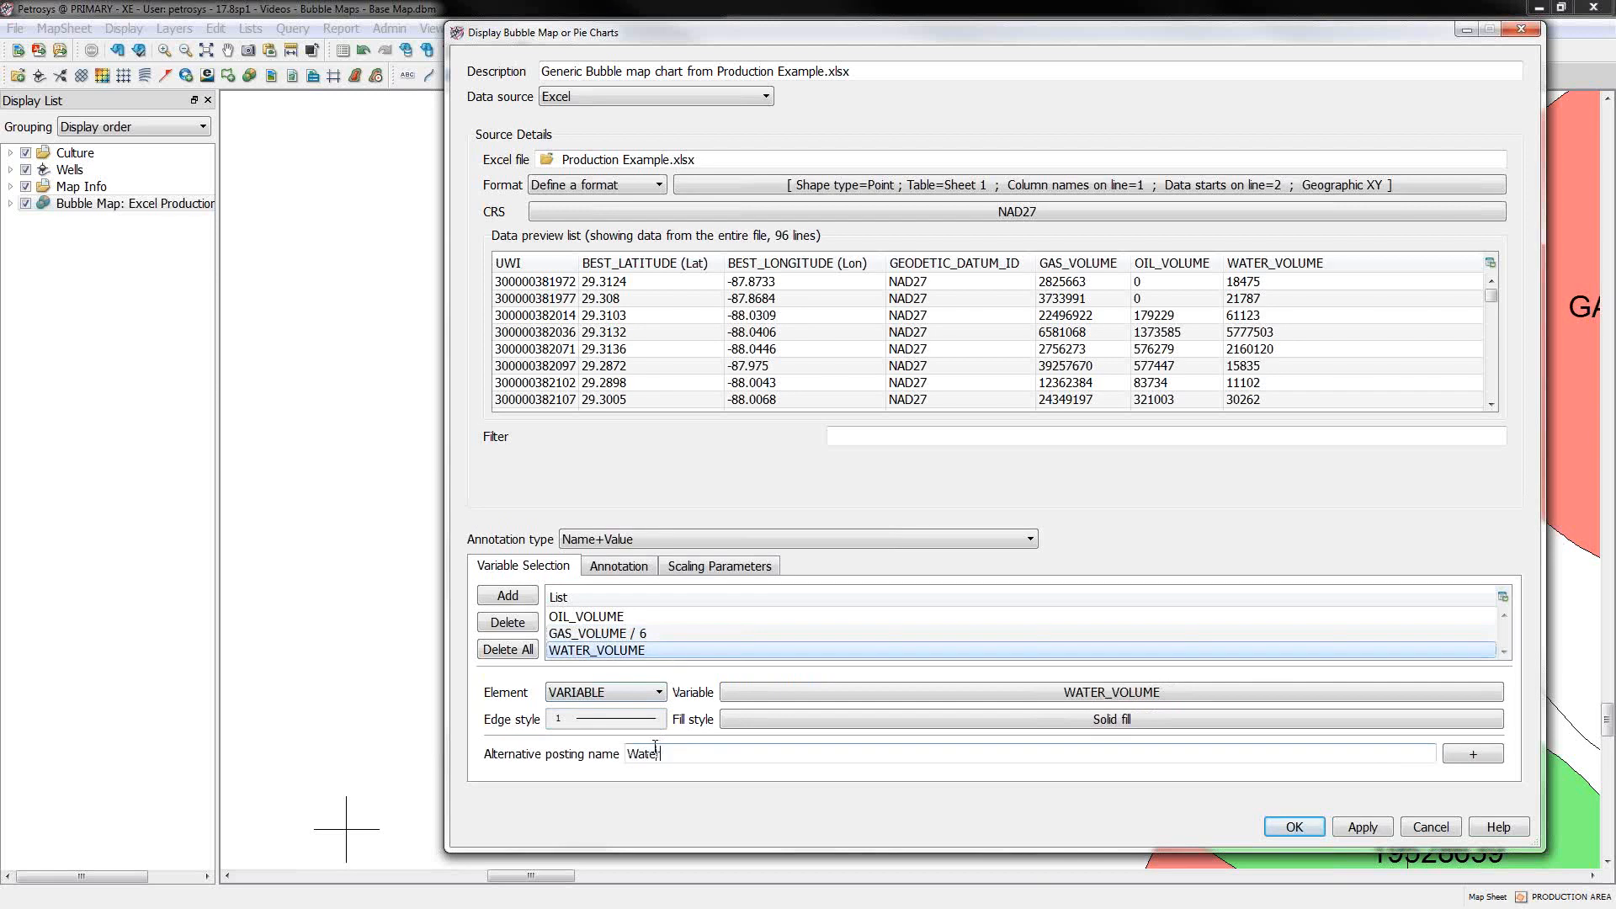
pyautogui.click(1293, 825)
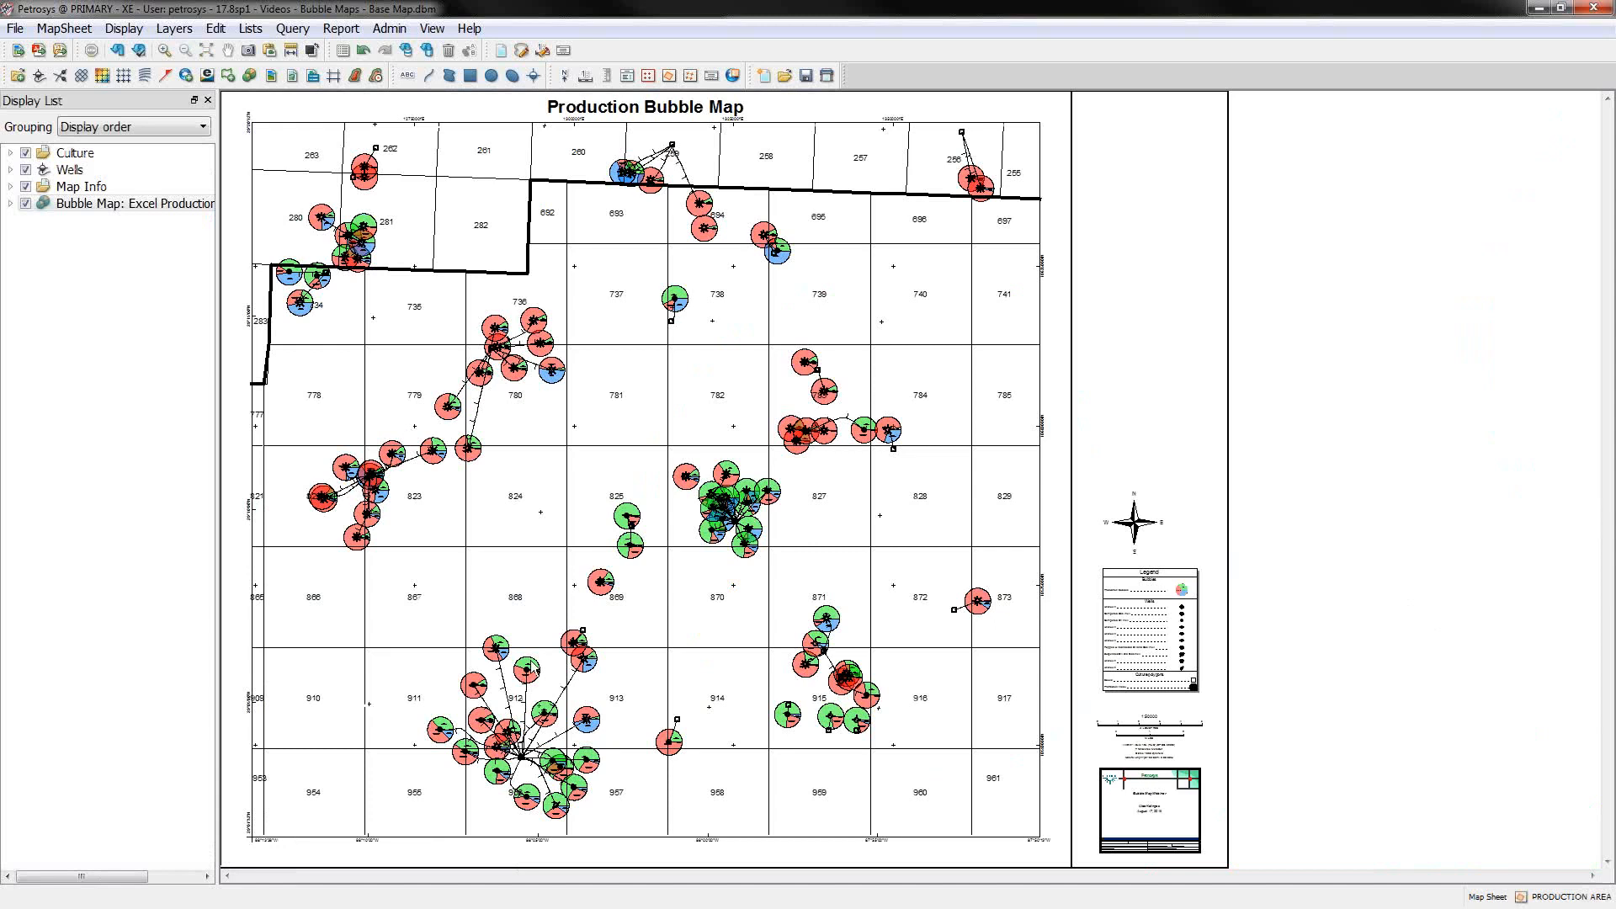
pyautogui.moveTo(201, 227)
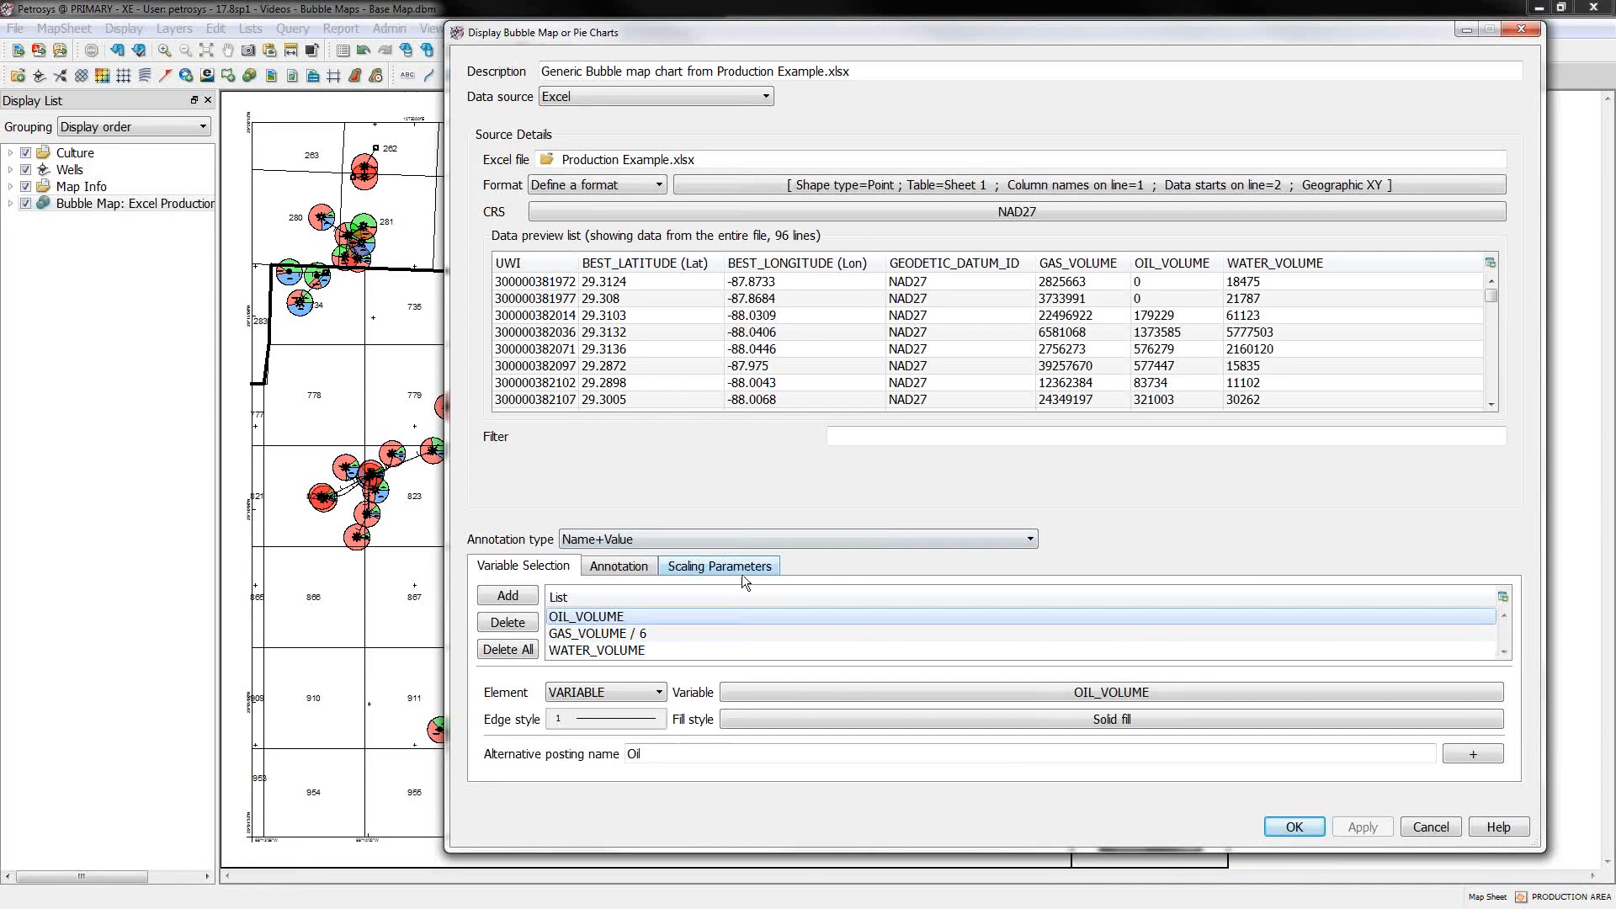
# Step: In Scaling Parameters, set linear scaling by Diameter with reference value 1000000 for 25 mm
pyautogui.click(718, 565)
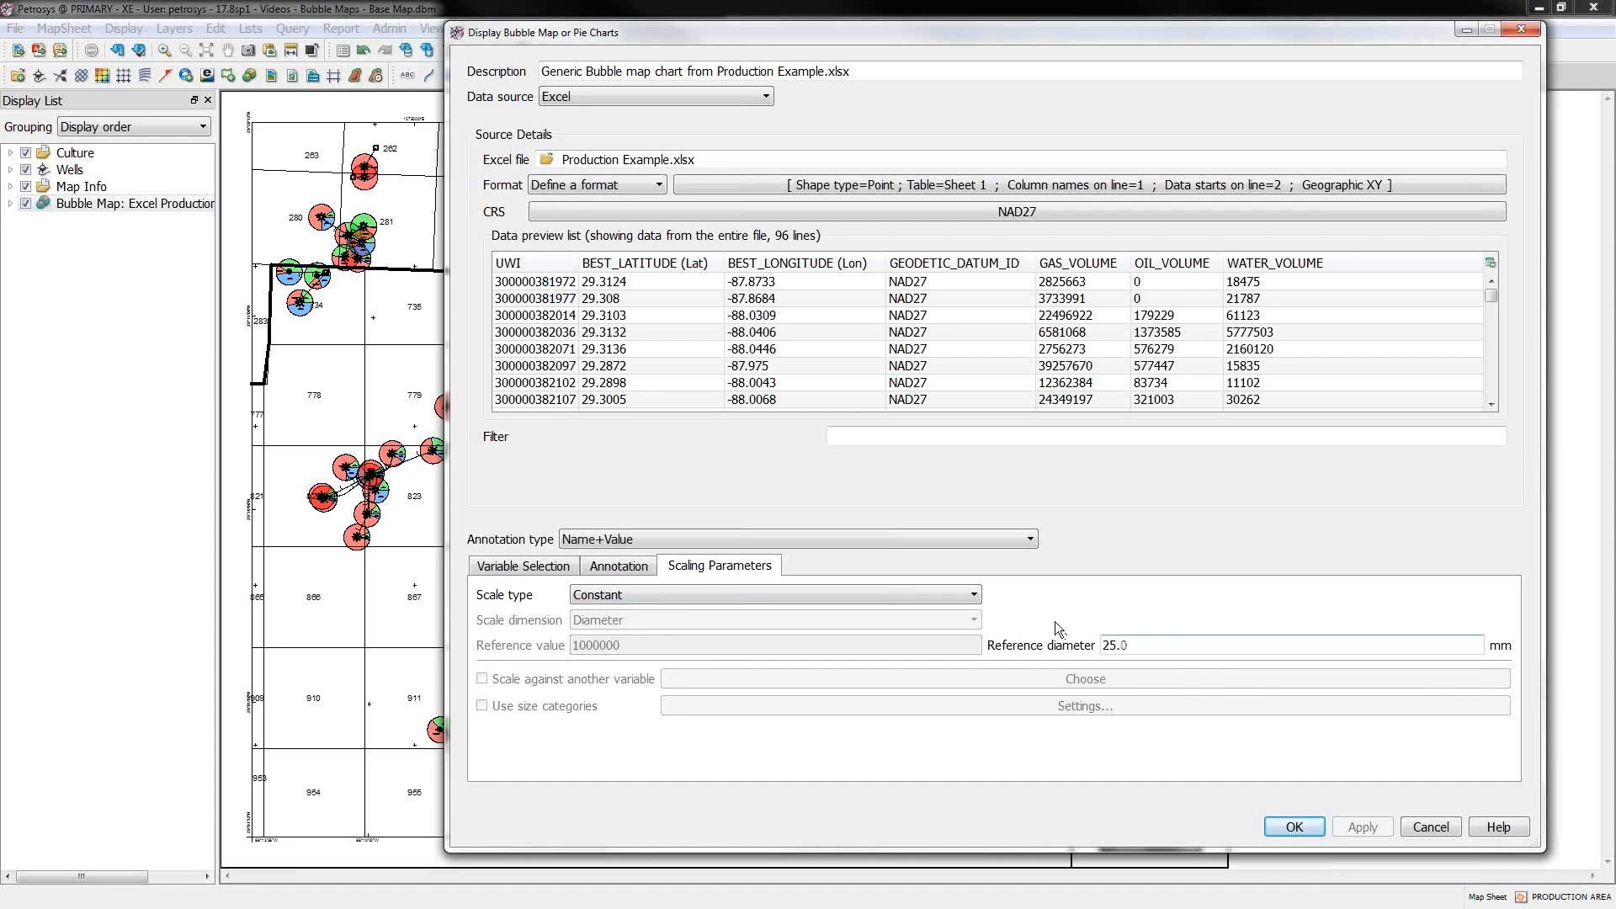
pyautogui.moveTo(497, 610)
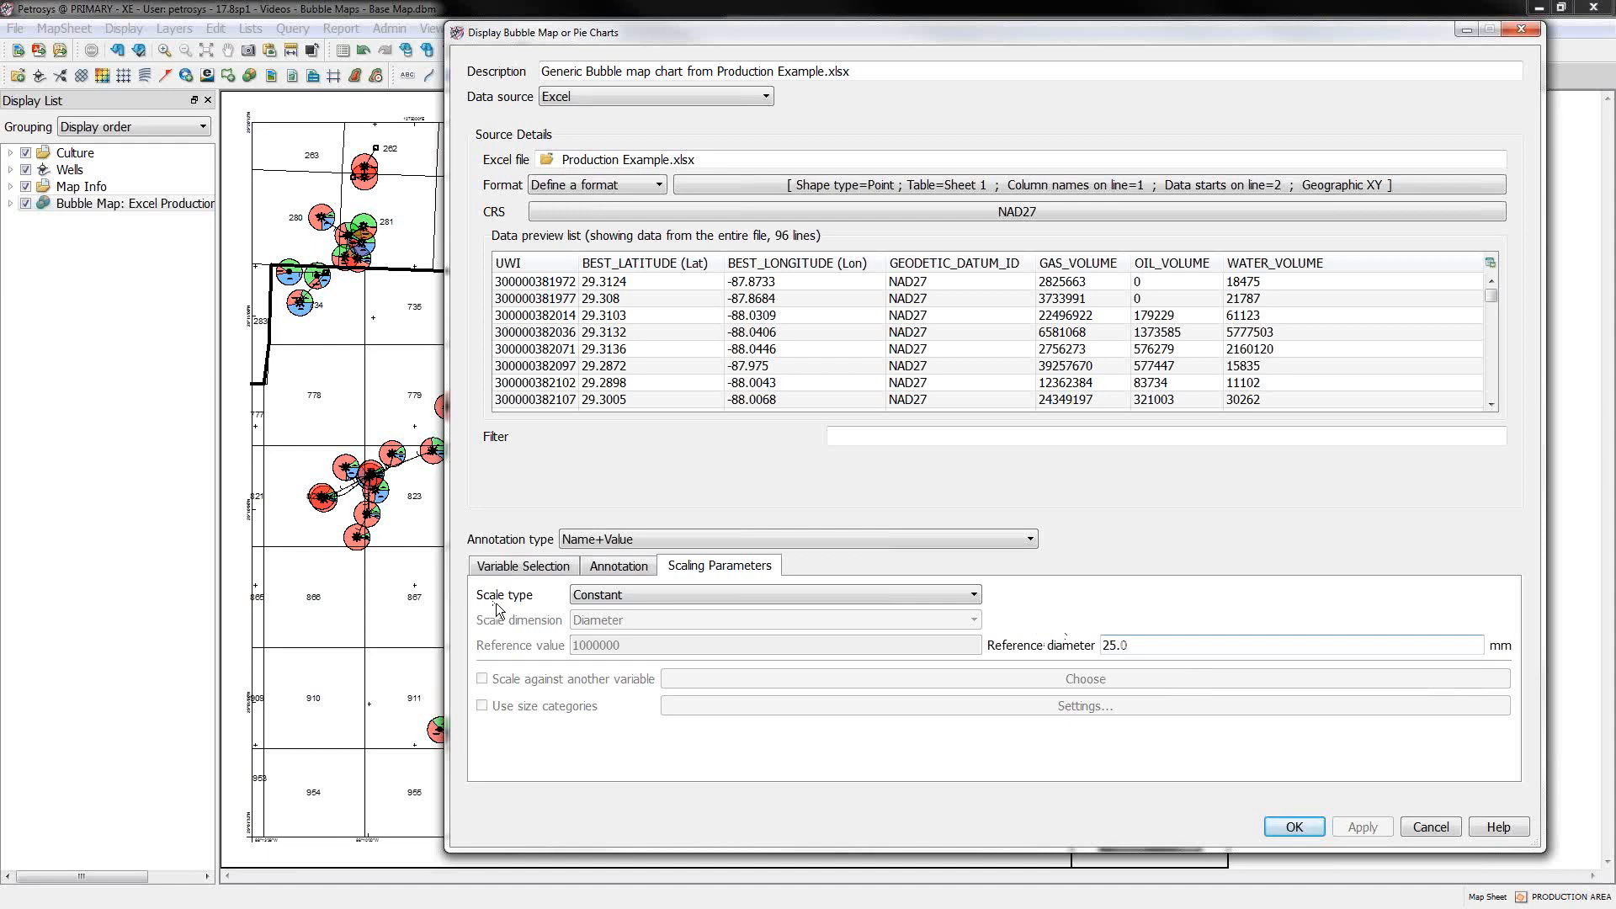
pyautogui.click(523, 564)
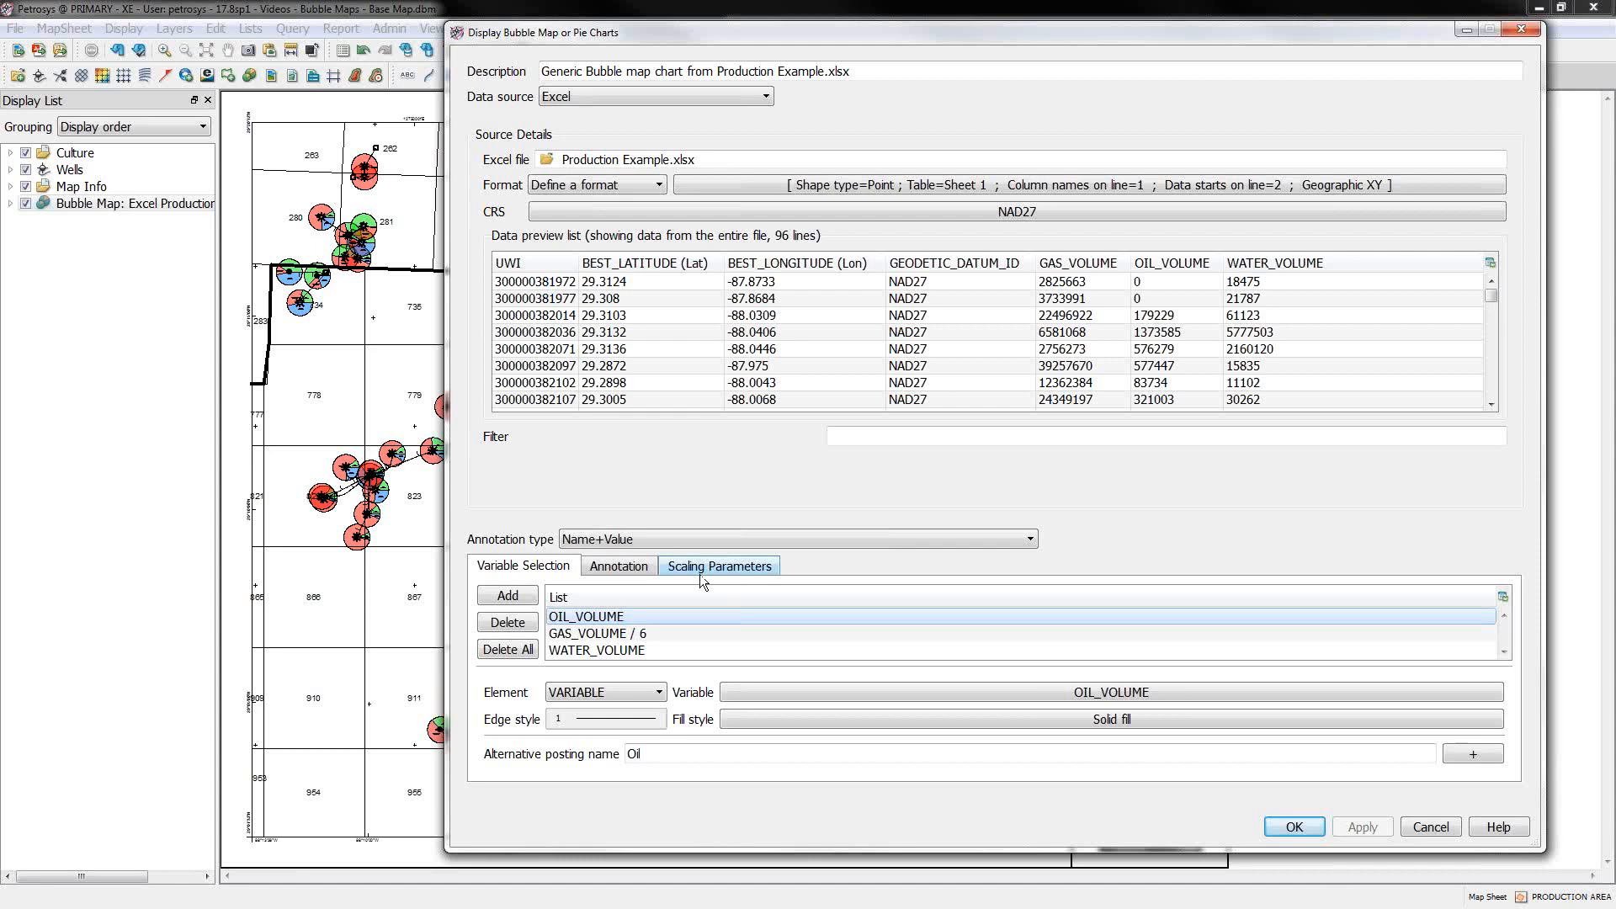
pyautogui.click(720, 564)
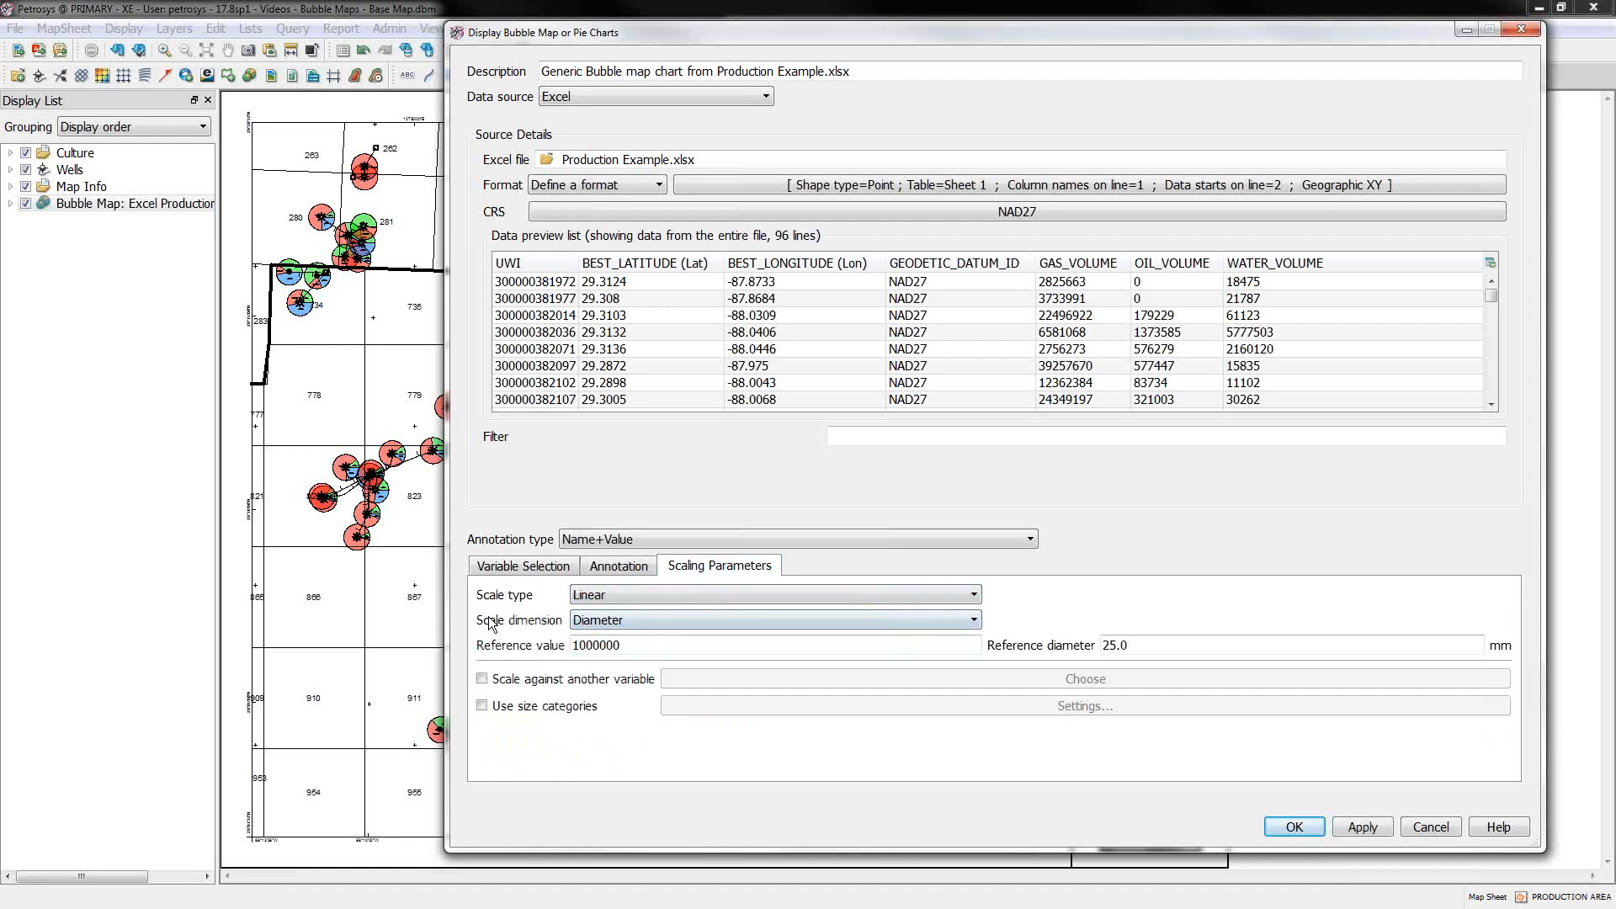
pyautogui.click(969, 620)
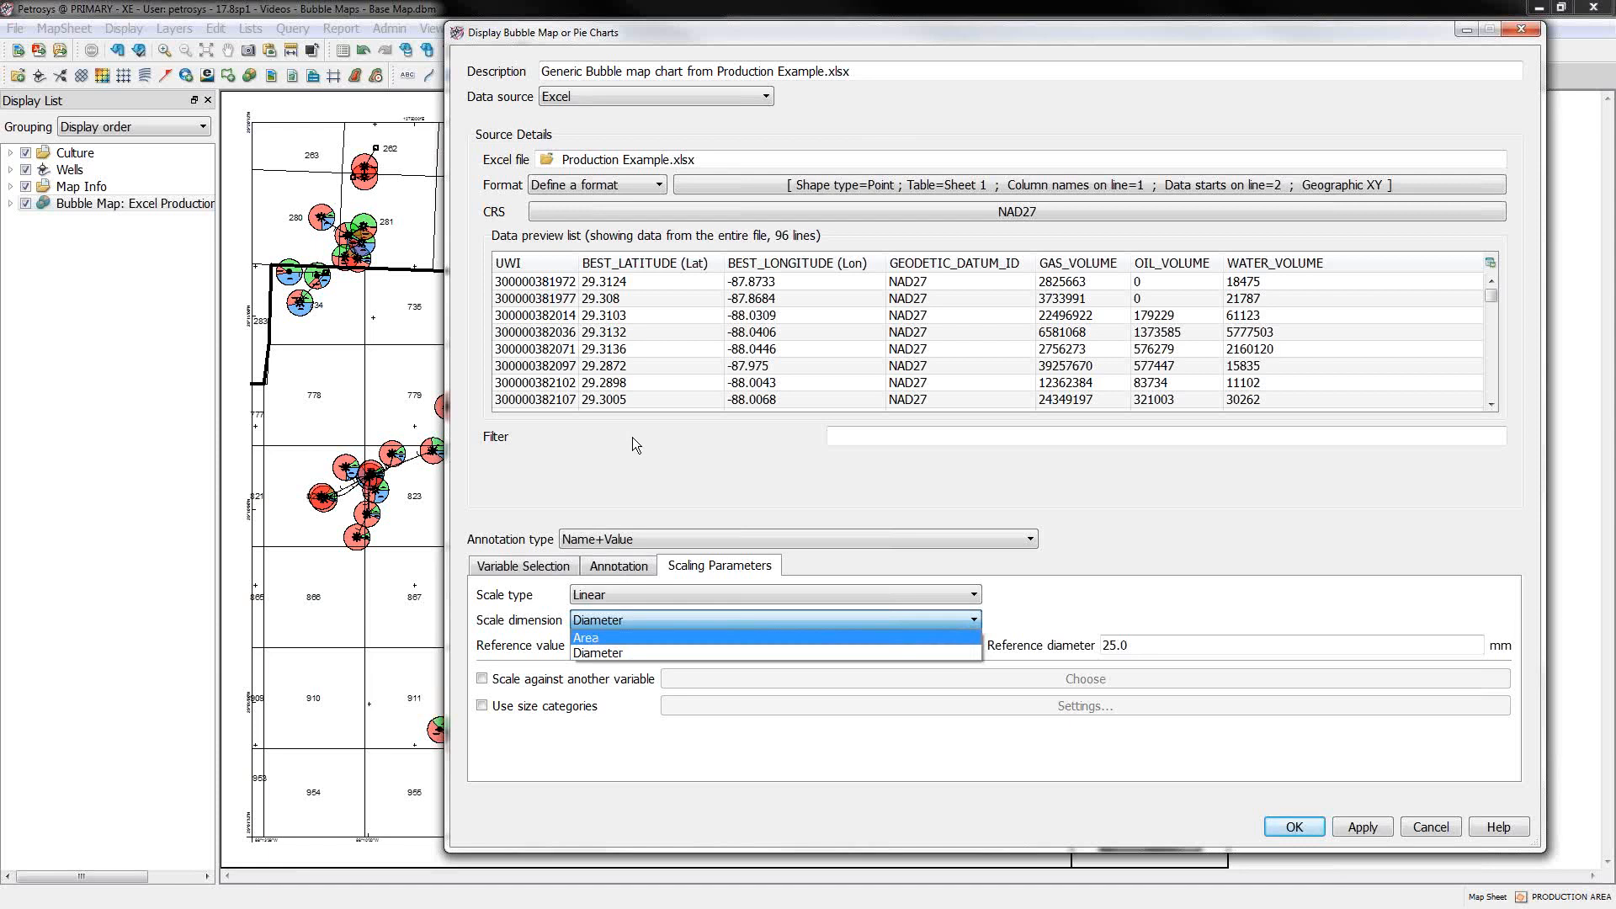
pyautogui.click(601, 652)
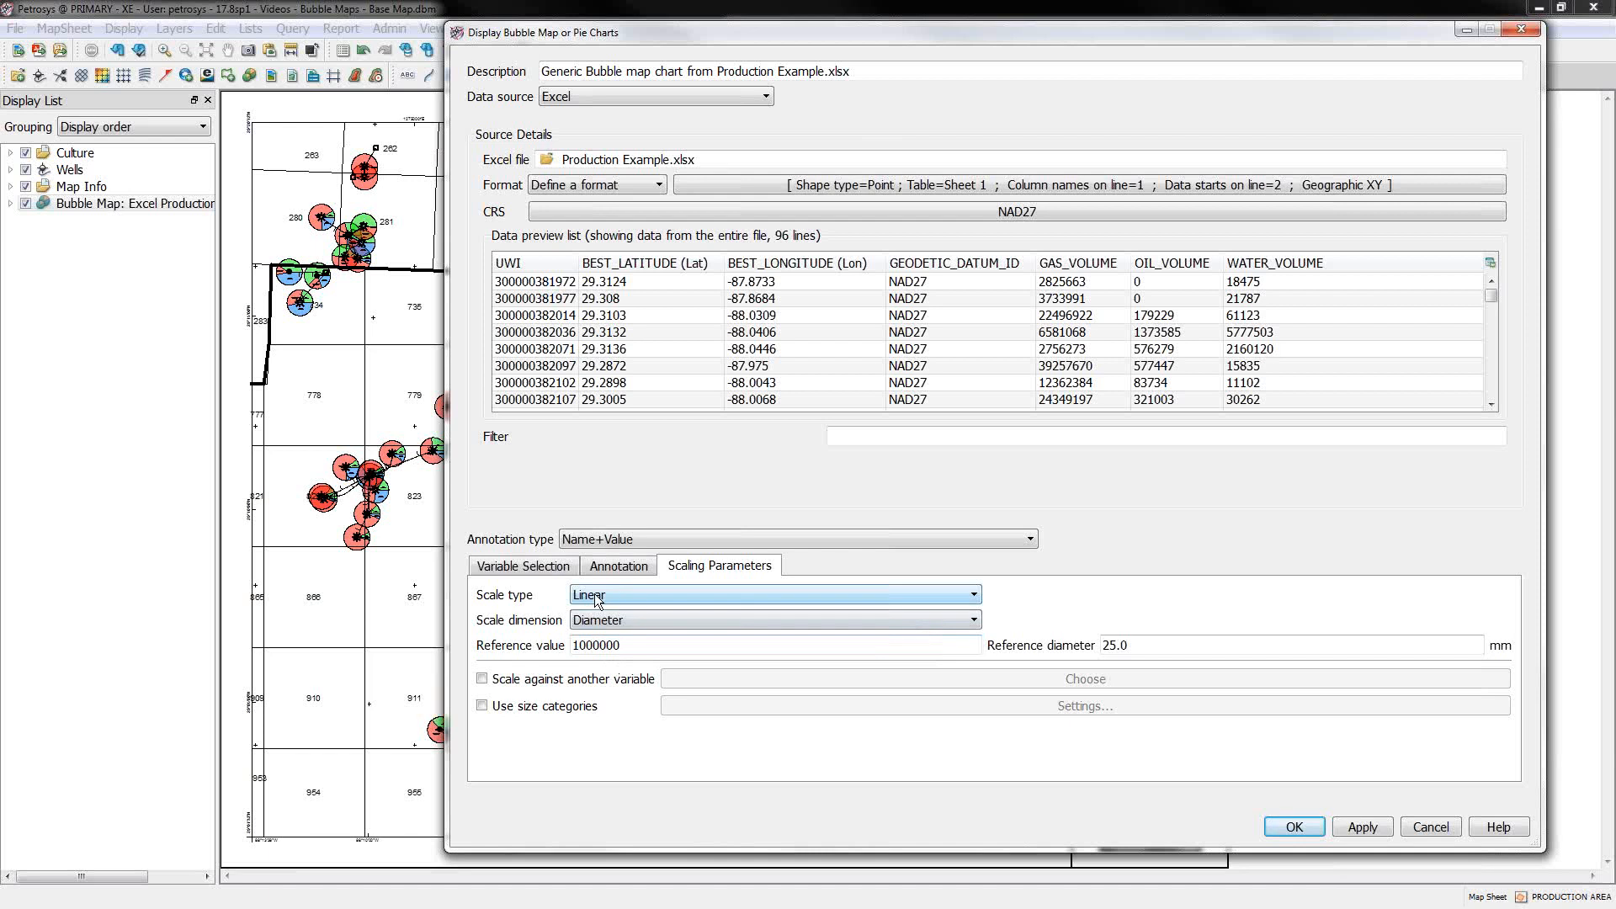
pyautogui.moveTo(608, 600)
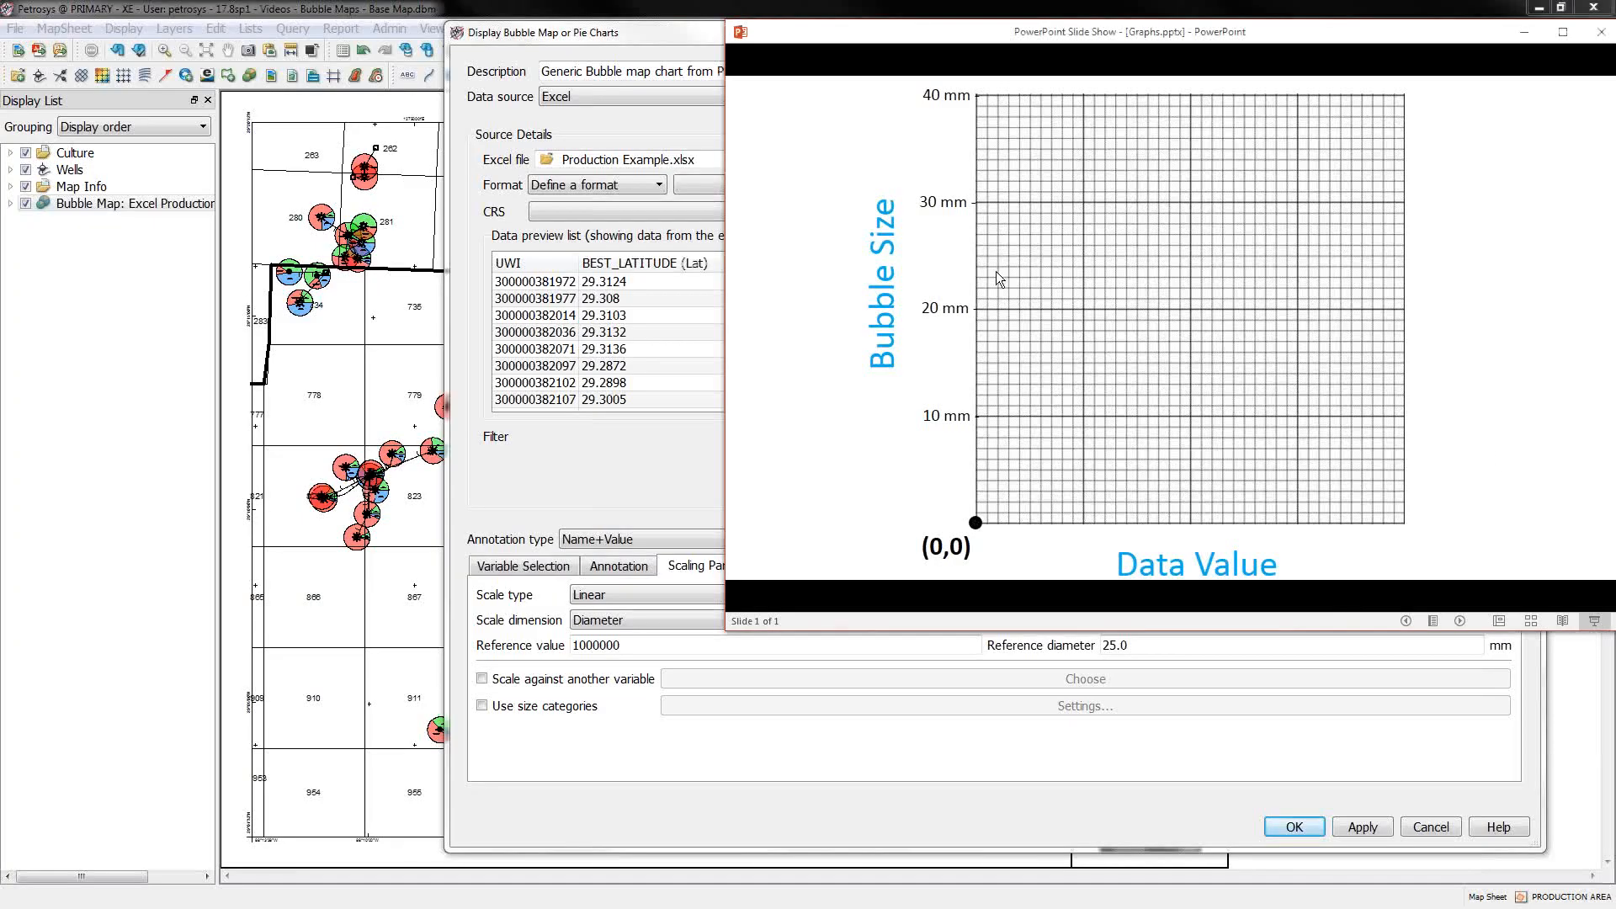
pyautogui.moveTo(1142, 532)
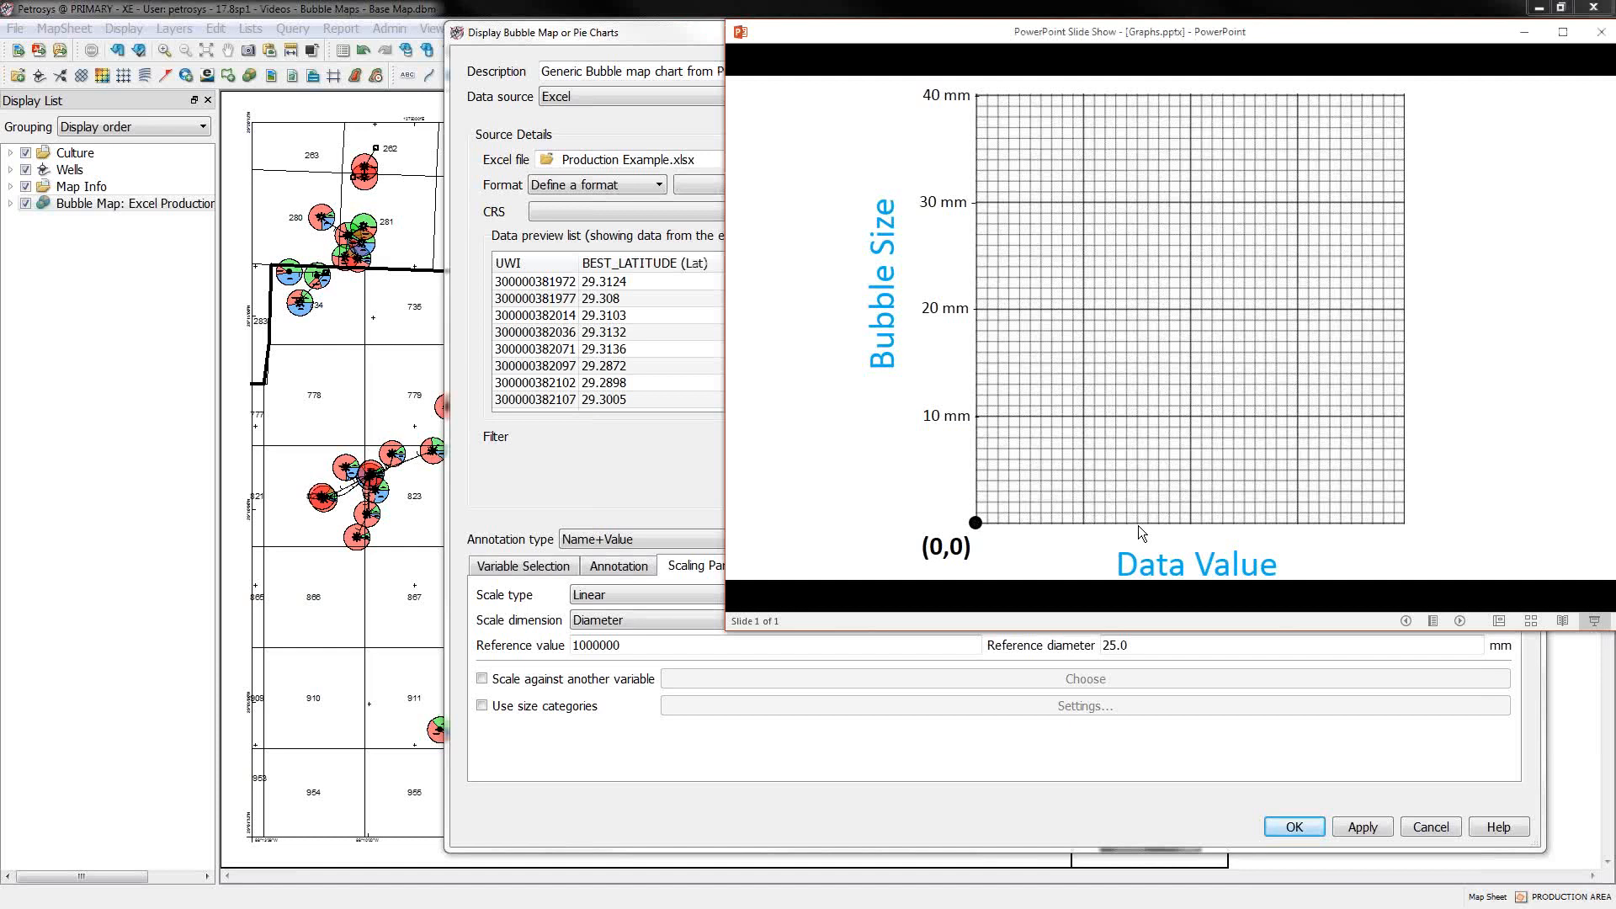
pyautogui.moveTo(1166, 591)
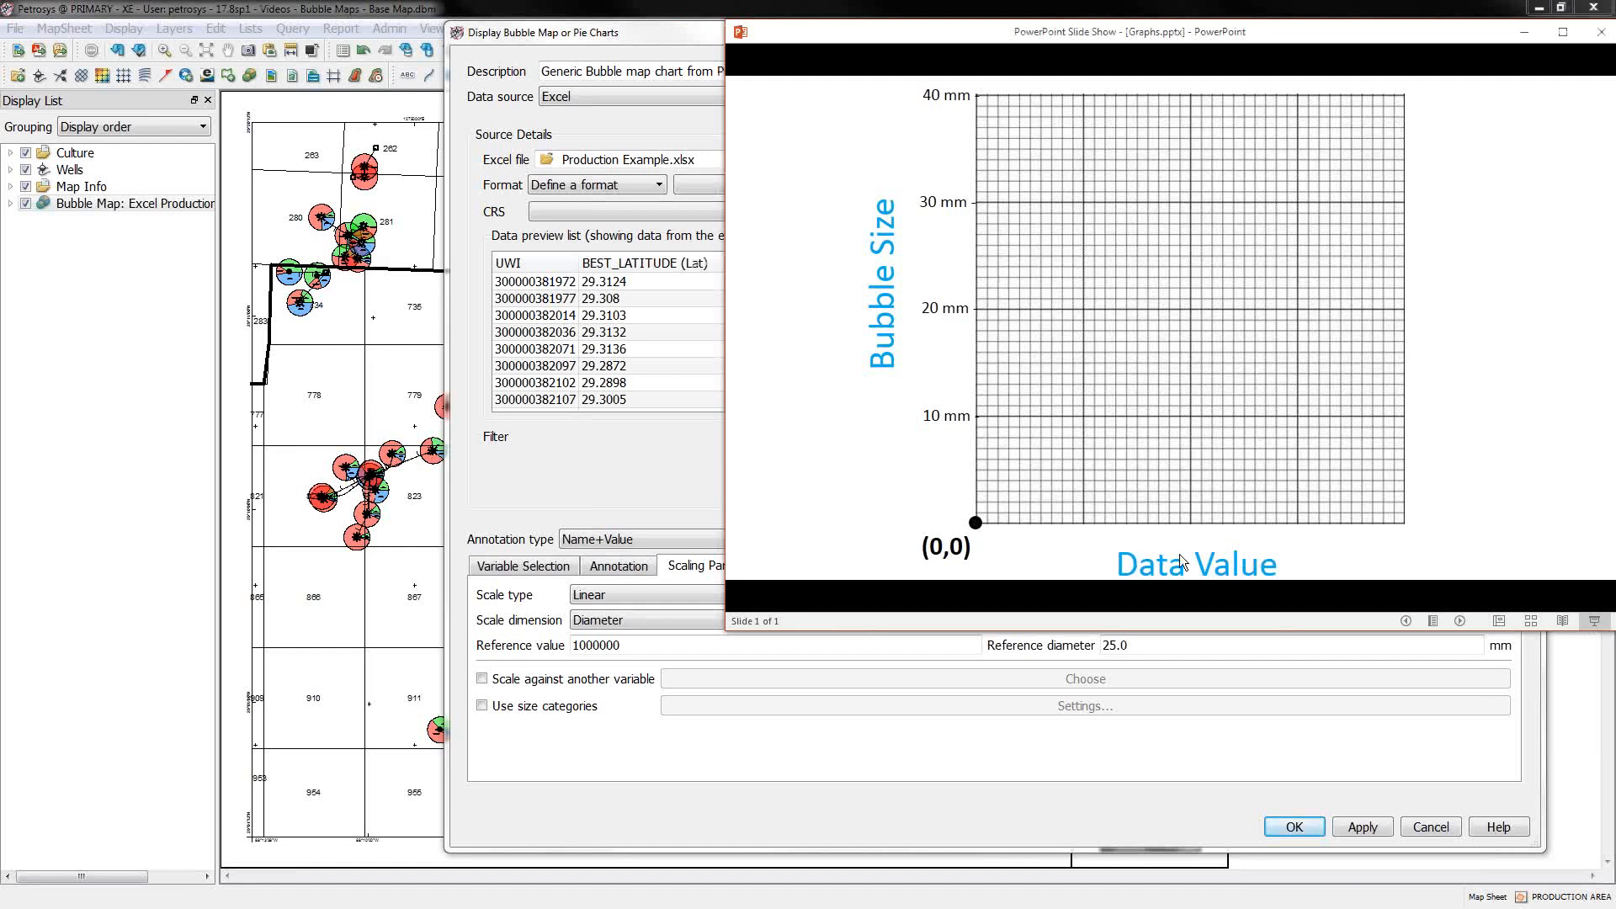
pyautogui.moveTo(1127, 575)
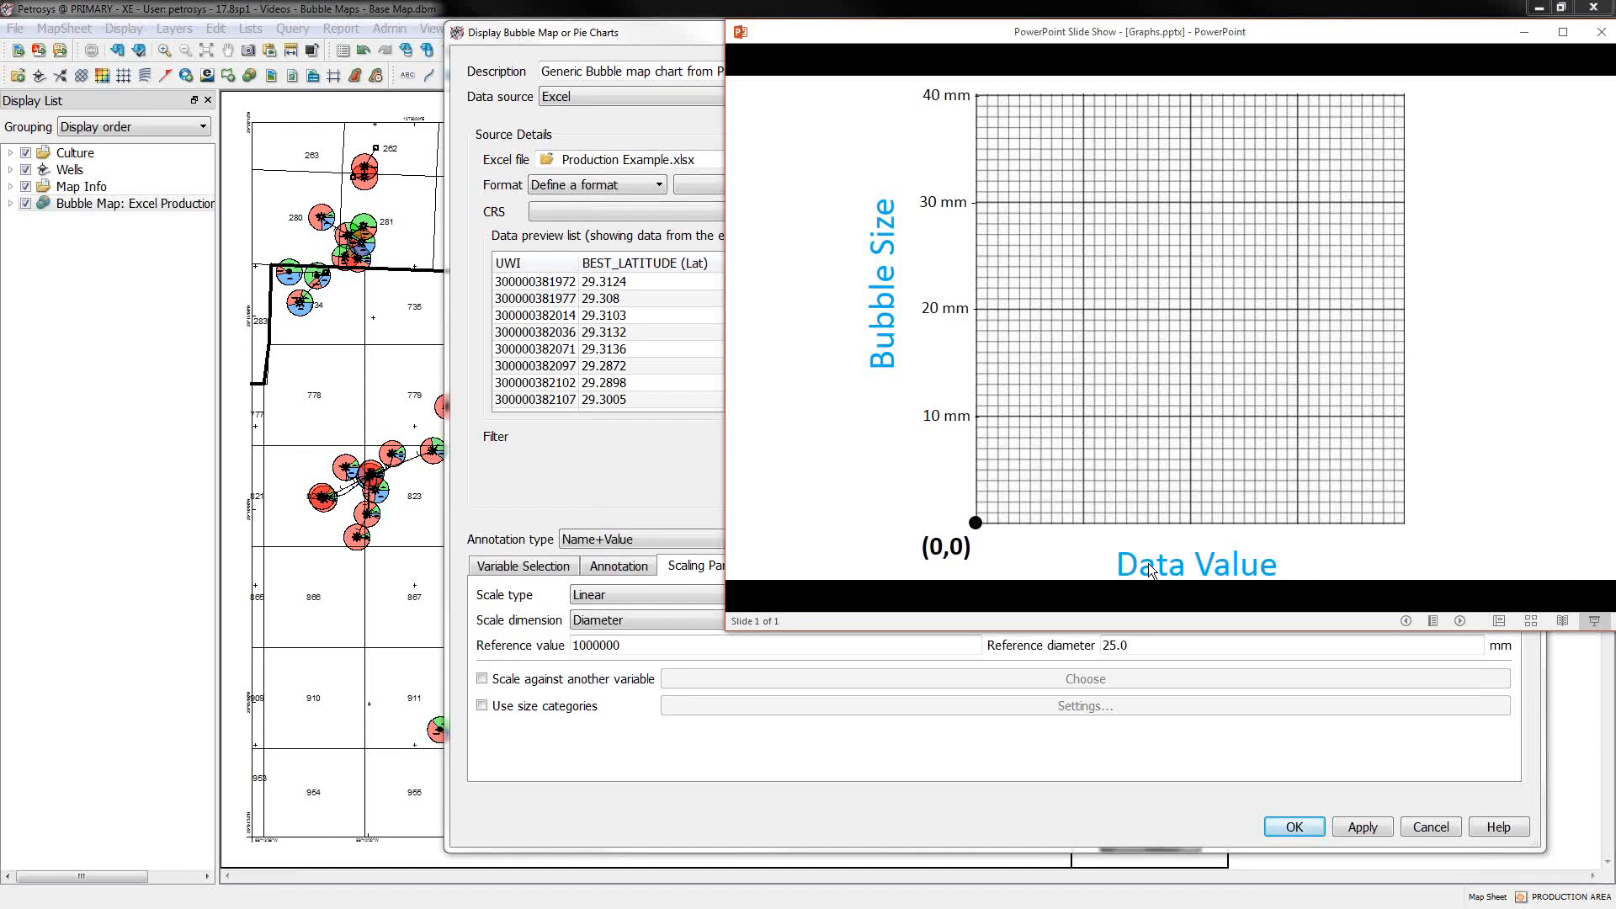
pyautogui.moveTo(961, 136)
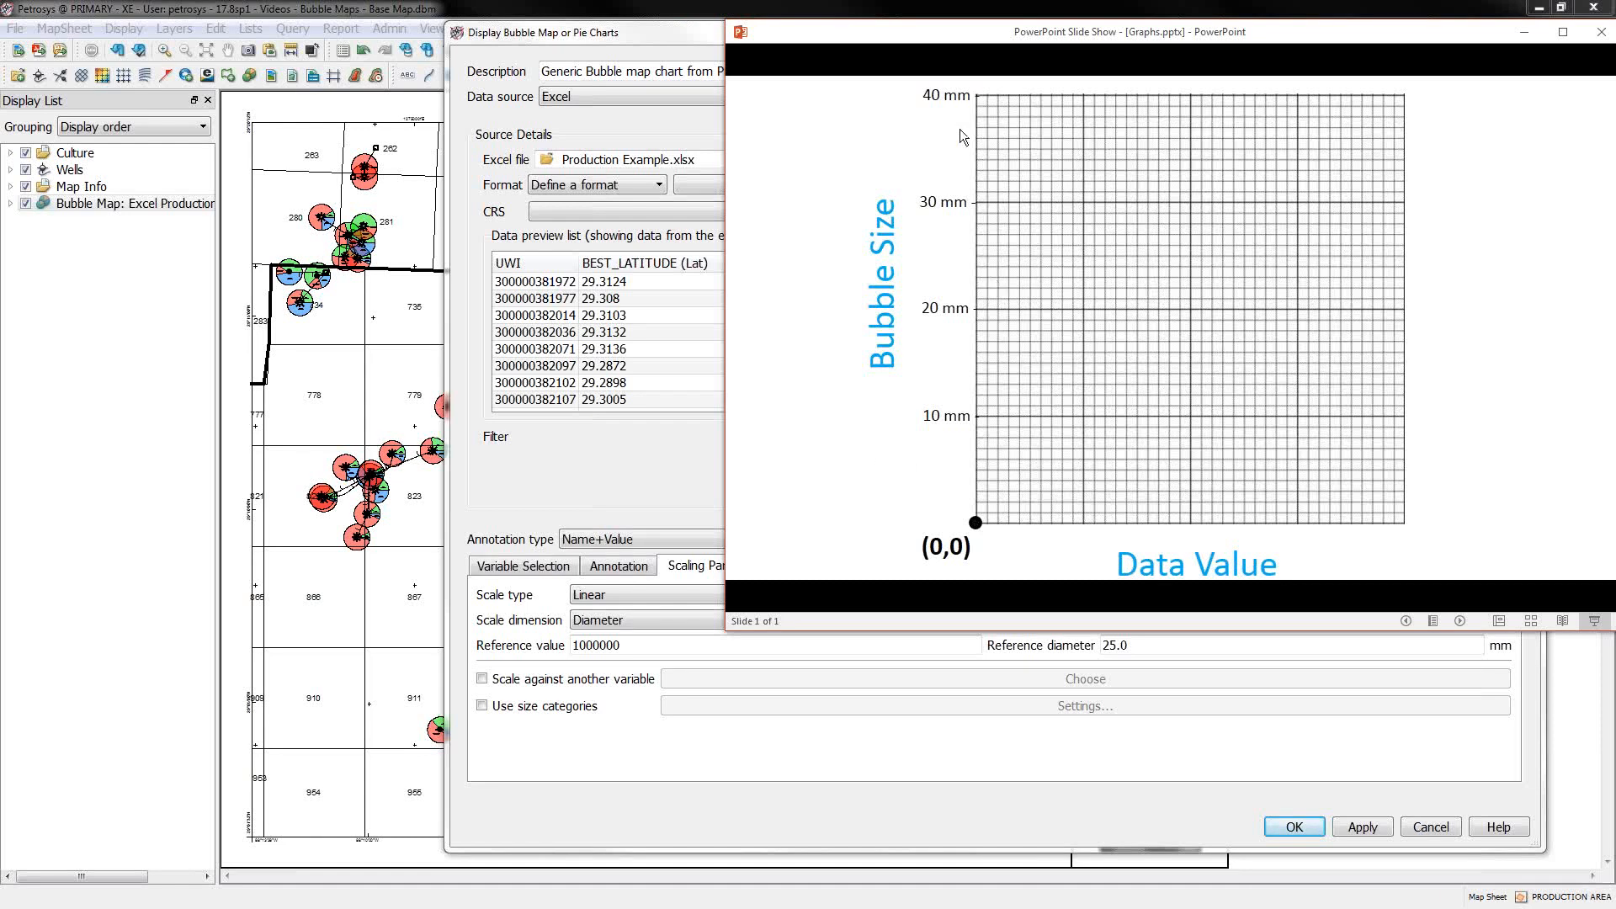
pyautogui.moveTo(977, 520)
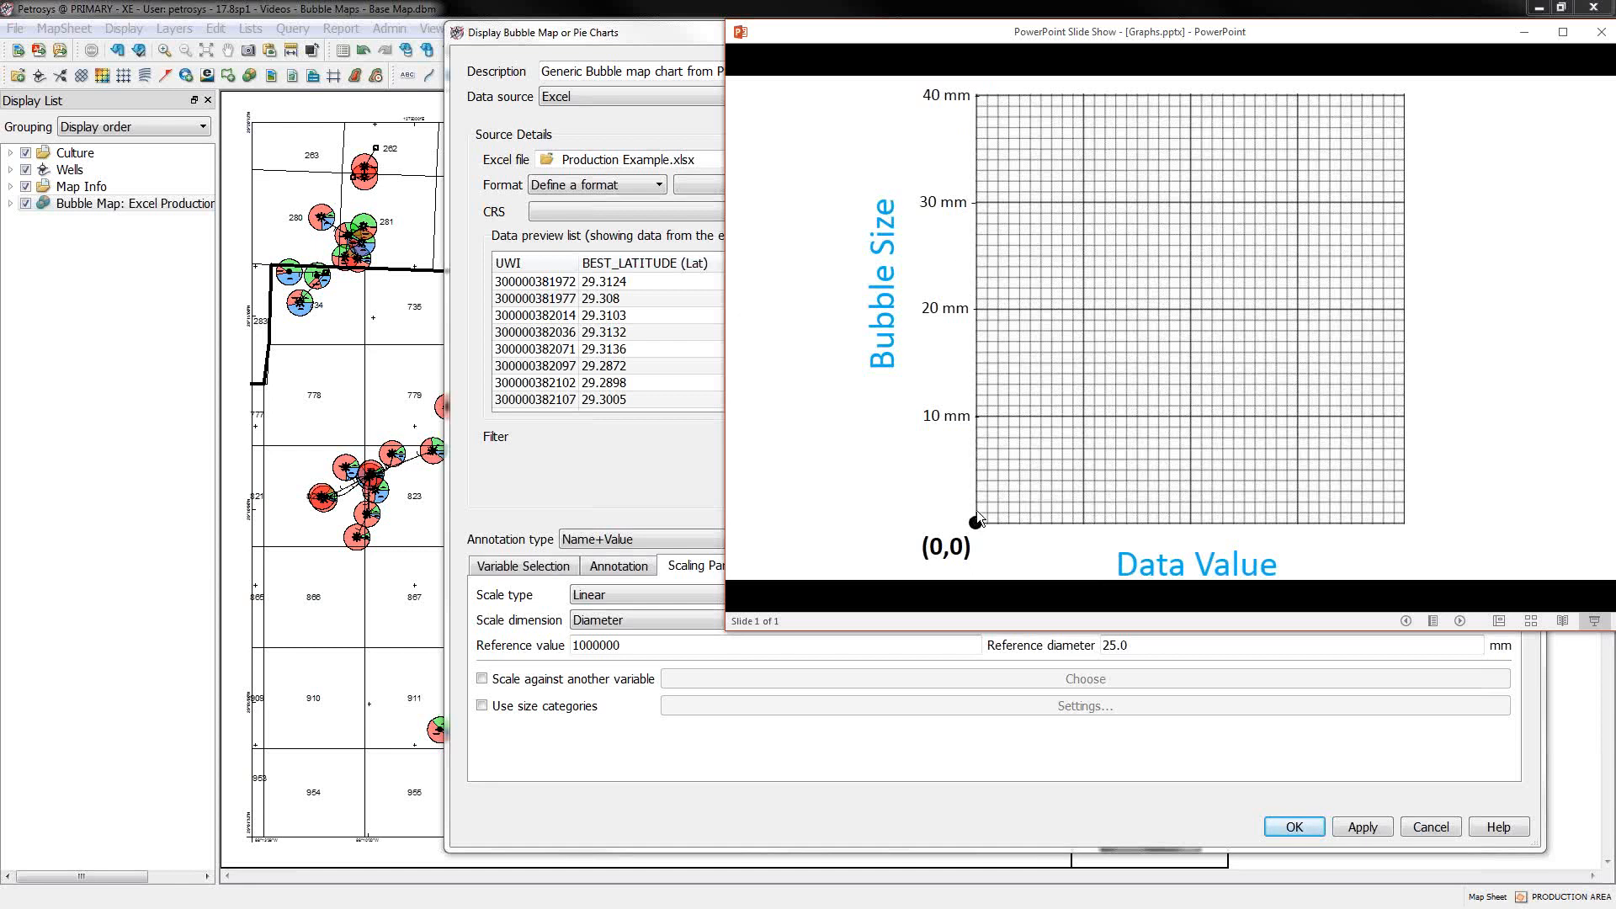
pyautogui.moveTo(982, 531)
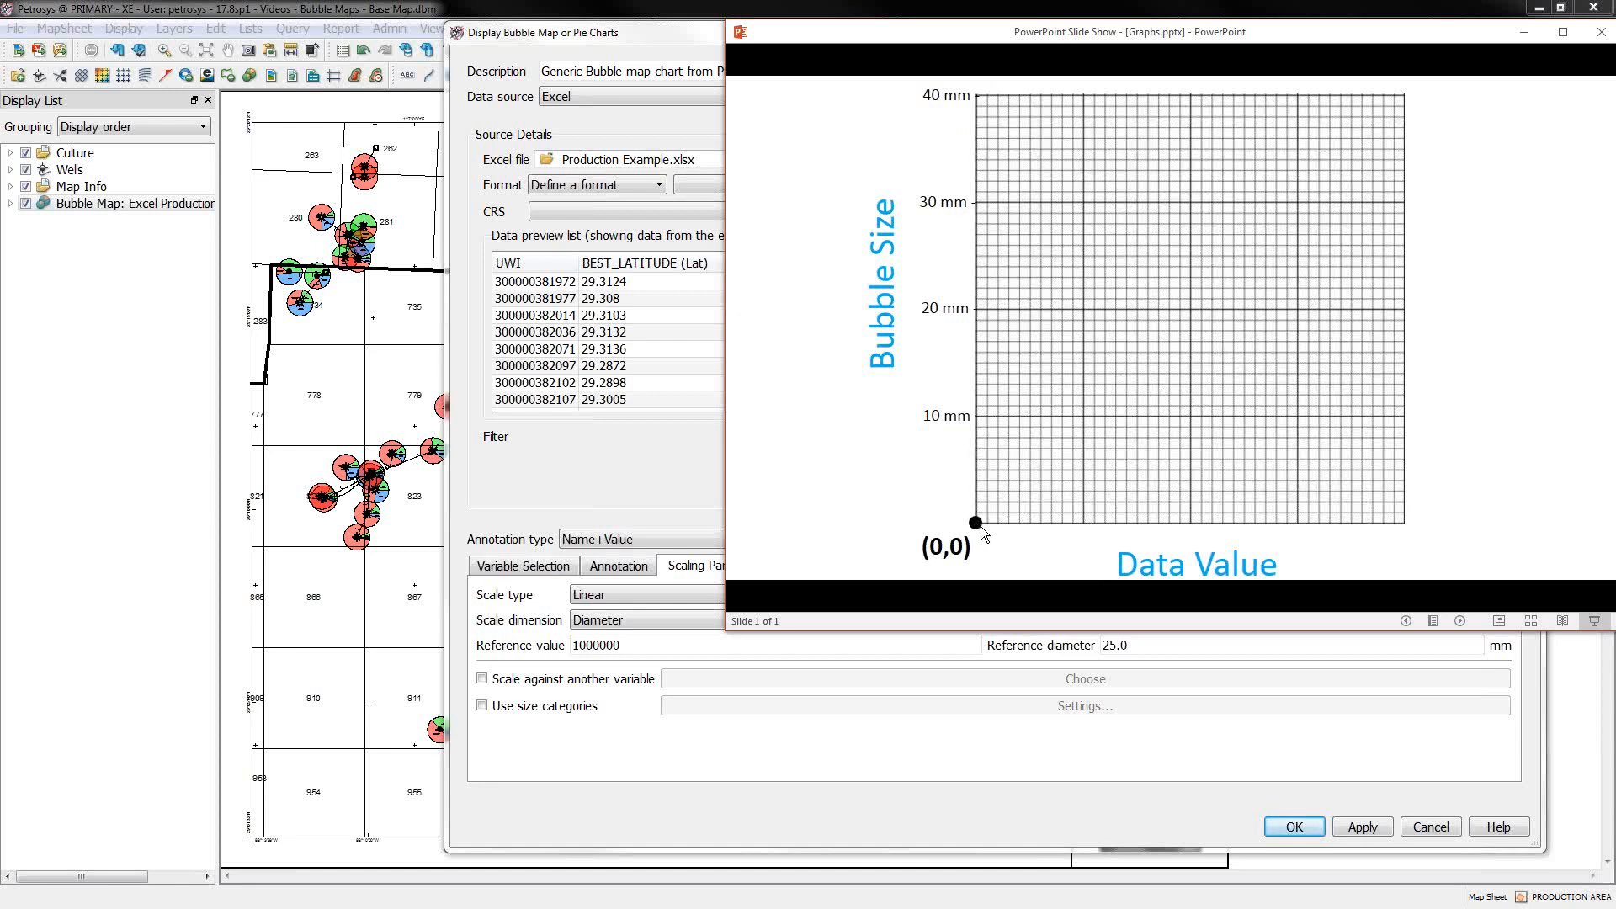
pyautogui.moveTo(1010, 542)
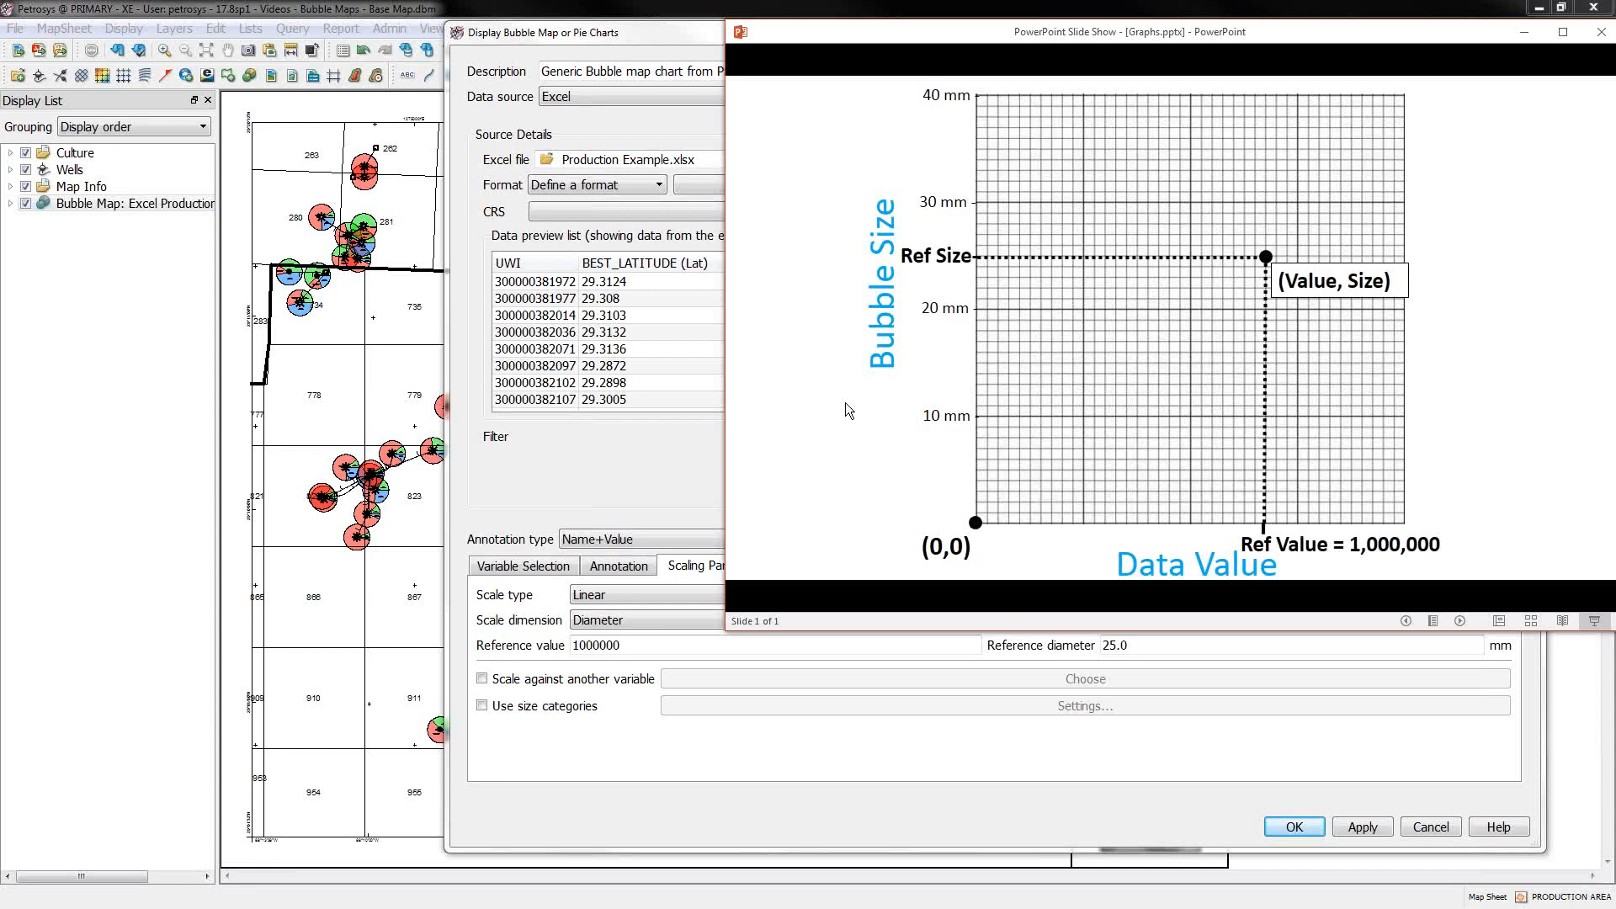
pyautogui.moveTo(1270, 260)
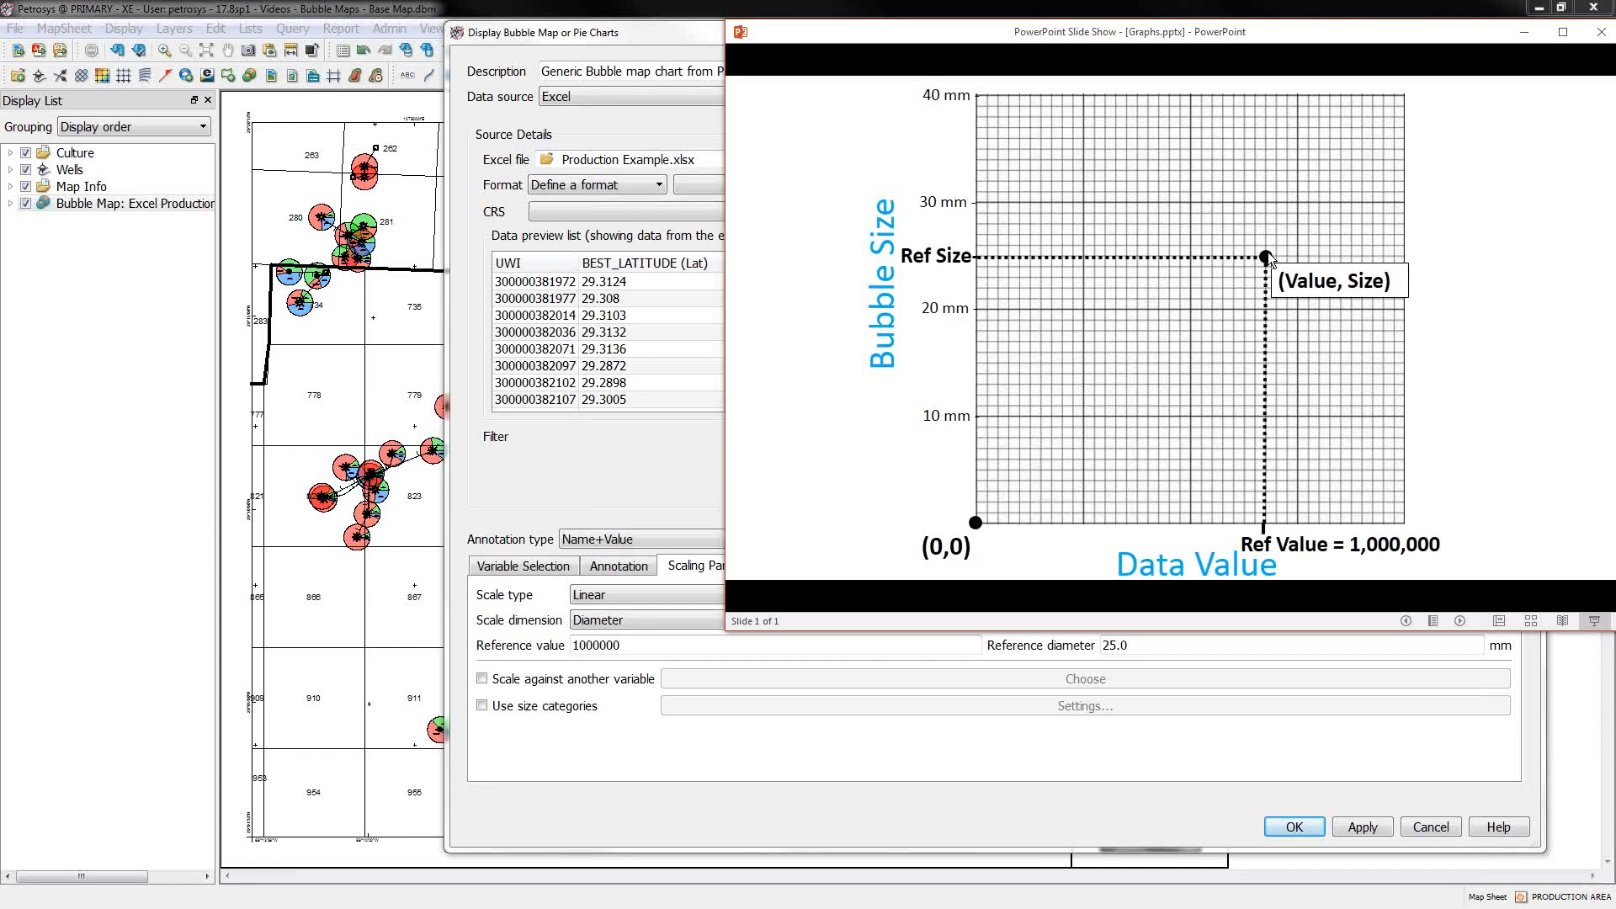
pyautogui.moveTo(1271, 261)
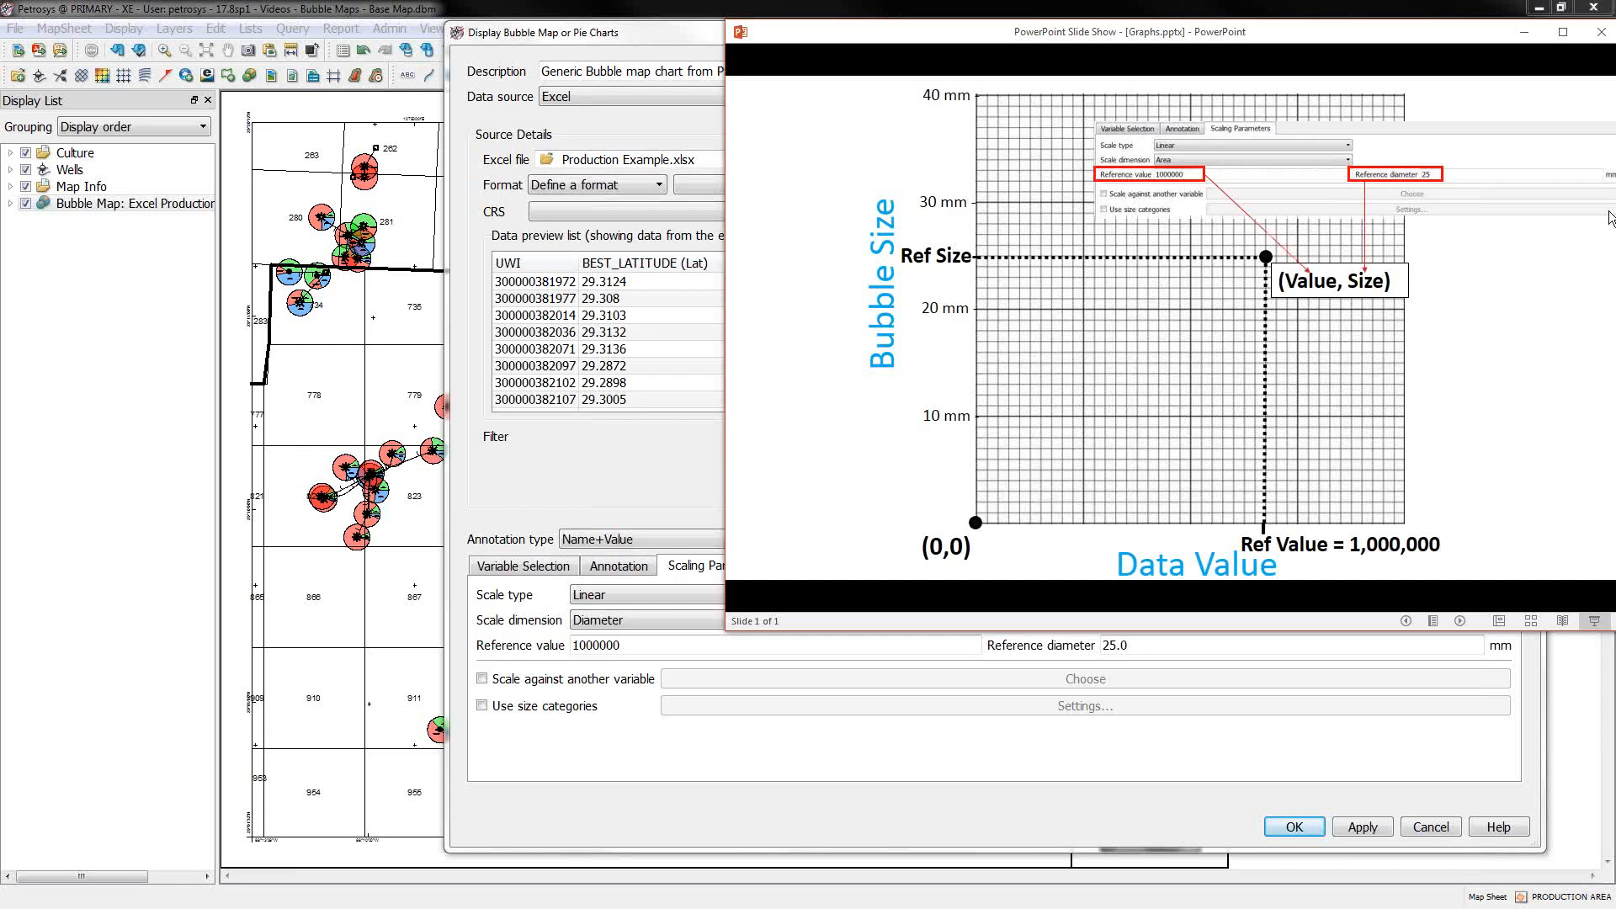
pyautogui.moveTo(689, 616)
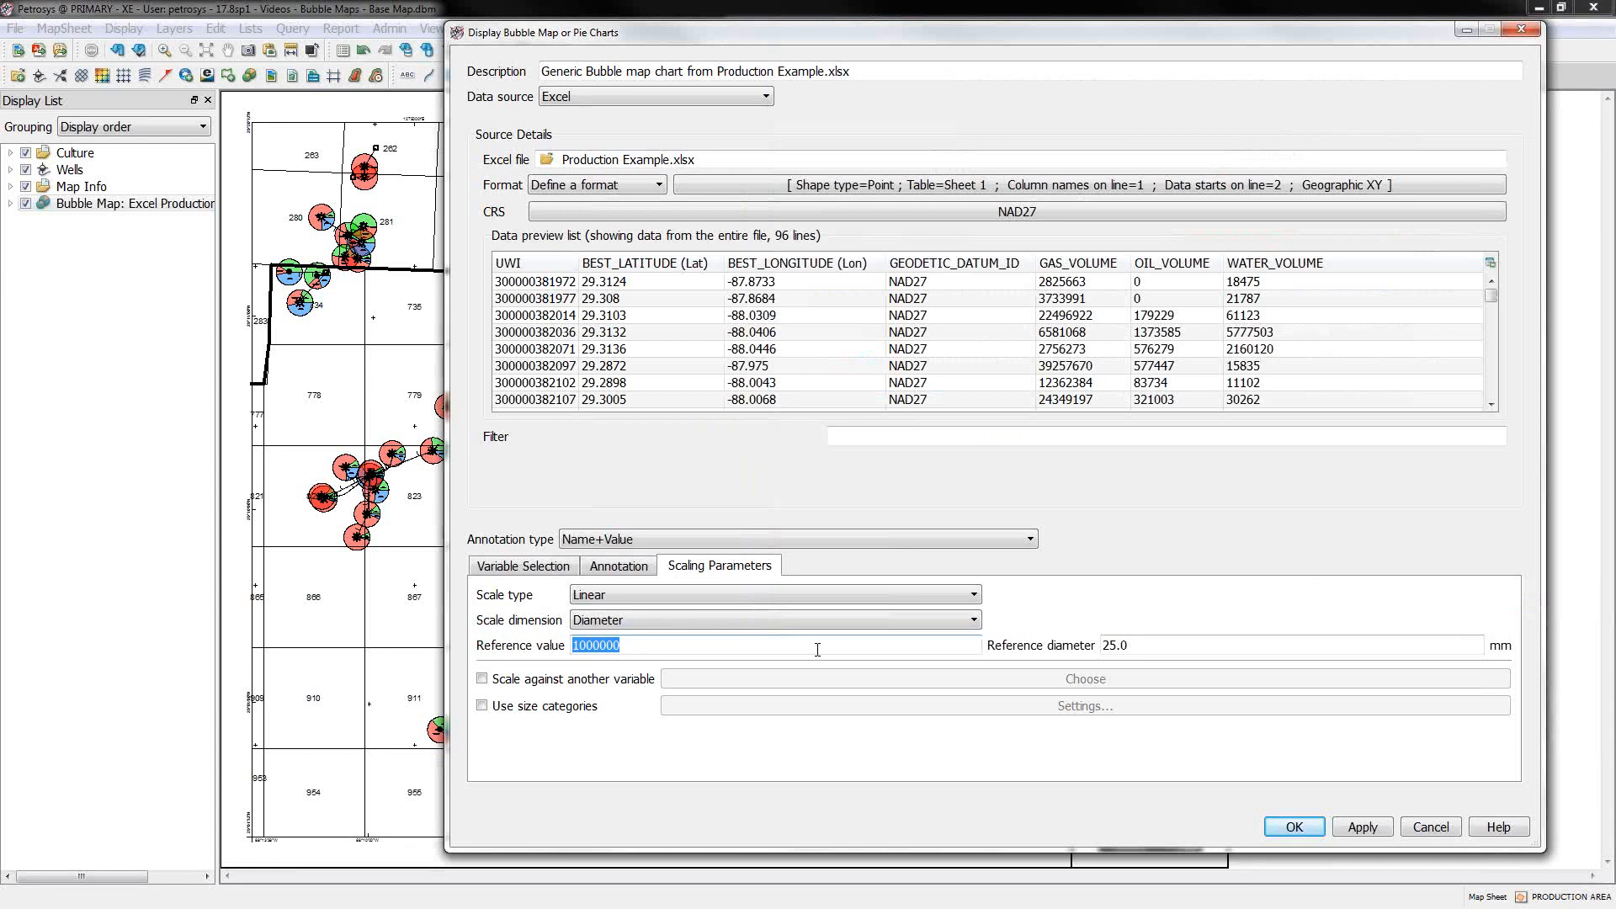
# Step: Advance the slide show from the Linear to the Logarithmic bubble-size curve and exit it
pyautogui.click(1293, 646)
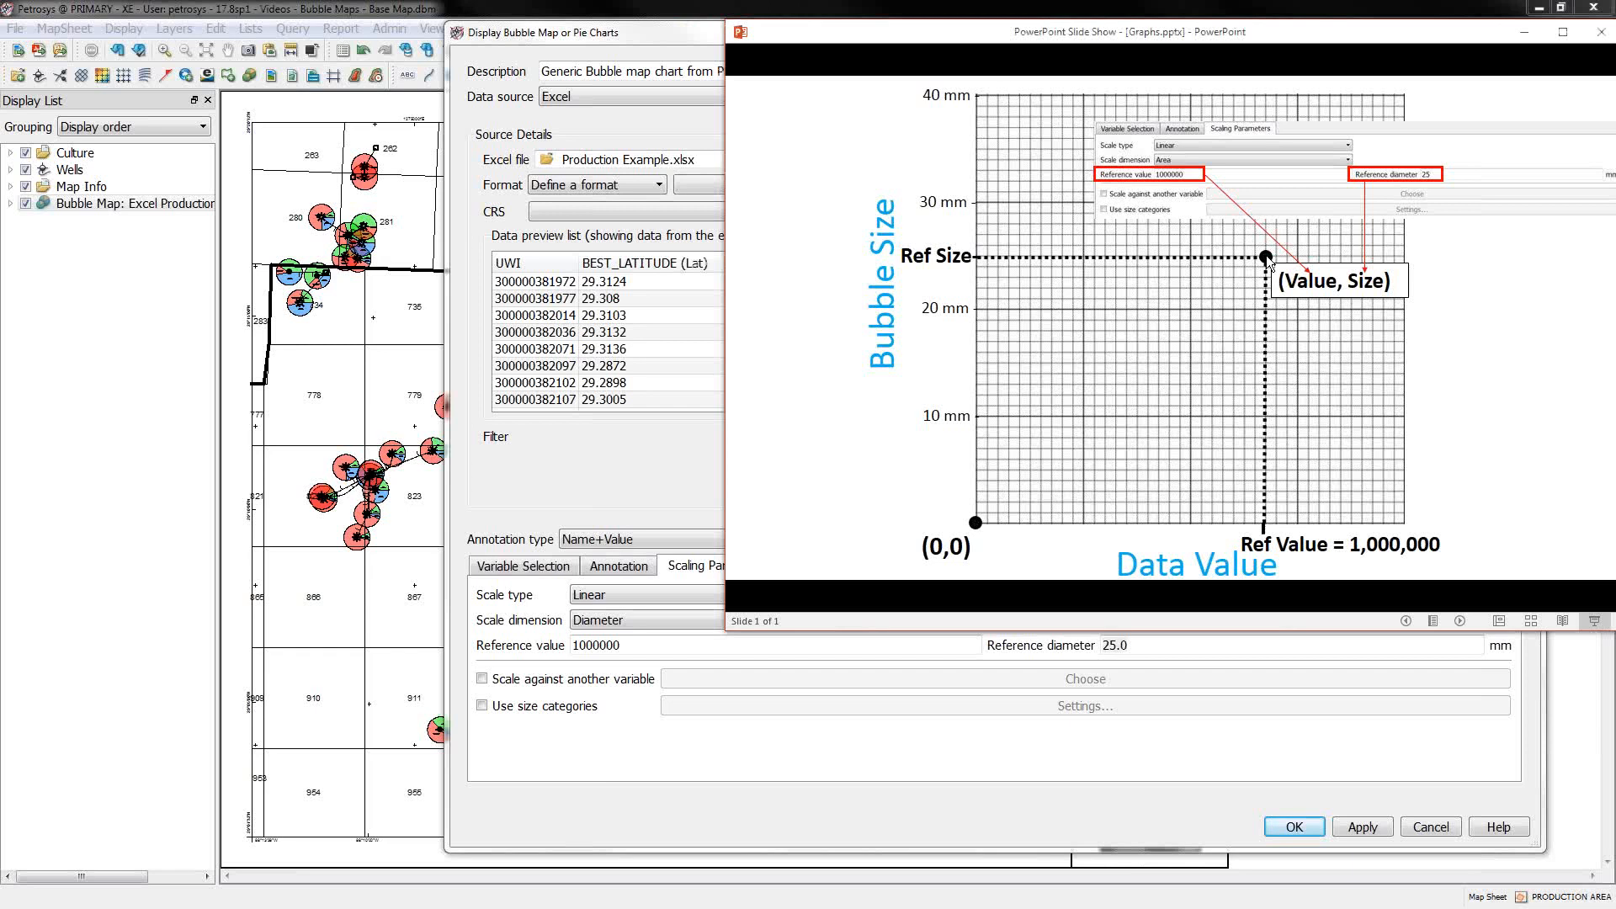
pyautogui.moveTo(1222, 266)
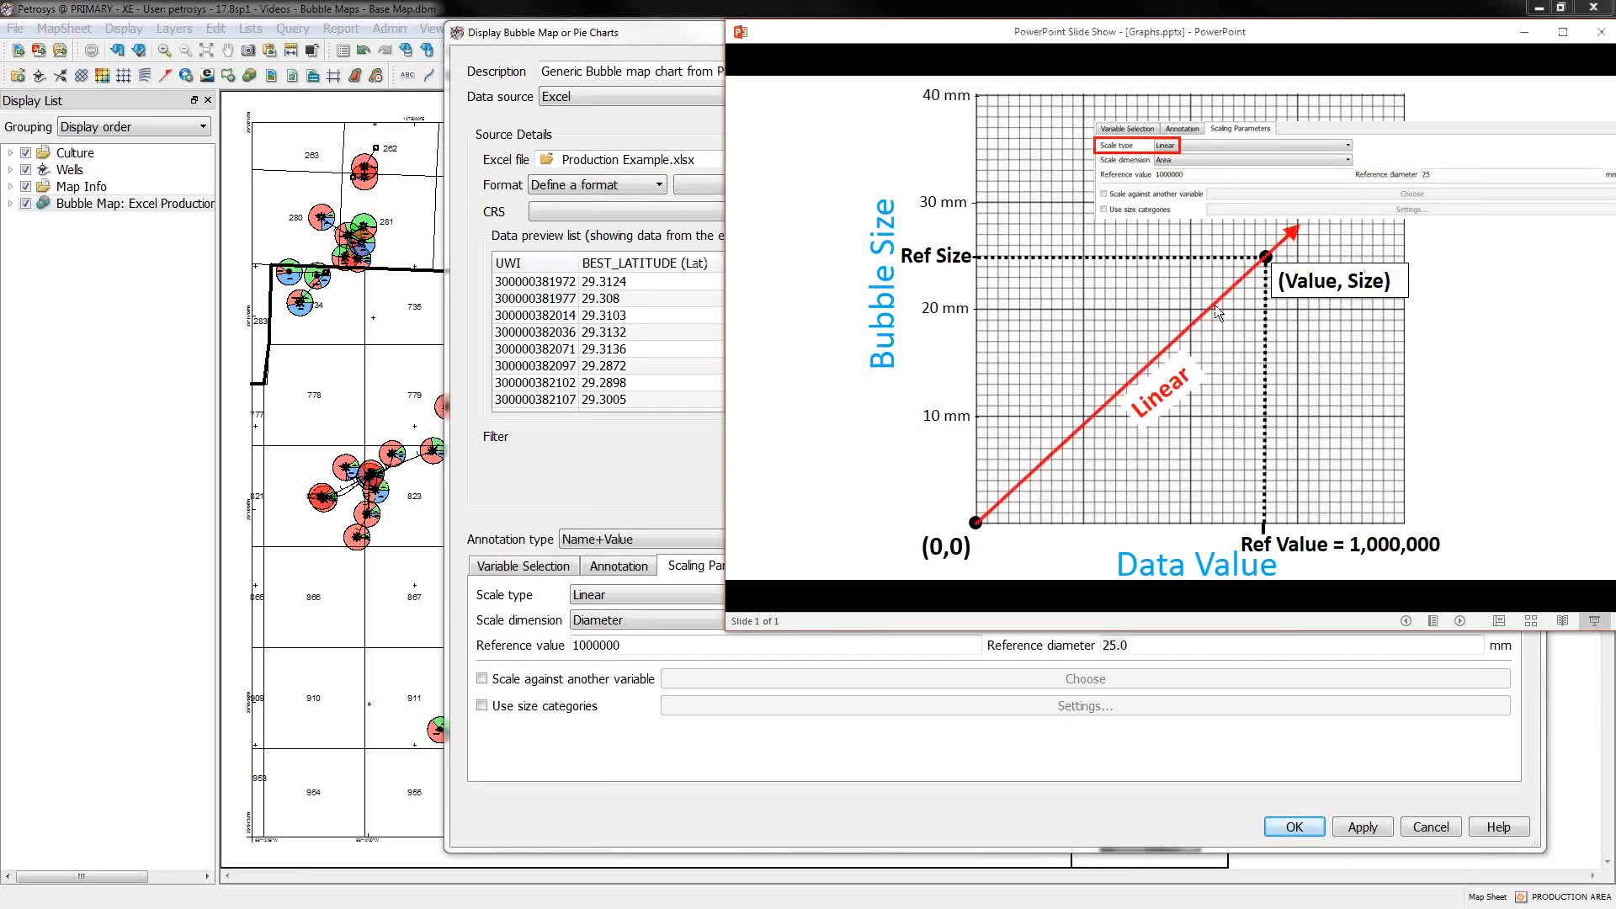
pyautogui.moveTo(1129, 146)
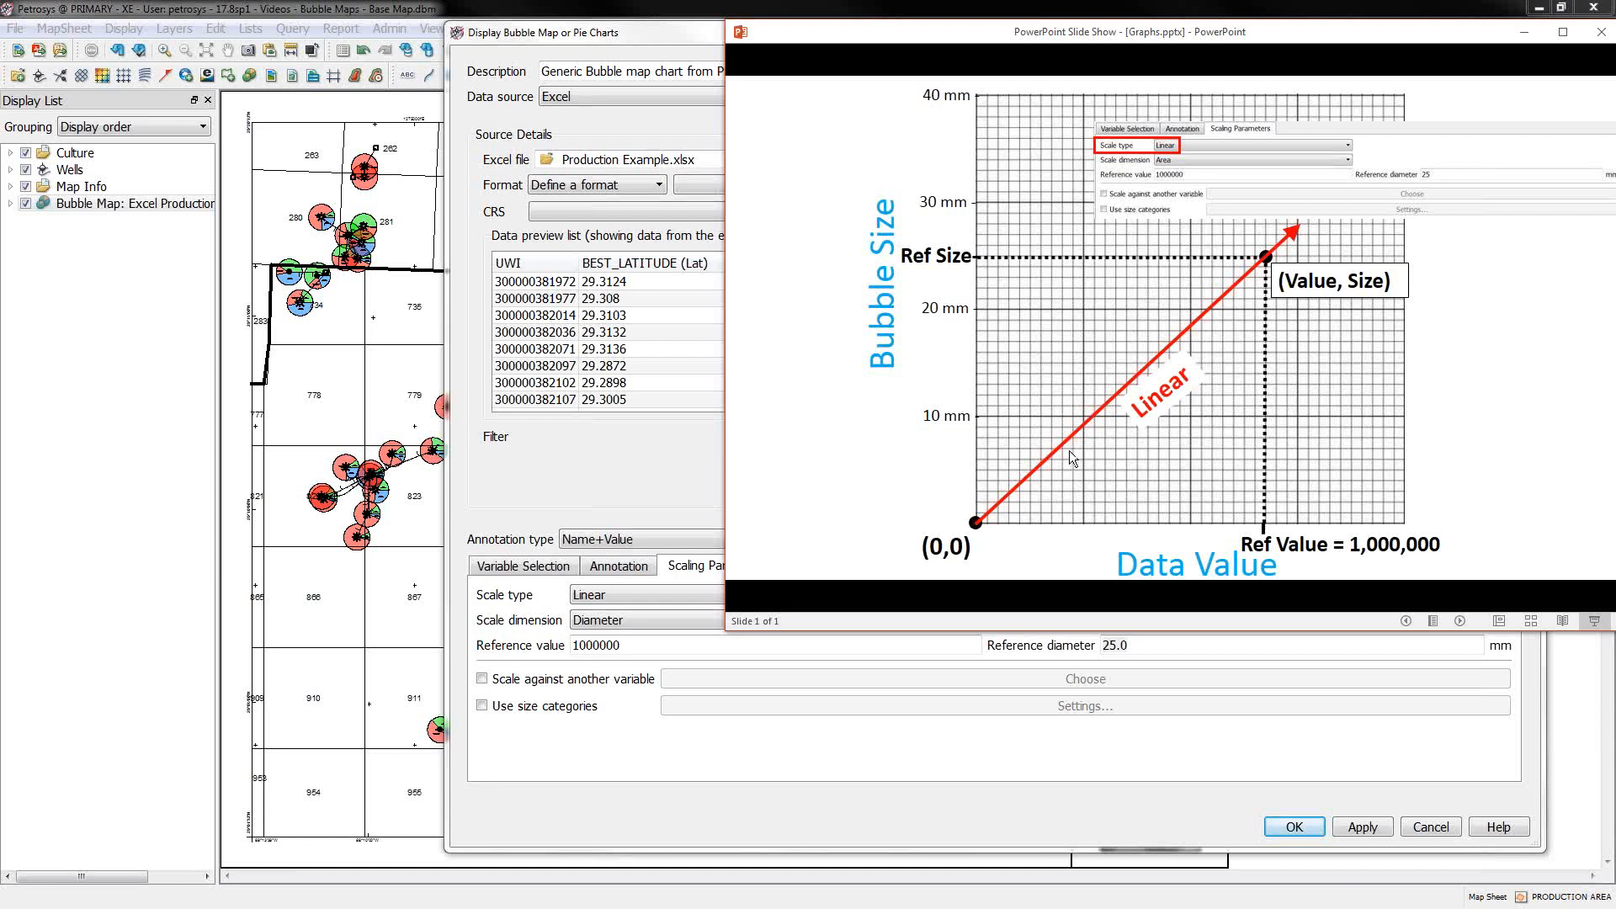
pyautogui.moveTo(1283, 242)
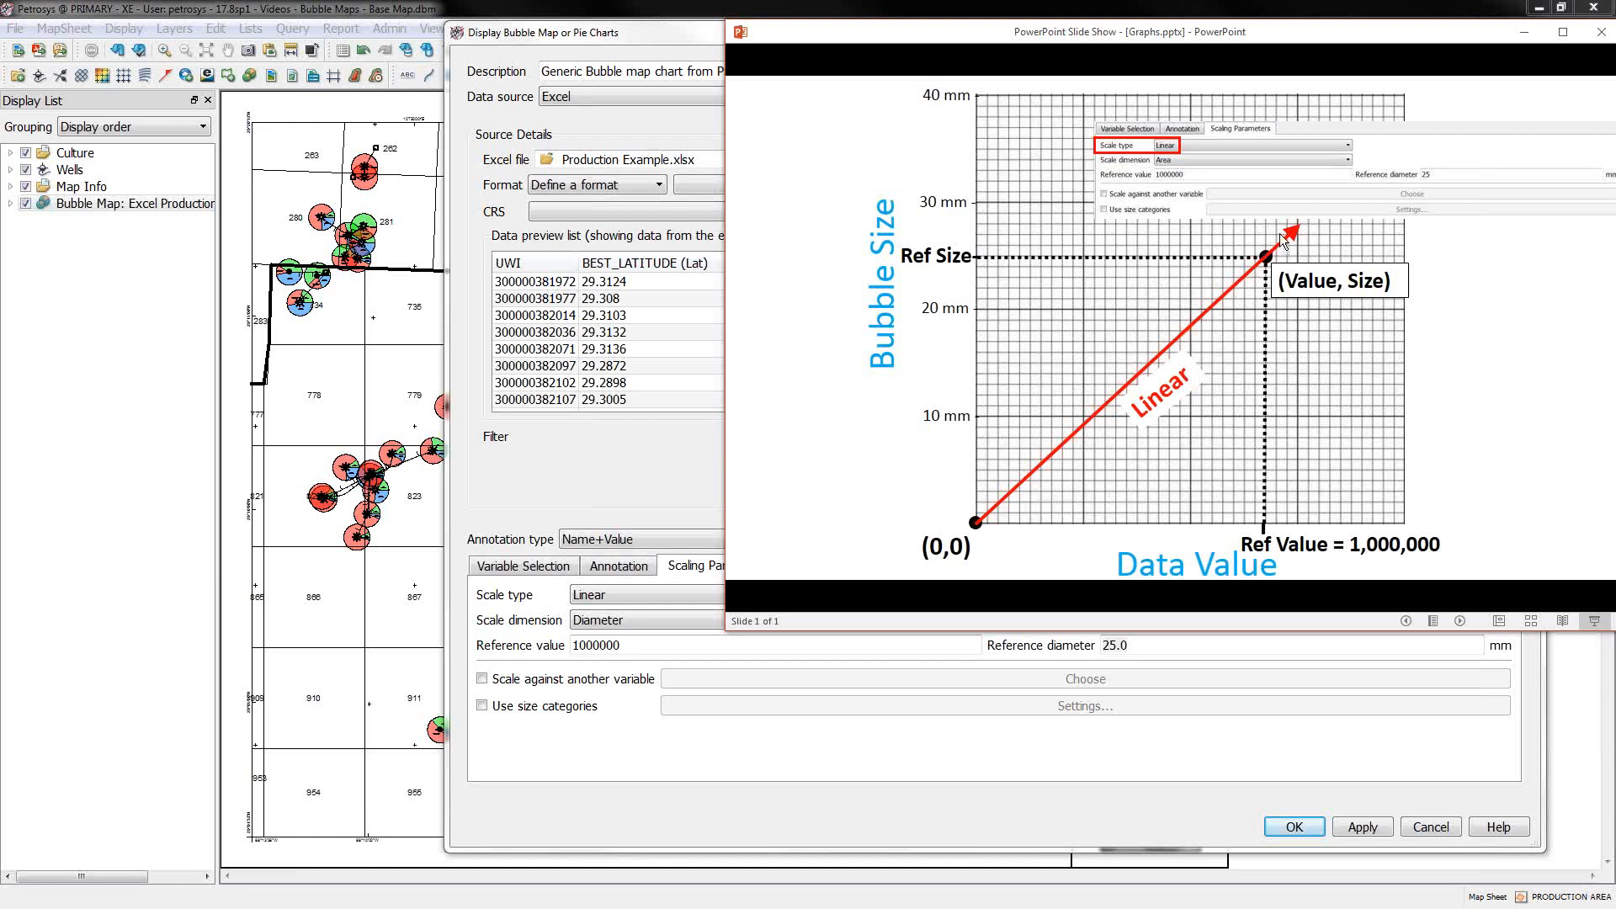
pyautogui.moveTo(1286, 528)
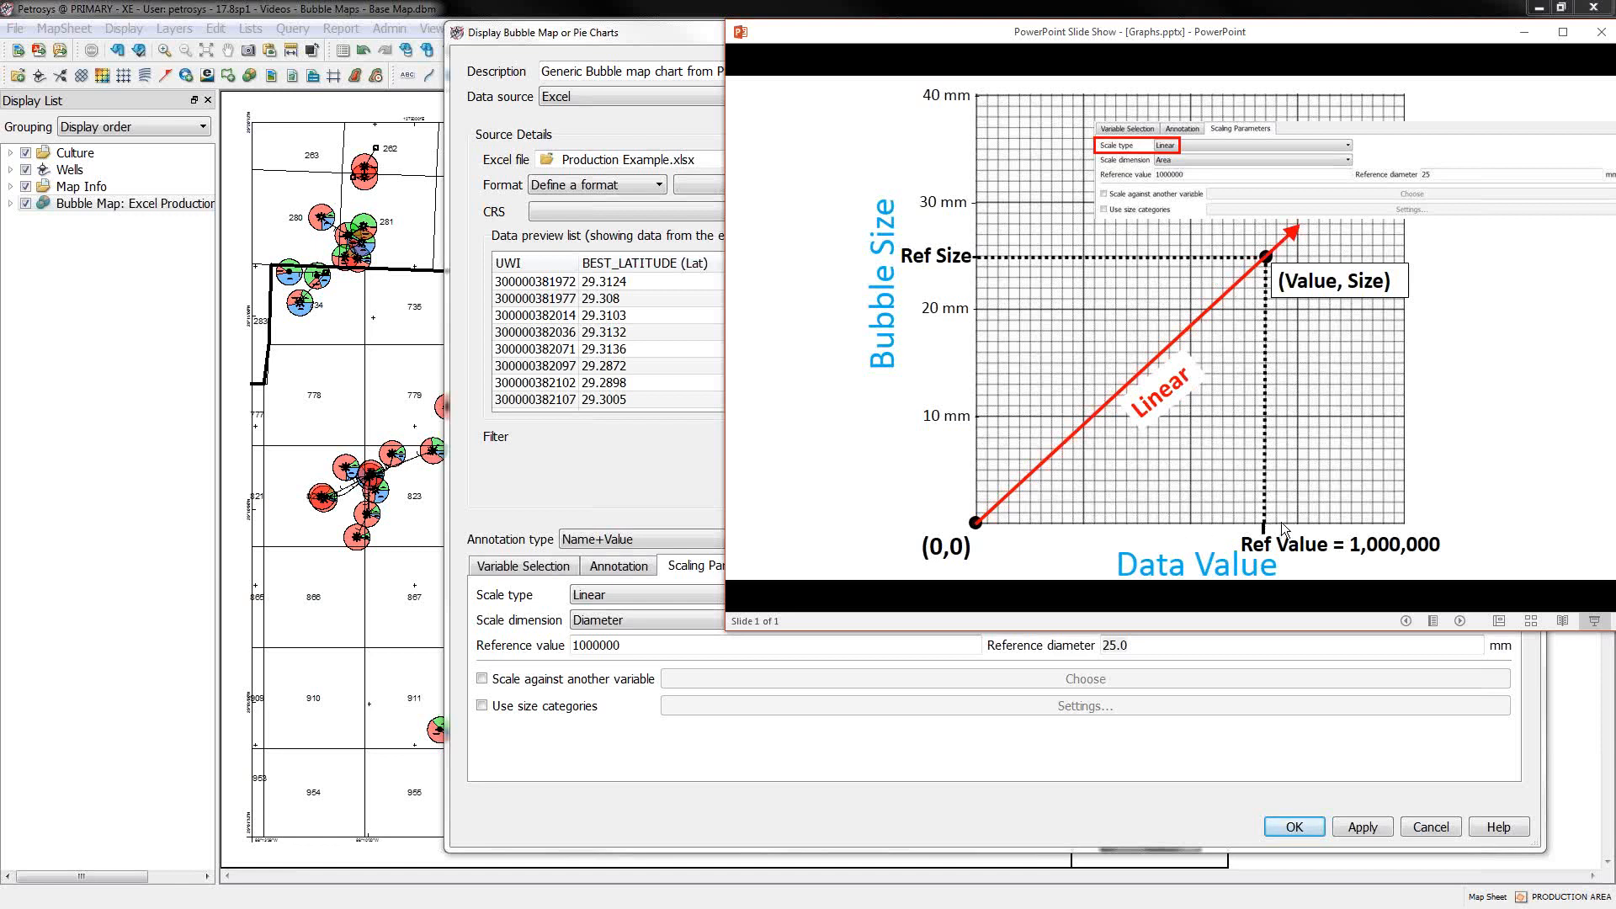
pyautogui.moveTo(1451, 60)
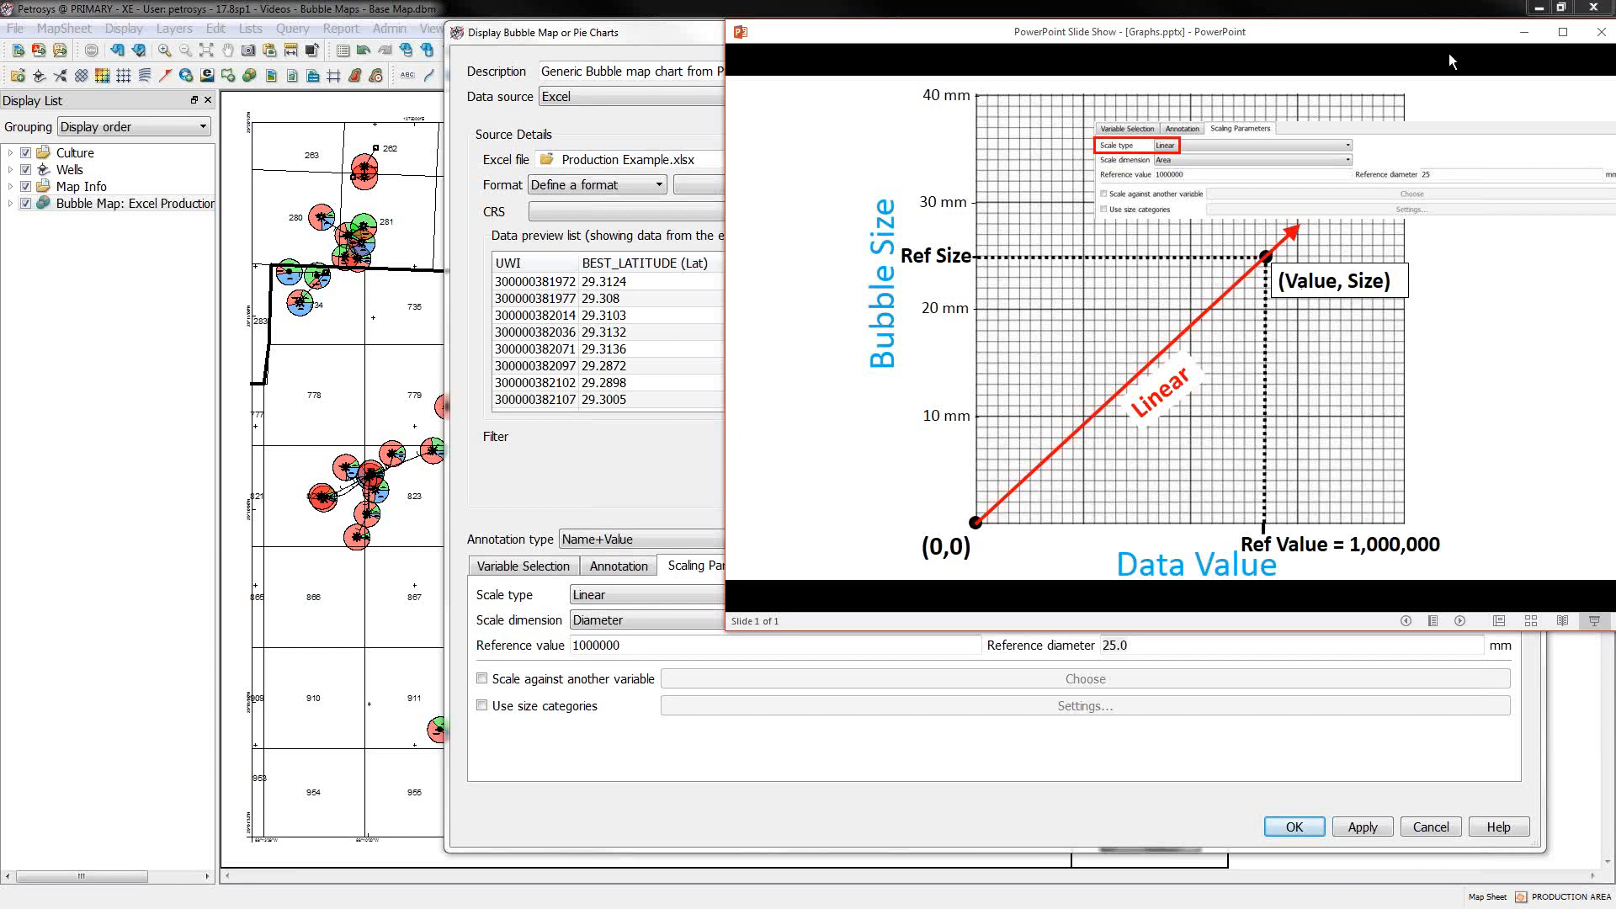
pyautogui.moveTo(1450, 121)
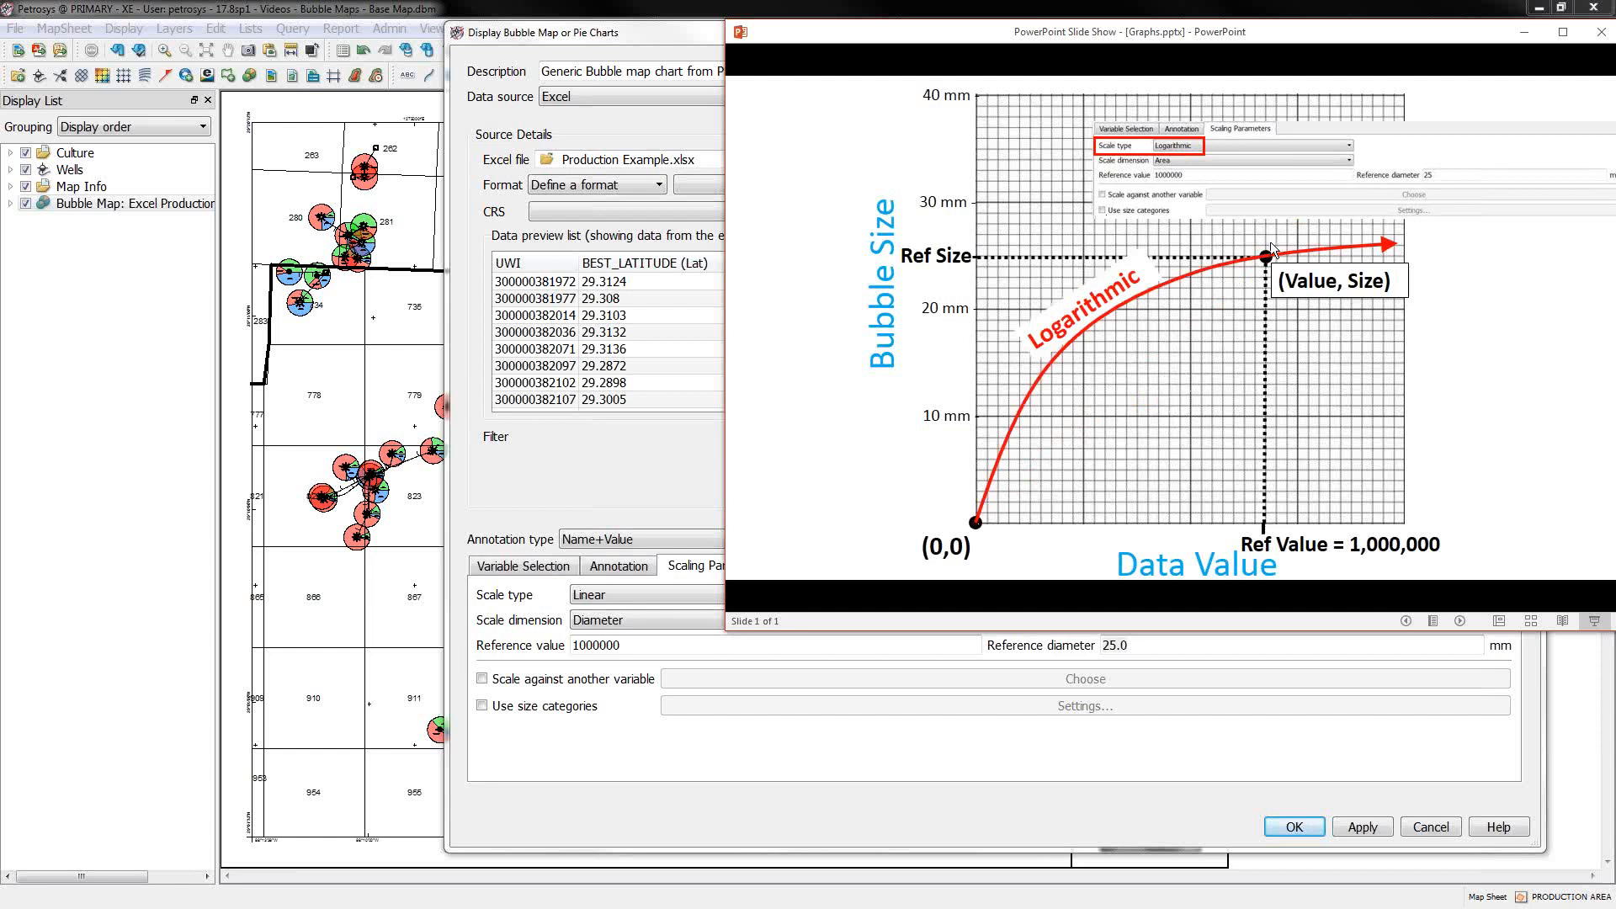
pyautogui.moveTo(1340, 254)
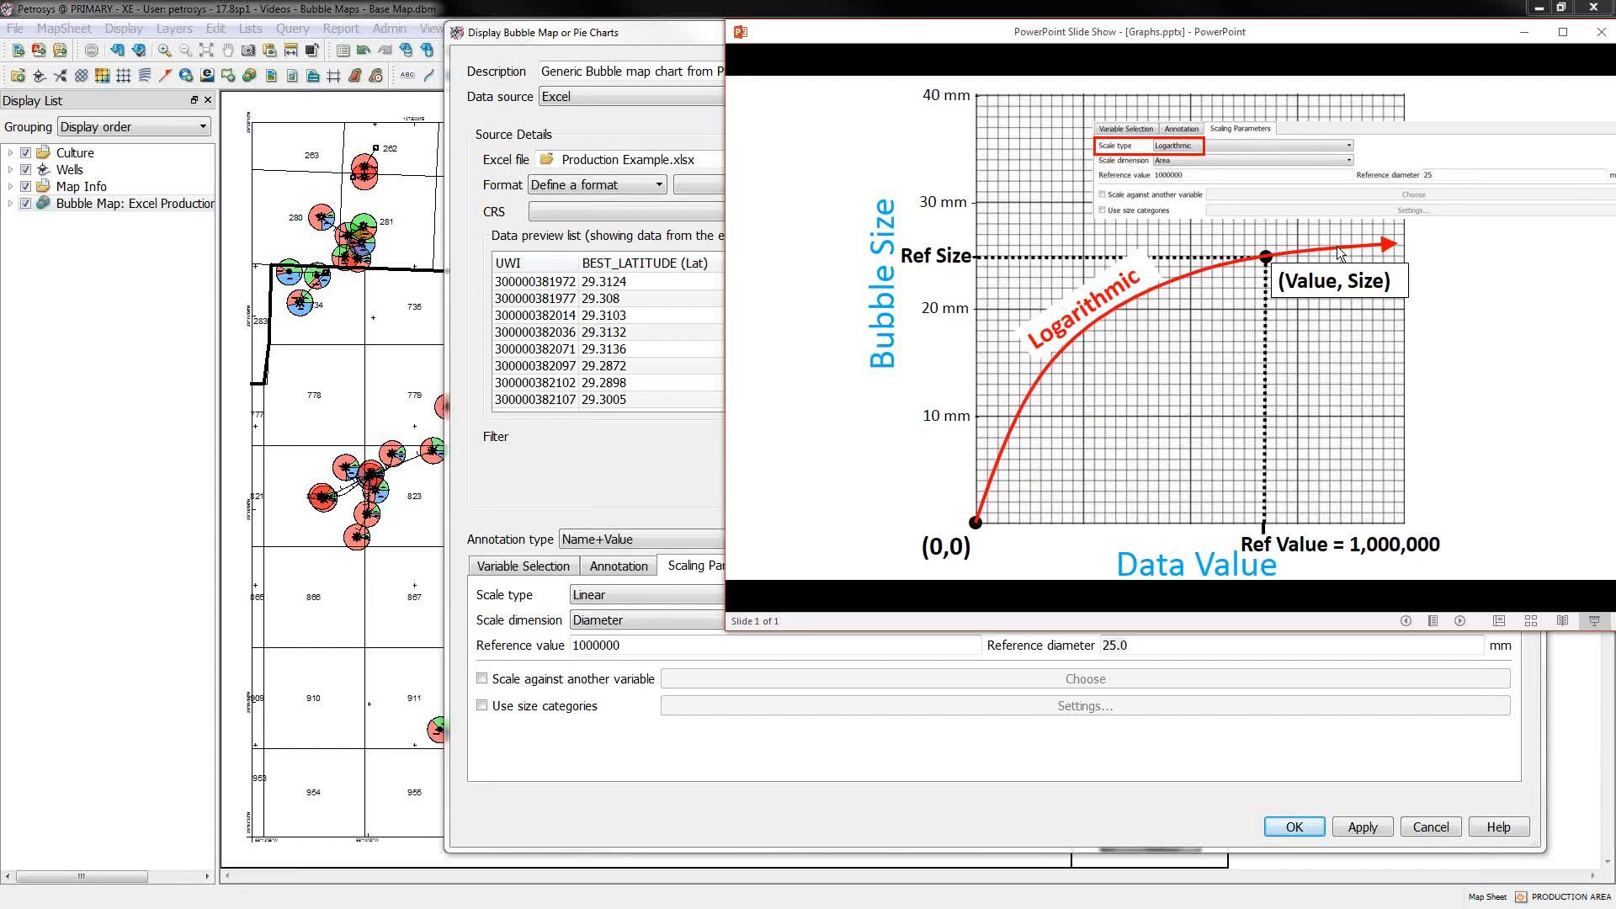
pyautogui.moveTo(1314, 515)
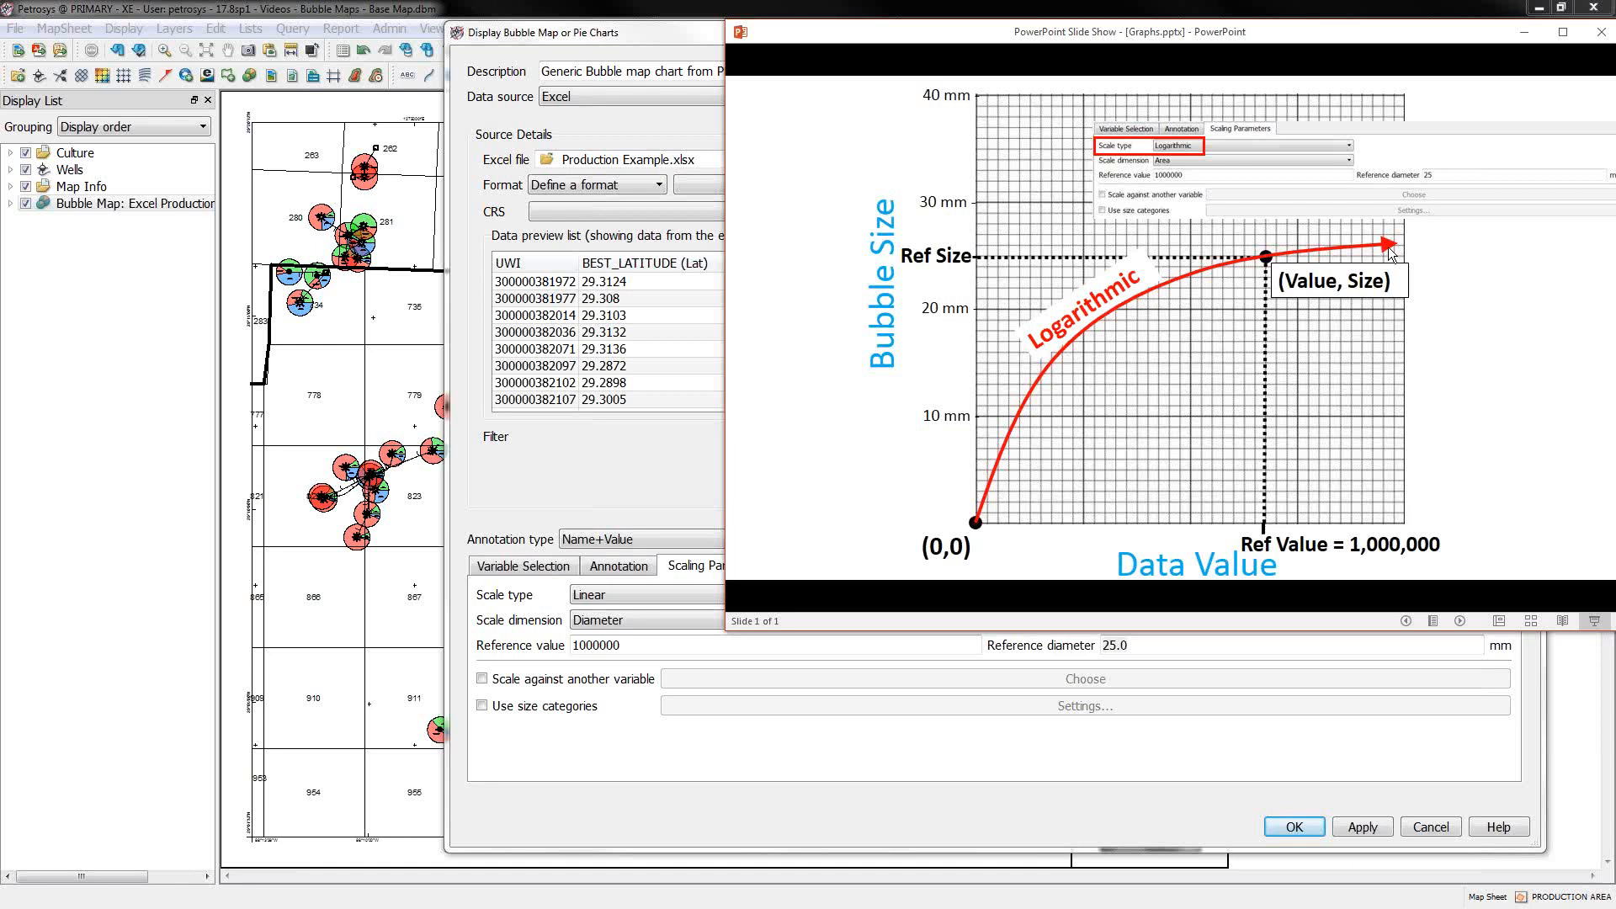
pyautogui.moveTo(660, 29)
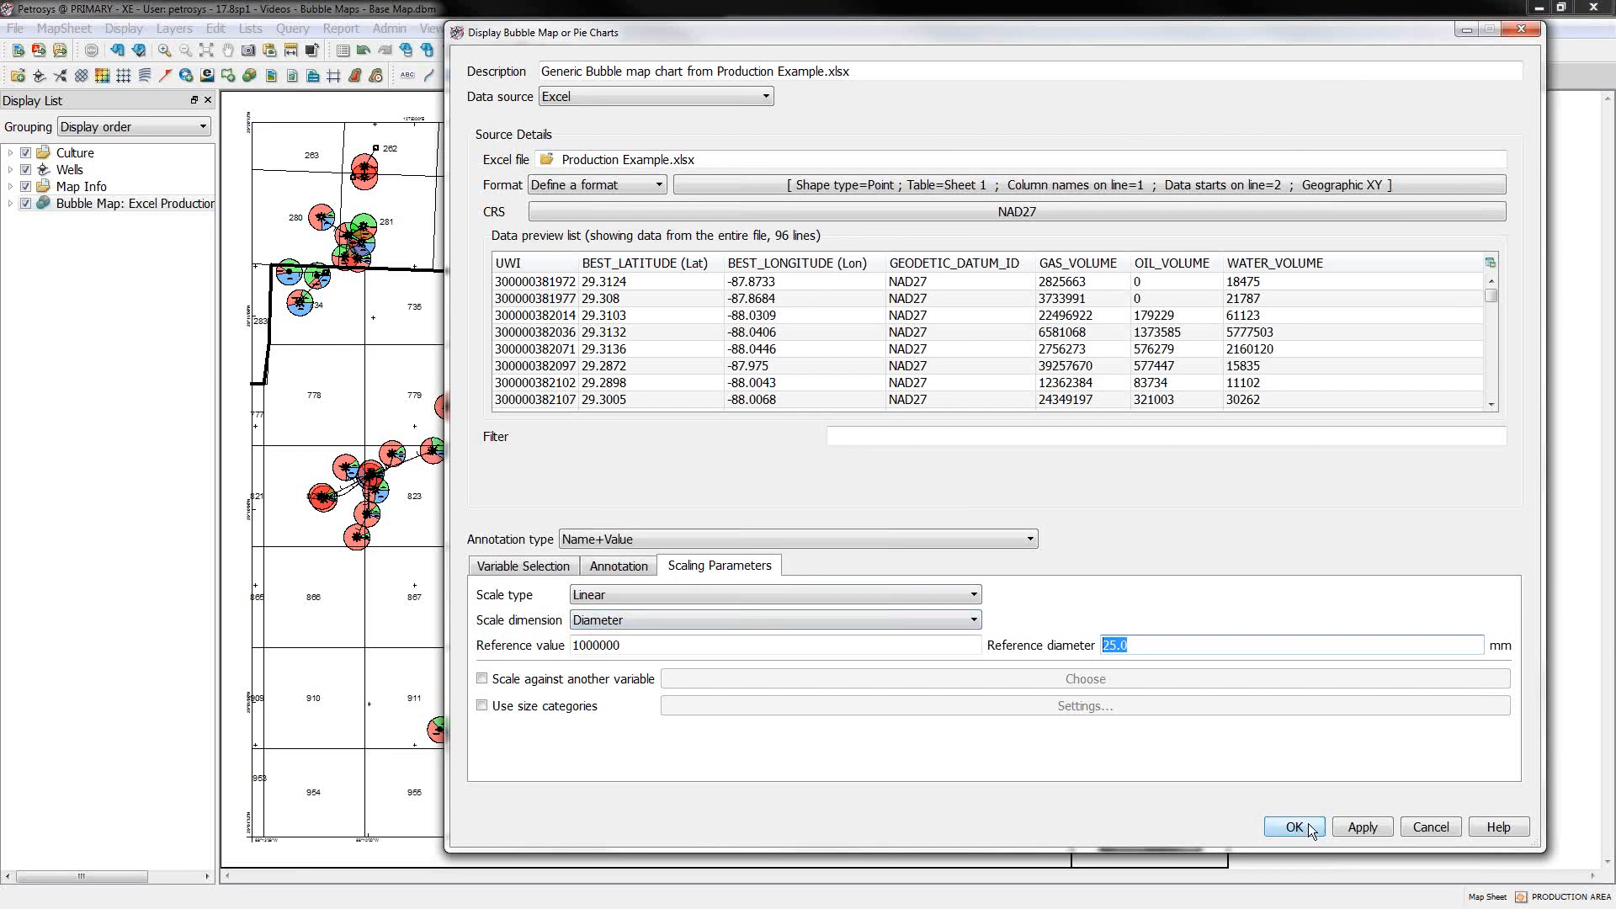
# Step: Reopen the Excel production bubble layer and set Scale dimension to Area, then apply
pyautogui.click(1293, 827)
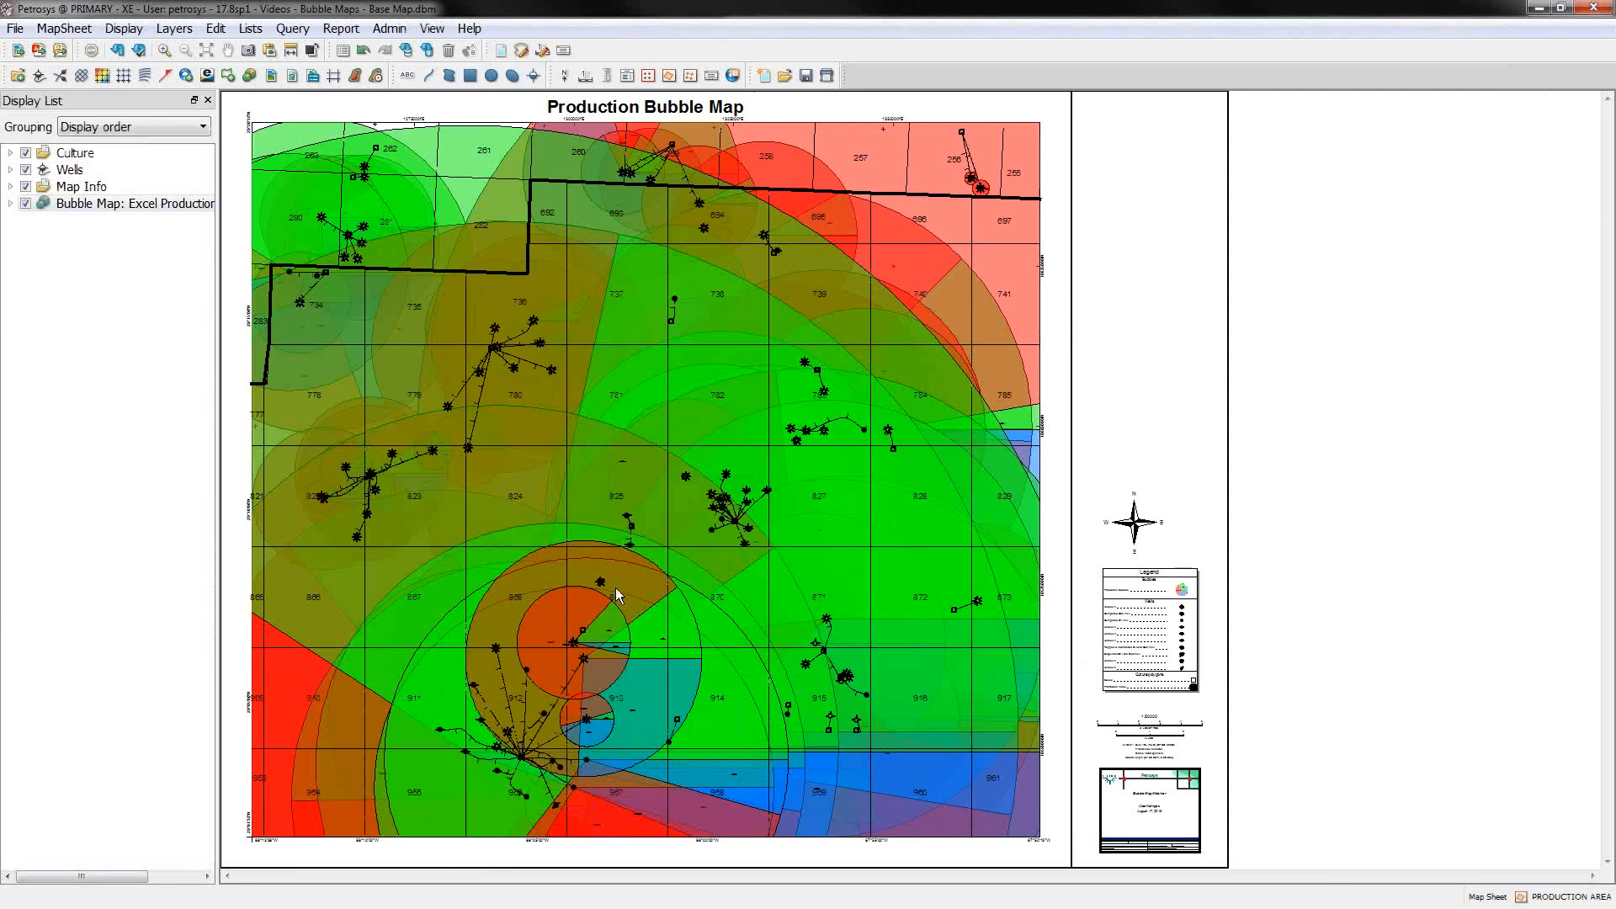
pyautogui.click(124, 203)
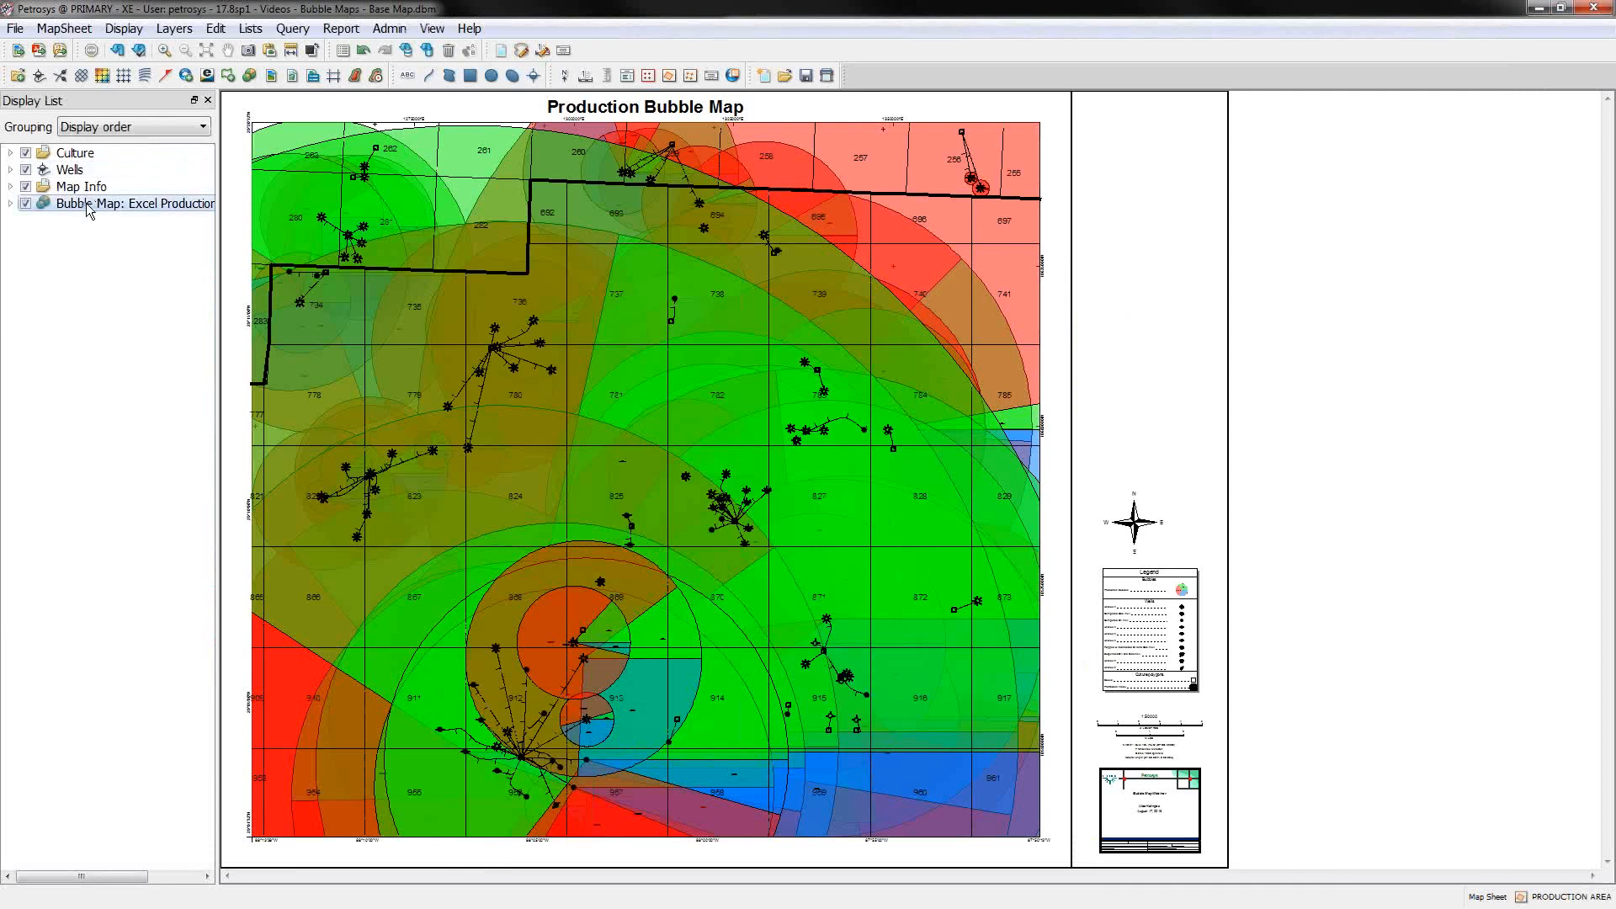
pyautogui.doubleClick(133, 203)
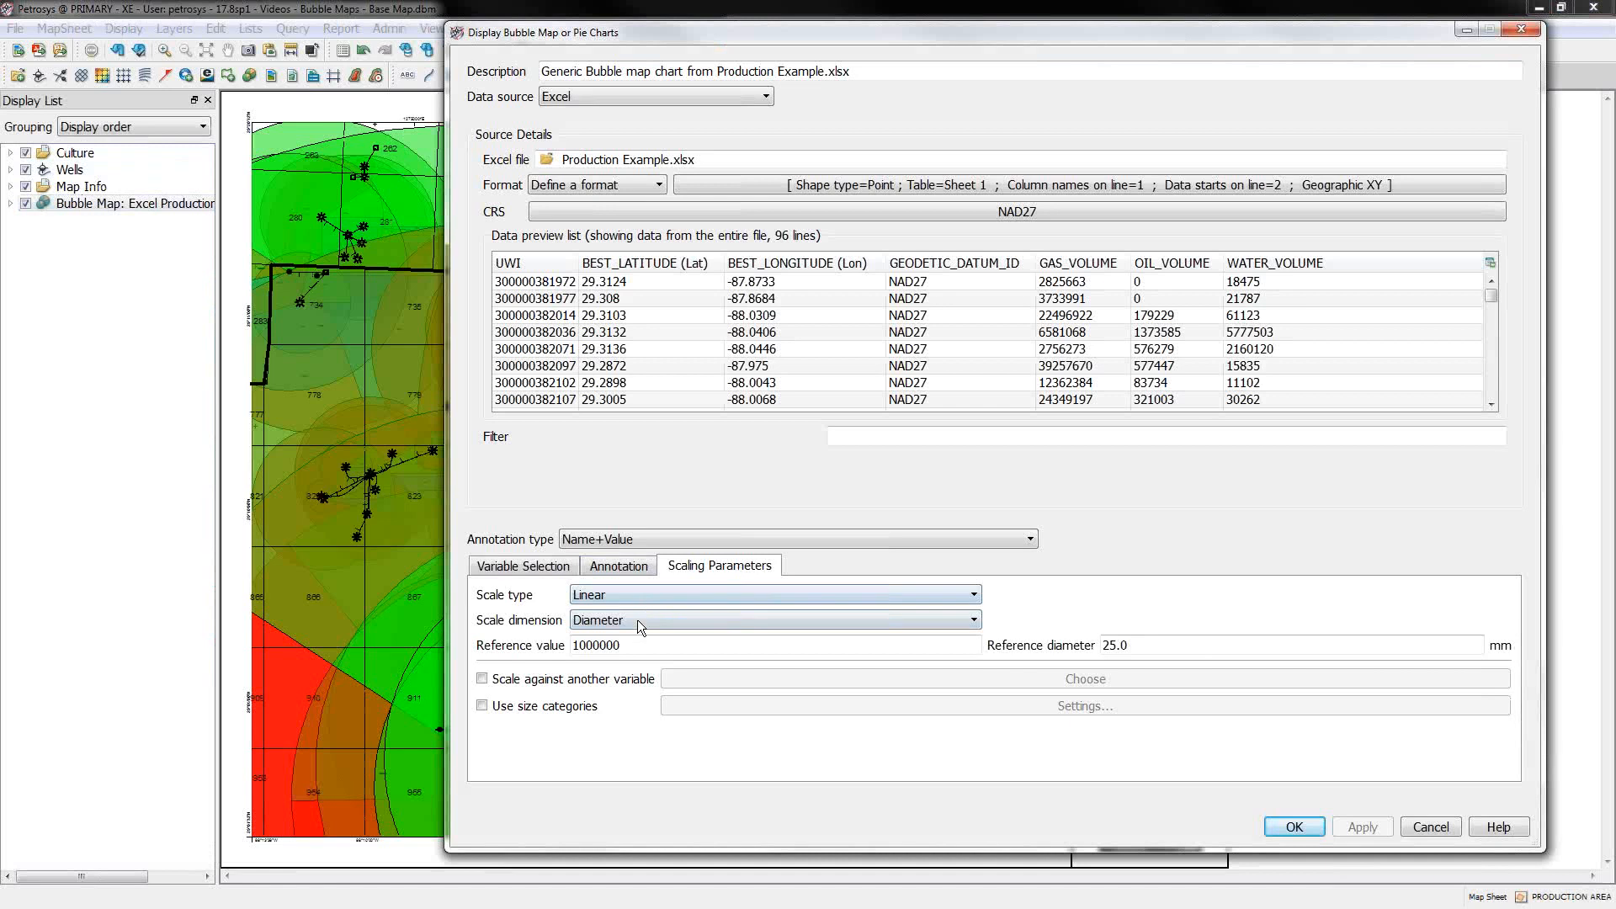
pyautogui.click(772, 619)
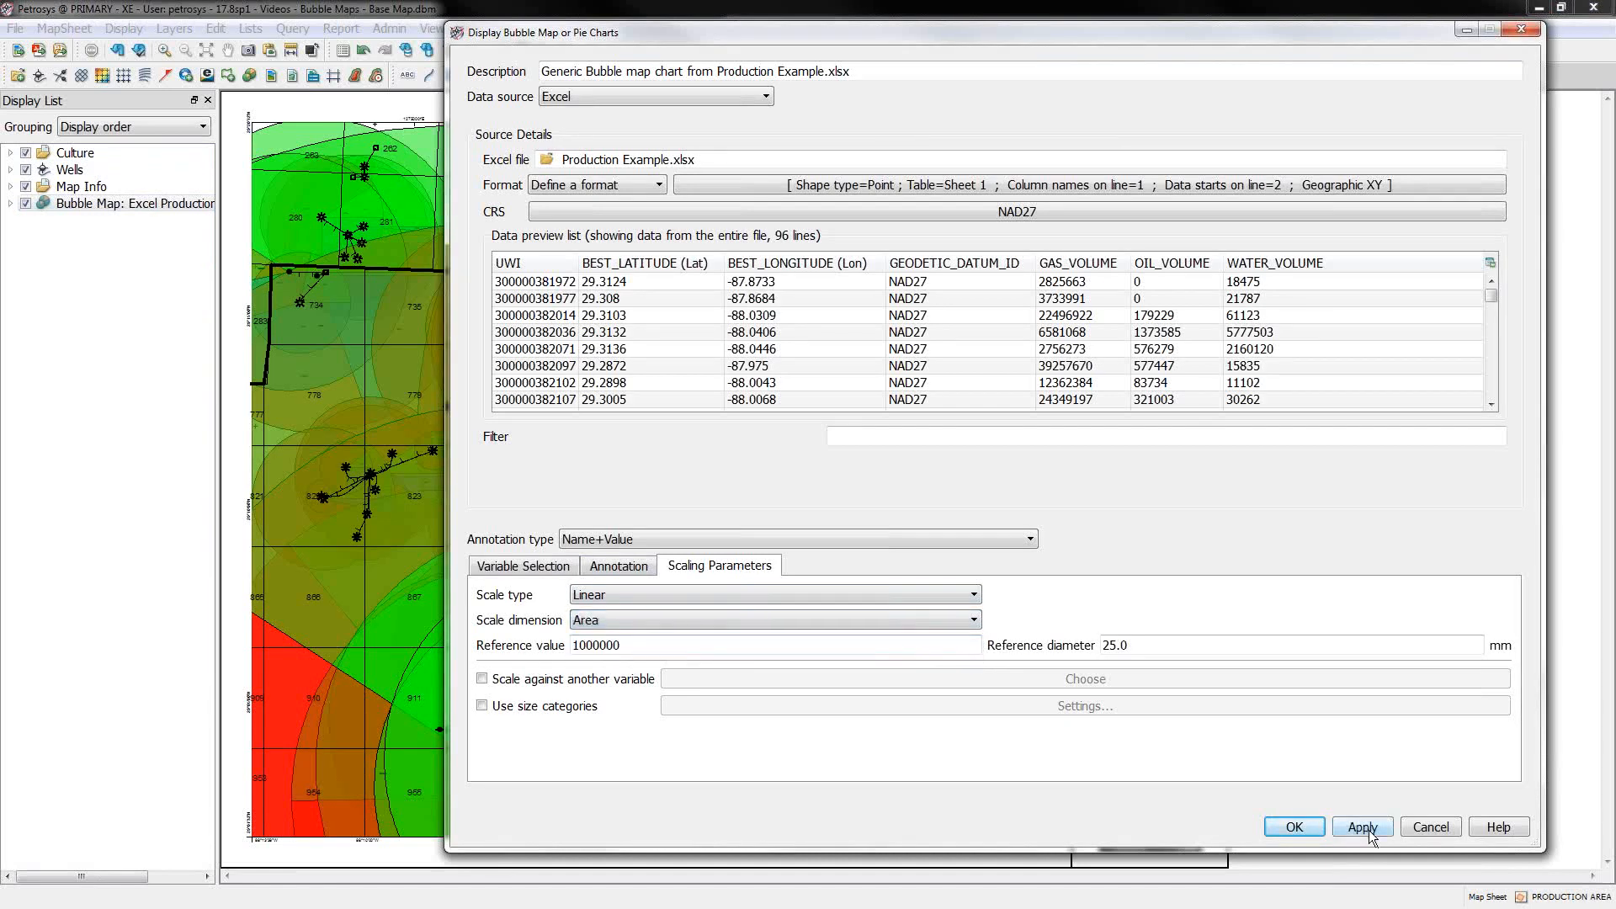
pyautogui.click(1362, 825)
pyautogui.write('1')
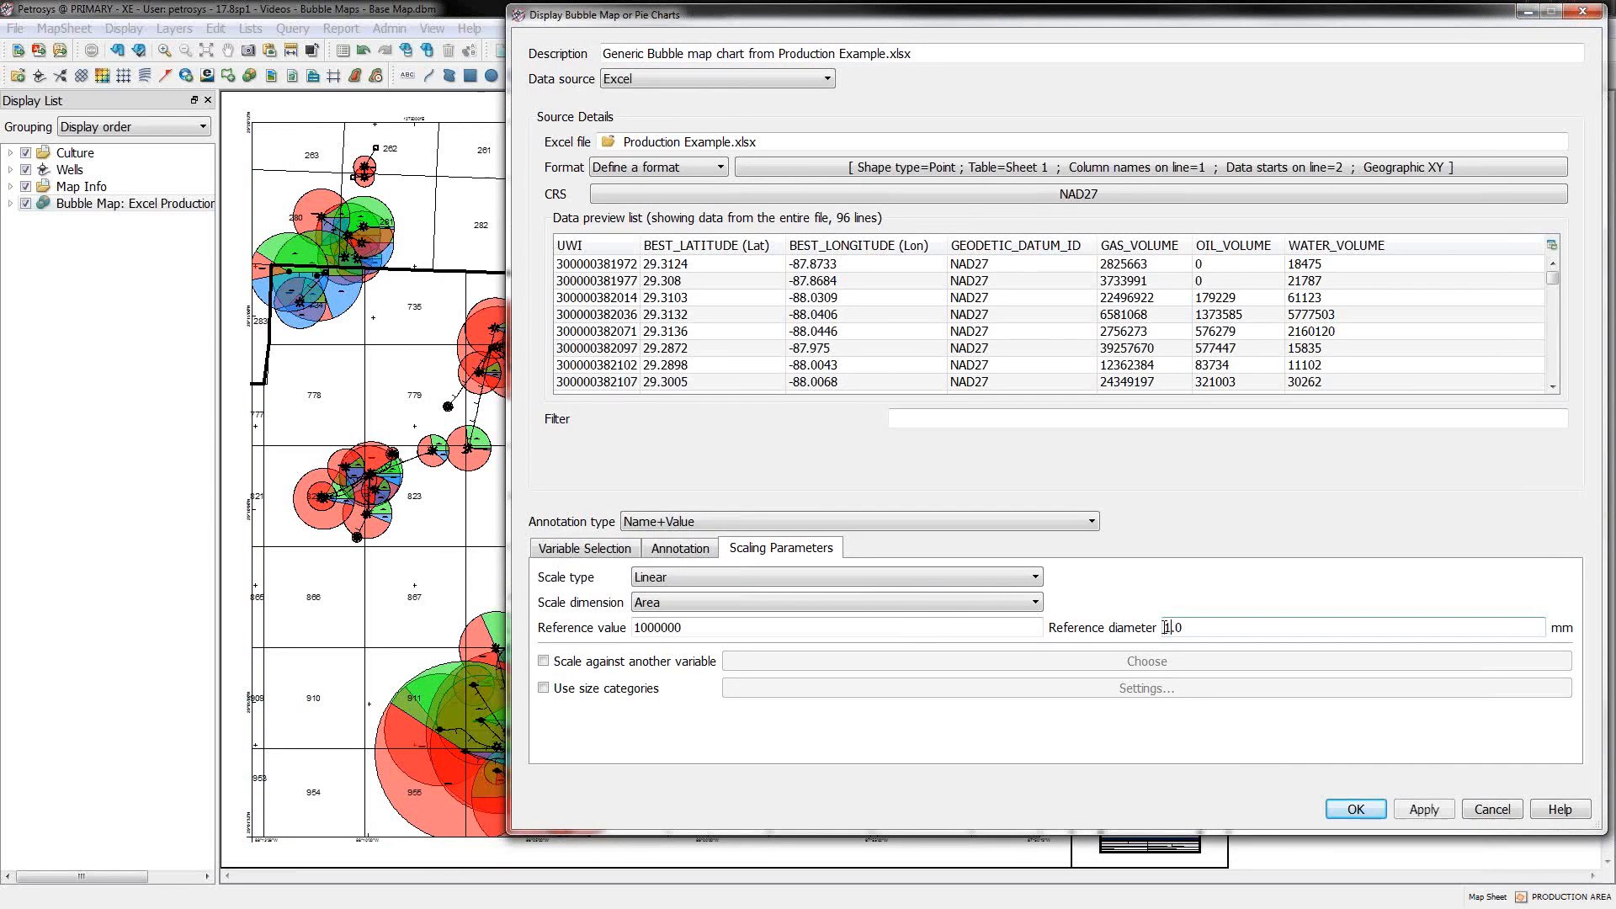
# Step: Switch the bubble Scale type to Logarithmic and apply it to the map
pyautogui.click(1422, 809)
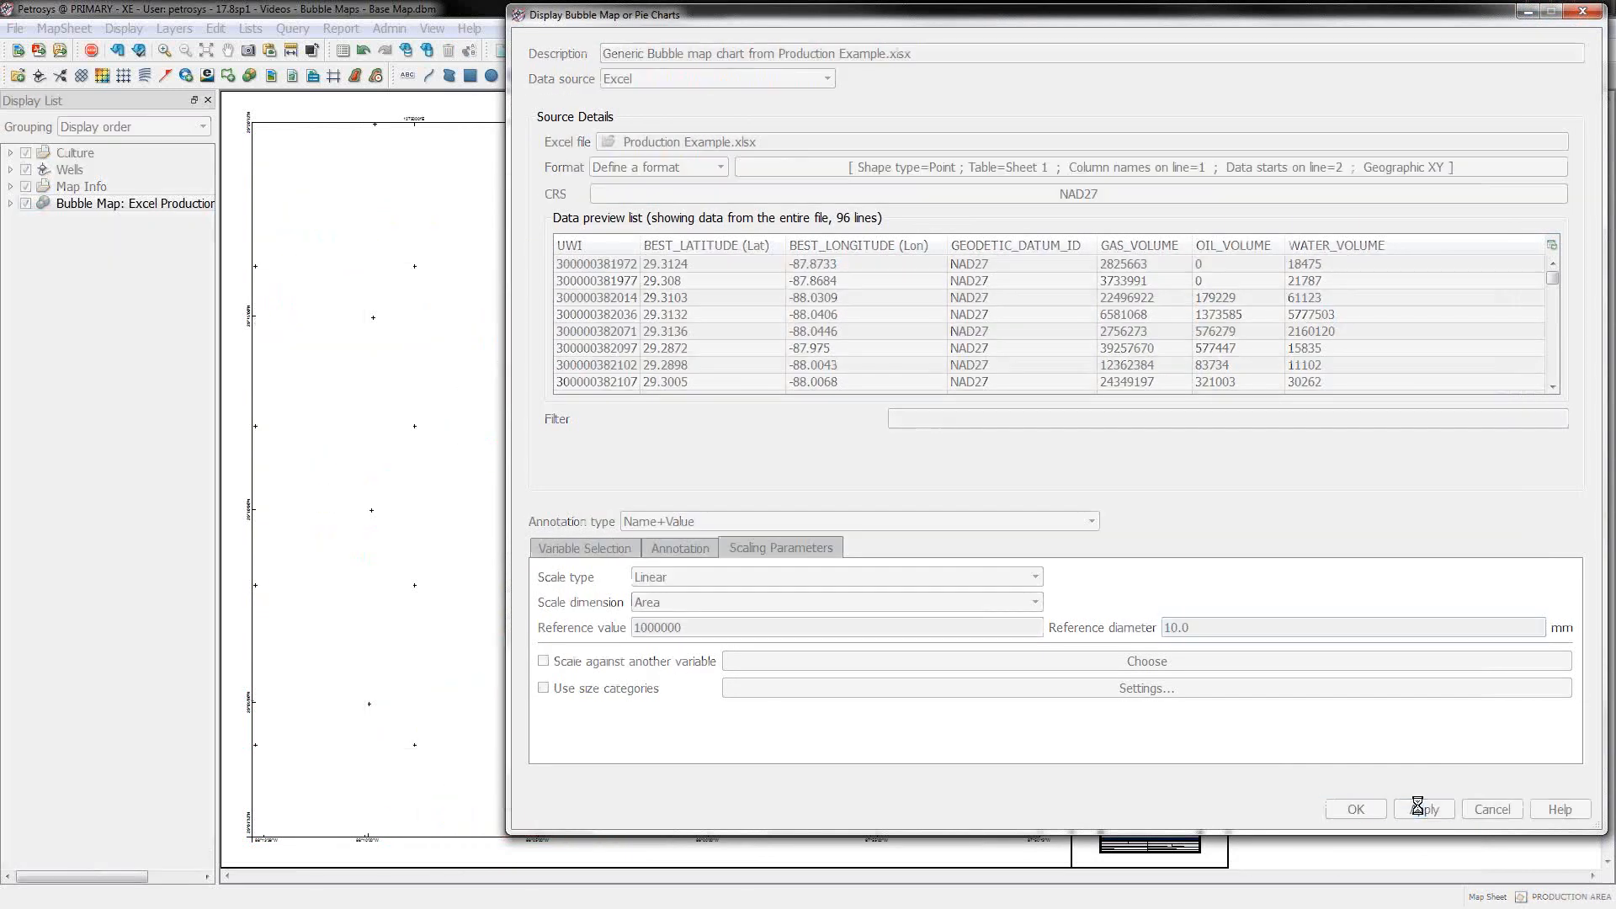
pyautogui.click(1423, 809)
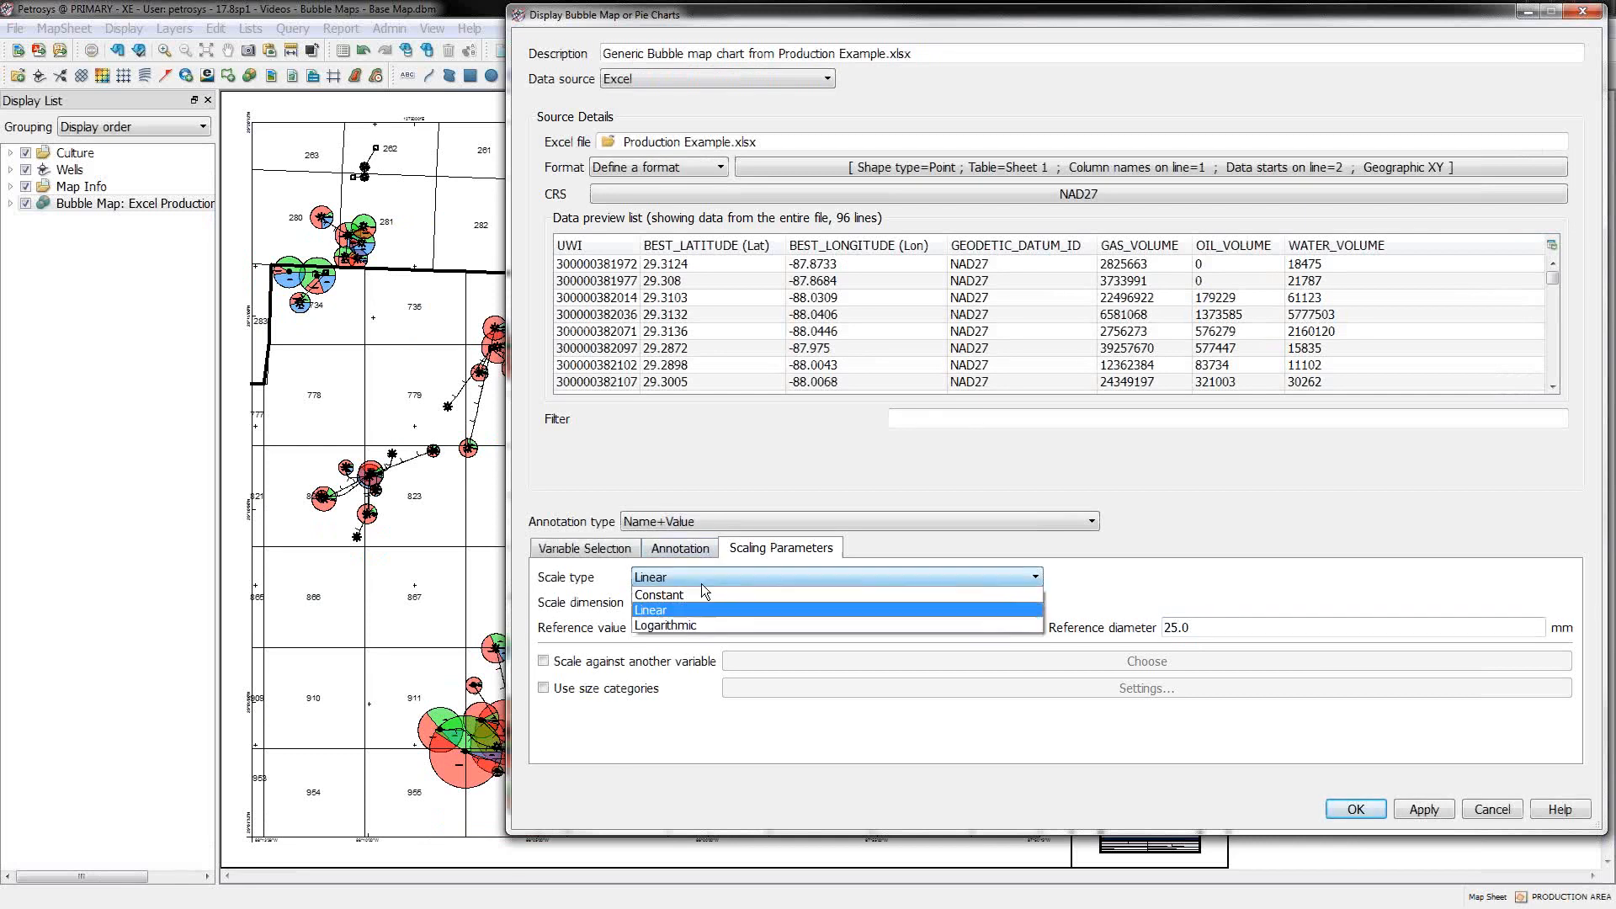
pyautogui.click(666, 625)
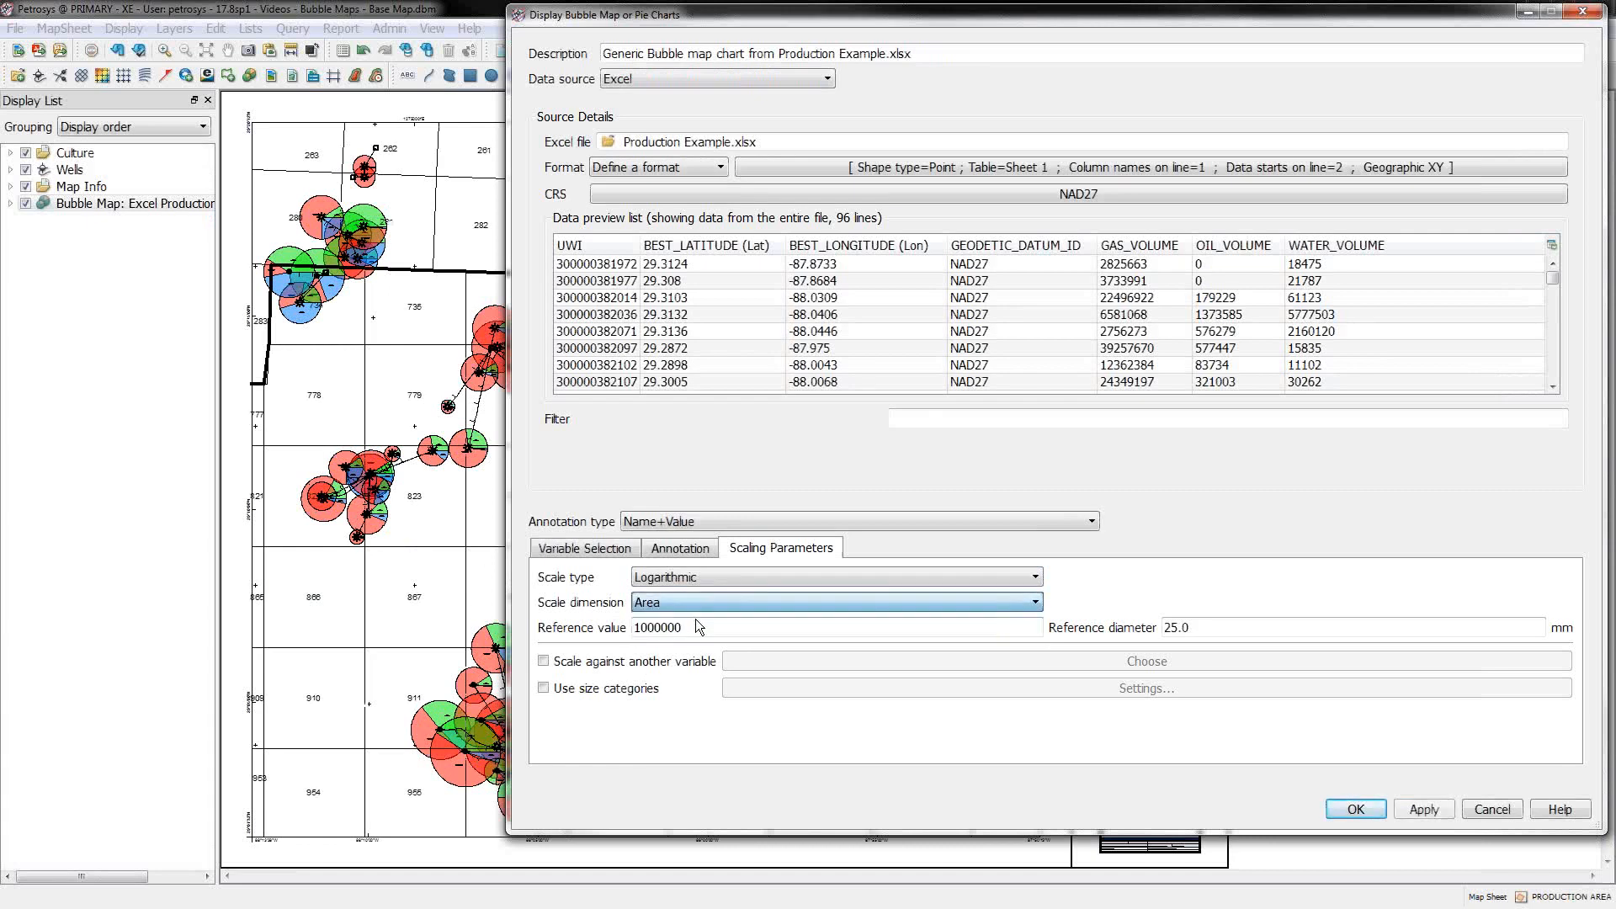
pyautogui.click(1423, 808)
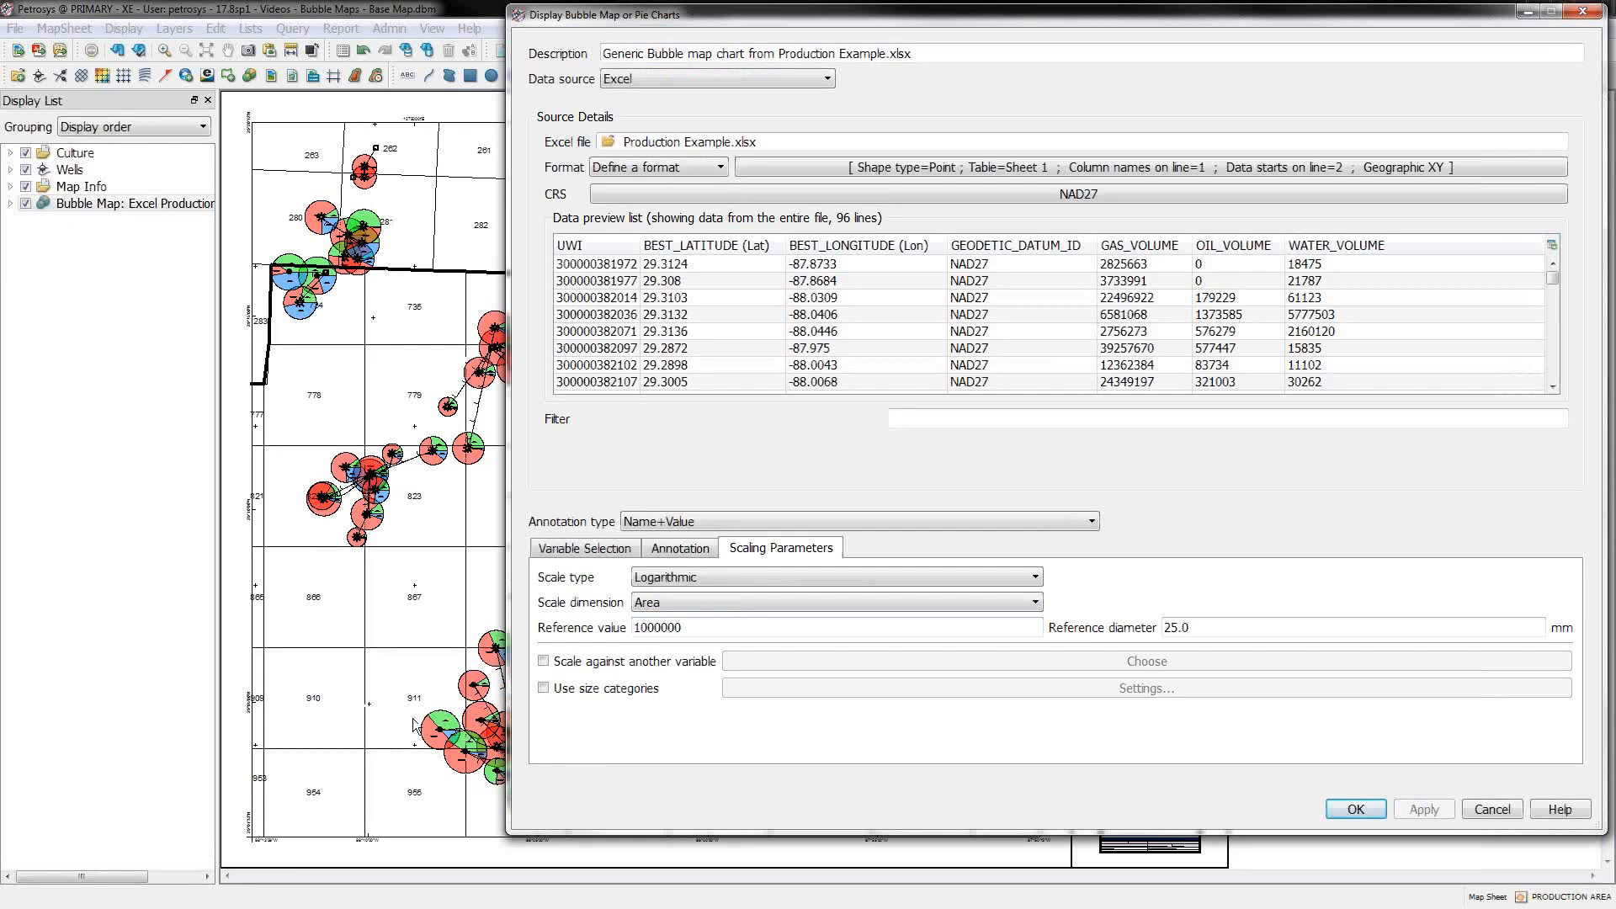
# Step: Try a 20 mm reference diameter, settle on 15 mm, confirm with OK and reopen the layer settings
pyautogui.click(1175, 626)
pyautogui.write('20')
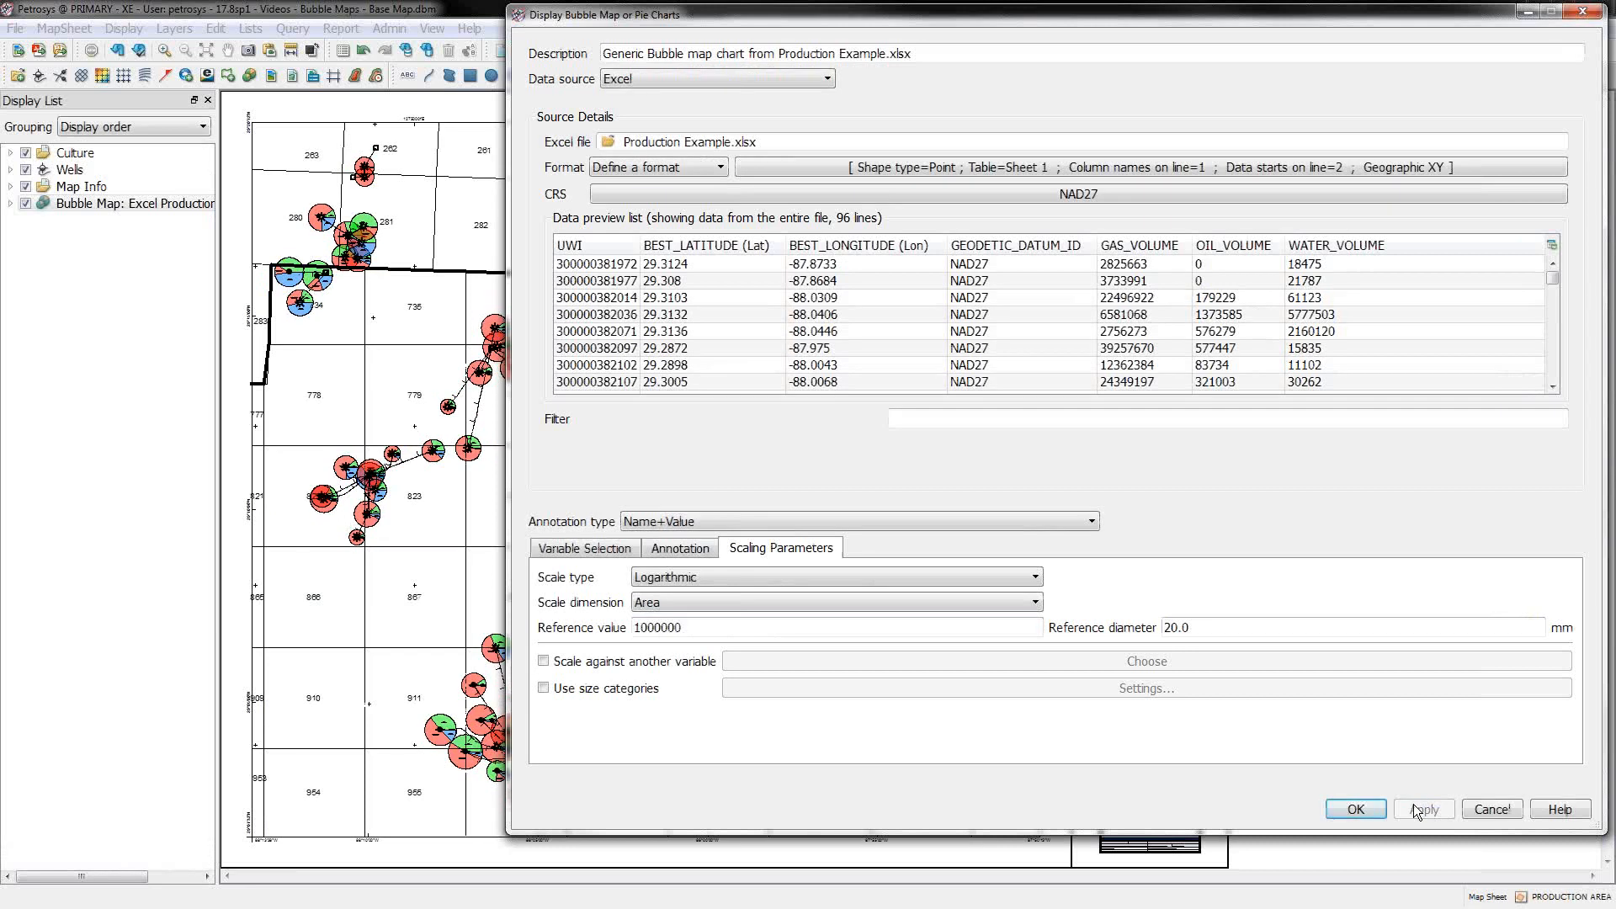
pyautogui.click(1175, 626)
pyautogui.write('15')
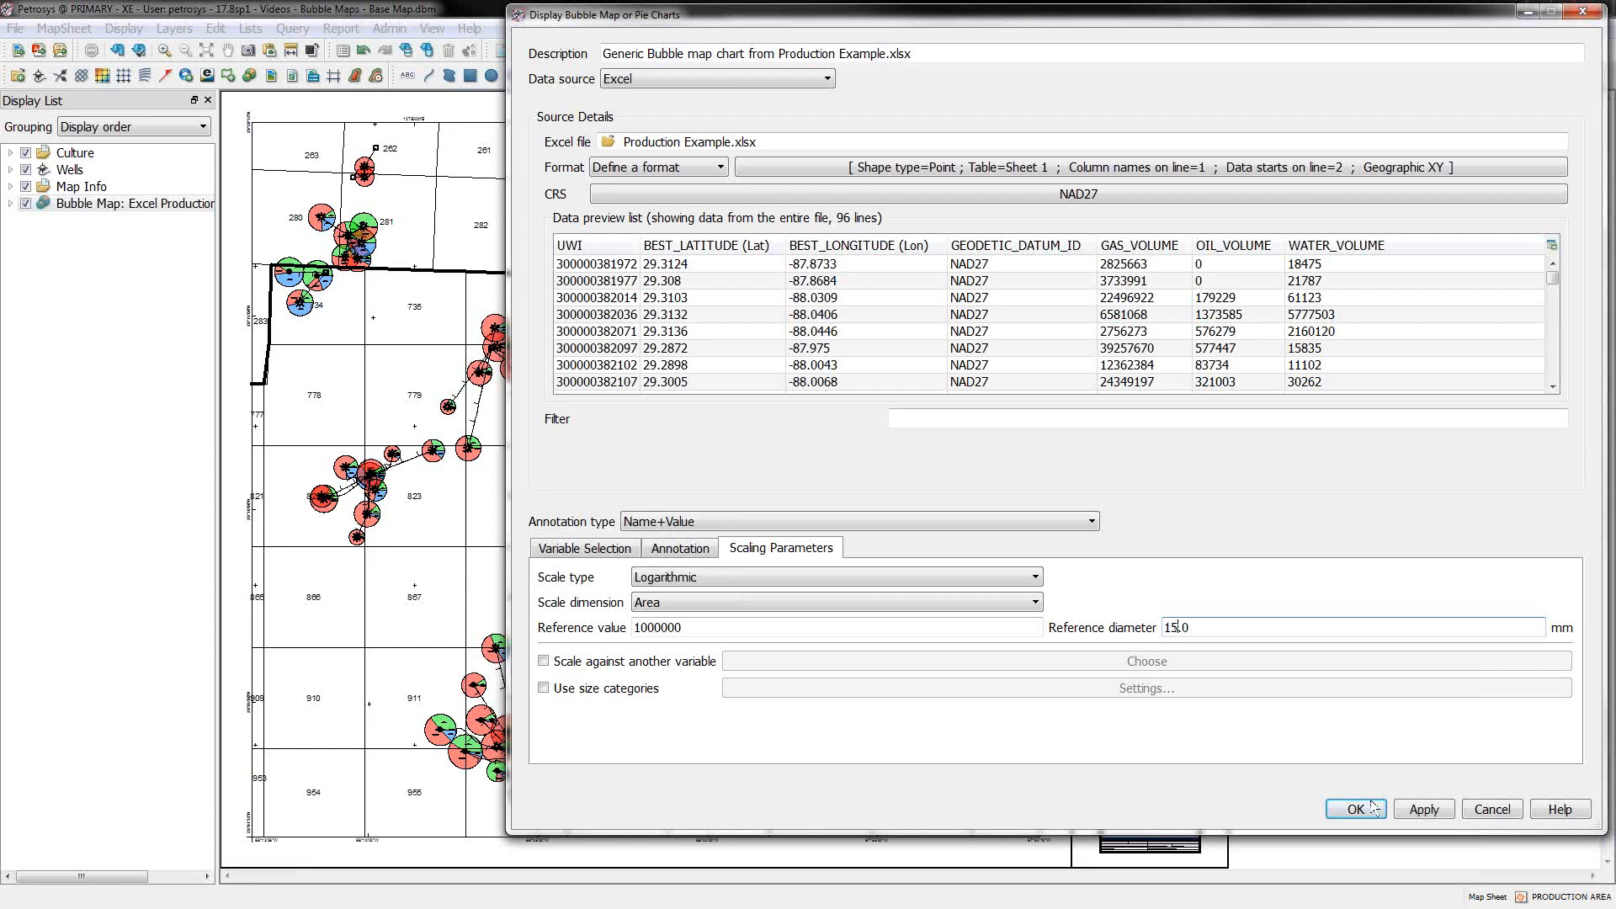
pyautogui.click(1353, 808)
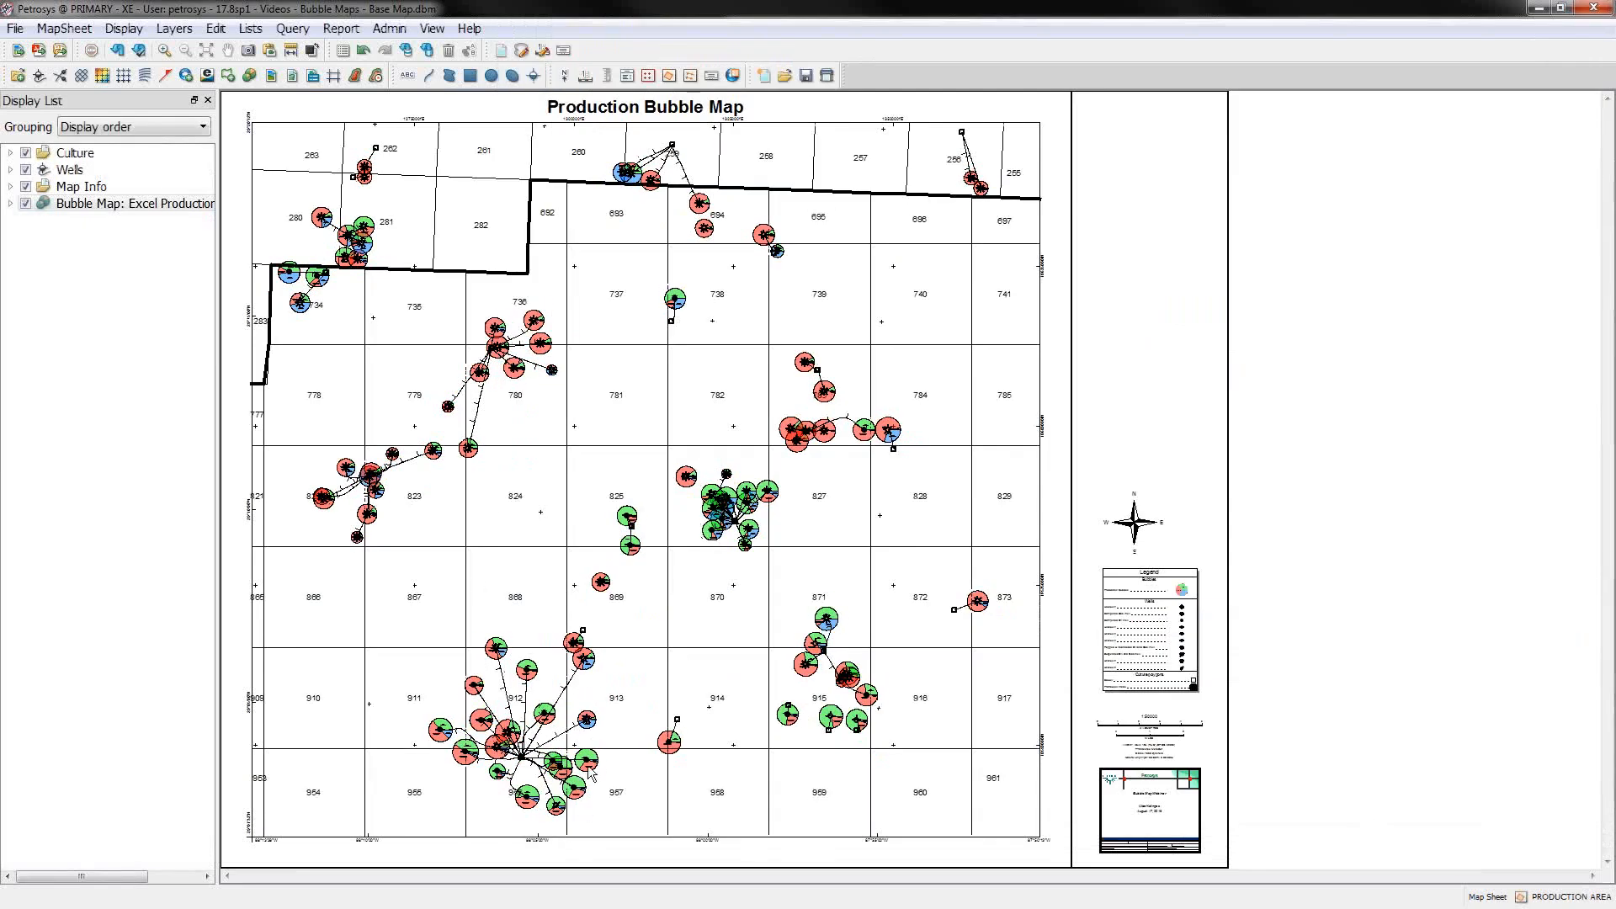
pyautogui.doubleClick(133, 202)
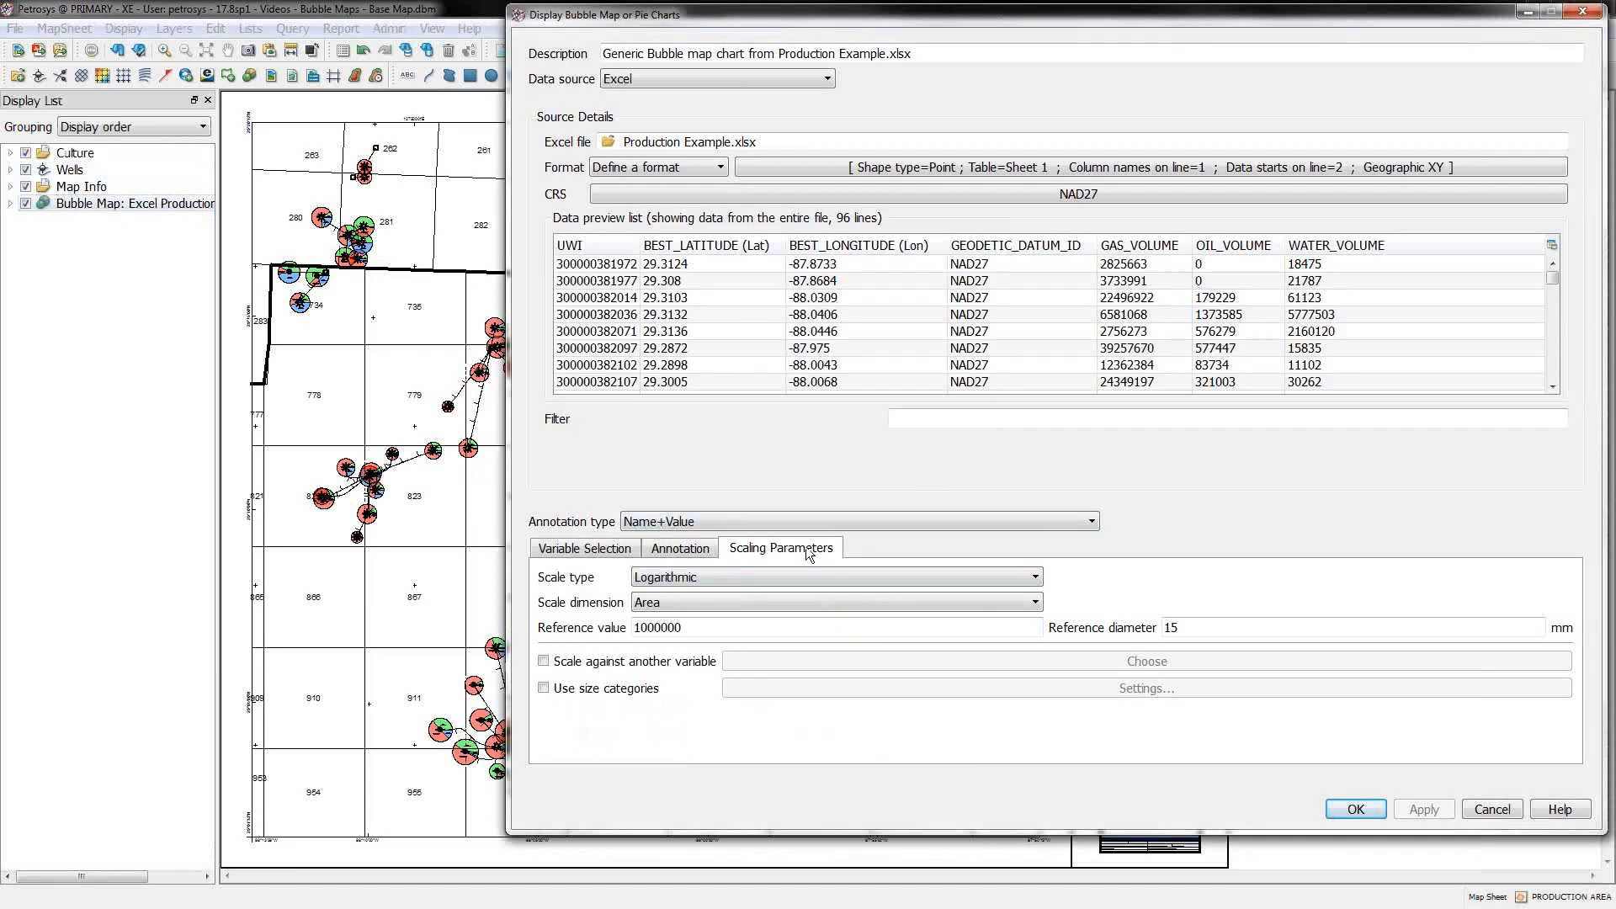
pyautogui.moveTo(781, 554)
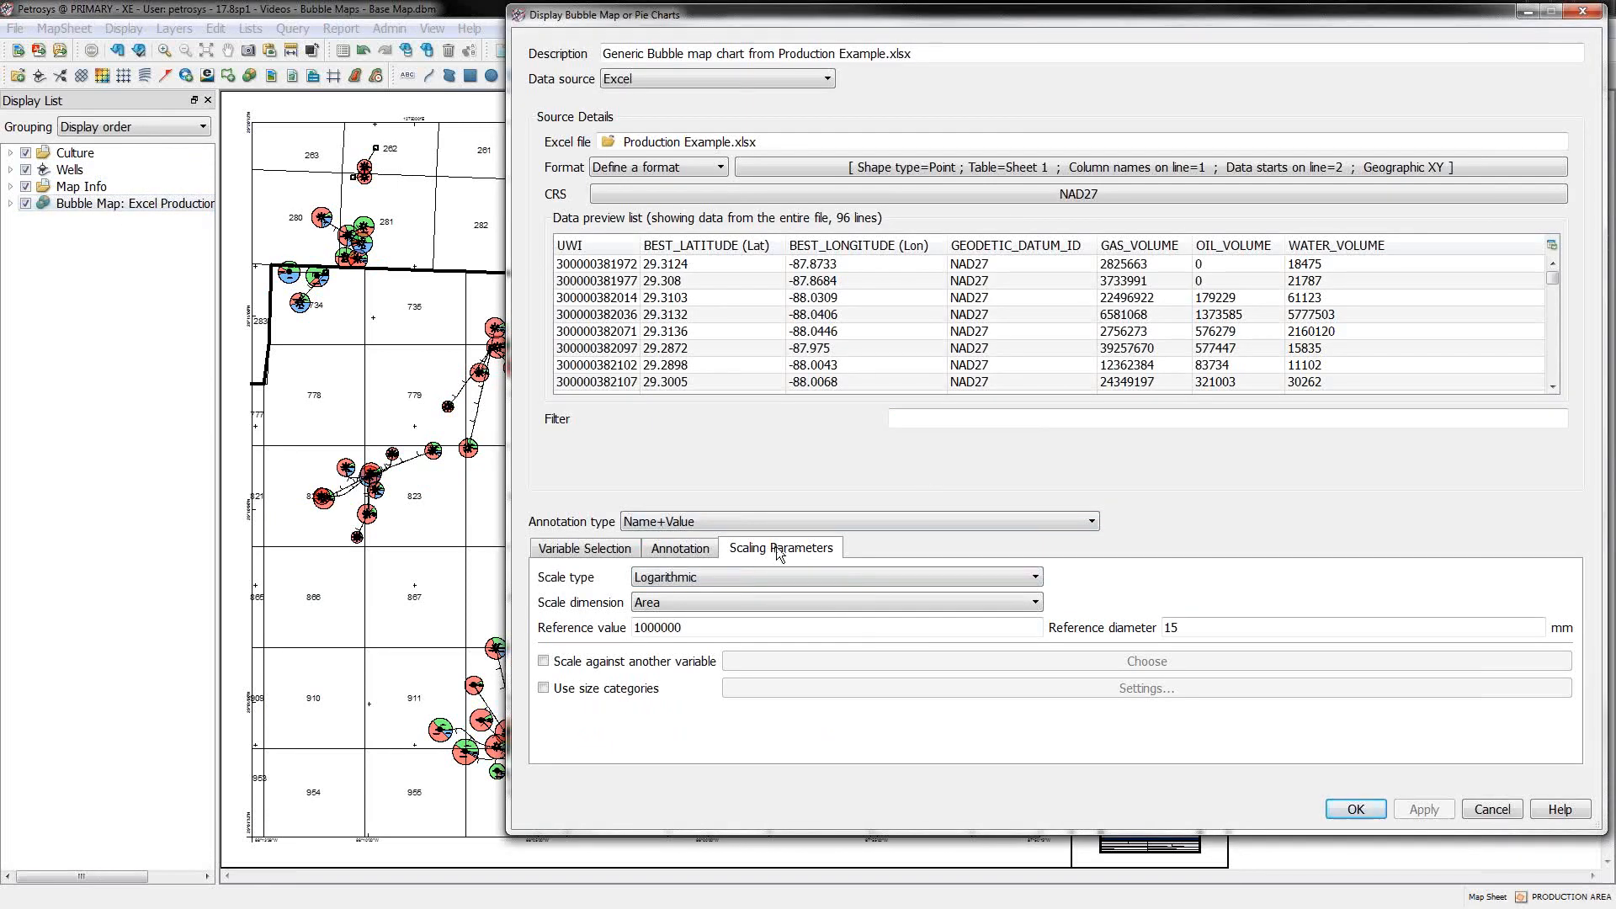
# Step: On Scaling Parameters, uncheck Scale against another variable, enable Use size categories and go to Settings
pyautogui.click(835, 575)
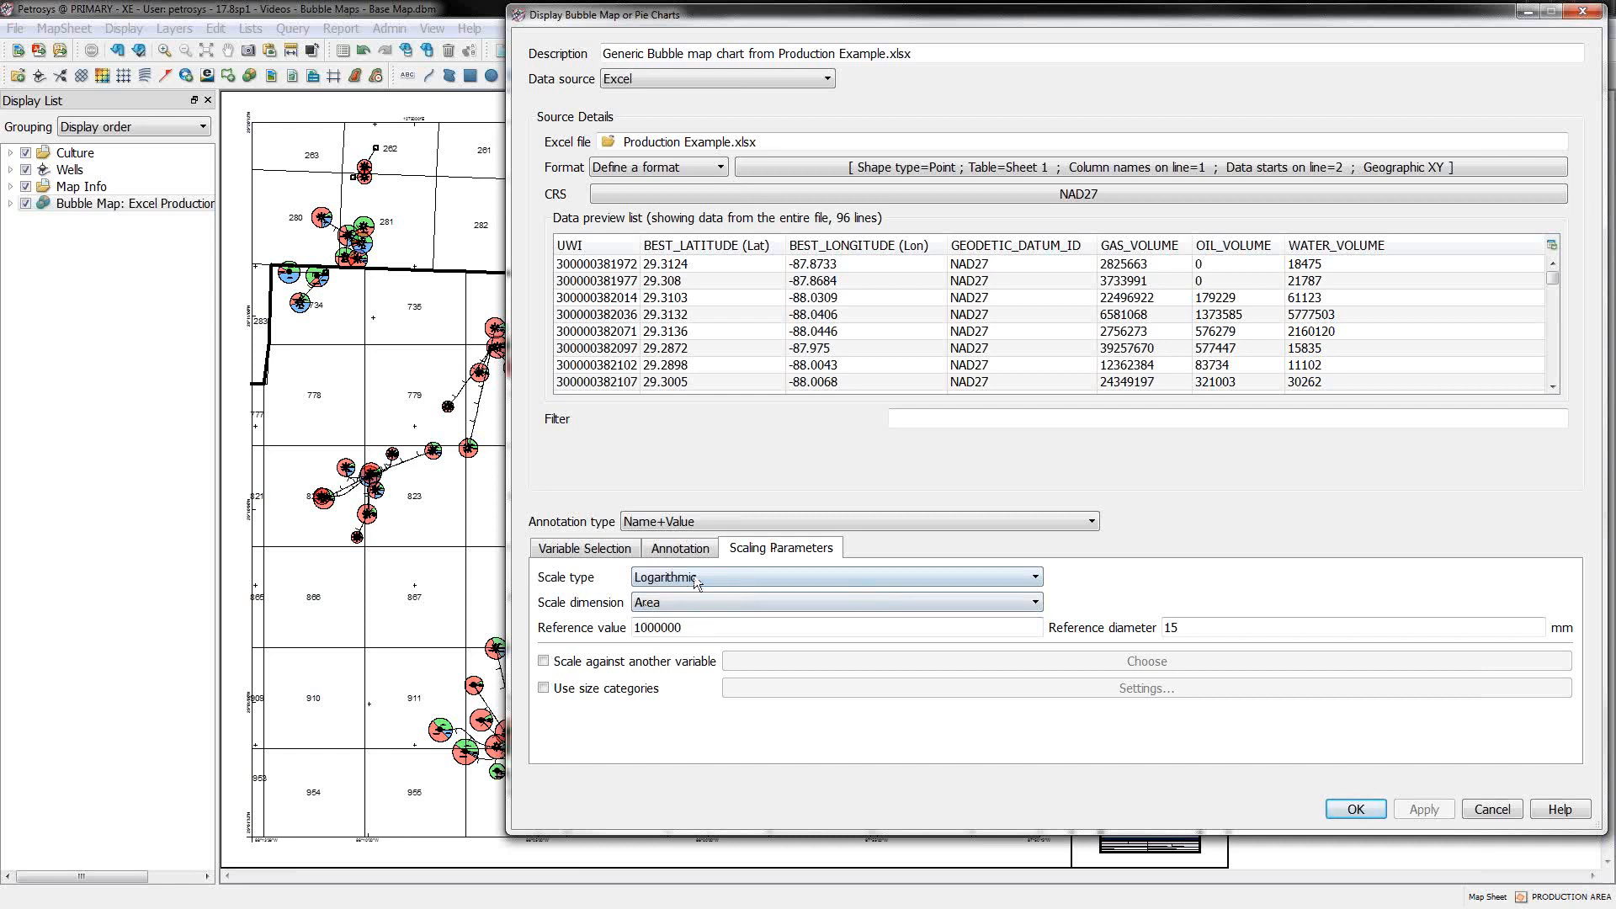
pyautogui.click(543, 660)
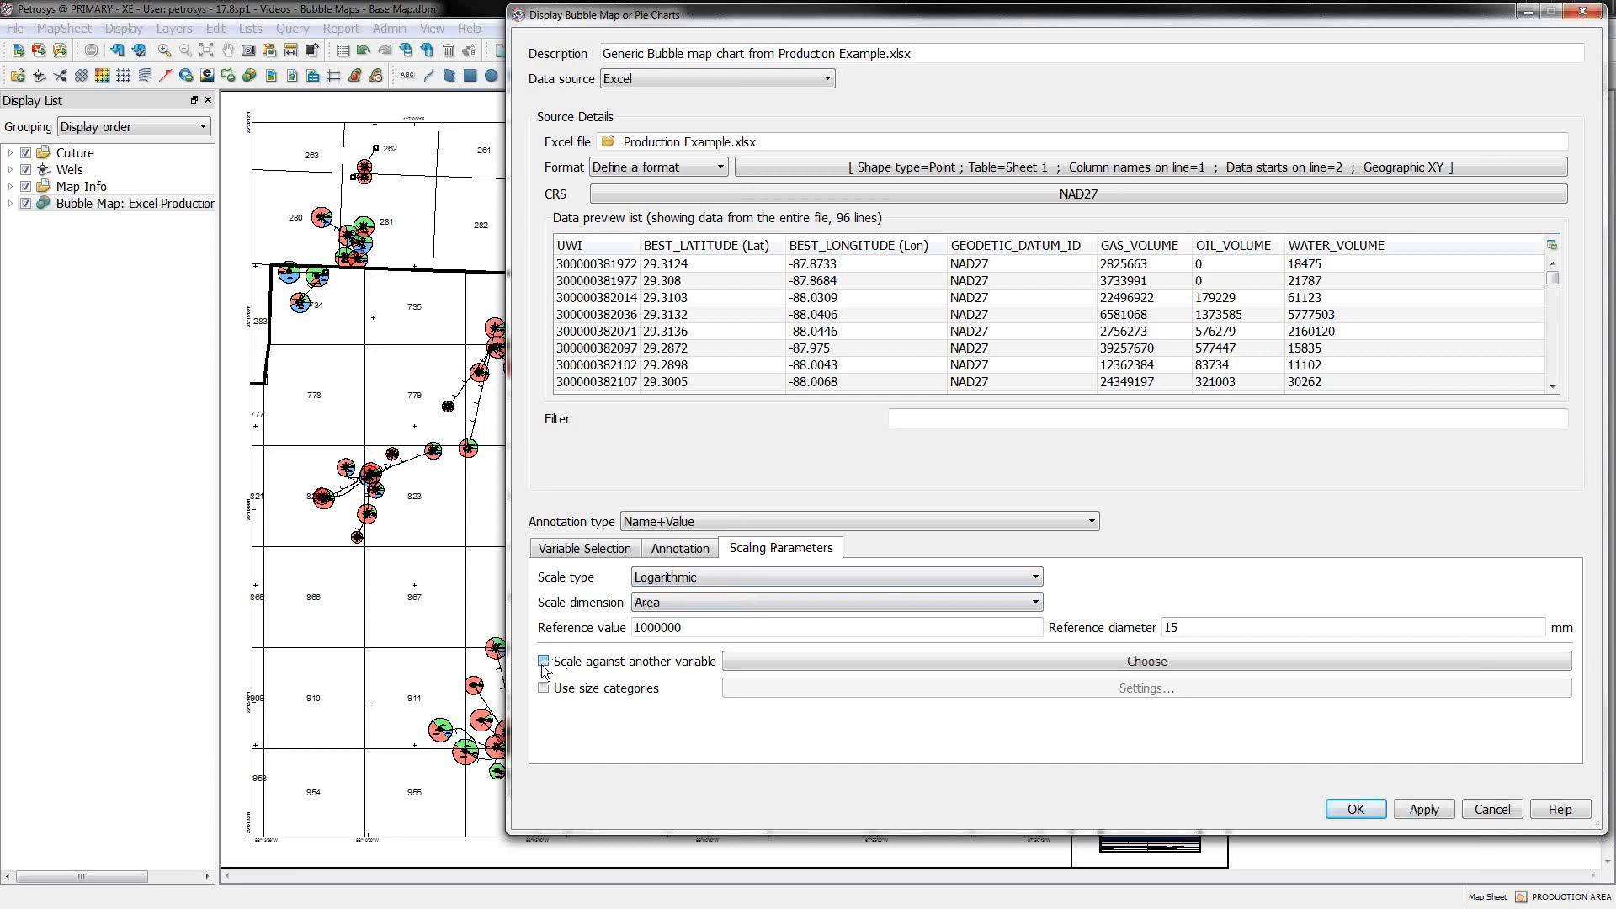
pyautogui.click(542, 660)
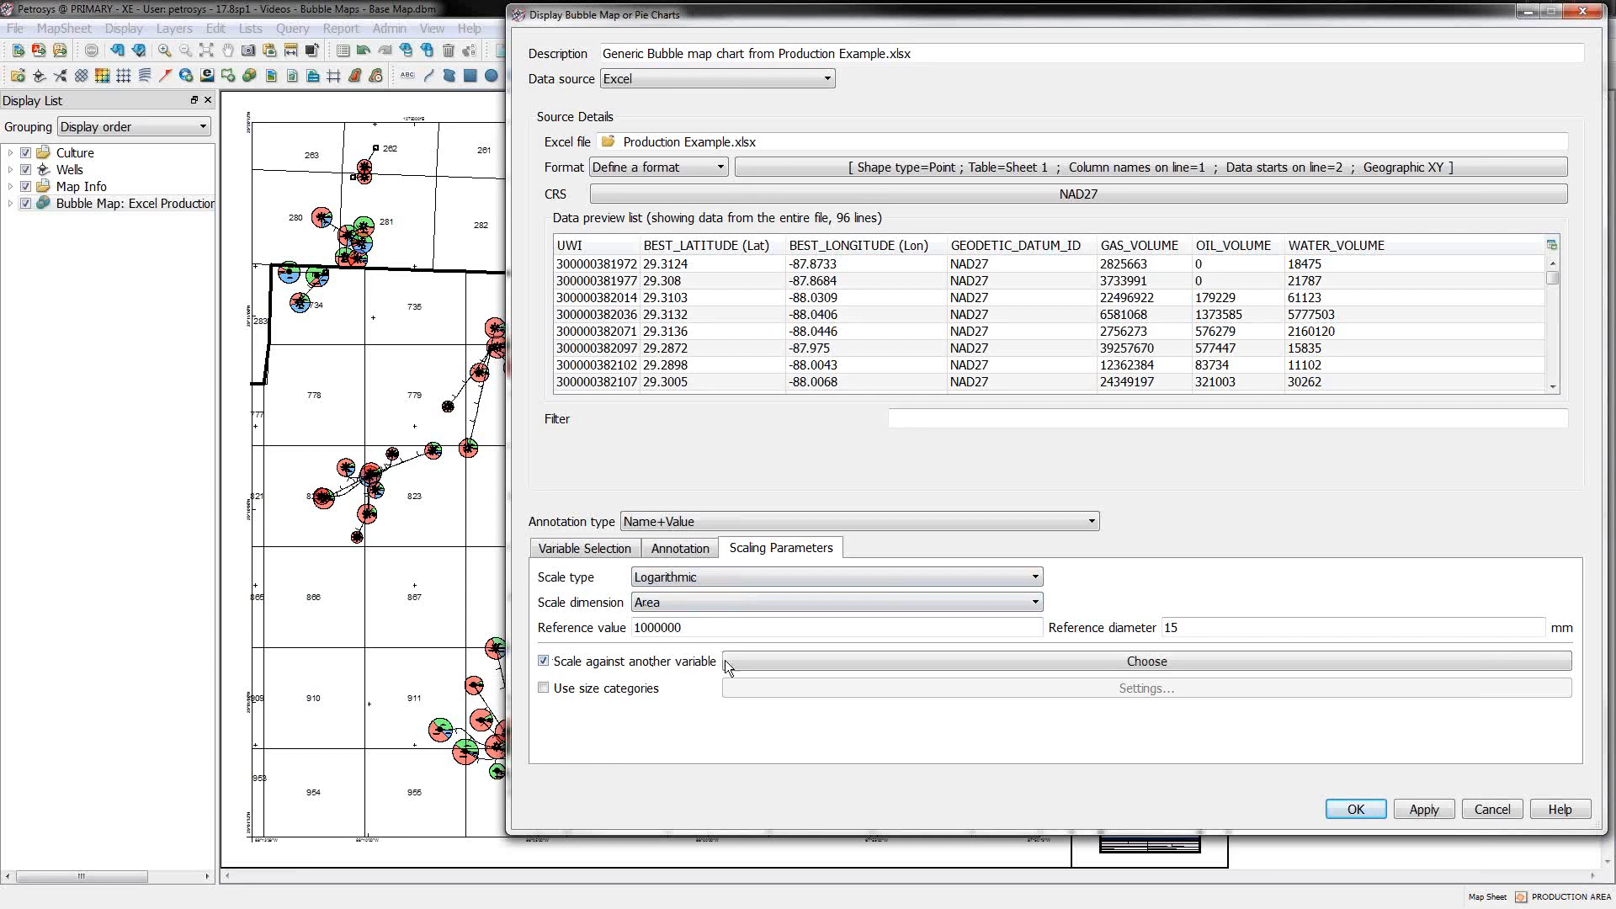
pyautogui.click(1144, 661)
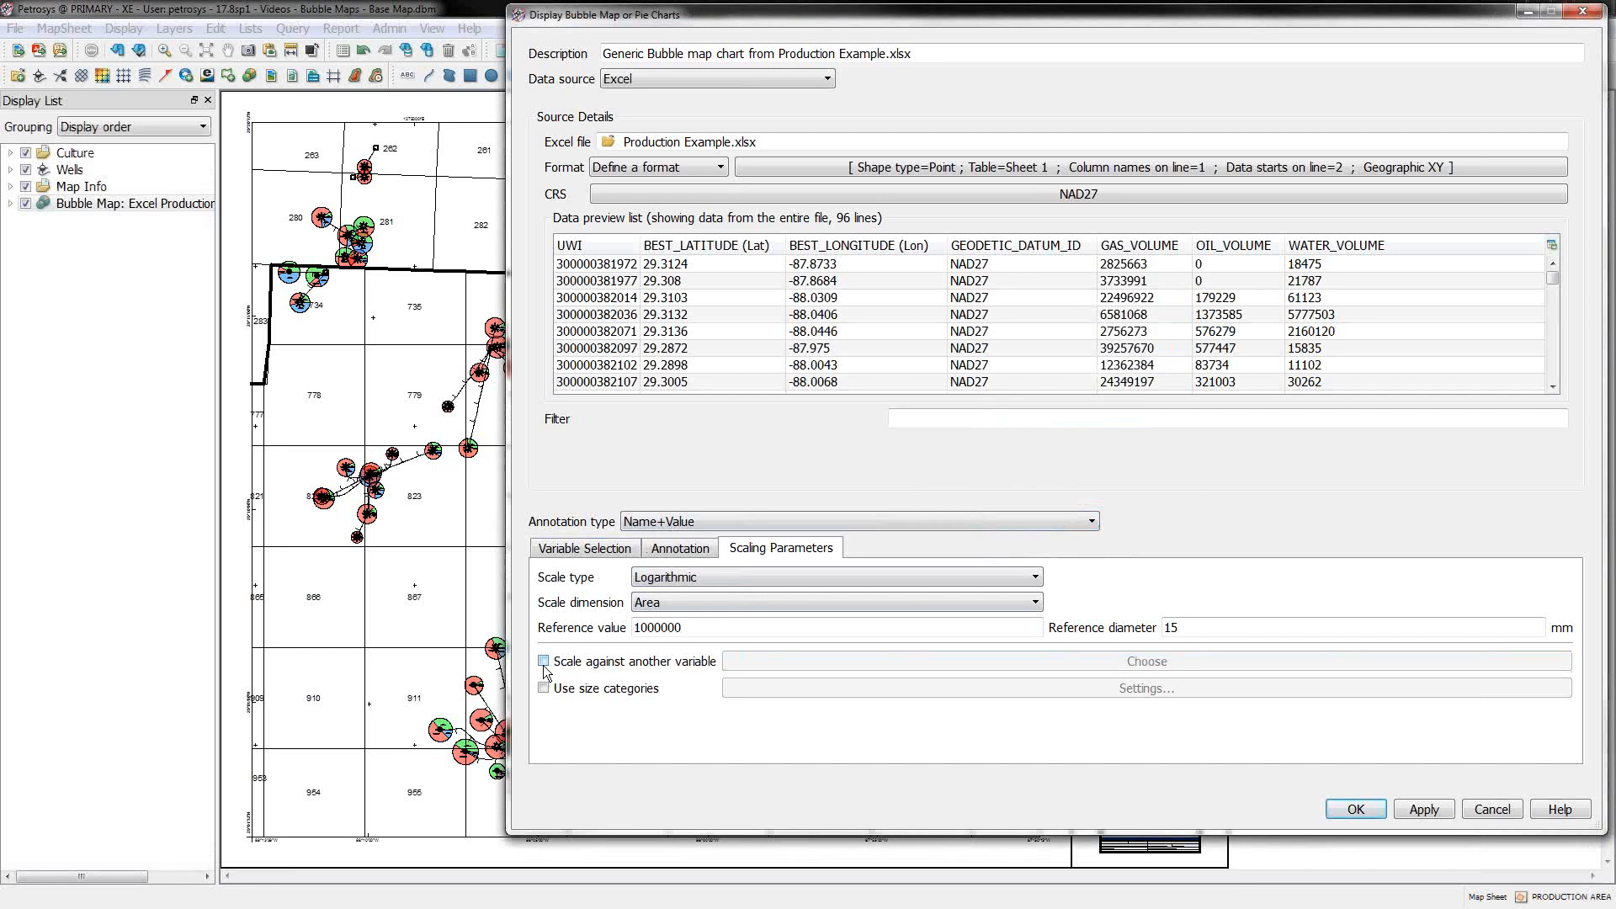
pyautogui.click(545, 688)
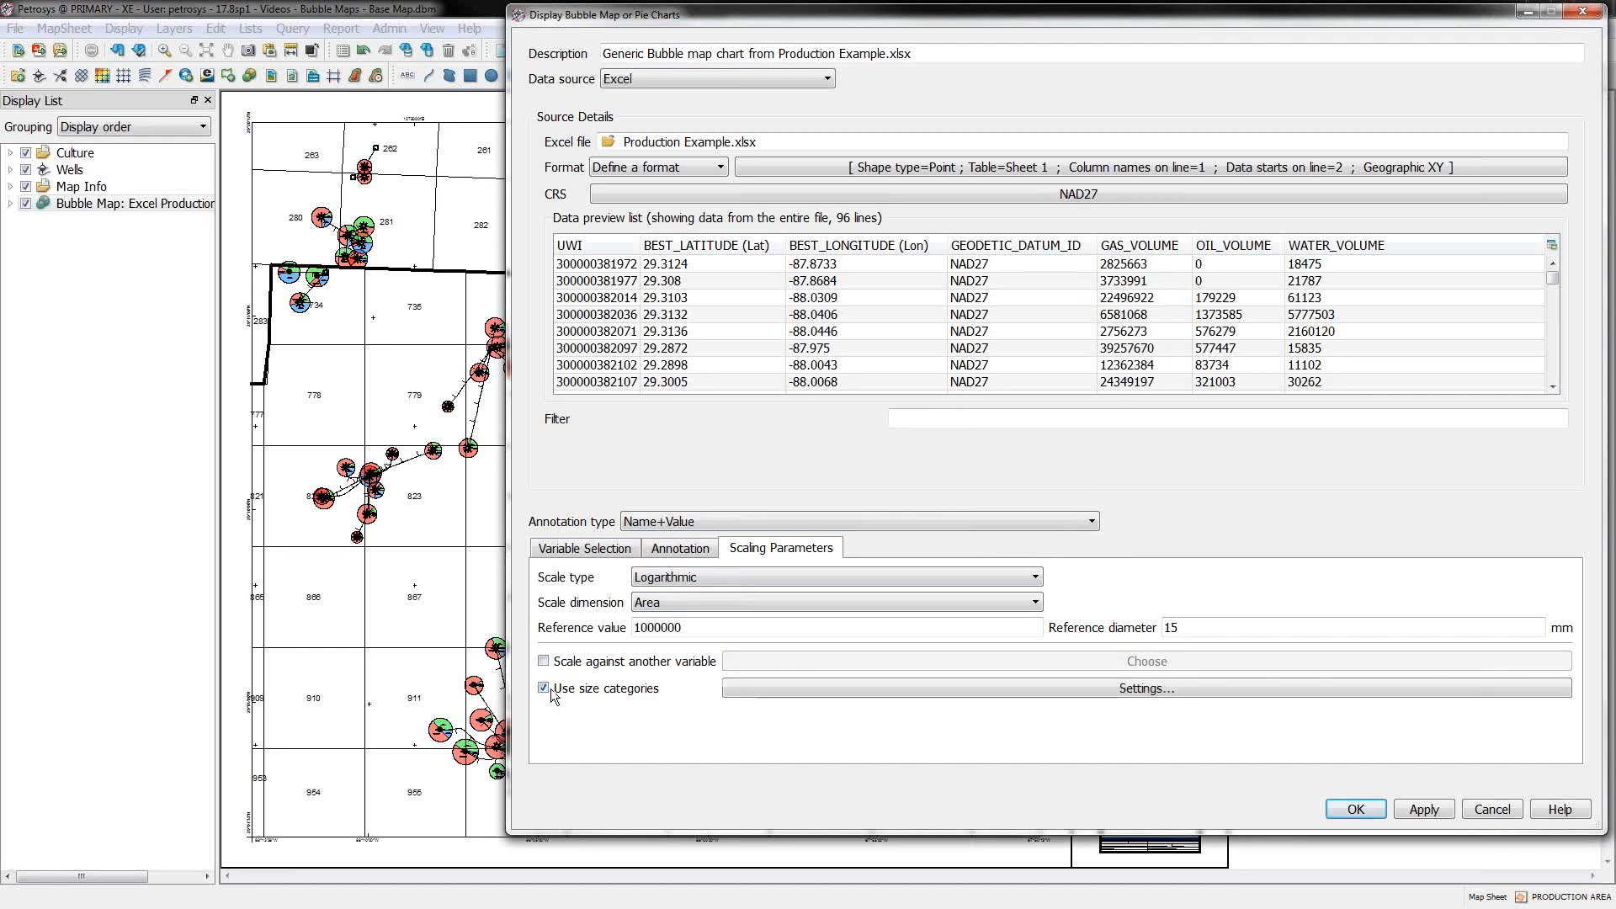
pyautogui.click(1144, 688)
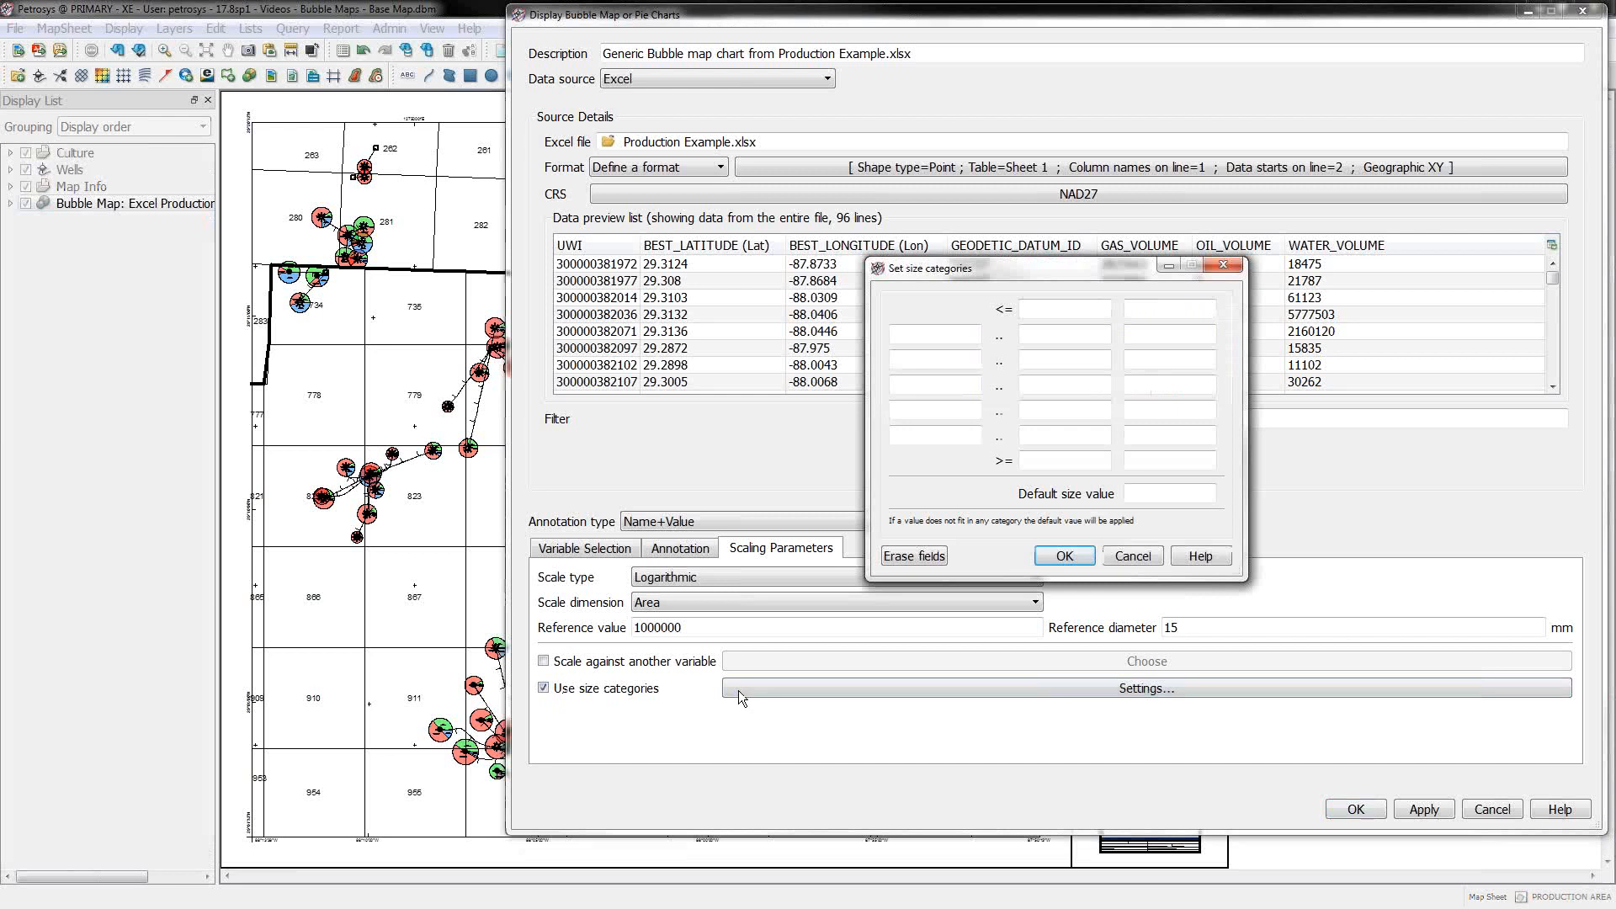
# Step: Enter size categories <=1000 with size 3 and 1001..10000 with size 6, then redraw the map
pyautogui.click(1064, 309)
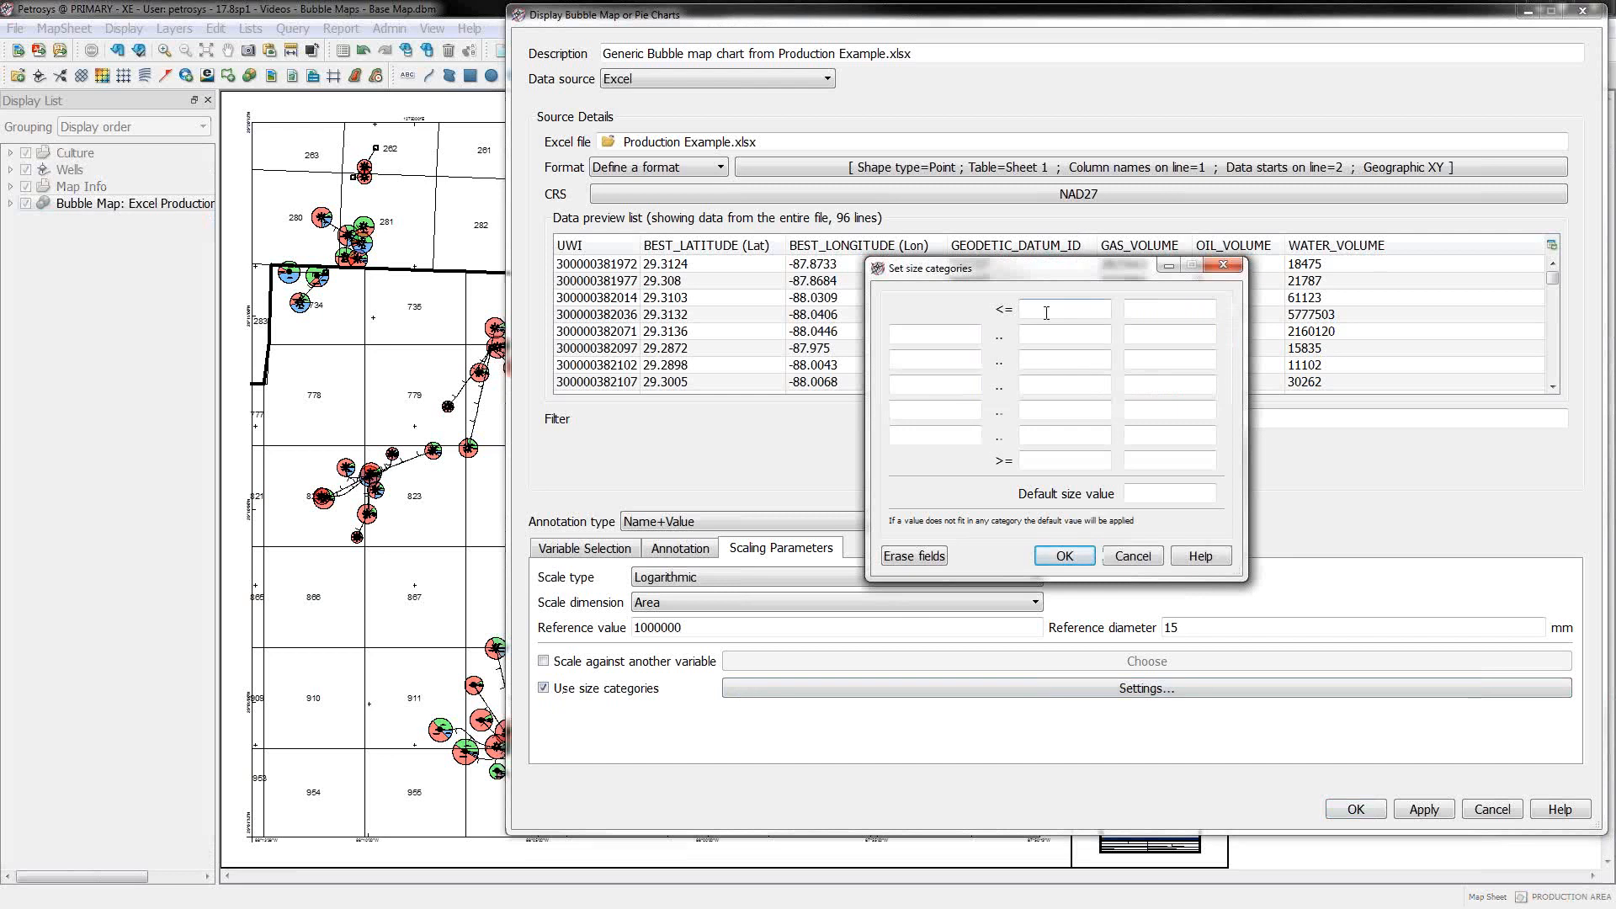
pyautogui.write('1000')
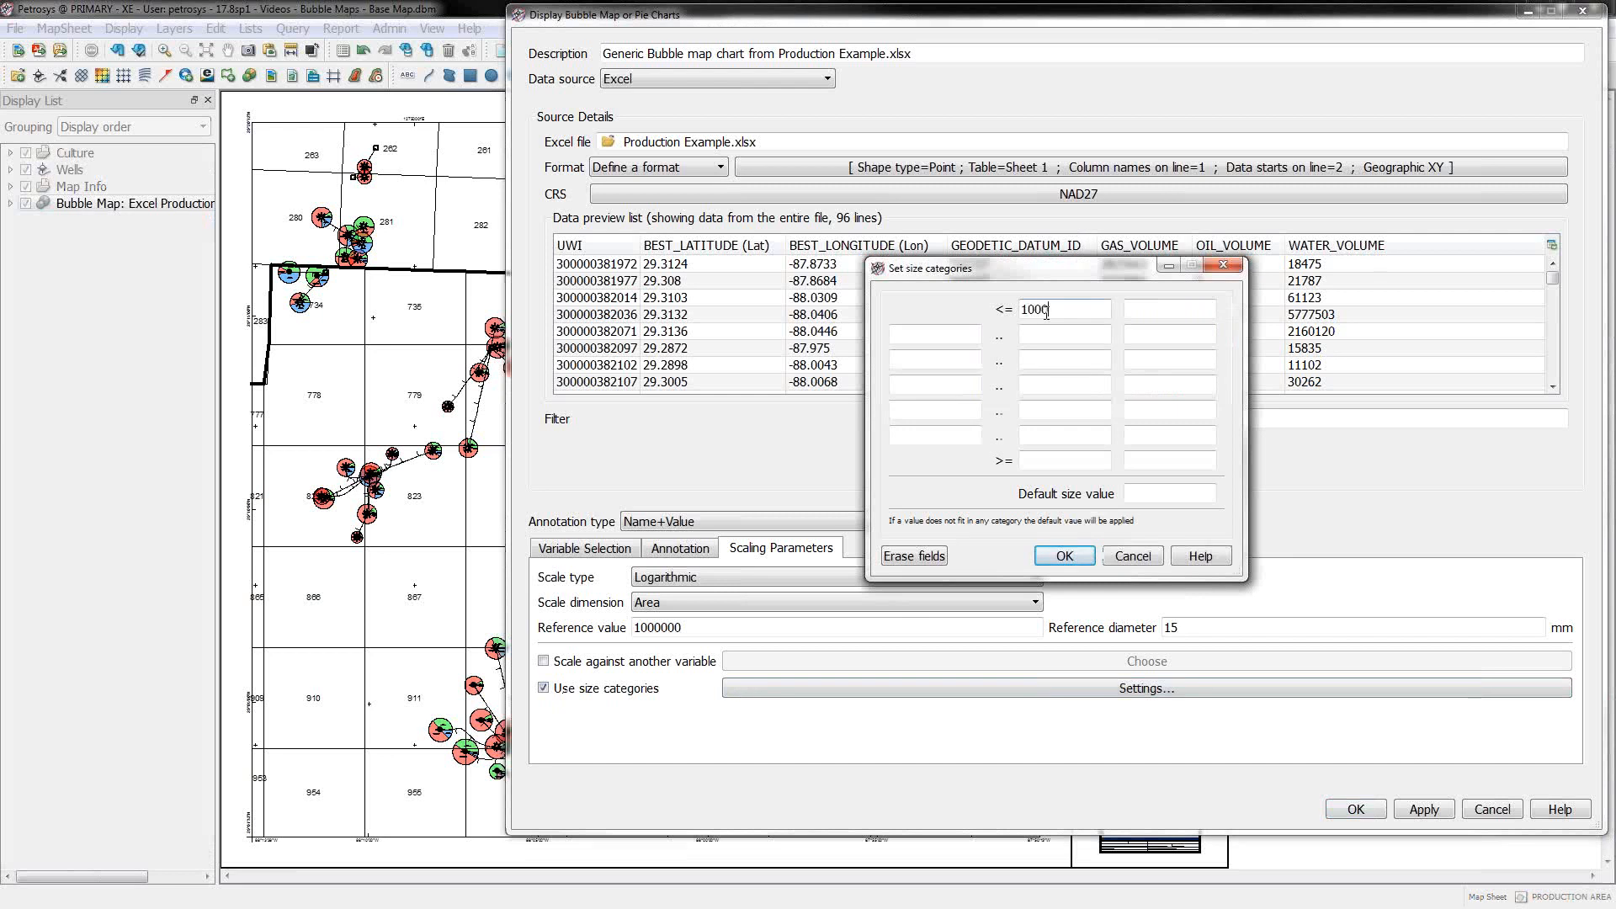
pyautogui.write('3')
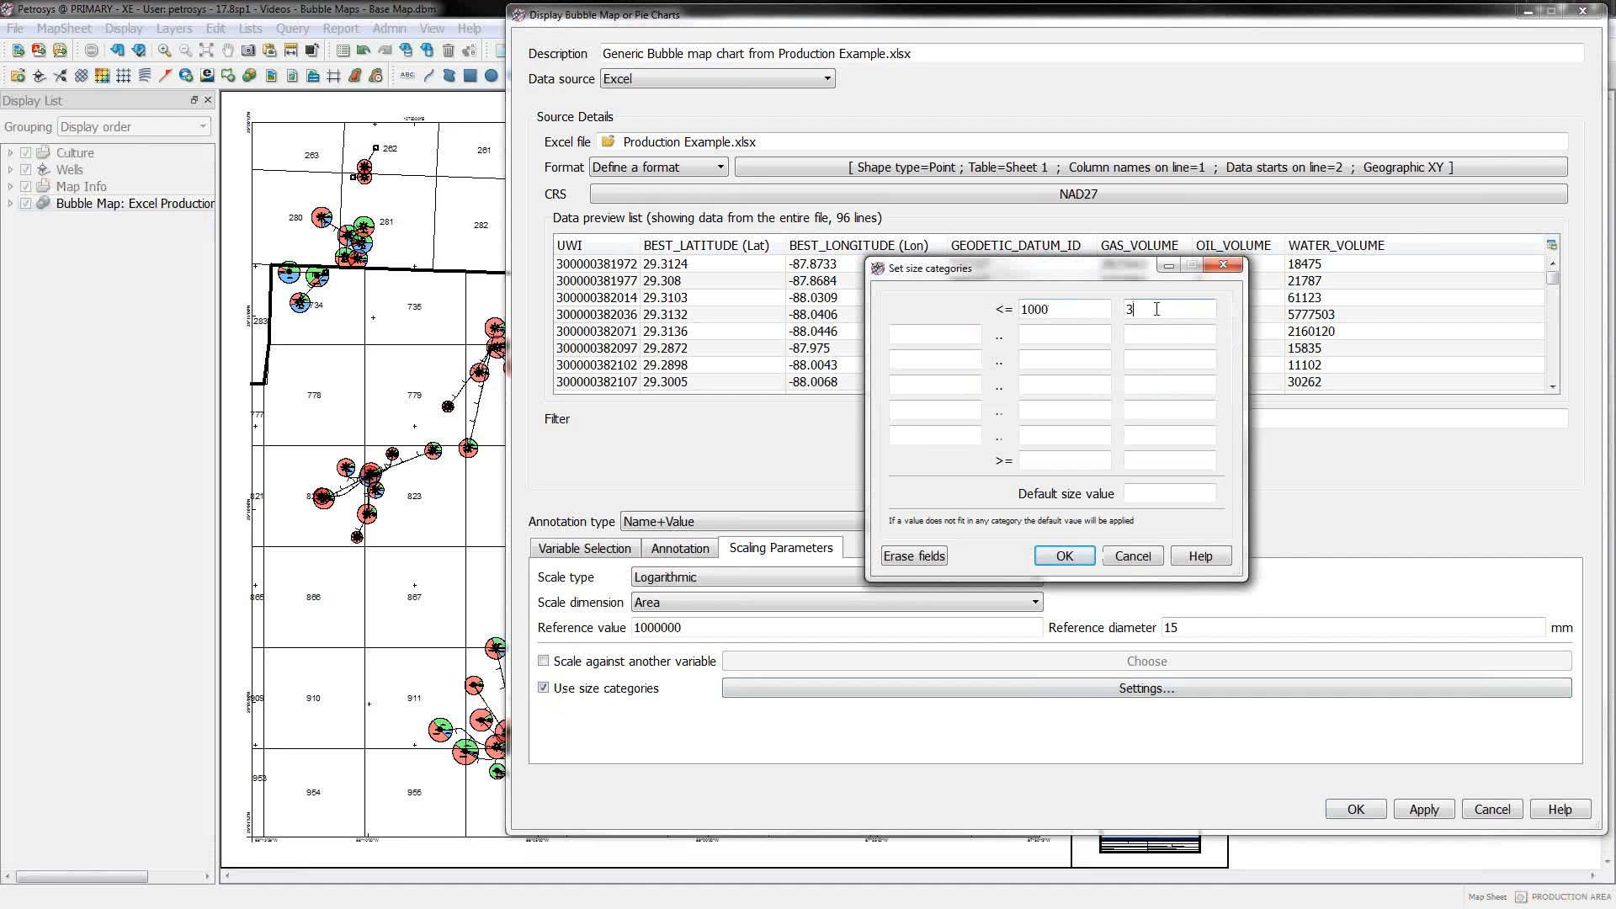
pyautogui.click(932, 335)
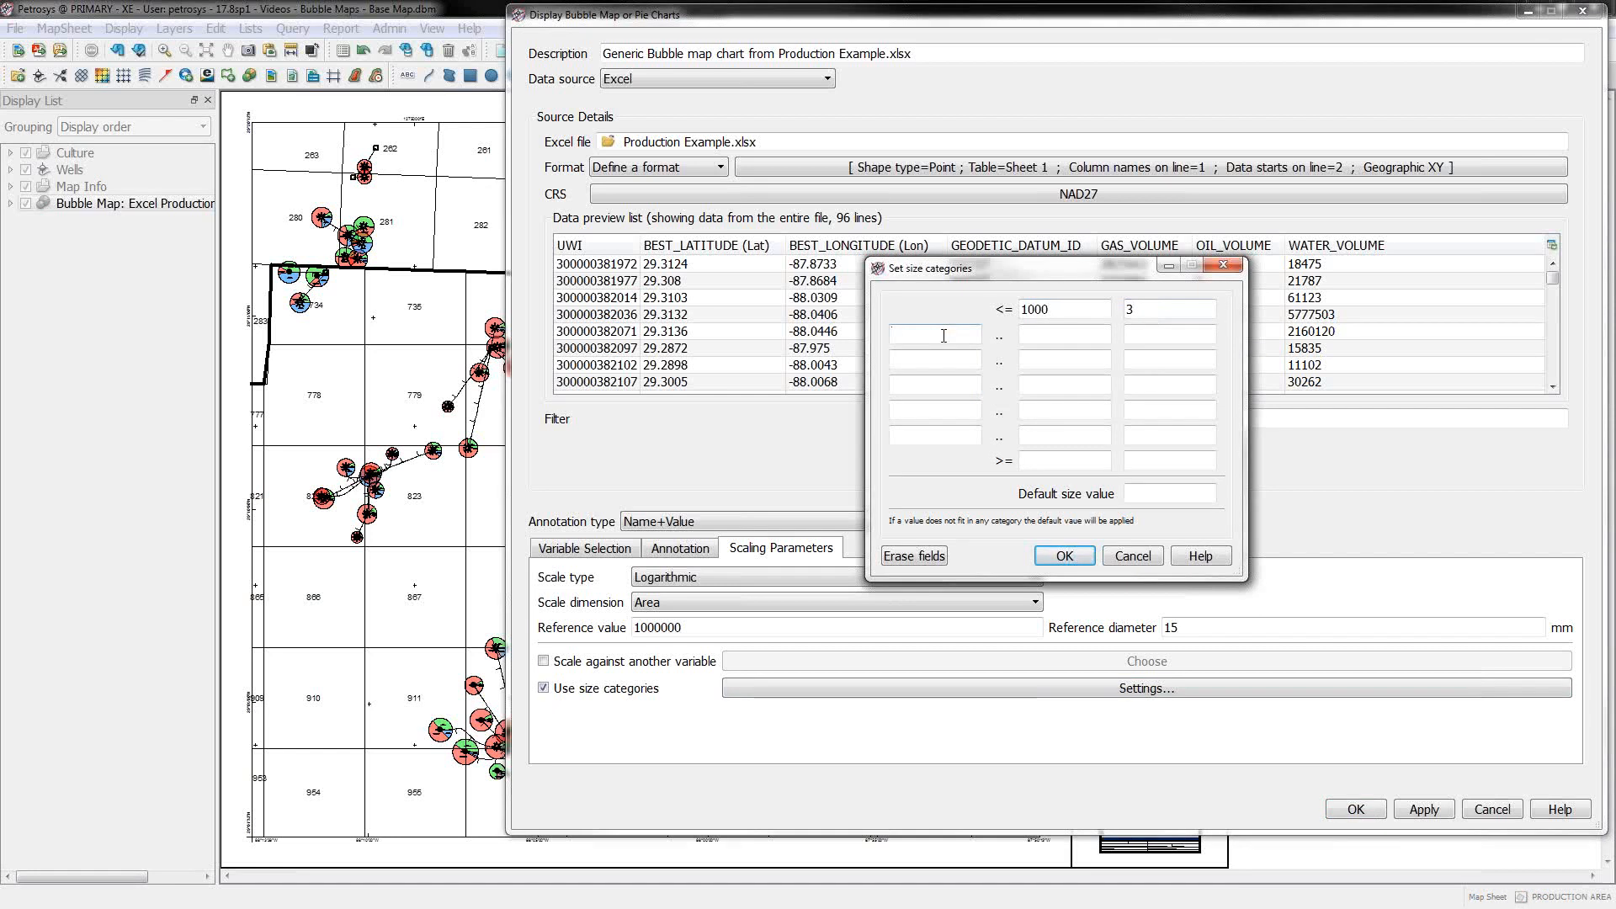
pyautogui.write('1001')
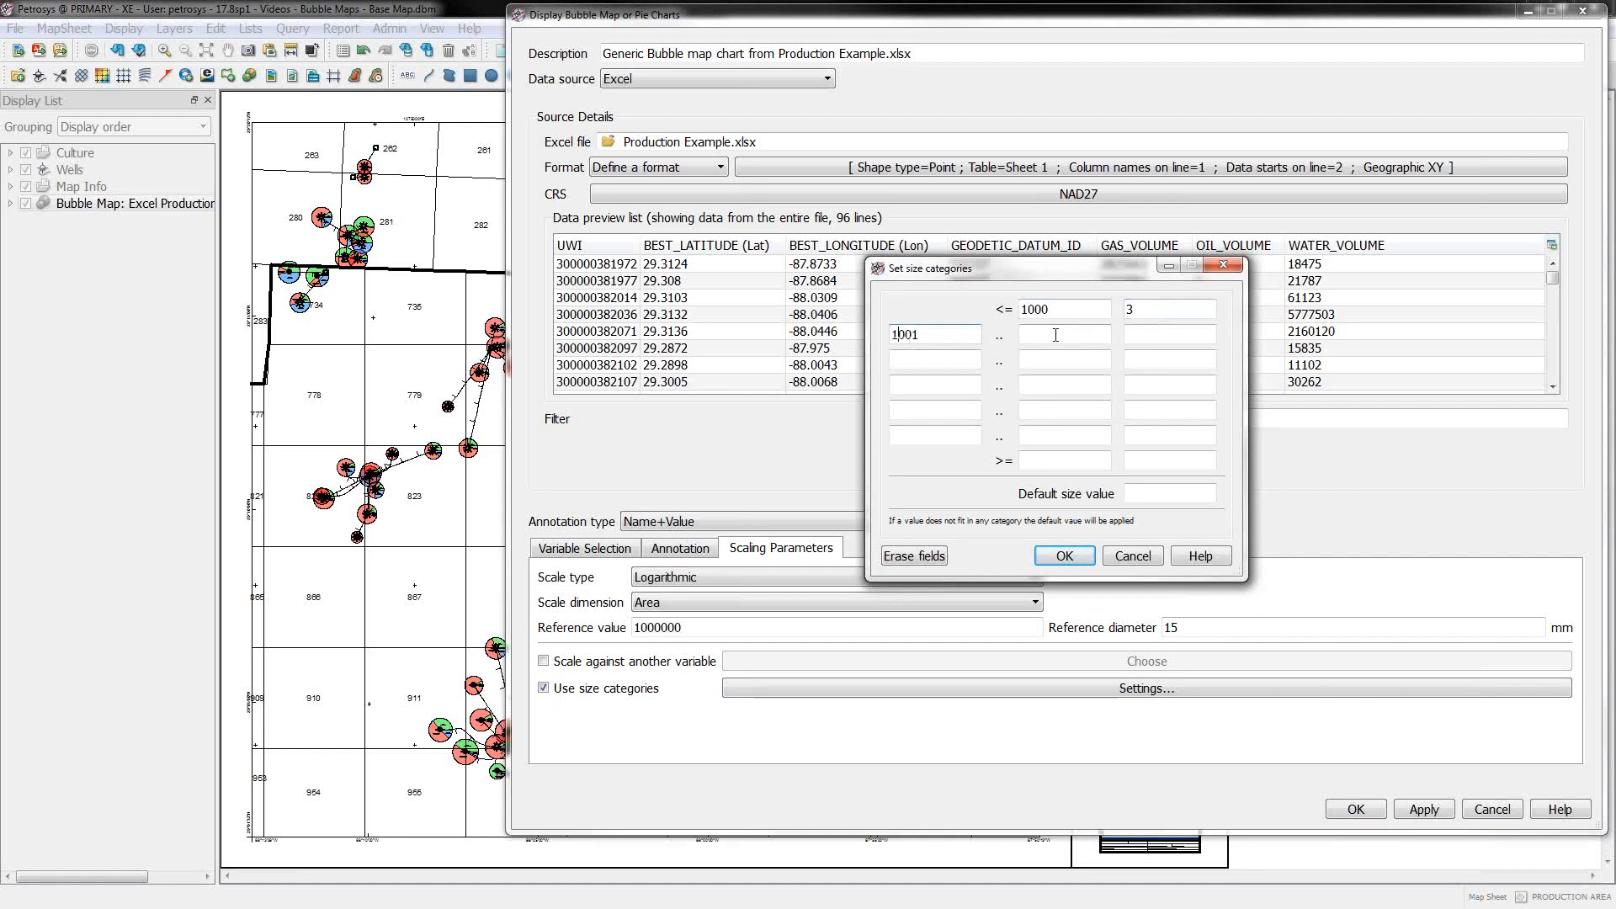
pyautogui.write('10000')
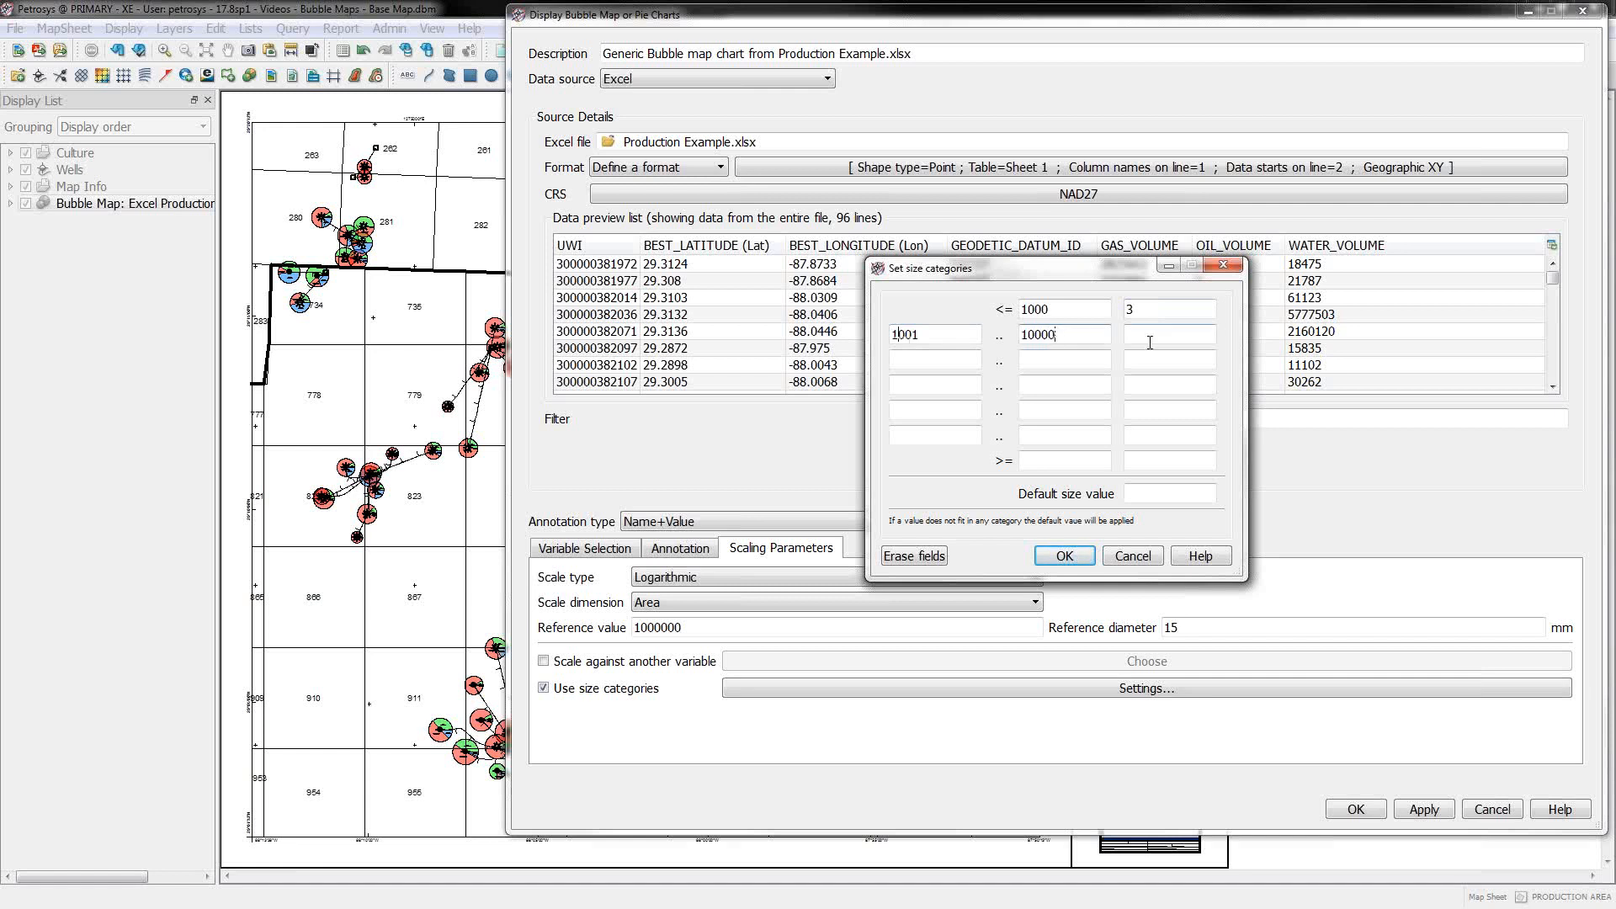
pyautogui.write('6')
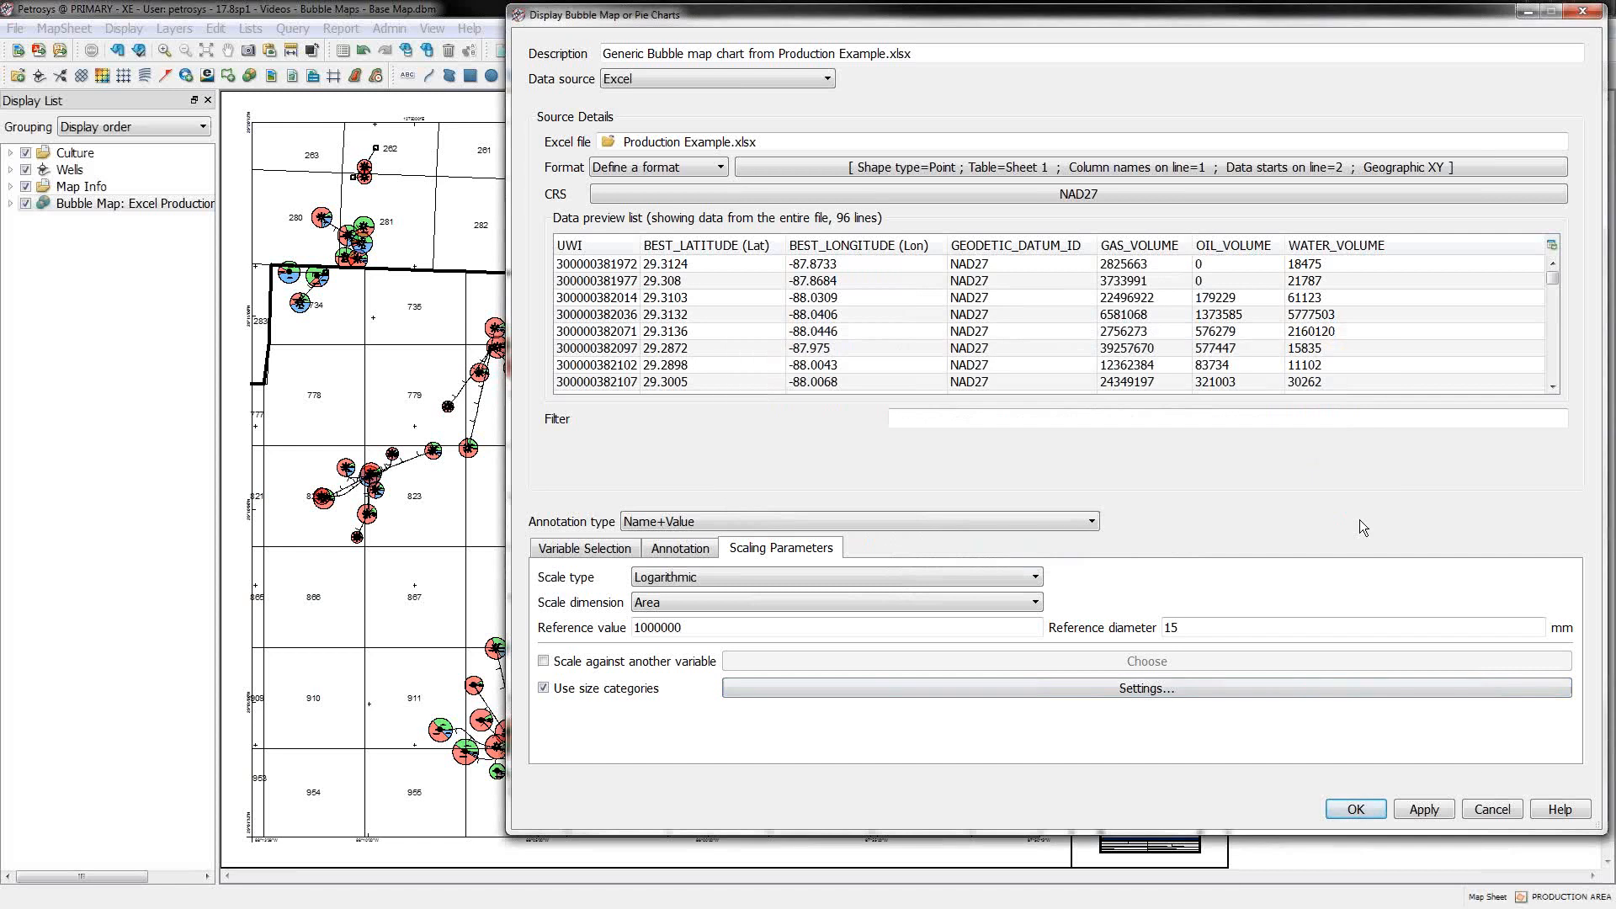
pyautogui.click(1354, 808)
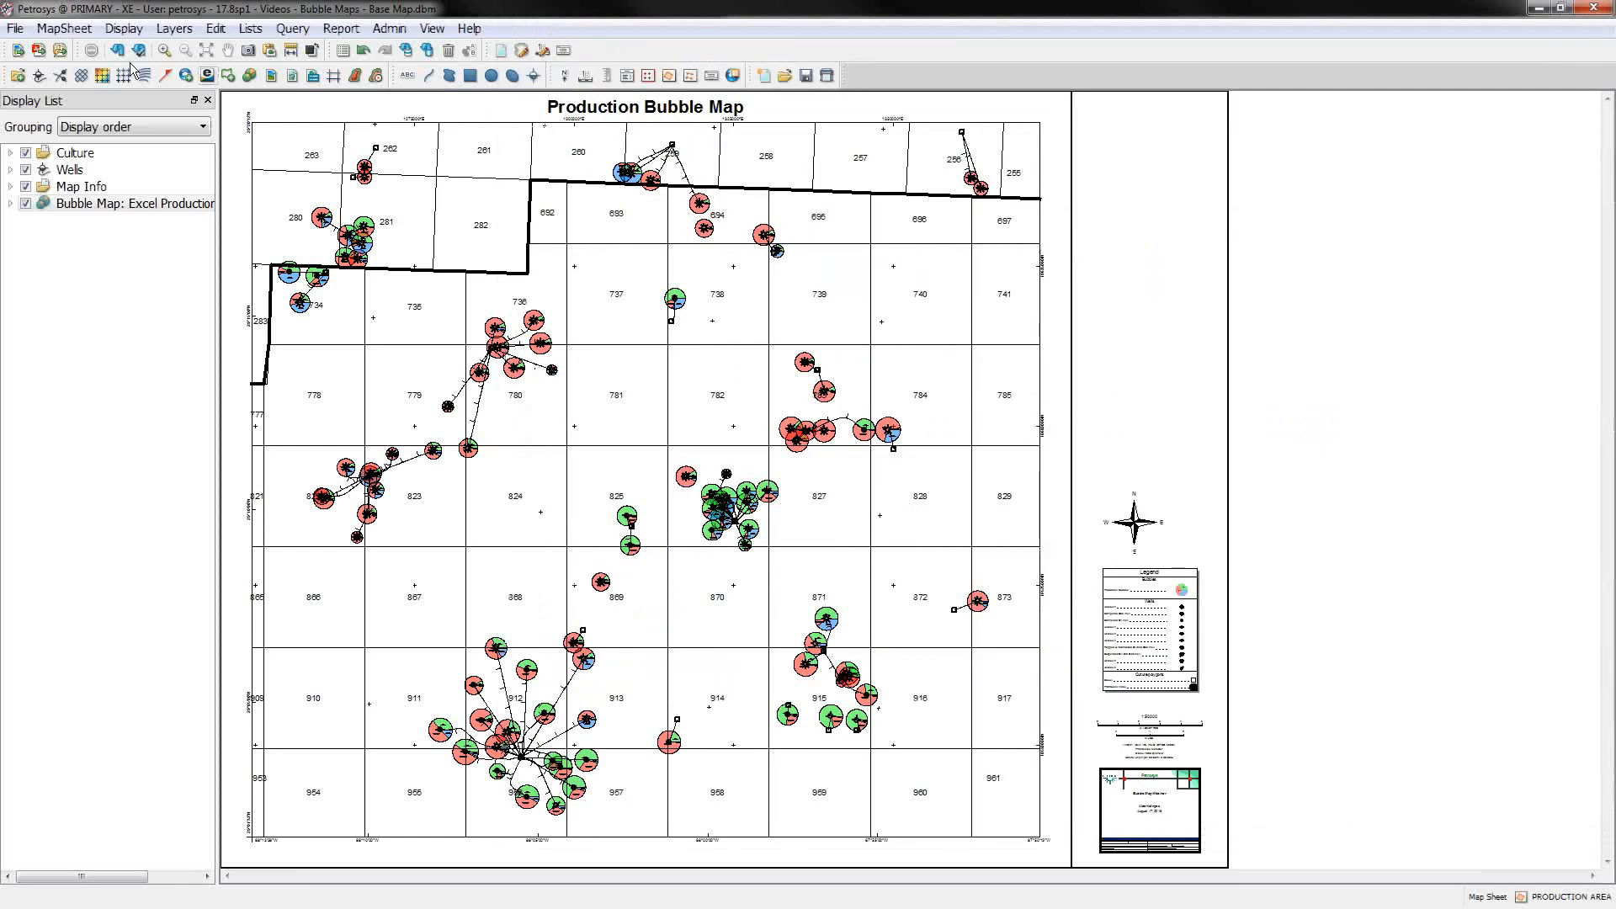
# Step: Open Bubble Map Porosity-Oil.dbm from File > Recent, answering No to saving changes
pyautogui.click(14, 27)
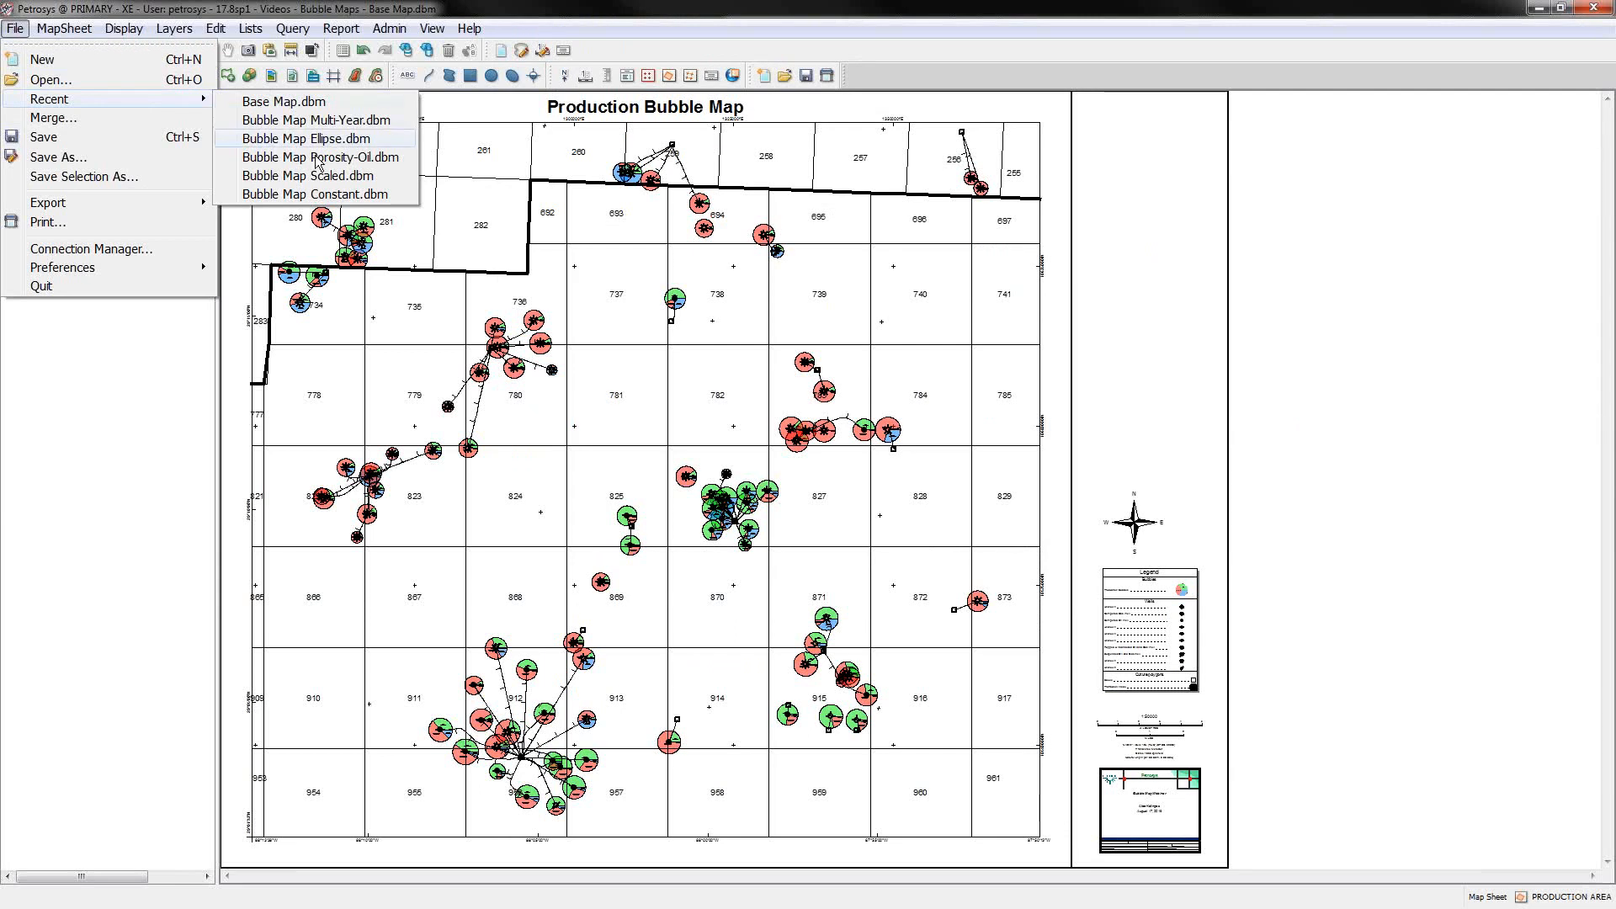
pyautogui.click(305, 139)
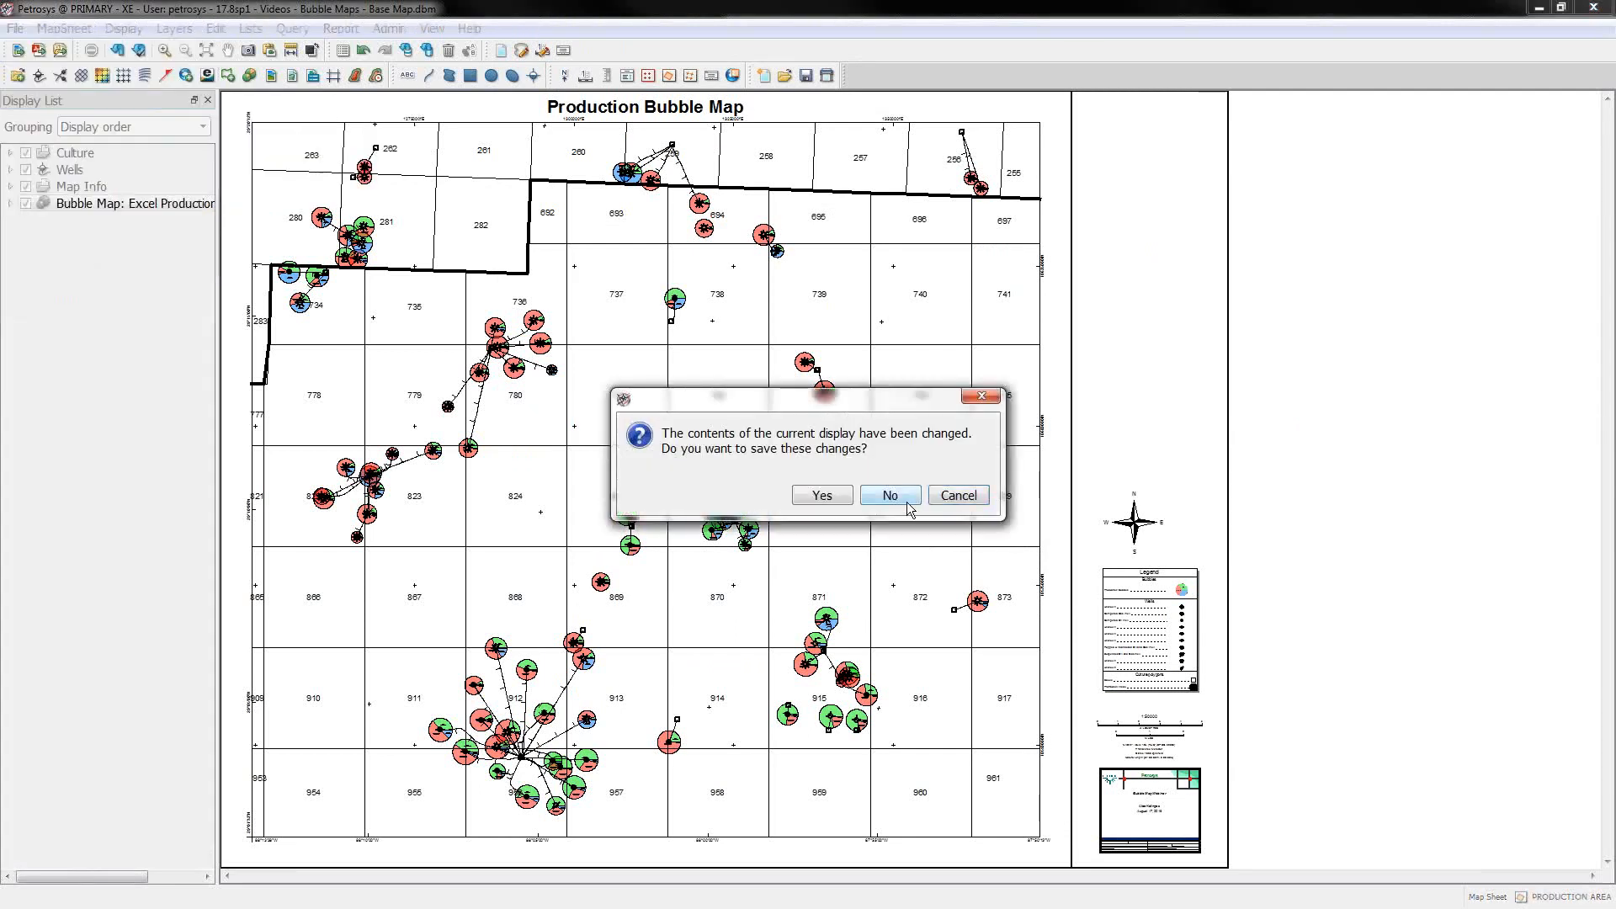
pyautogui.click(889, 495)
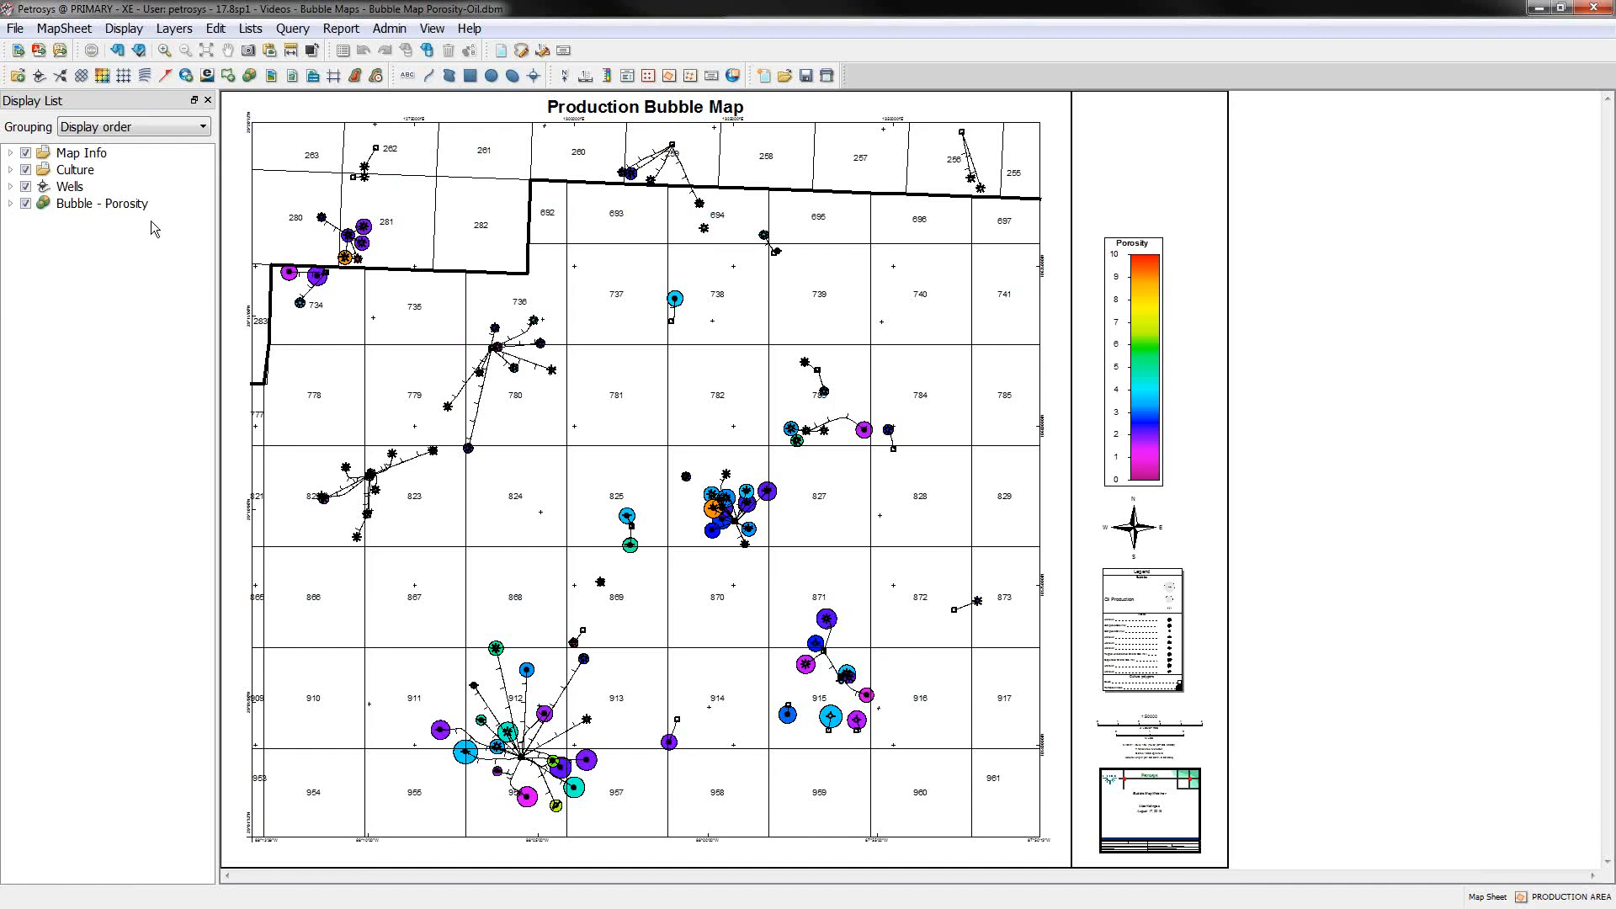
pyautogui.doubleClick(98, 202)
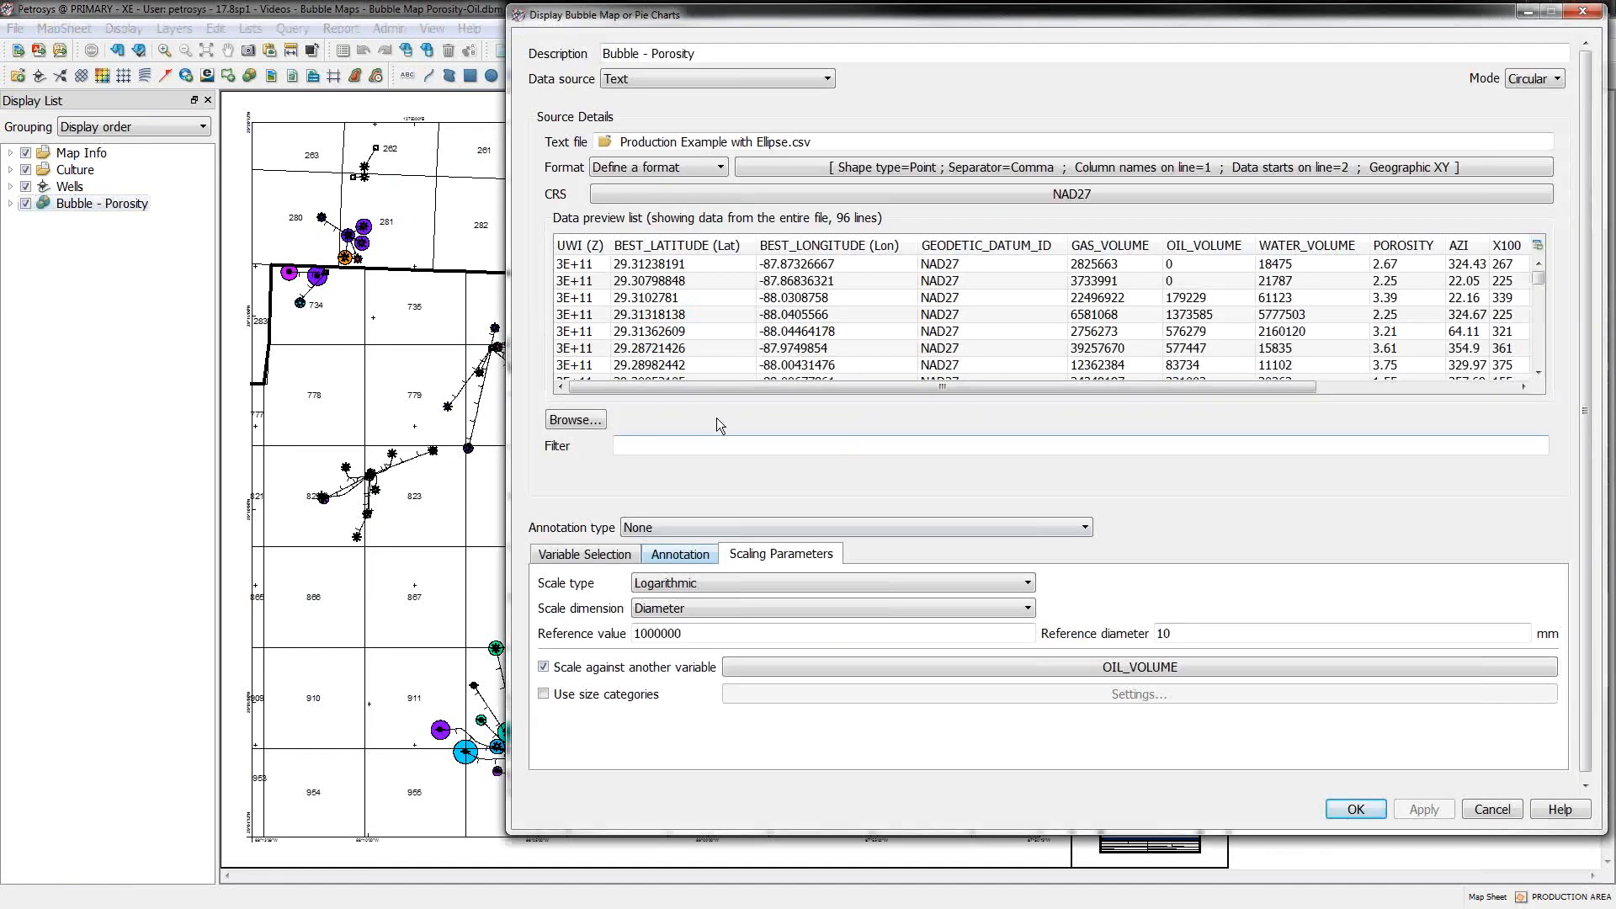
pyautogui.click(584, 554)
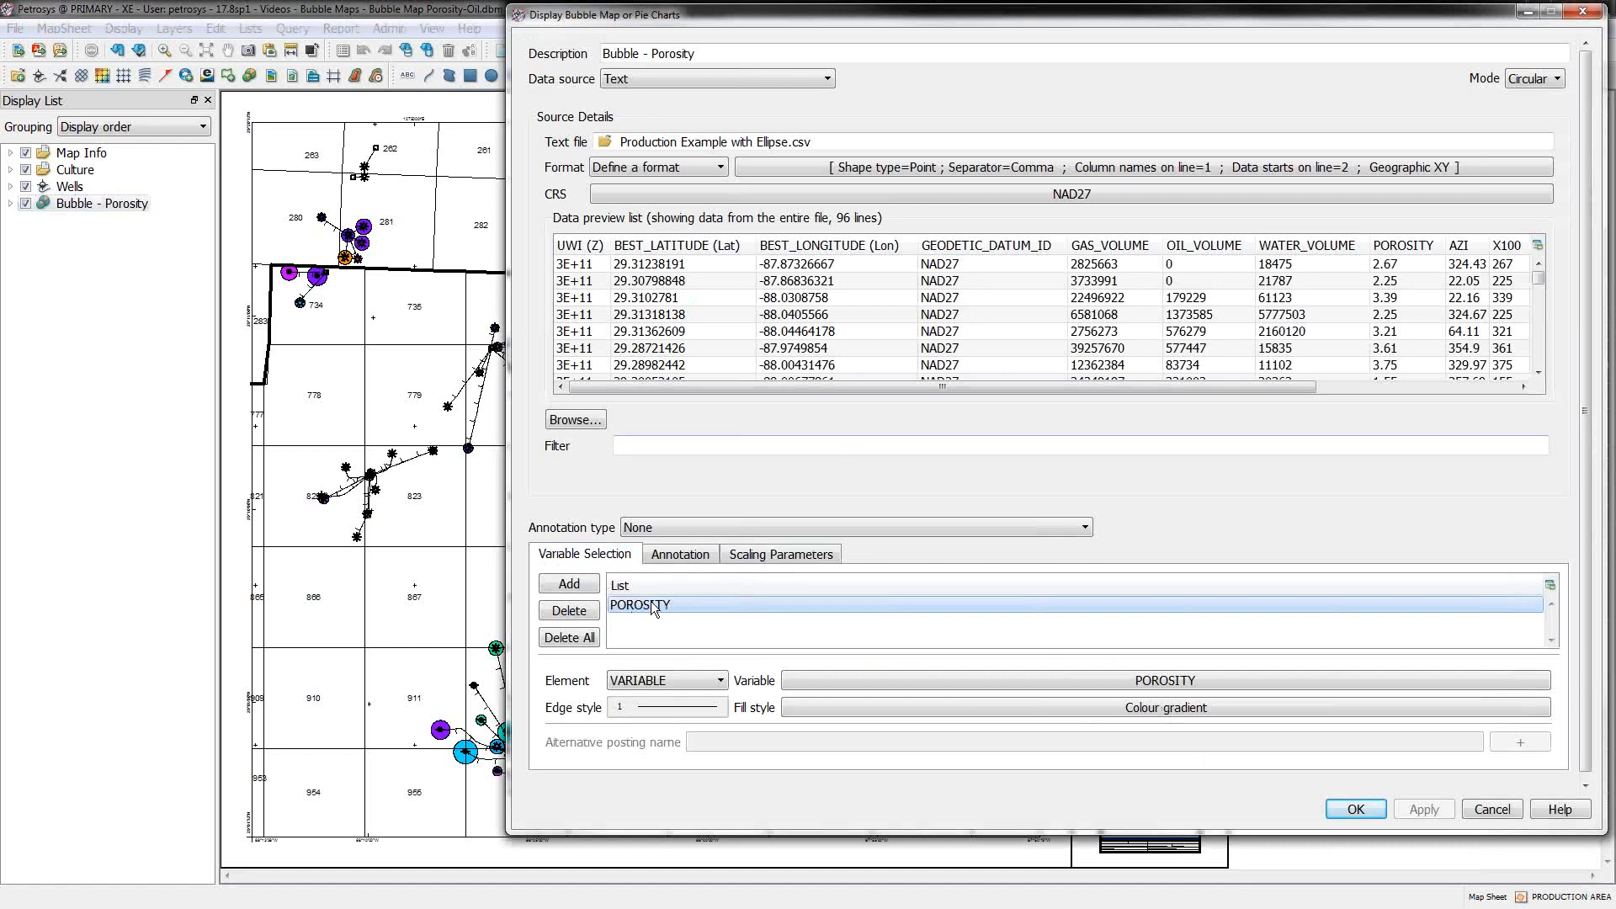
pyautogui.click(1165, 707)
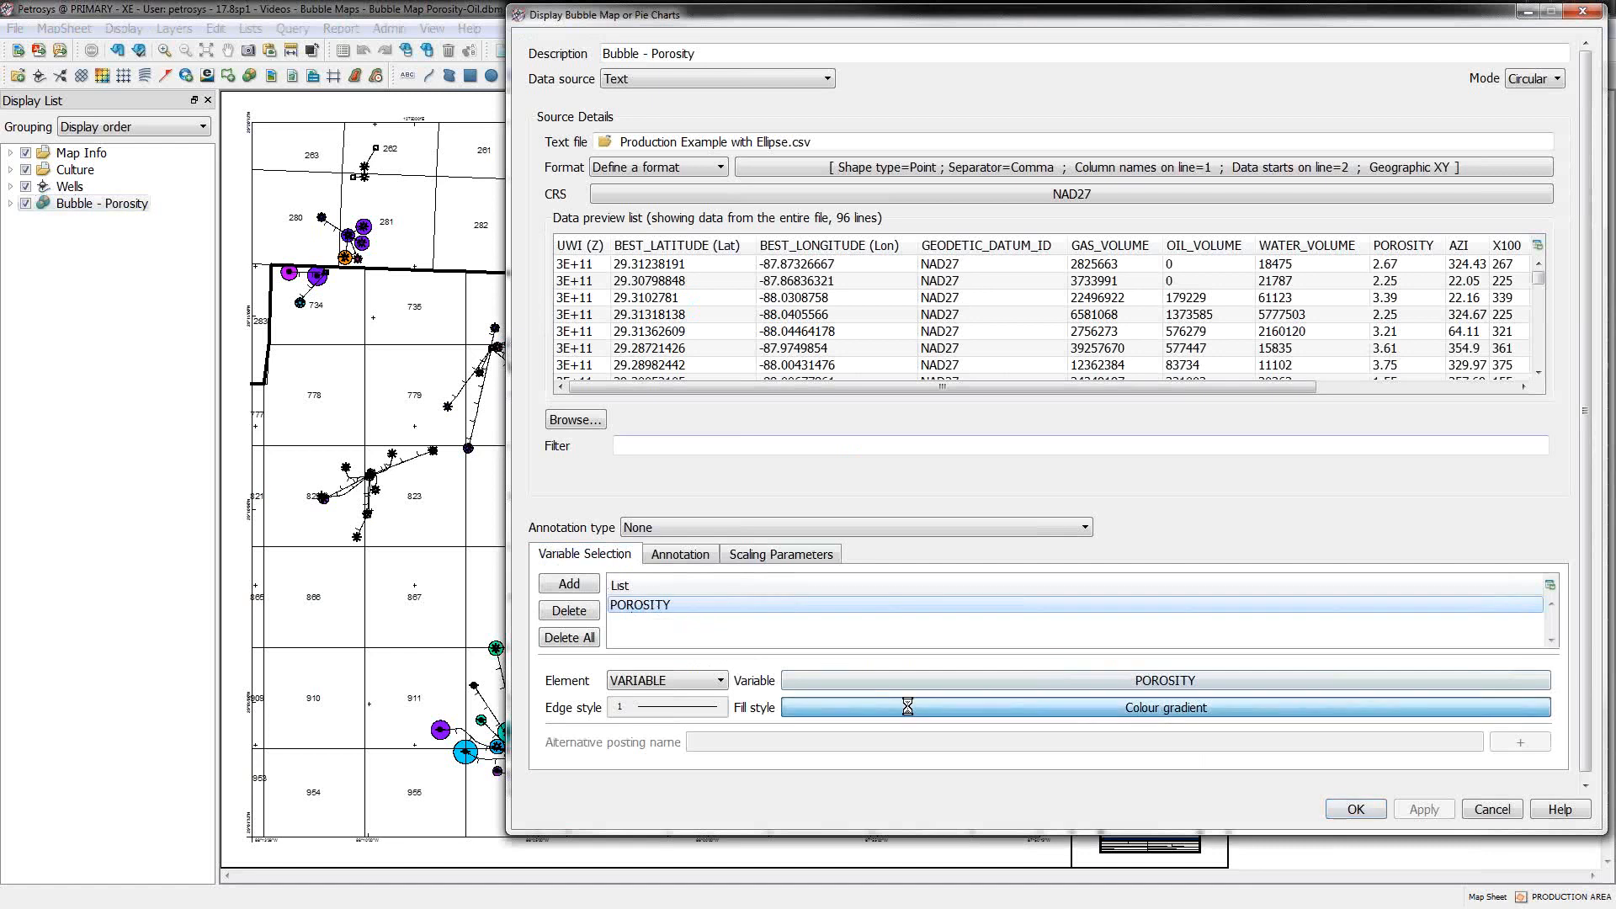
pyautogui.click(1165, 707)
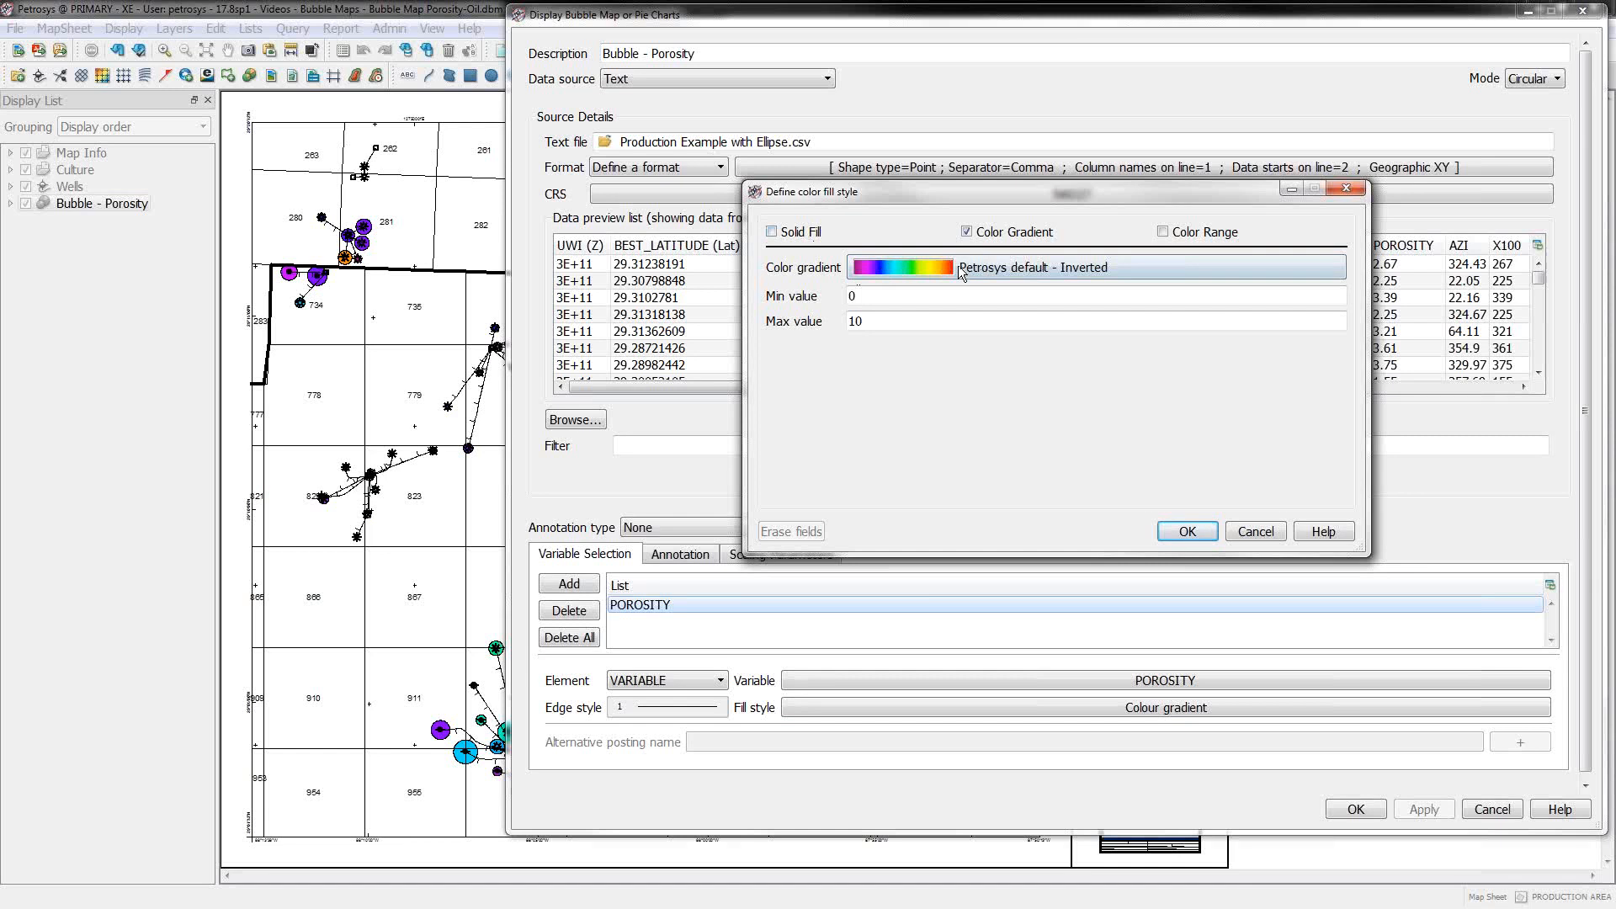
pyautogui.moveTo(874, 298)
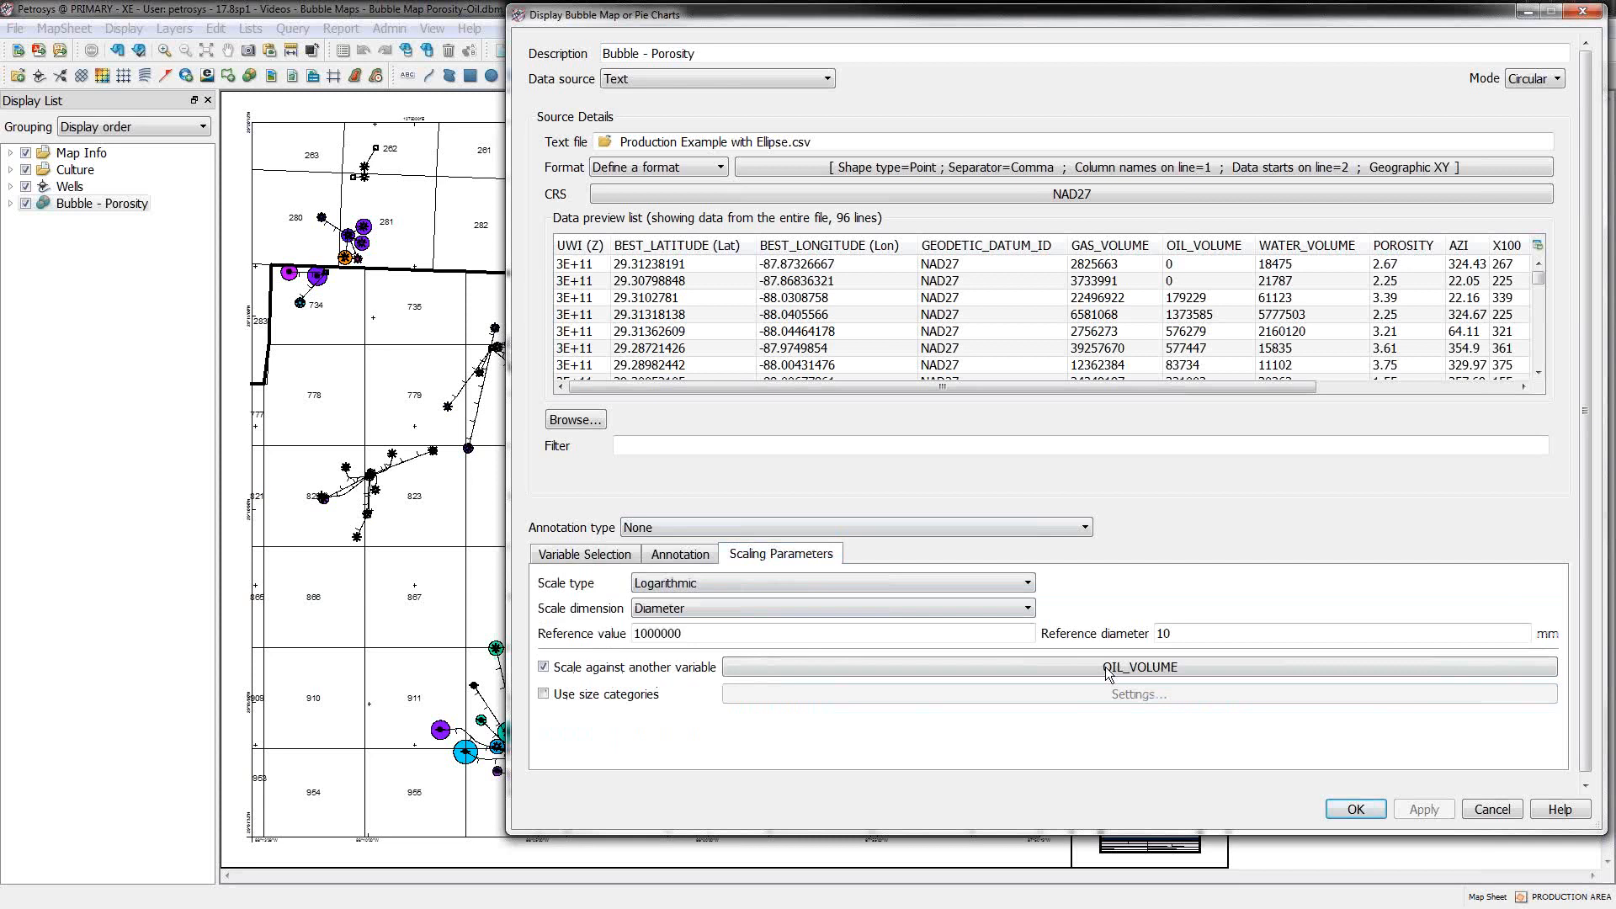
pyautogui.click(1138, 666)
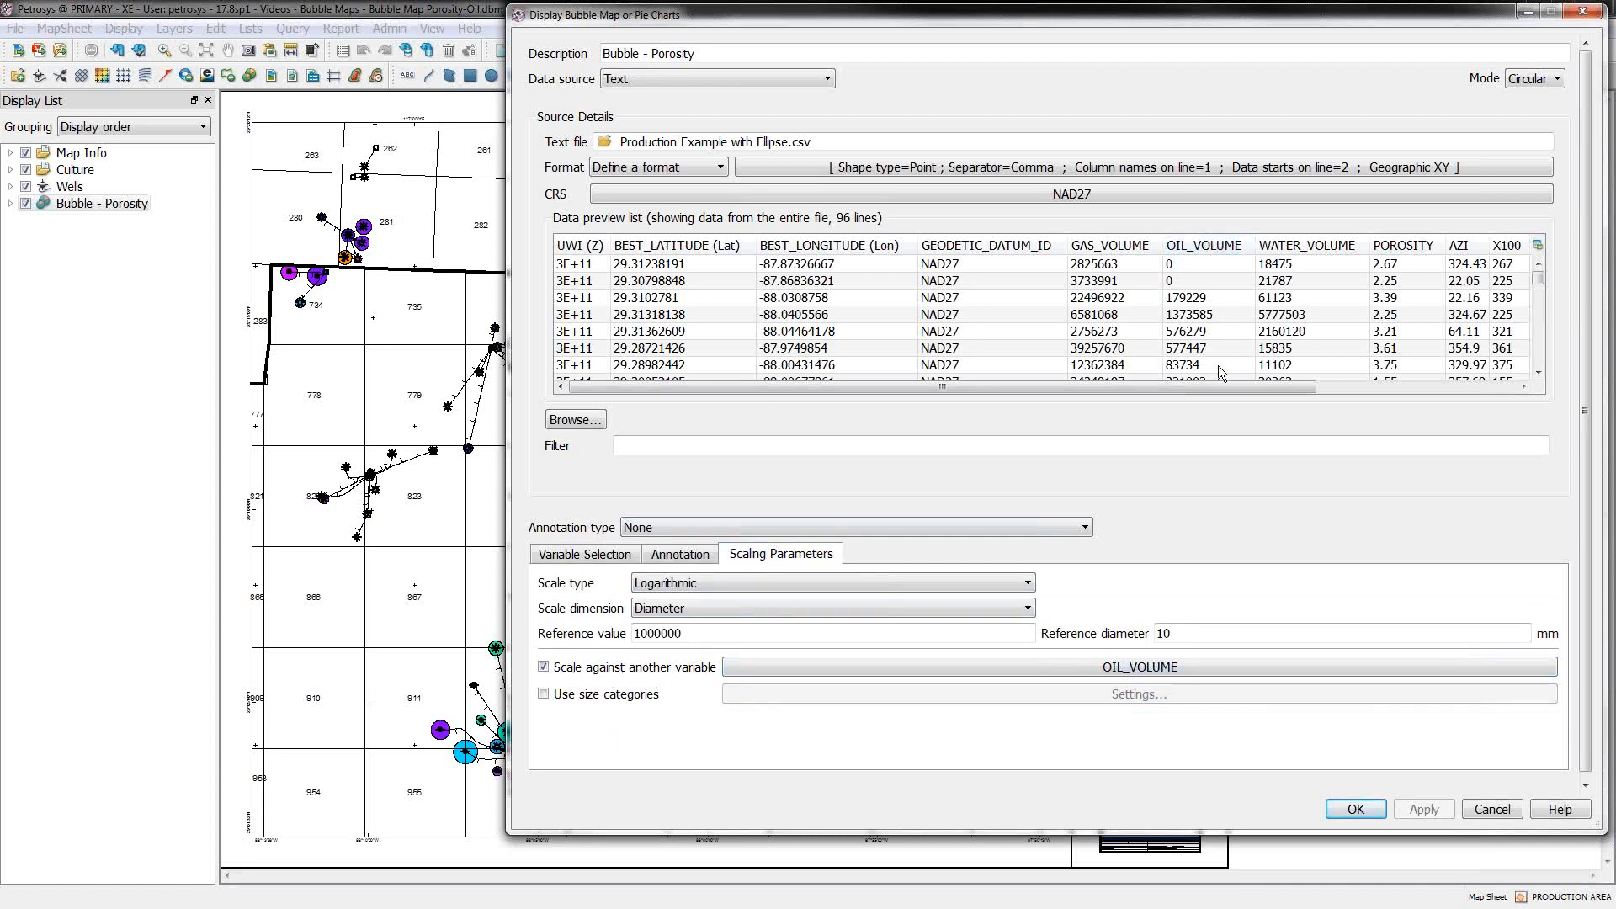
pyautogui.click(583, 554)
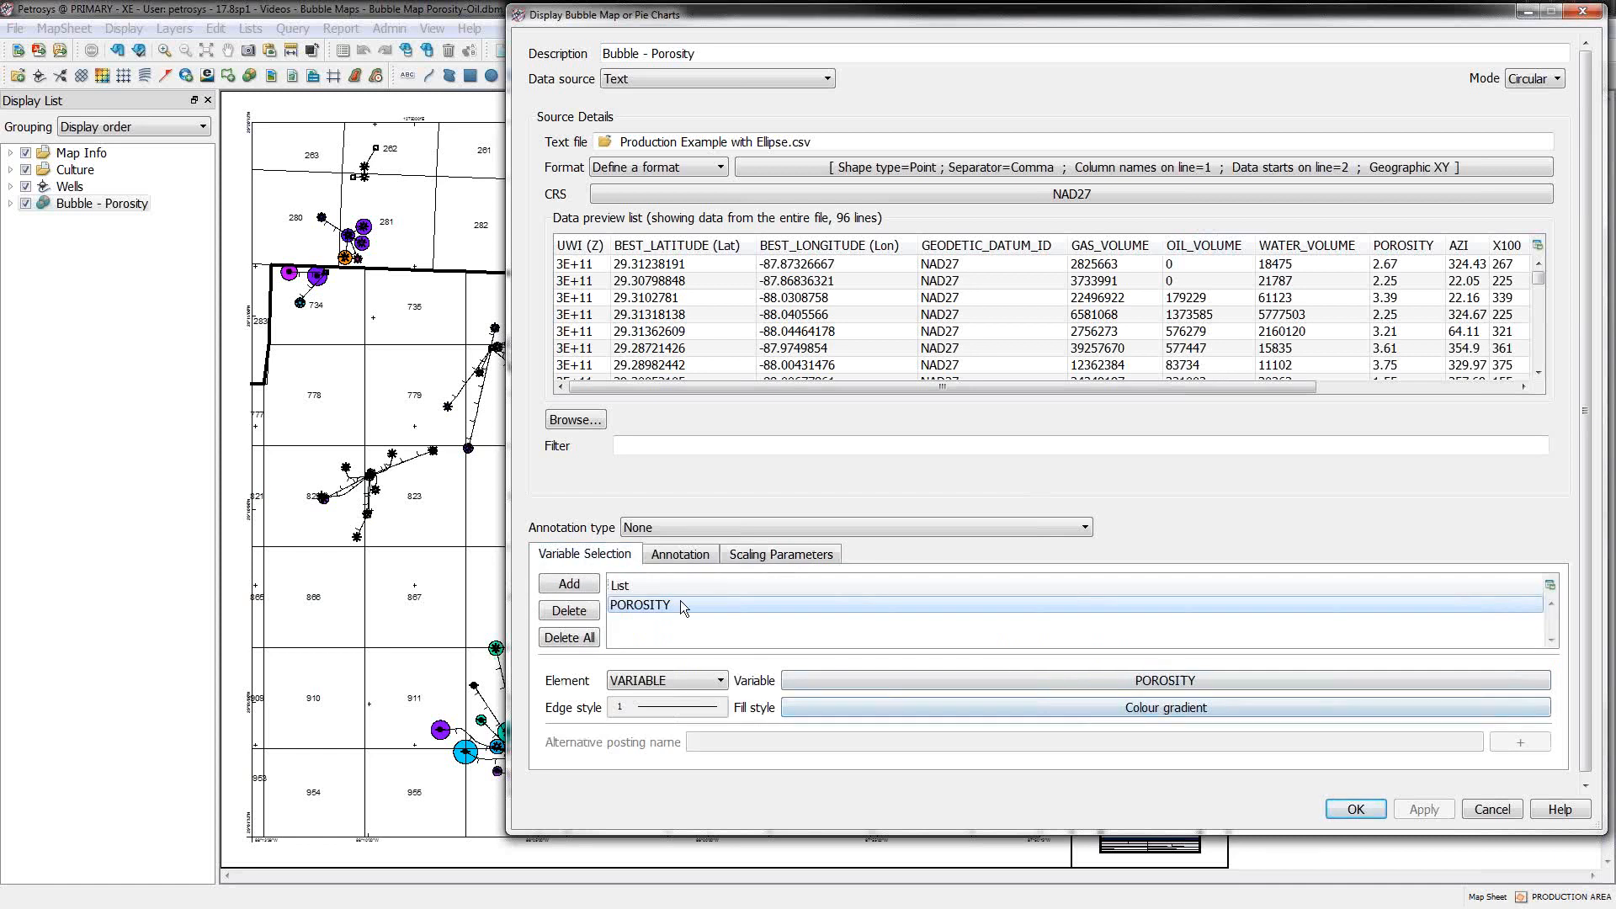
pyautogui.click(1354, 808)
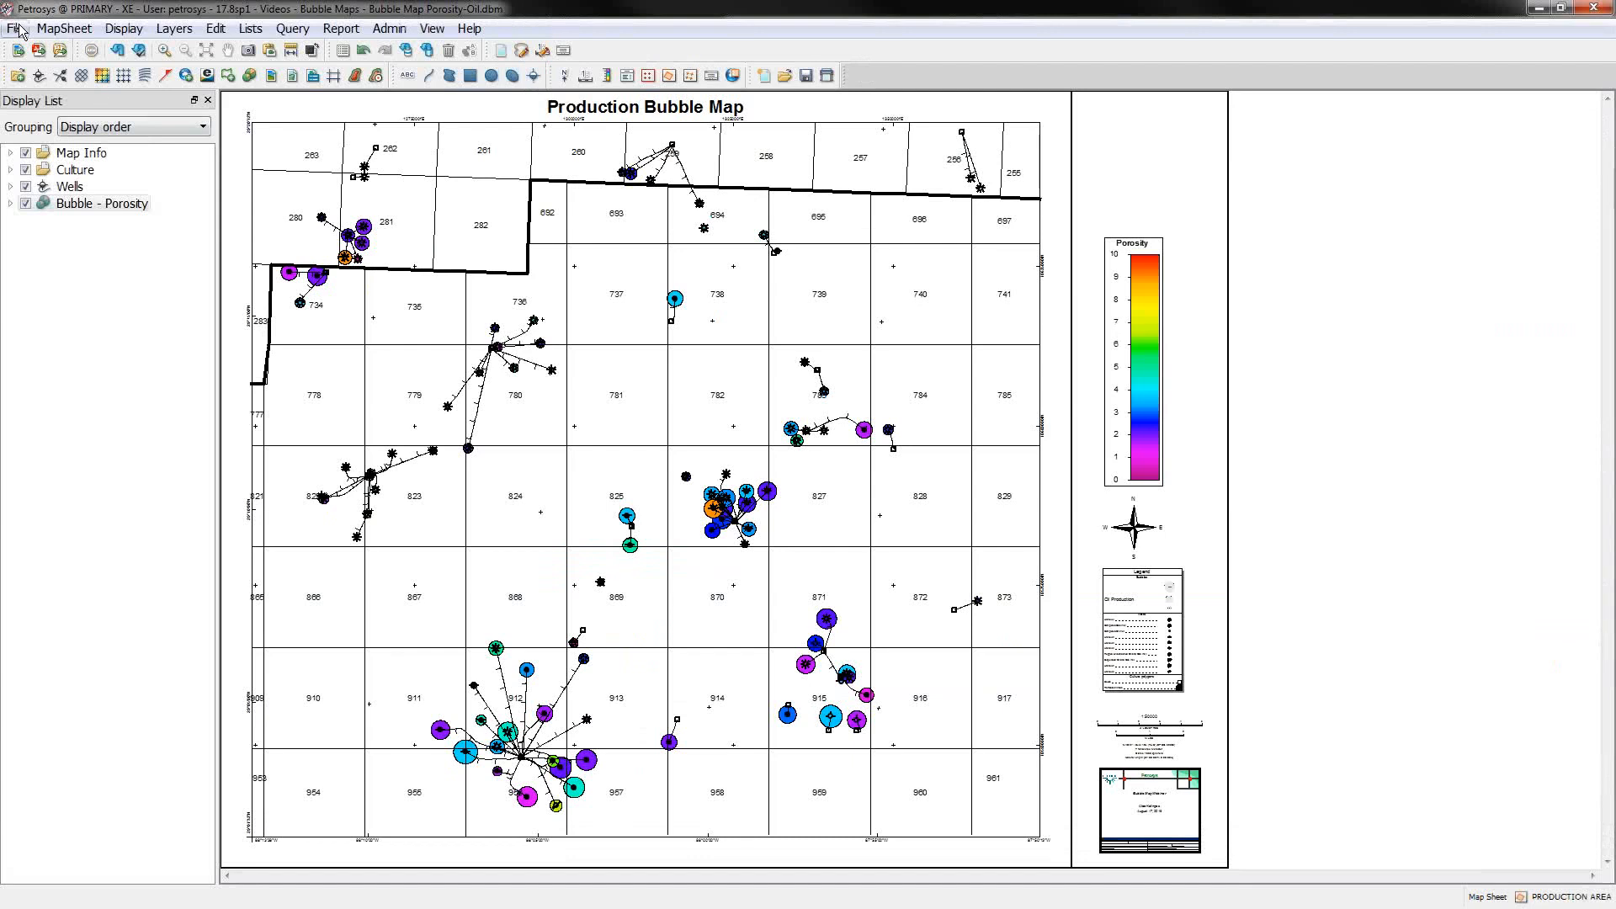
# Step: Open Bubble Map Ellipse.dbm without saving the porosity map and zoom in near section 912
pyautogui.click(14, 28)
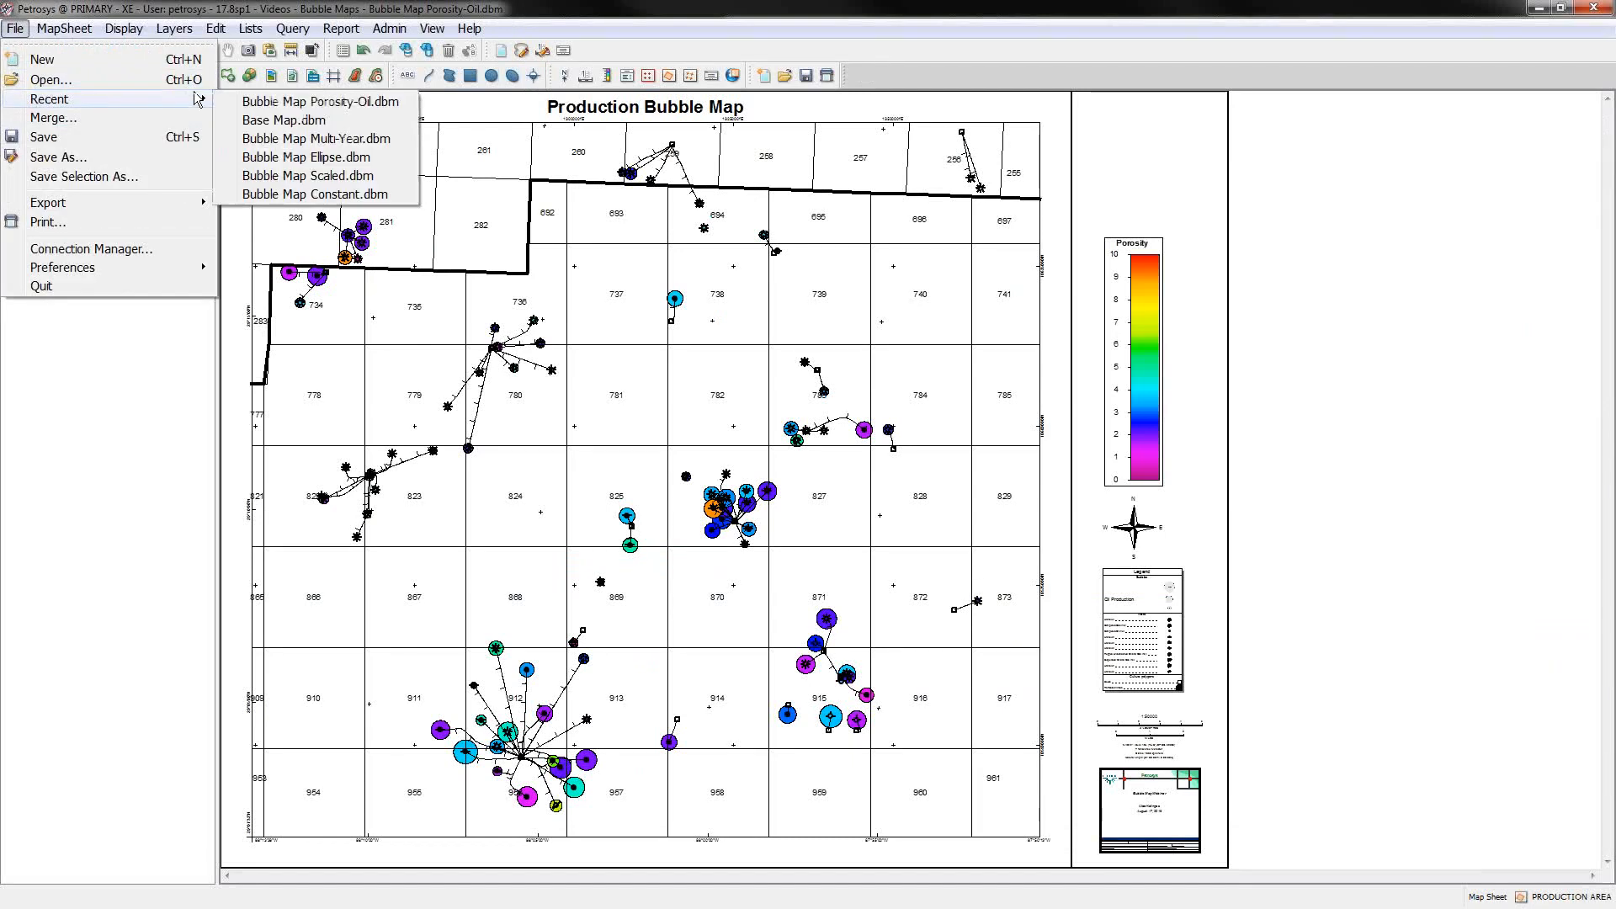
pyautogui.click(321, 101)
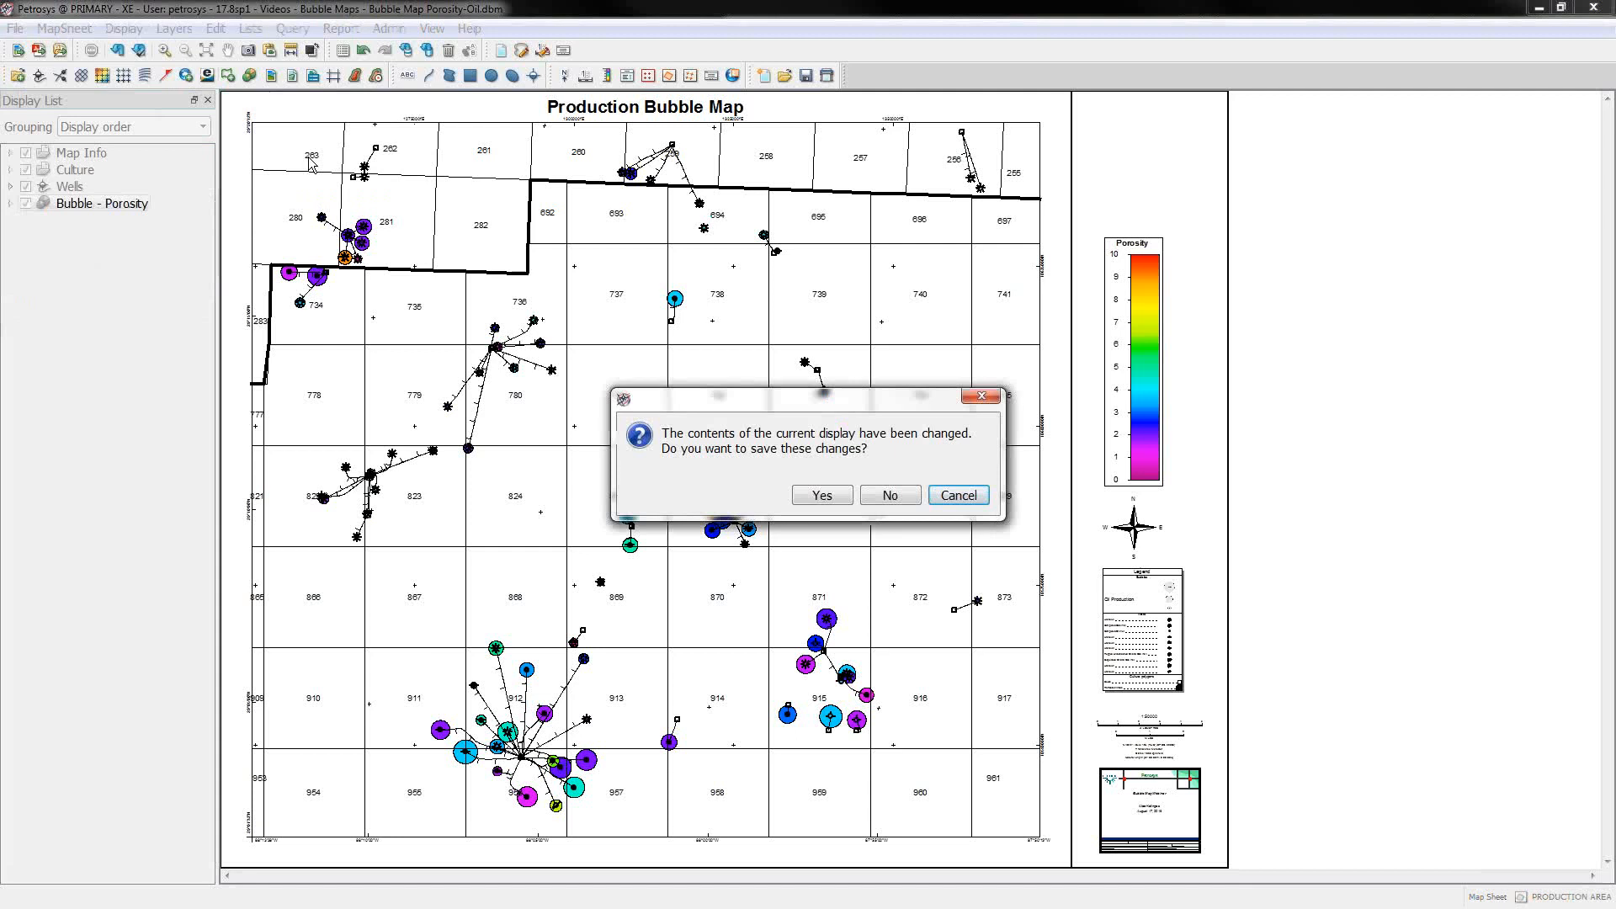
pyautogui.click(889, 496)
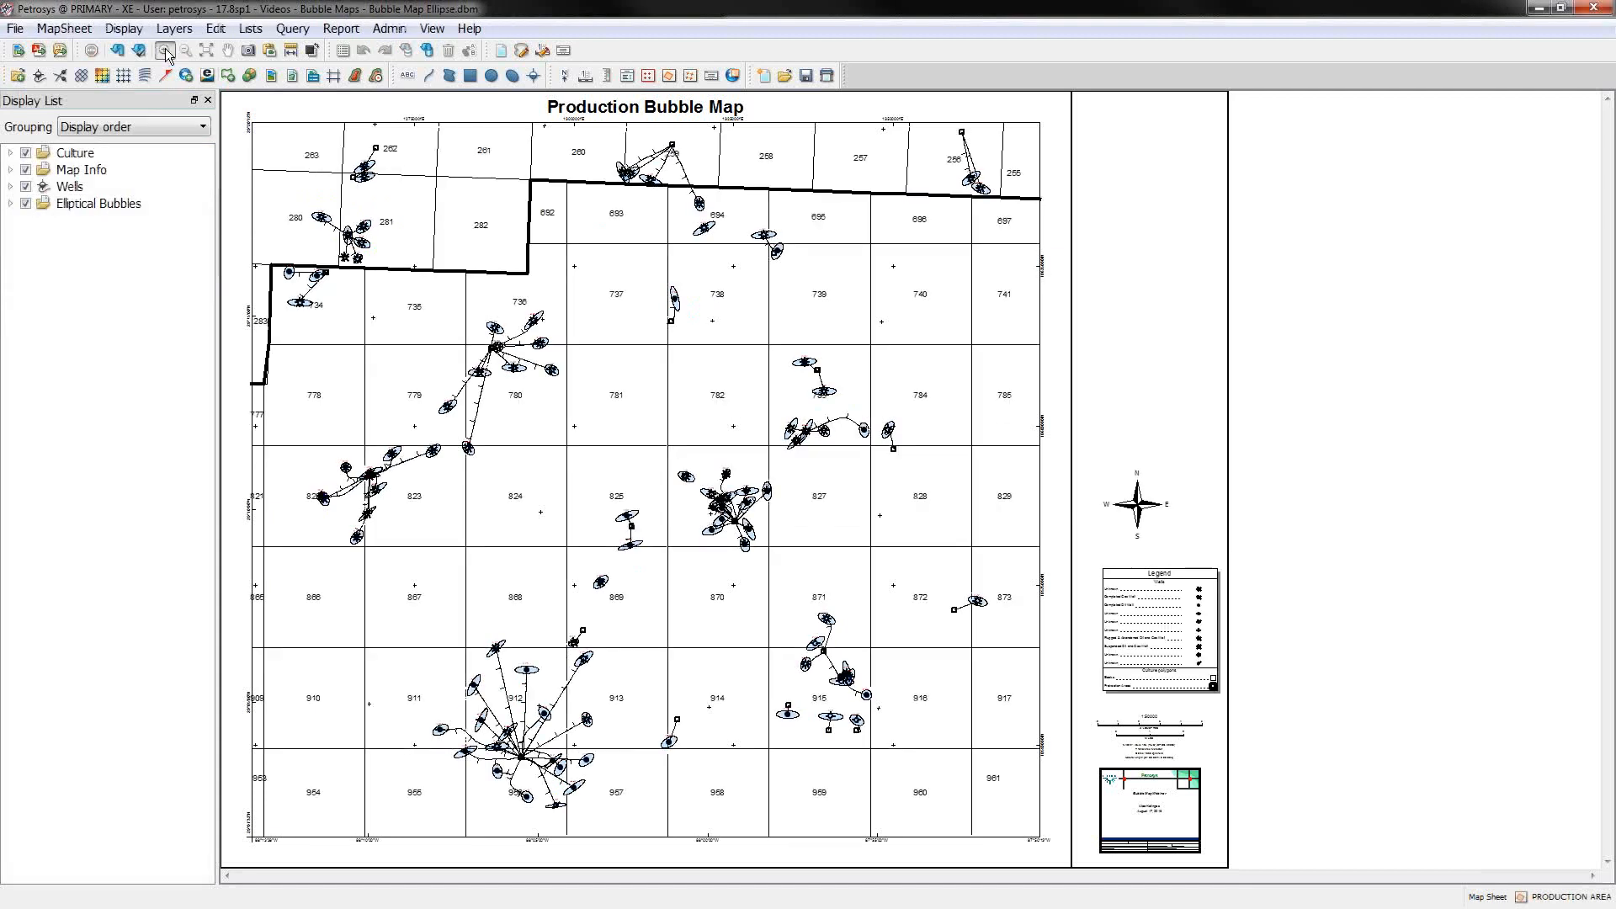
pyautogui.moveTo(414, 625); pyautogui.dragTo(614, 806)
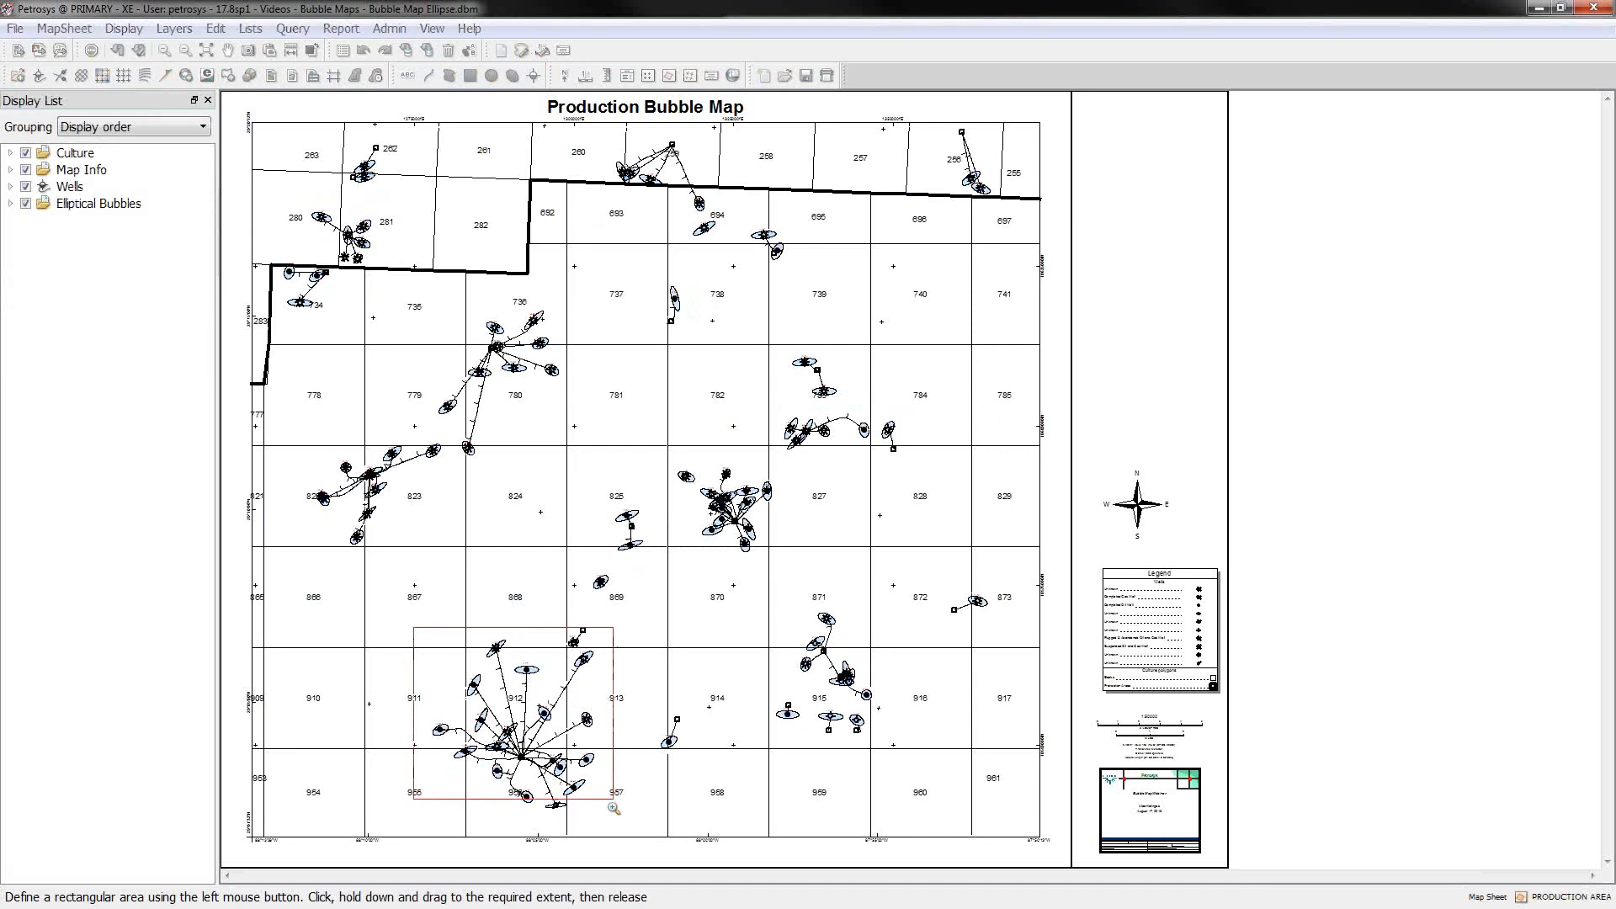
pyautogui.moveTo(415, 625); pyautogui.dragTo(615, 795)
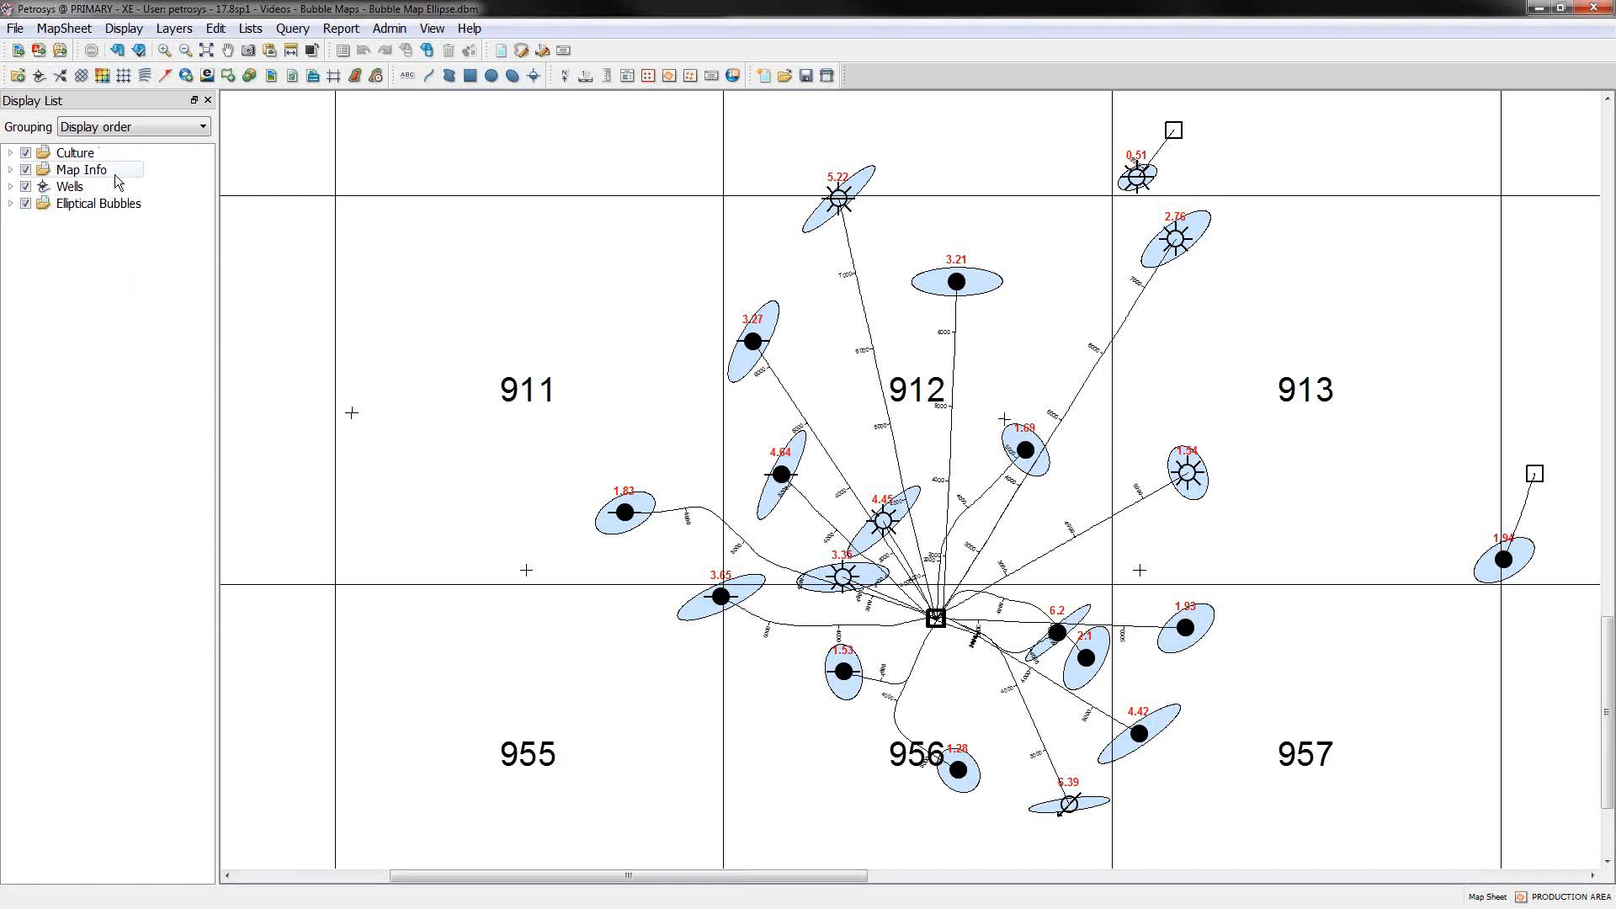
# Step: Expand Elliptical Bubbles and open the Ellipses layer's bubble map settings
pyautogui.click(10, 203)
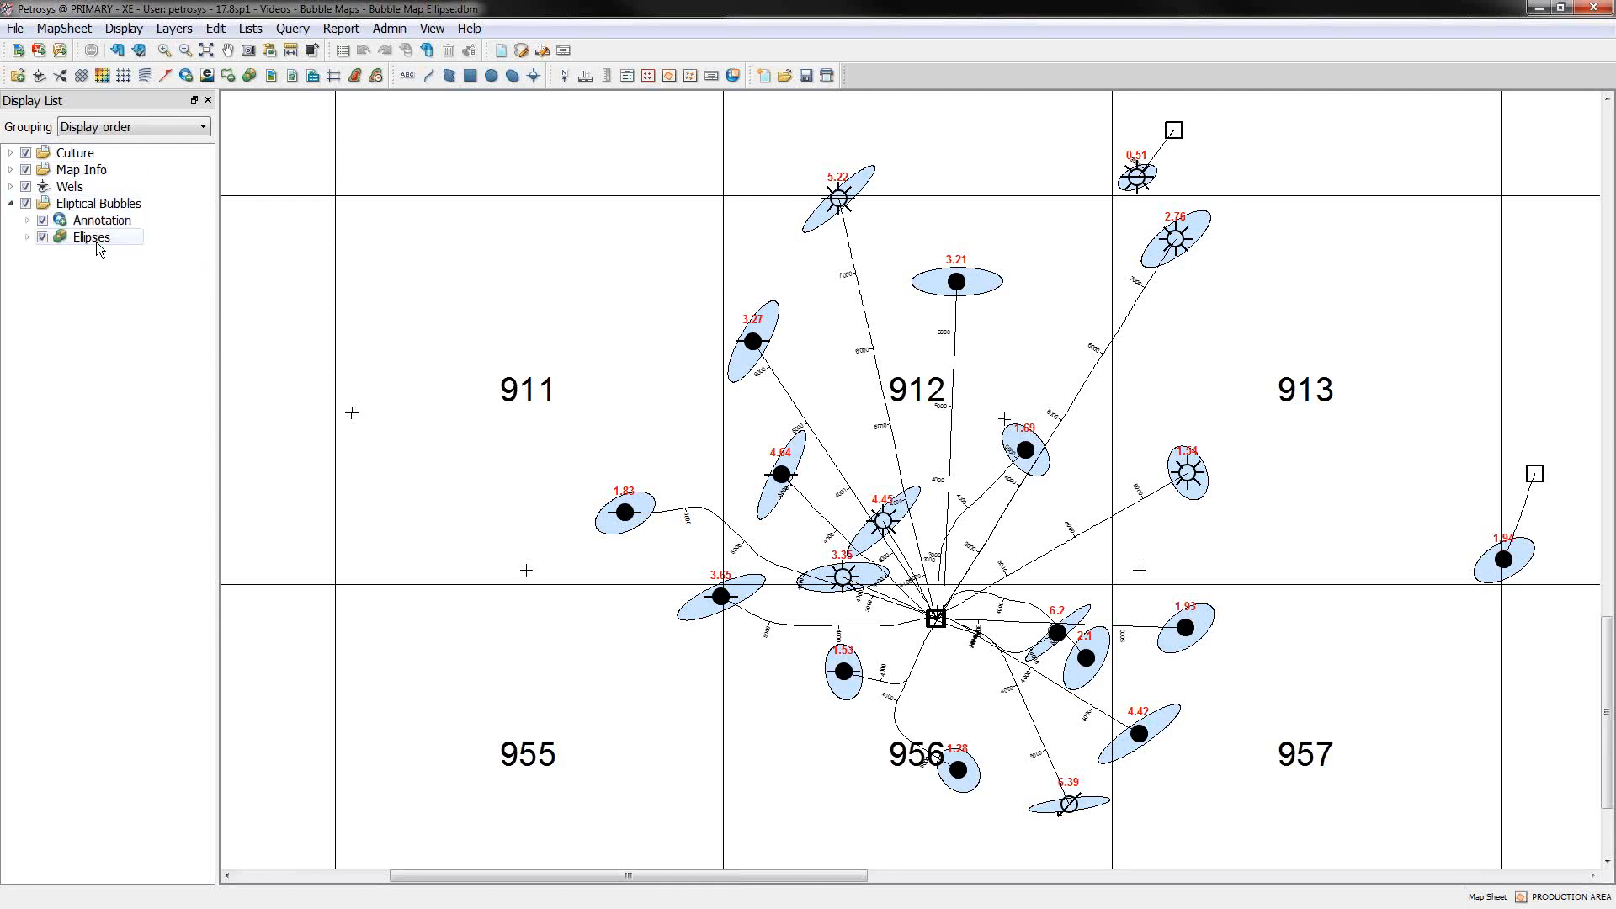
pyautogui.doubleClick(91, 237)
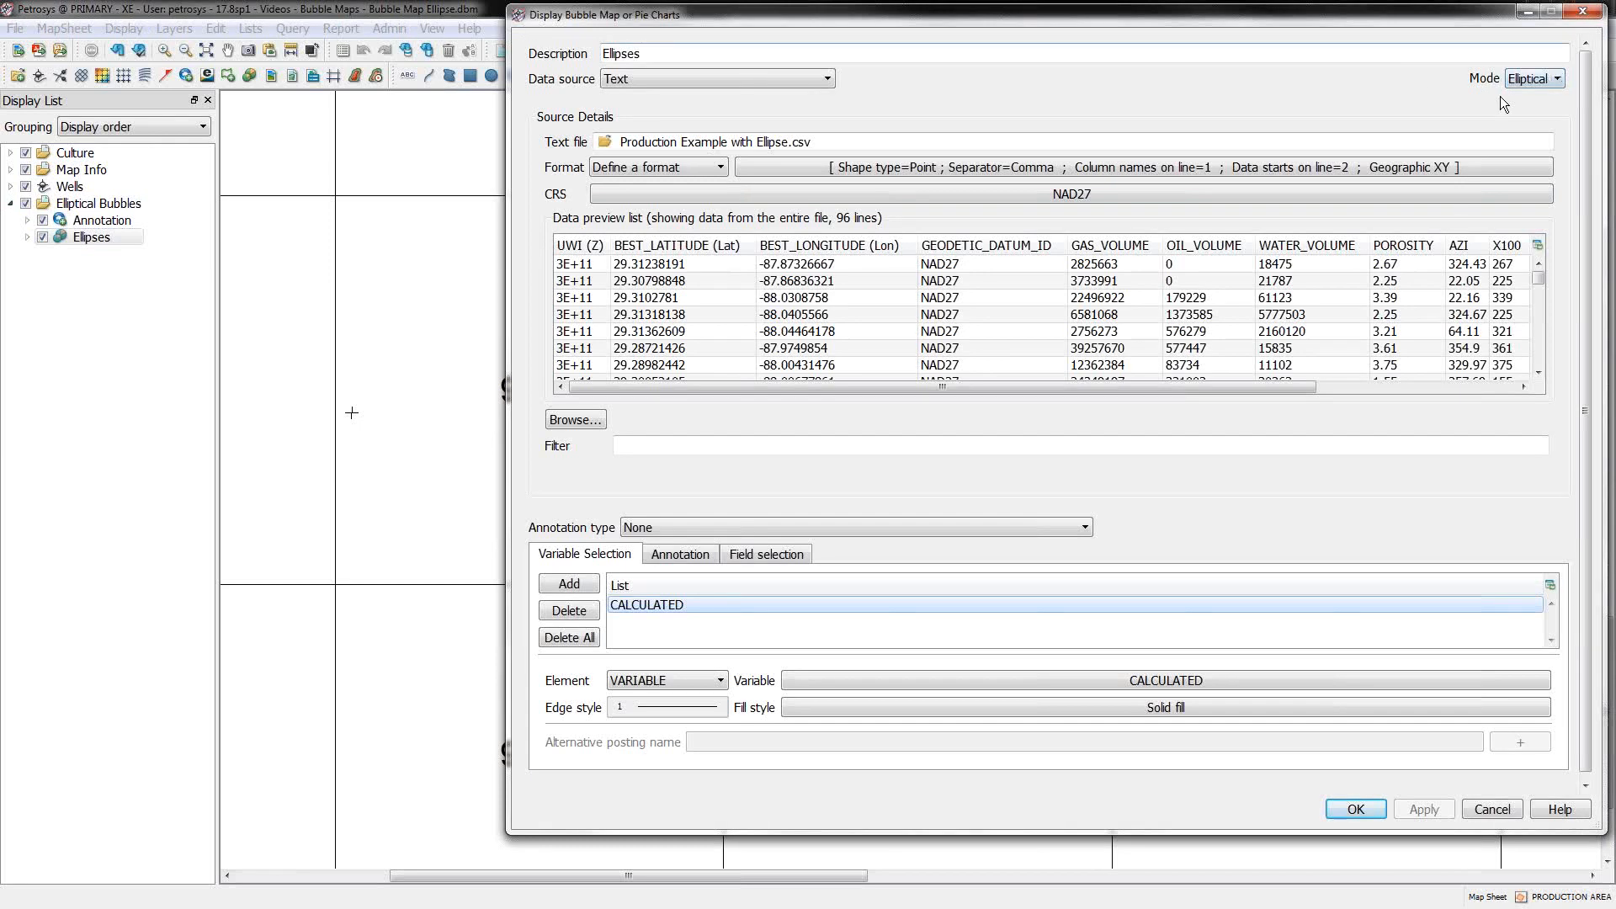
# Step: Keep Mode set to Elliptical and show the Field selection for ellipse direction and shape
pyautogui.click(1534, 77)
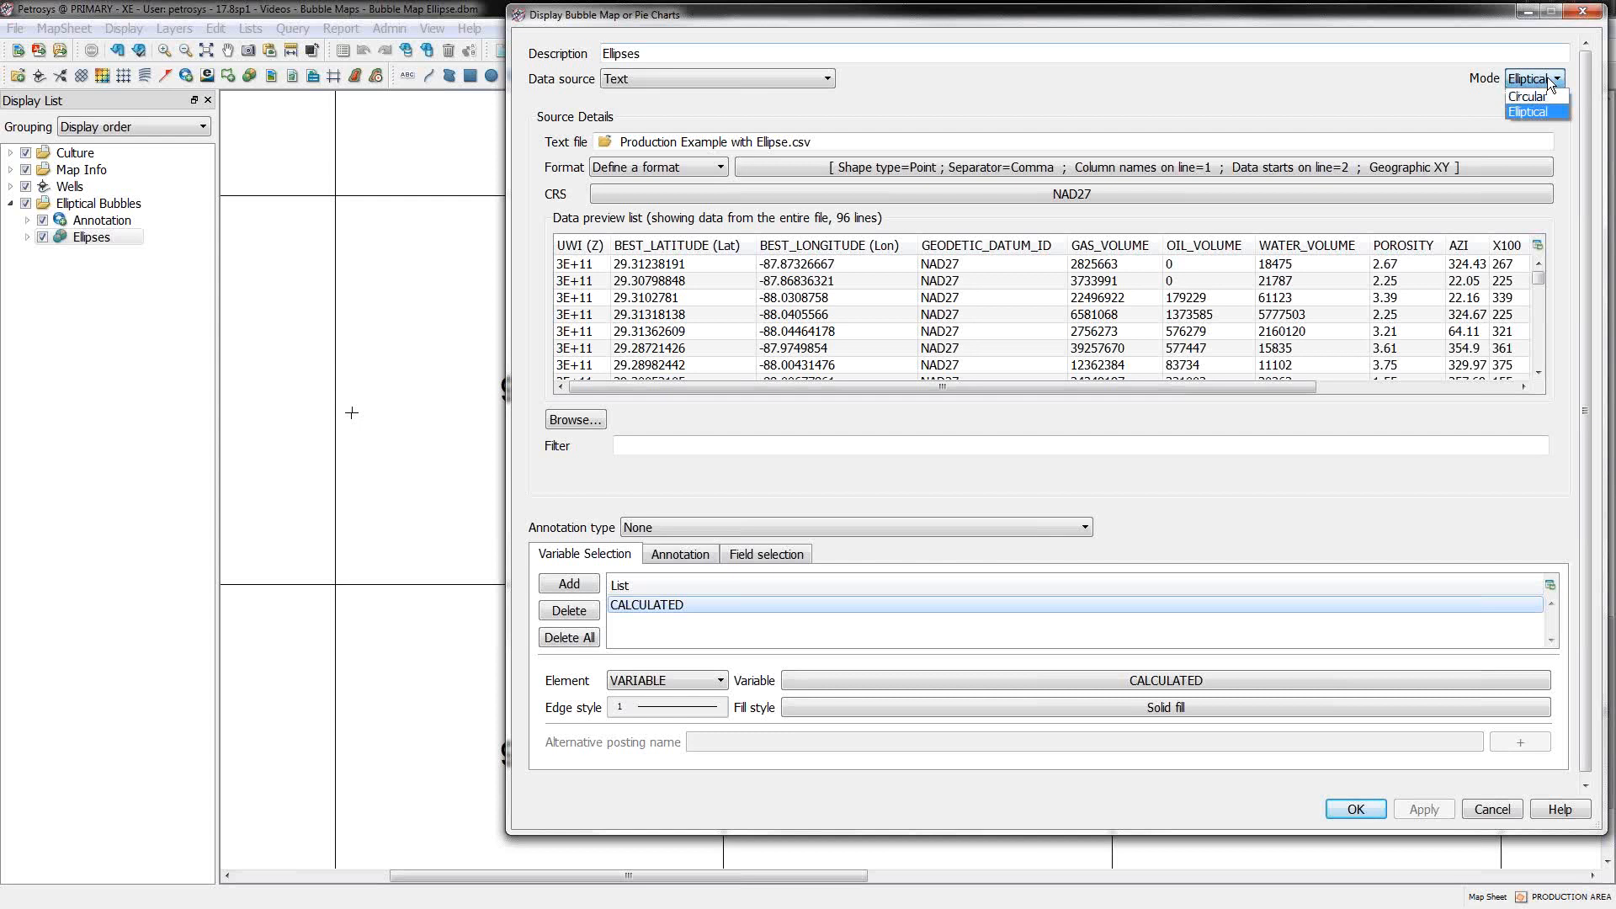
pyautogui.moveTo(1531, 97)
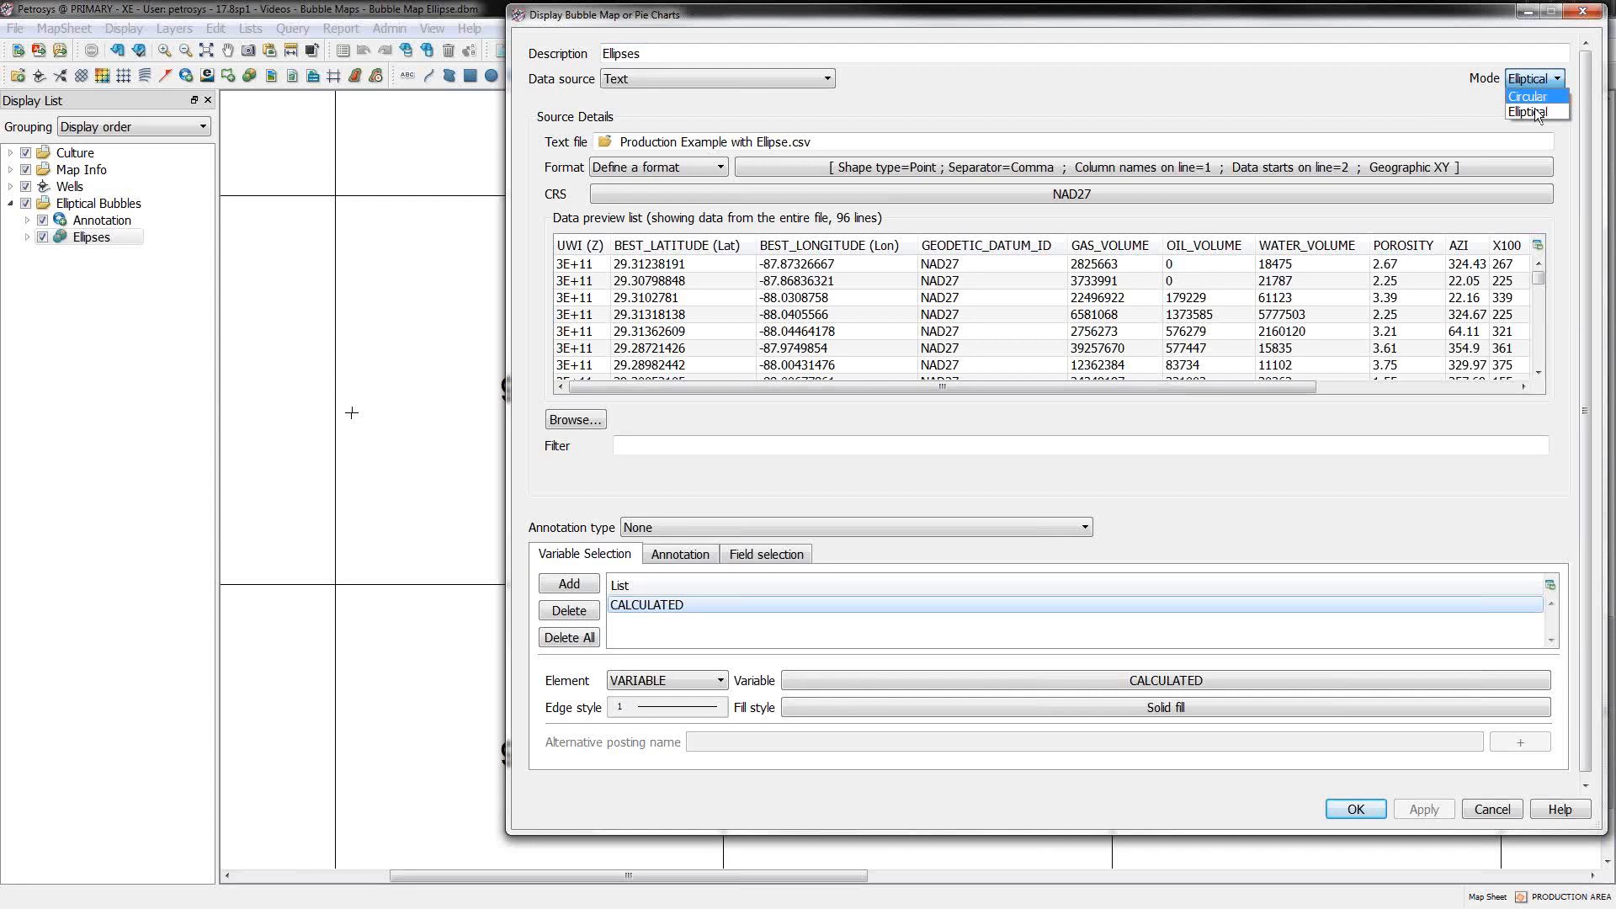
pyautogui.click(1534, 111)
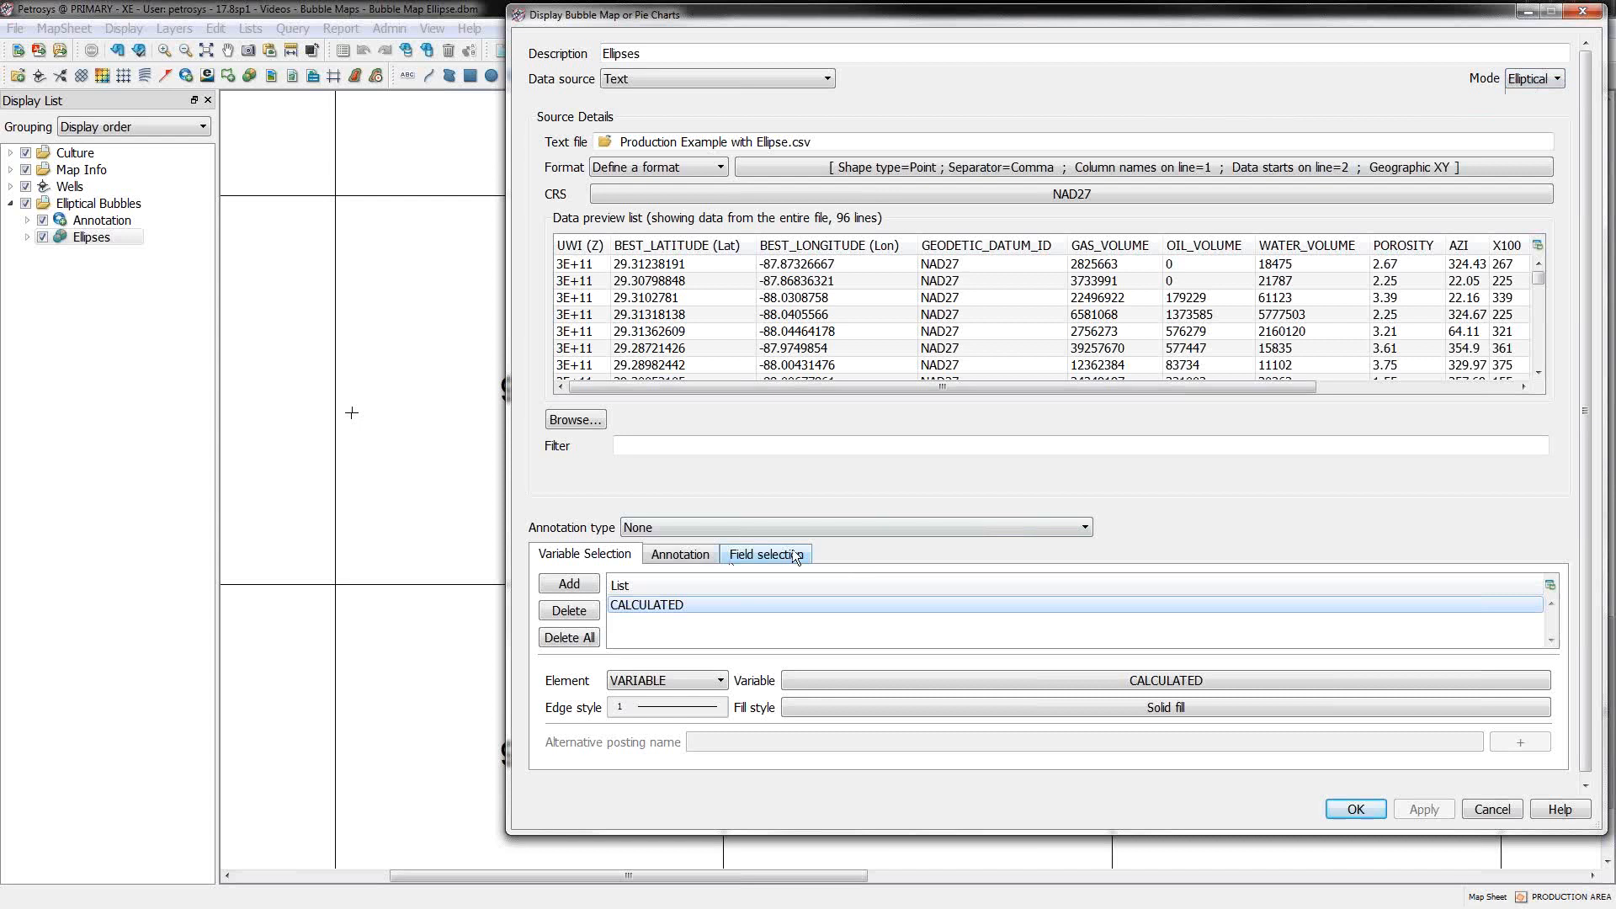
pyautogui.click(765, 554)
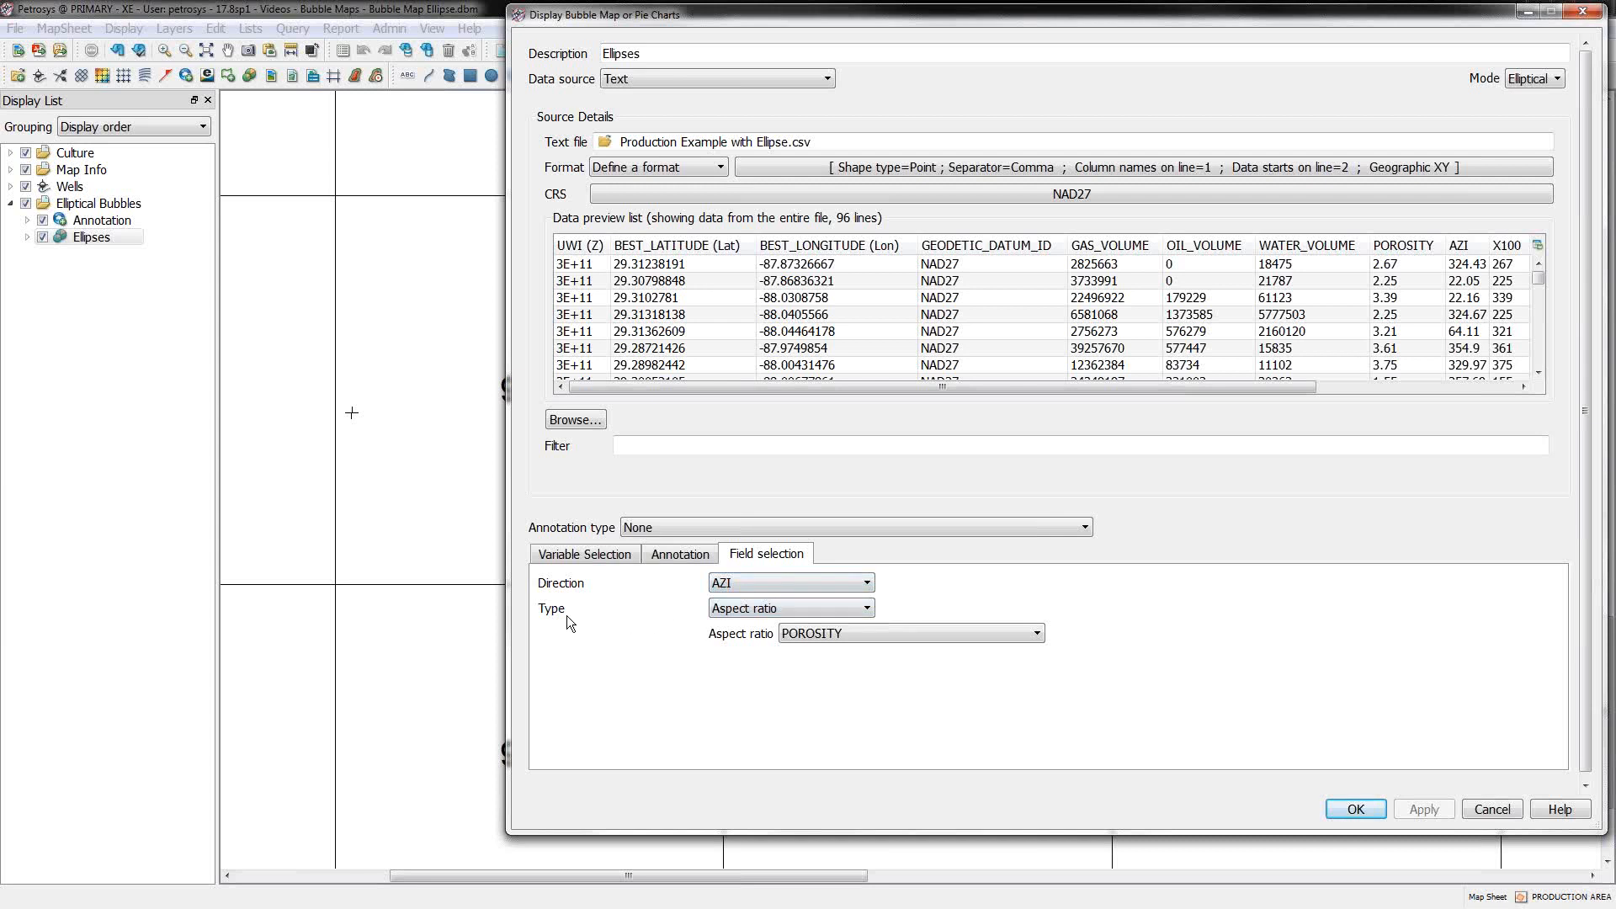
# Step: Try Type Major/Minor, revert to Aspect ratio using POROSITY with AZI direction, and confirm with OK
pyautogui.click(789, 608)
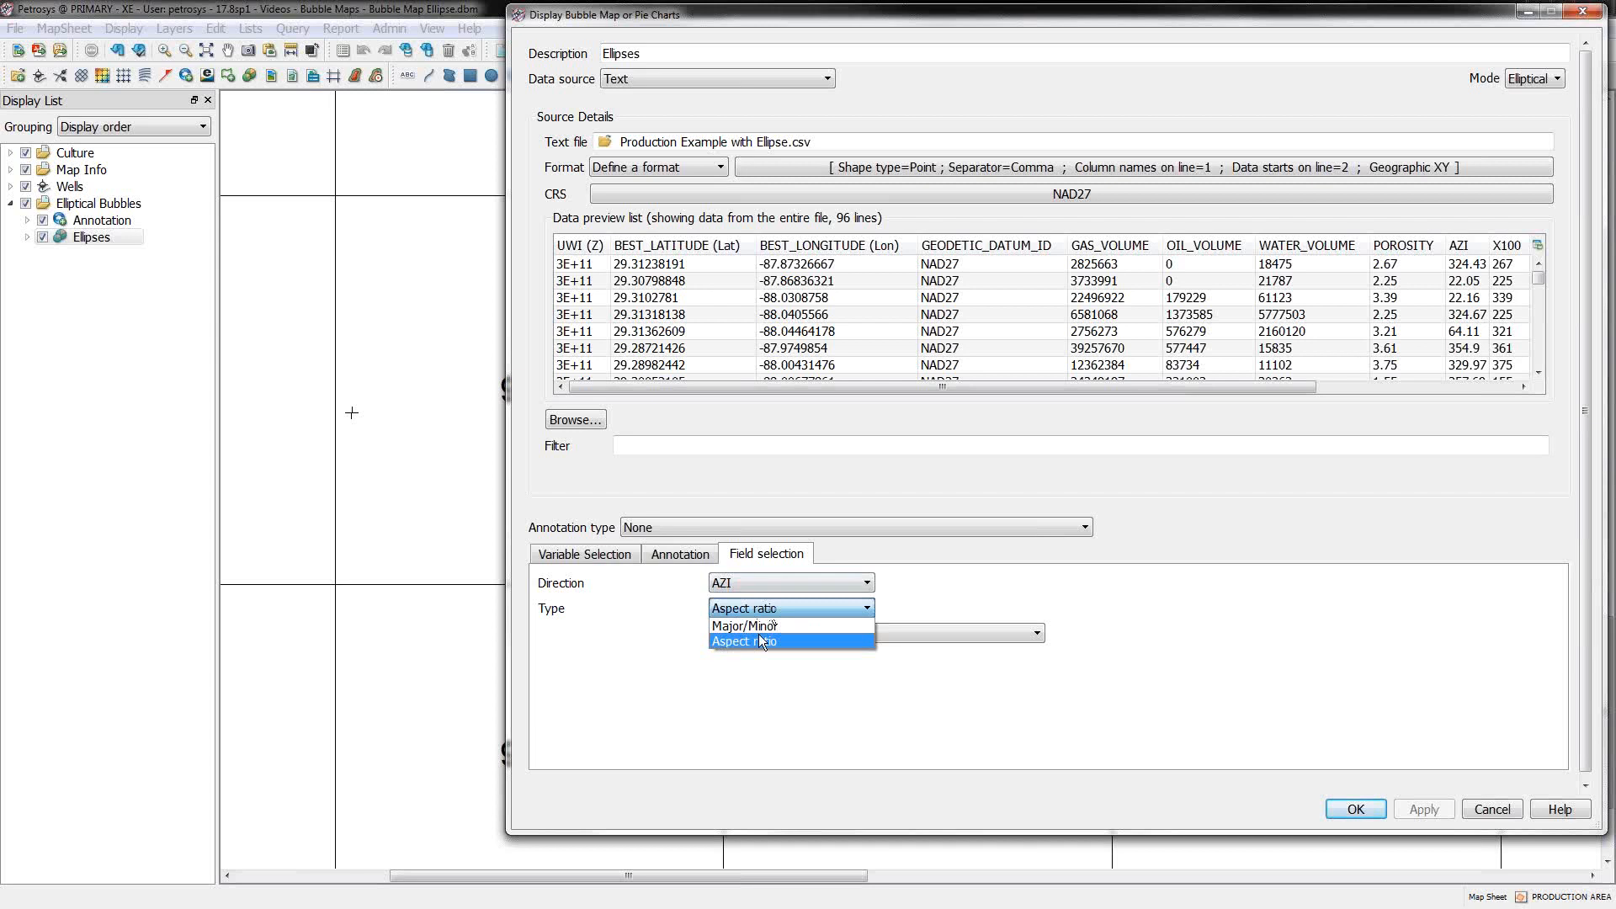
pyautogui.click(742, 626)
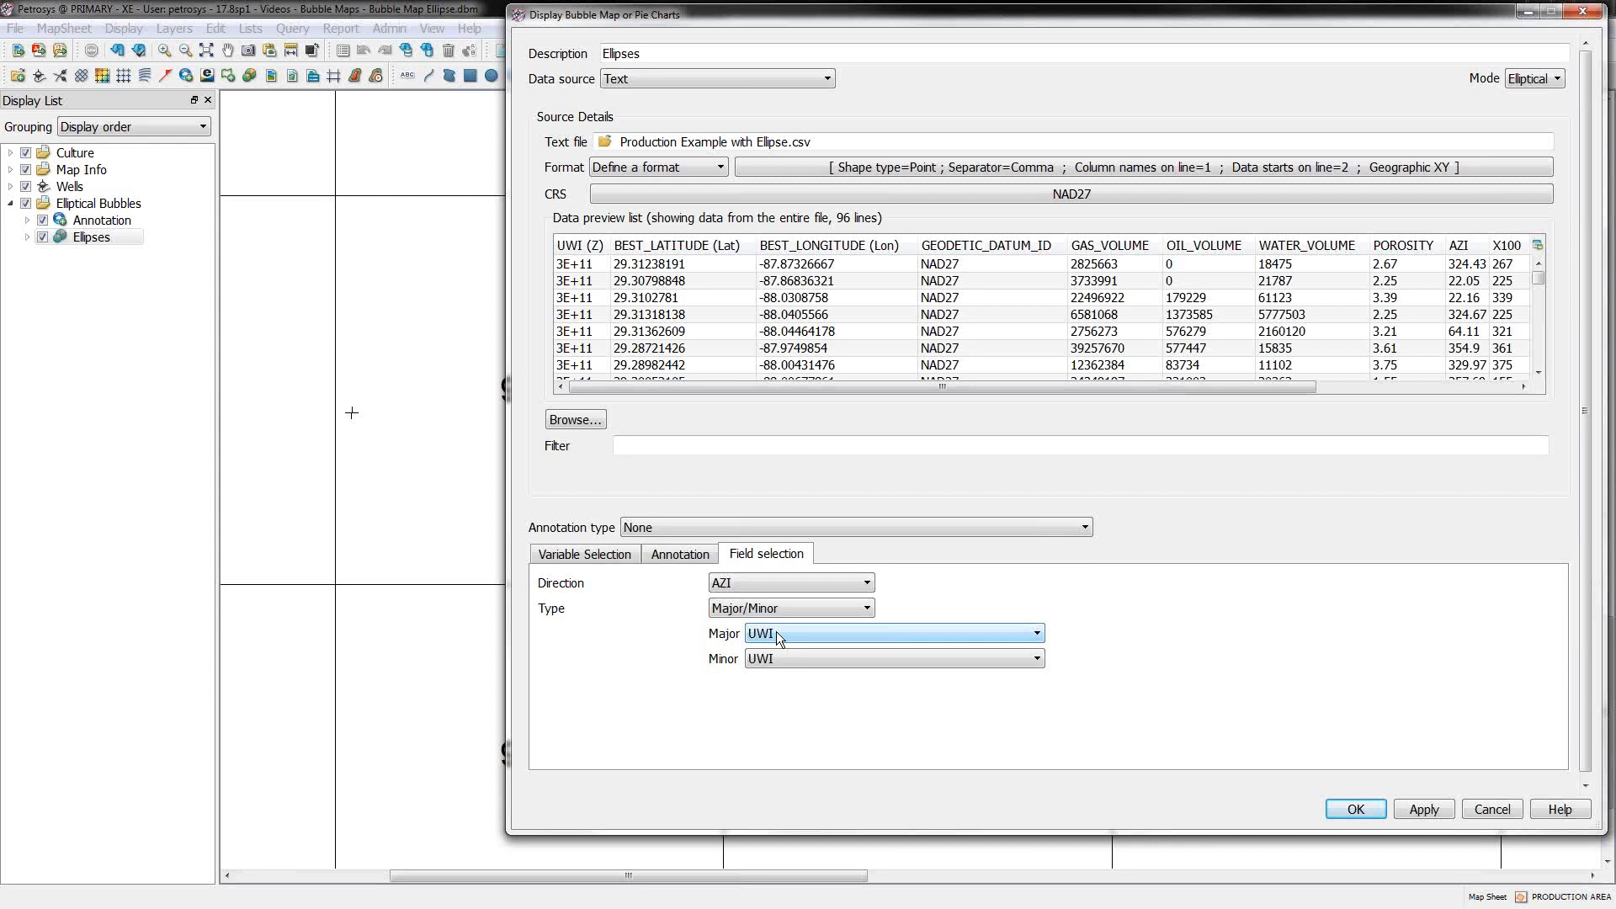
pyautogui.moveTo(805, 640)
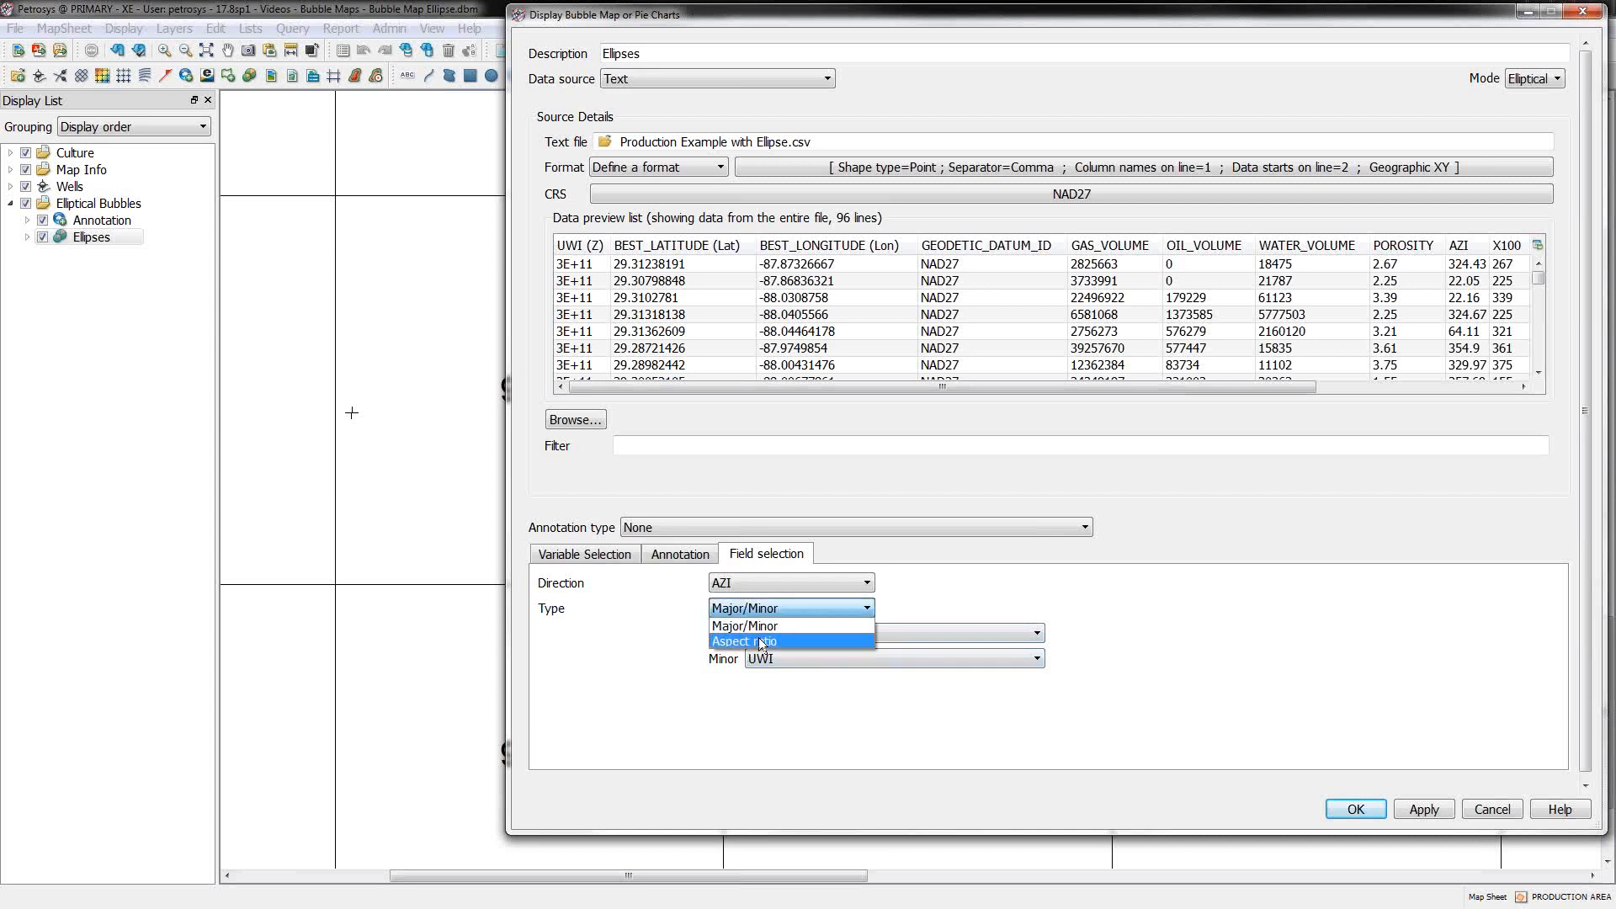
pyautogui.click(742, 640)
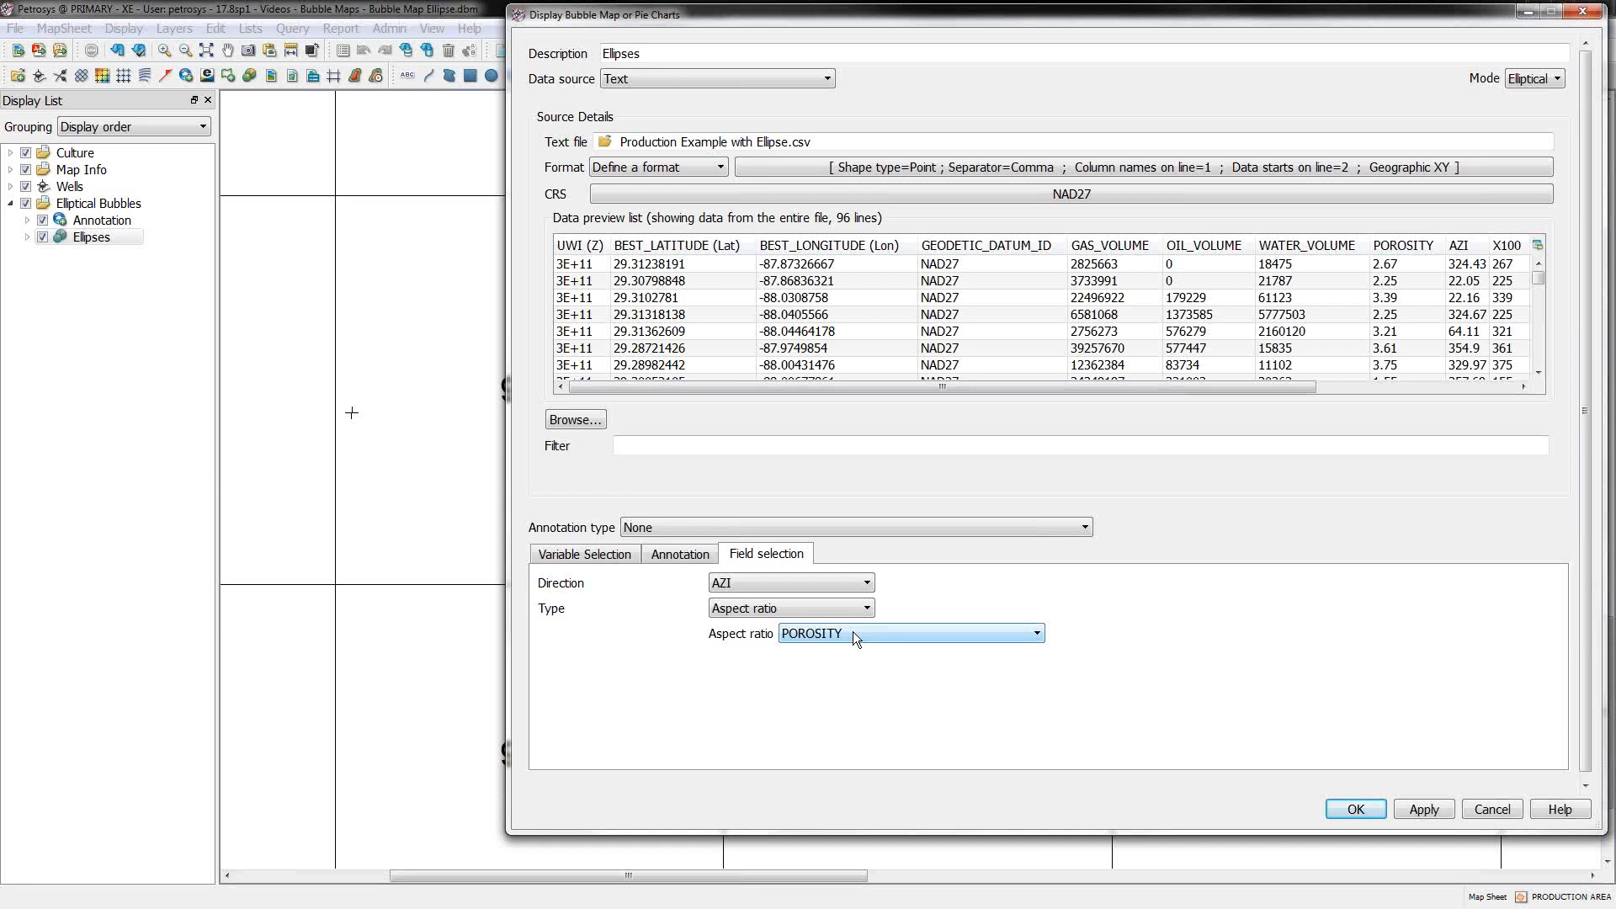
pyautogui.moveTo(857, 639)
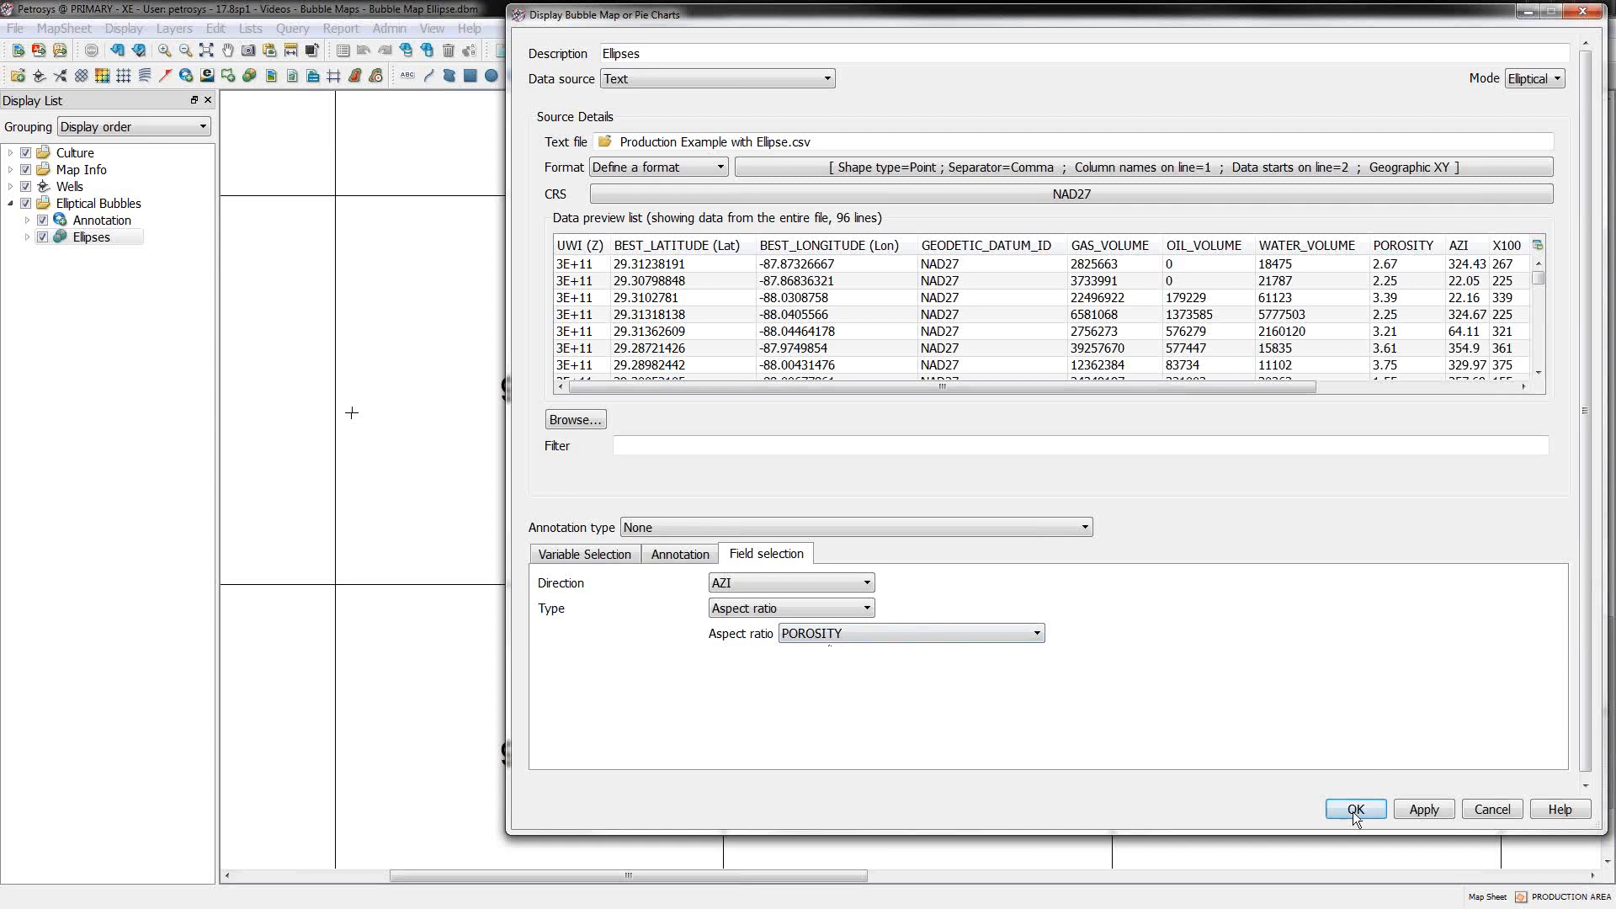
pyautogui.click(1354, 808)
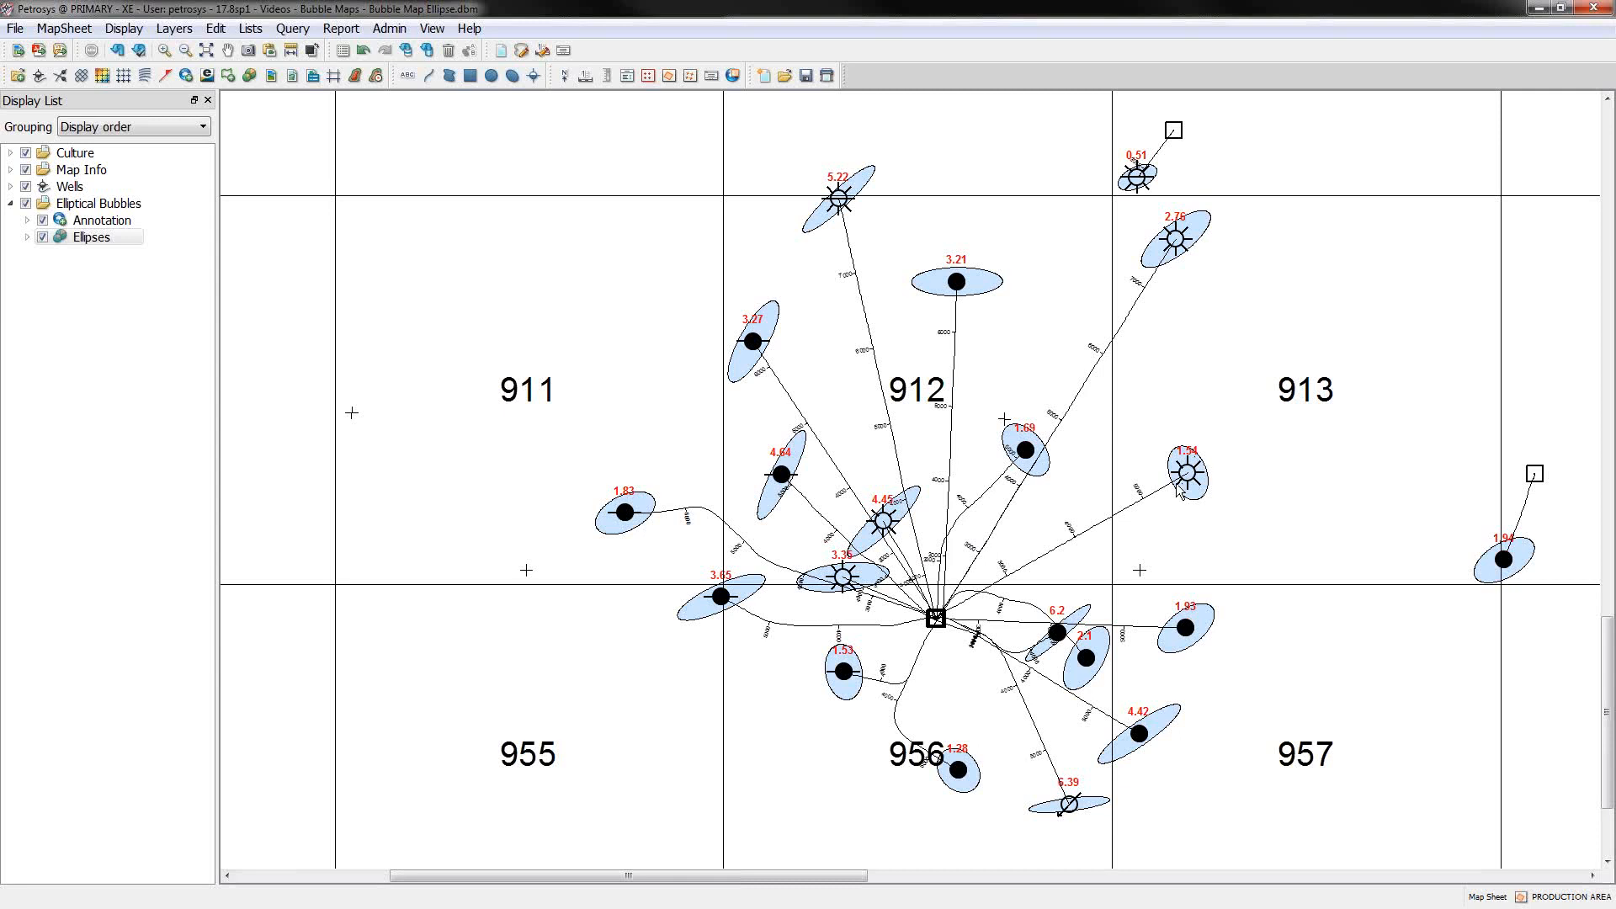
pyautogui.moveTo(1180, 492)
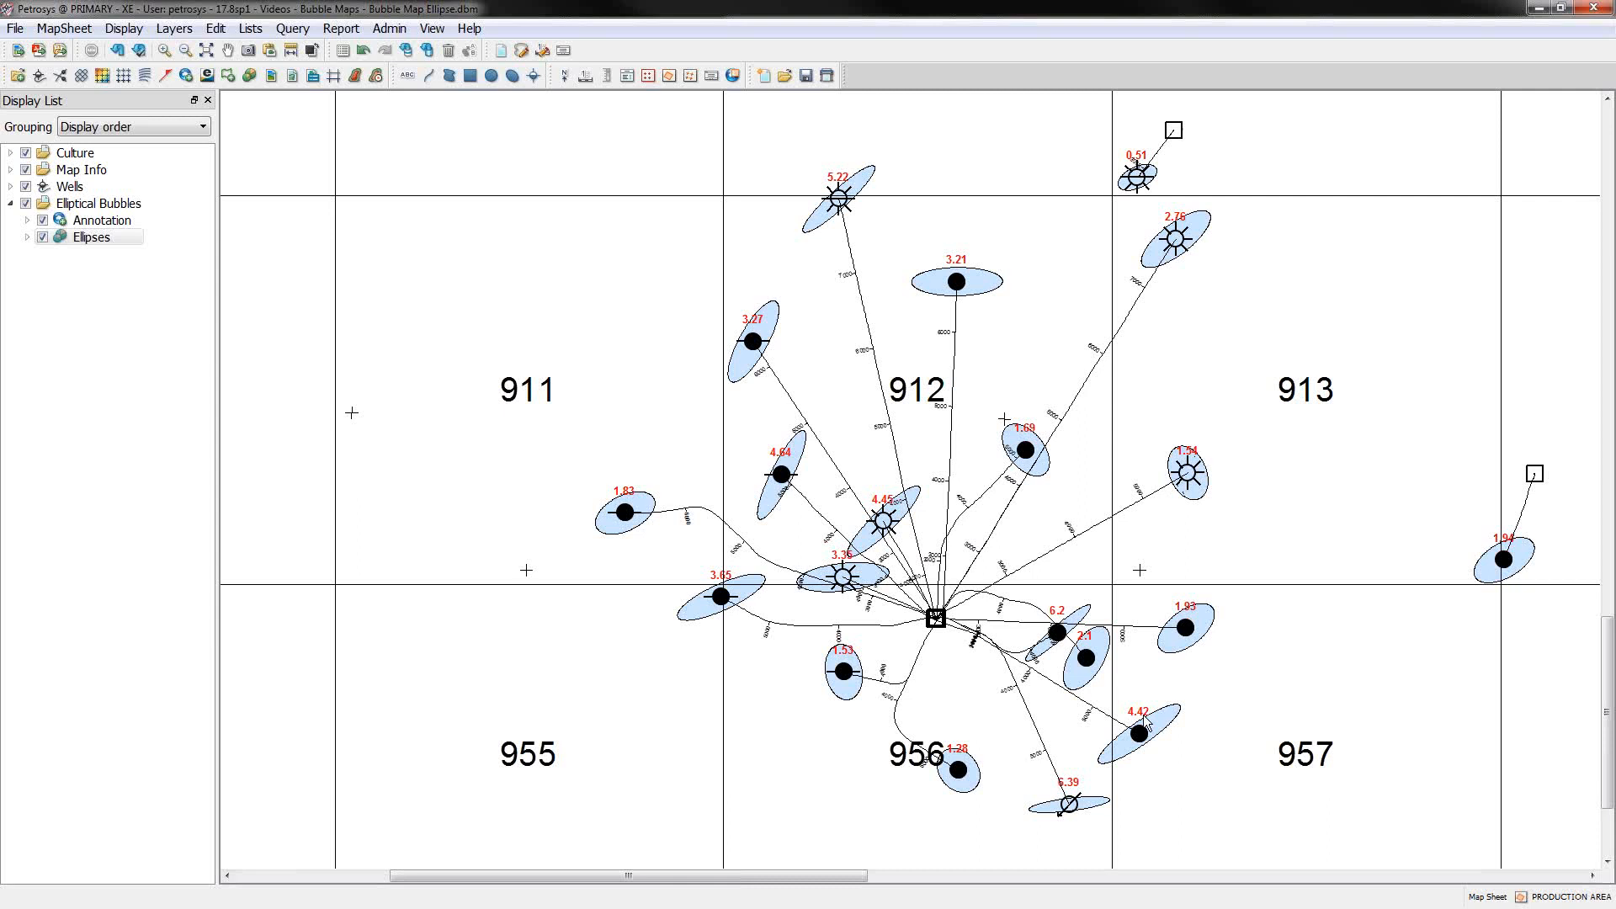
pyautogui.moveTo(1142, 723)
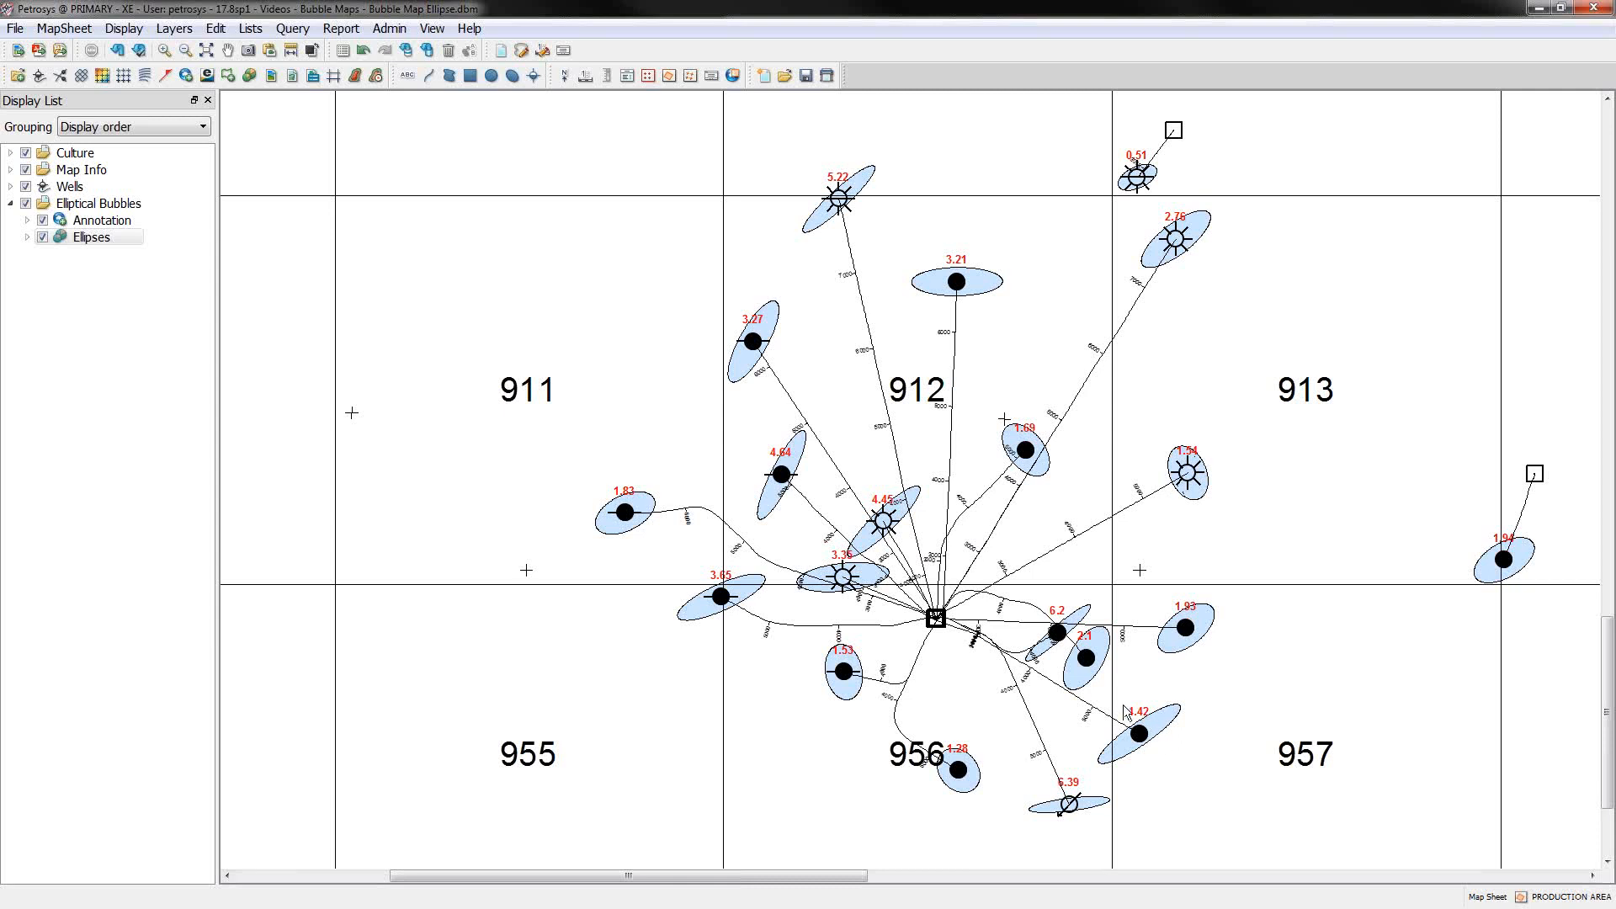
pyautogui.moveTo(1129, 702)
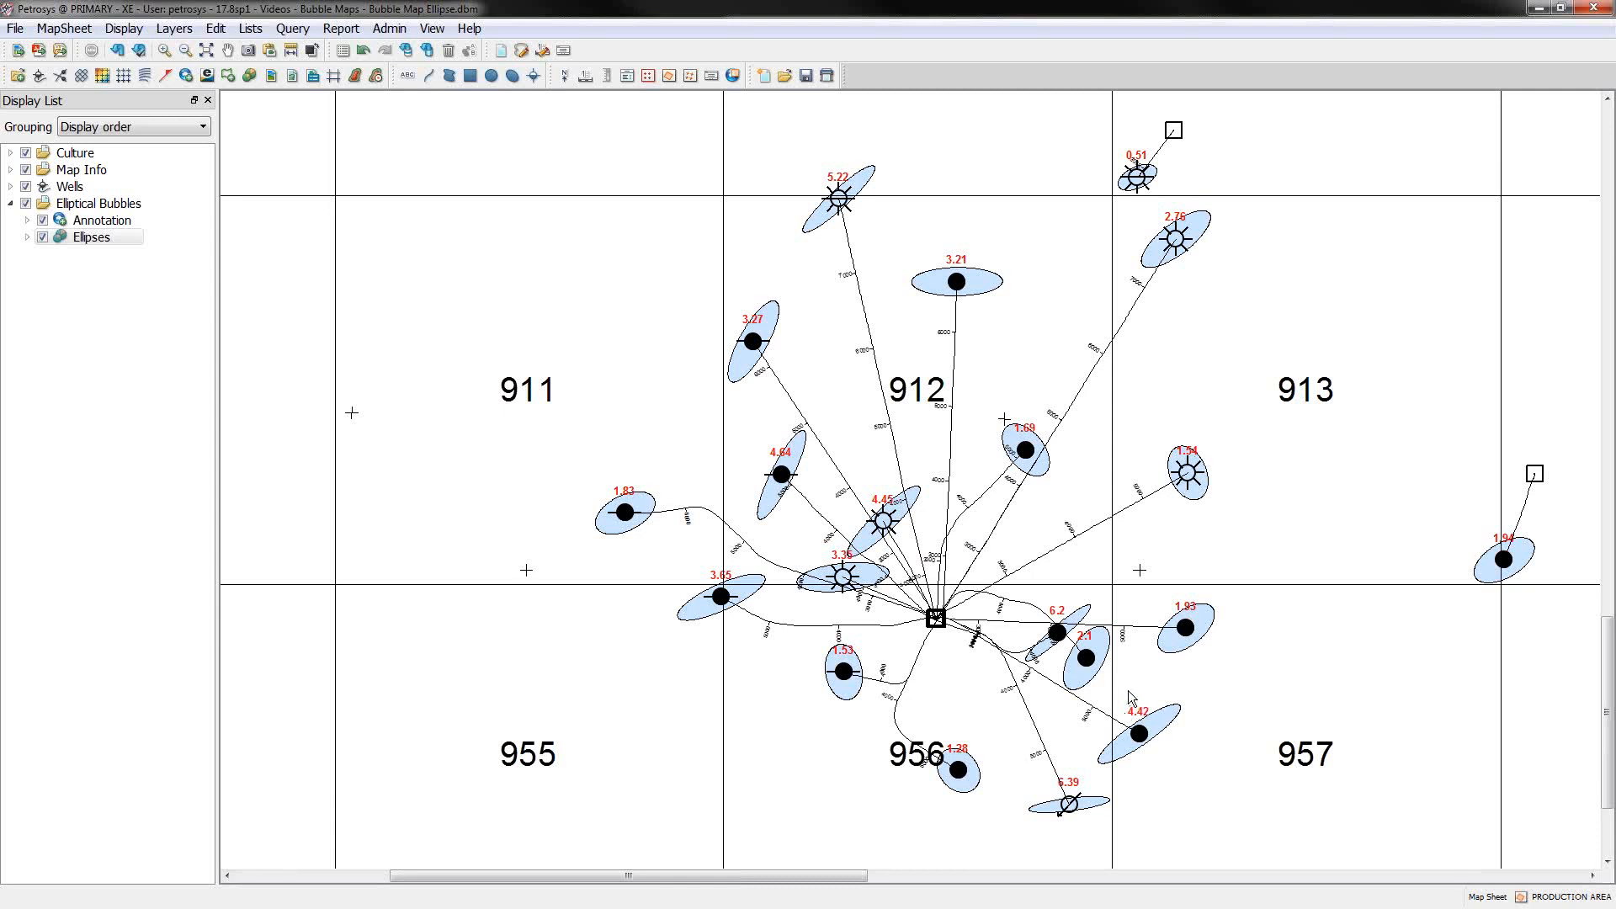
pyautogui.click(14, 27)
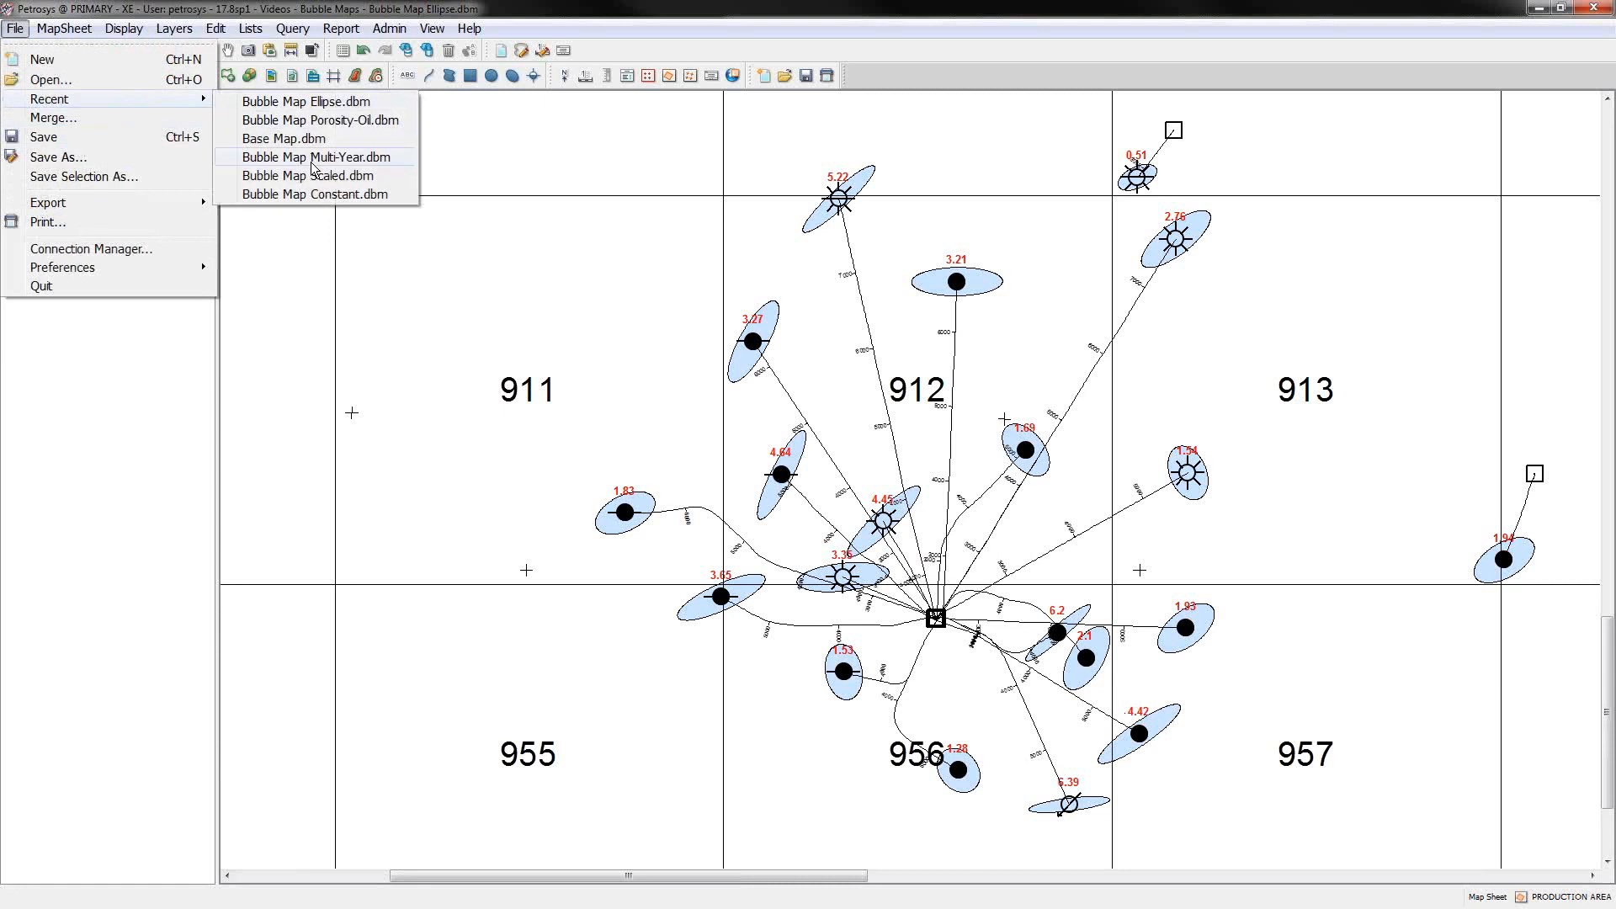
# Step: Open Bubble Map Multi-Year.dbm without saving and expand Production Bubbles into its 2008–2014 layers
pyautogui.click(315, 156)
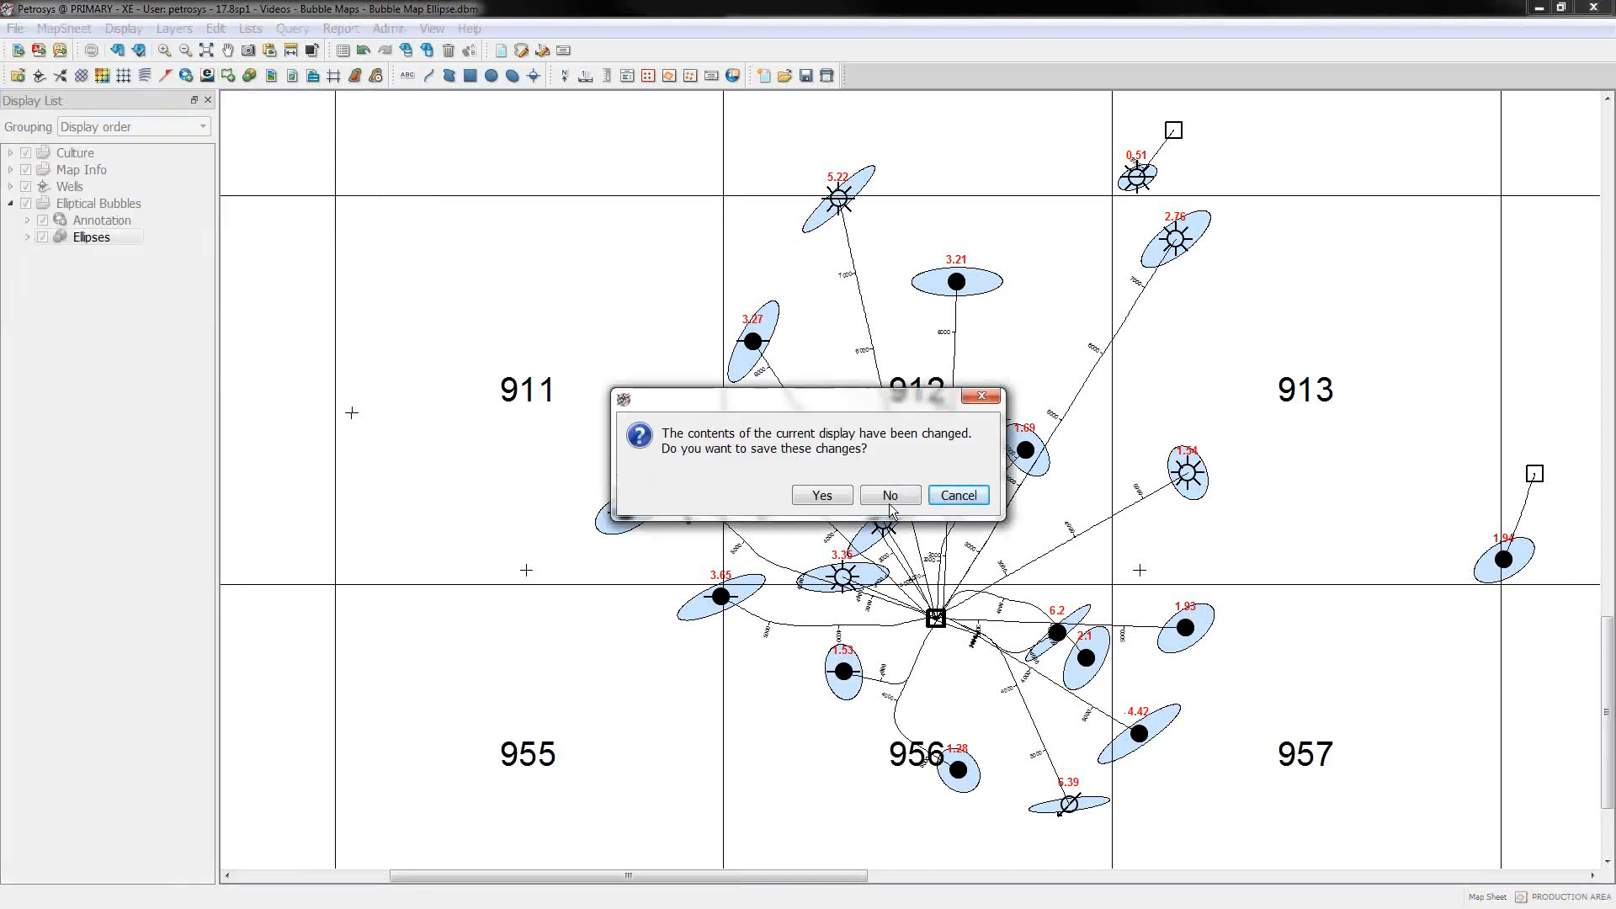
pyautogui.click(889, 495)
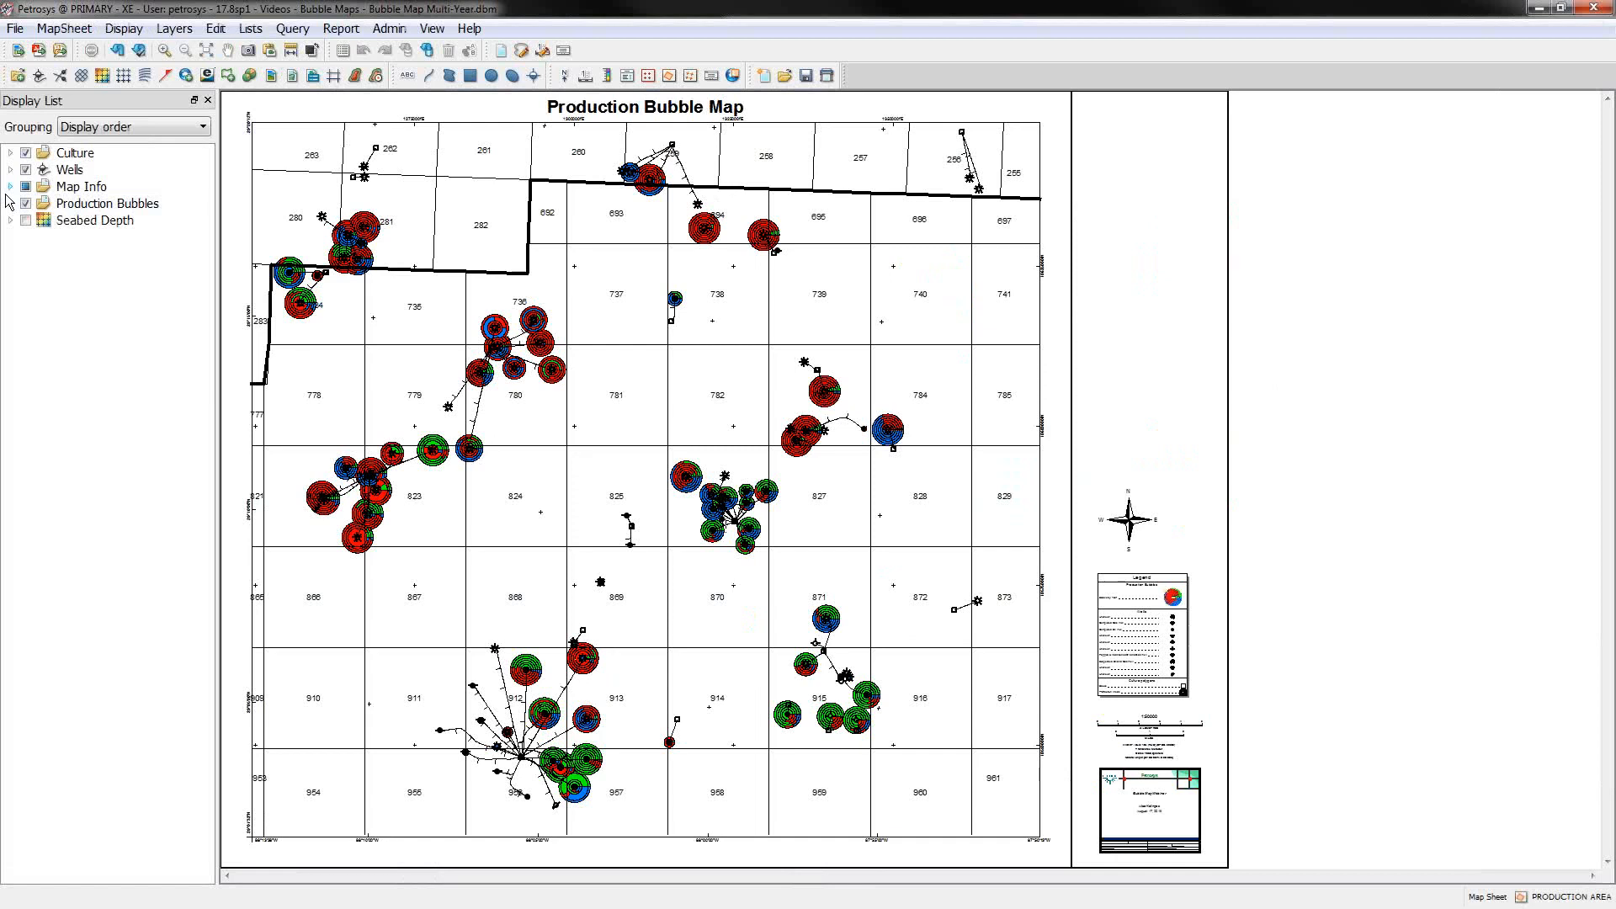
pyautogui.click(10, 203)
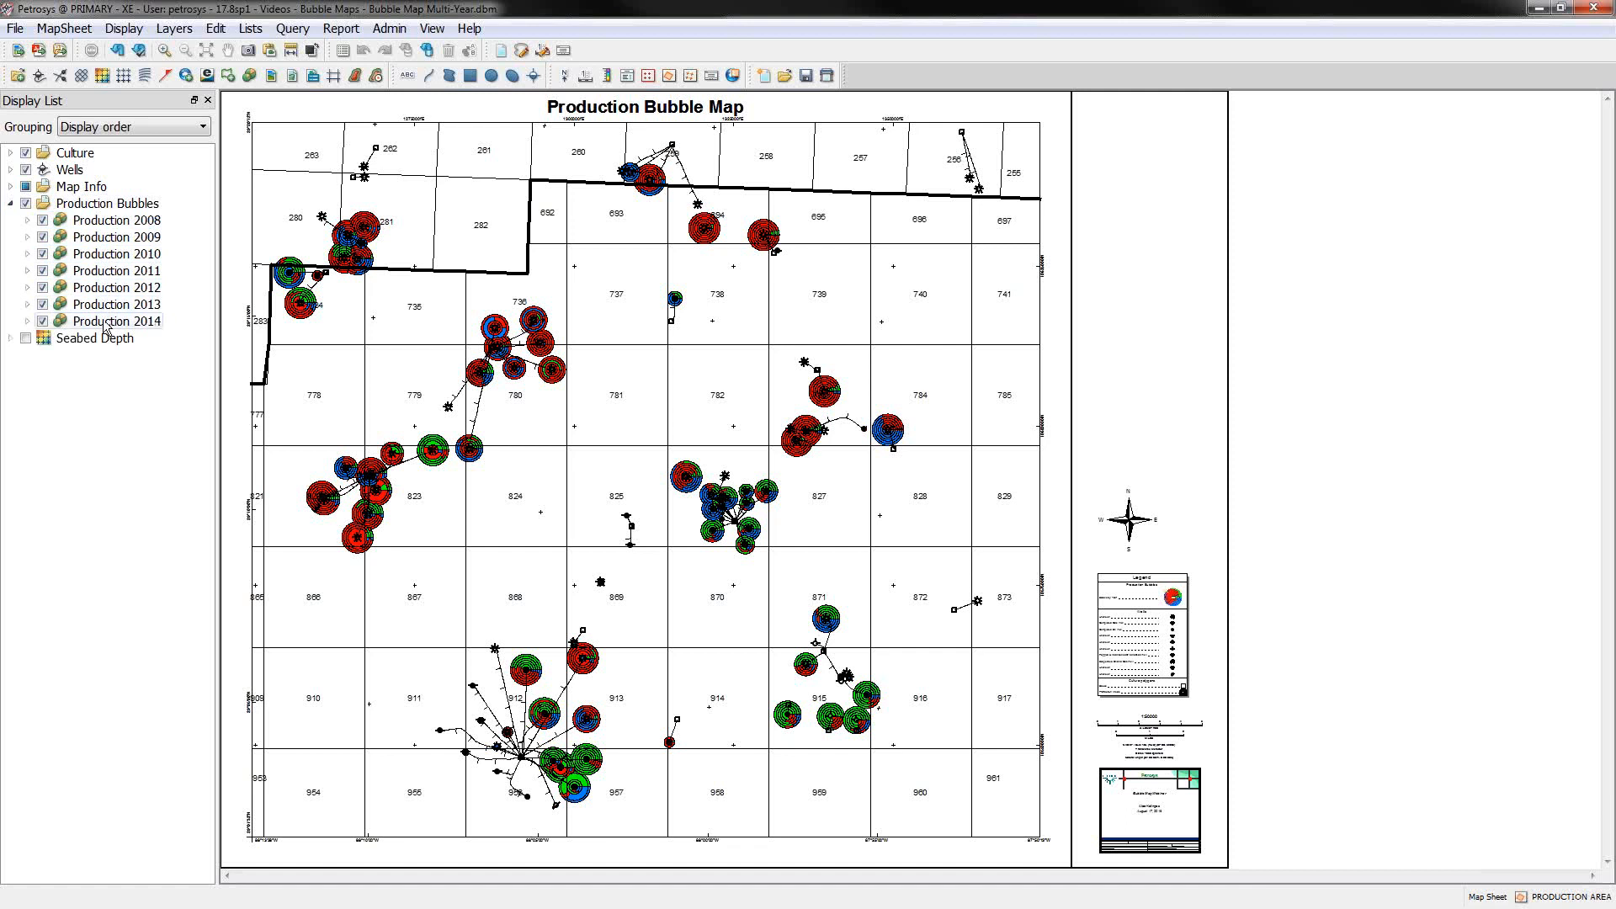
pyautogui.moveTo(116, 219)
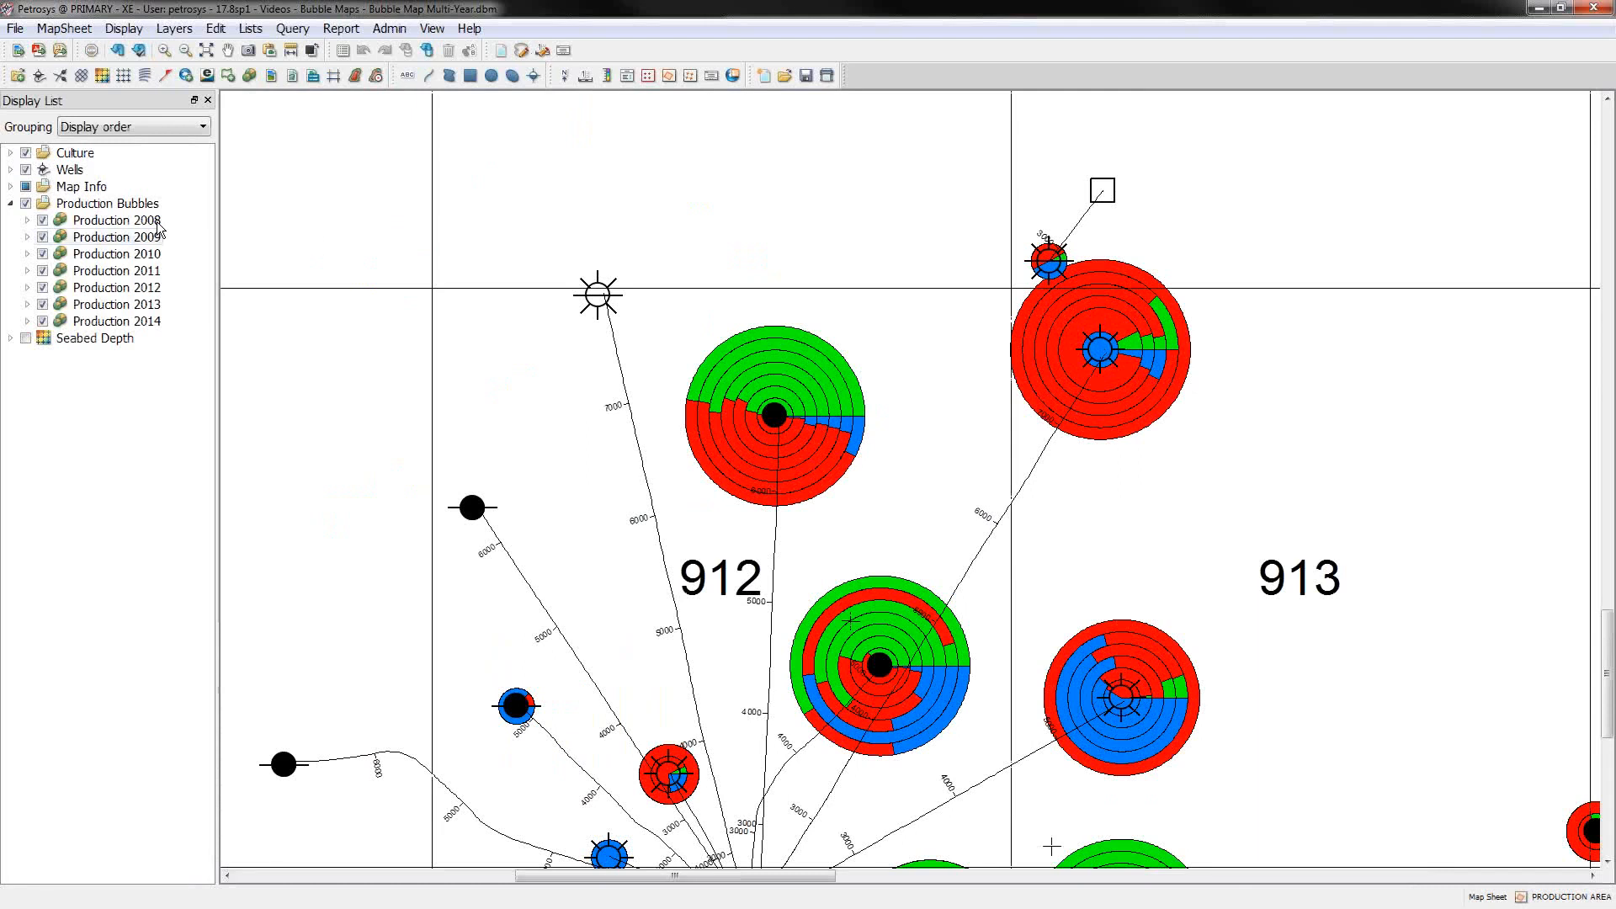
pyautogui.moveTo(115, 320)
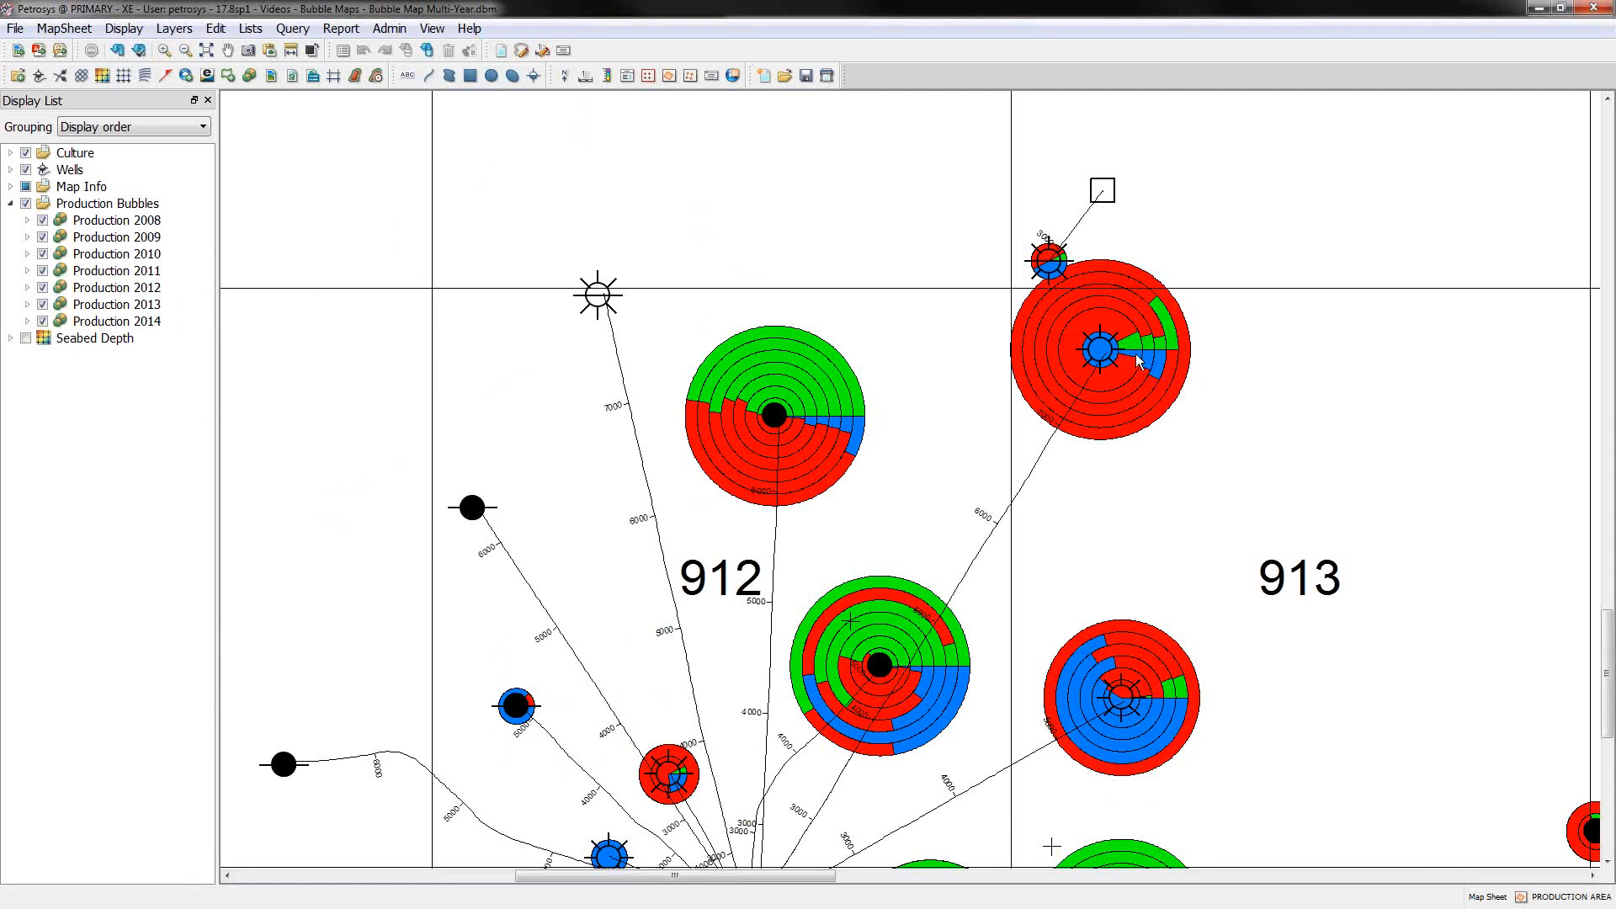
pyautogui.moveTo(1139, 372)
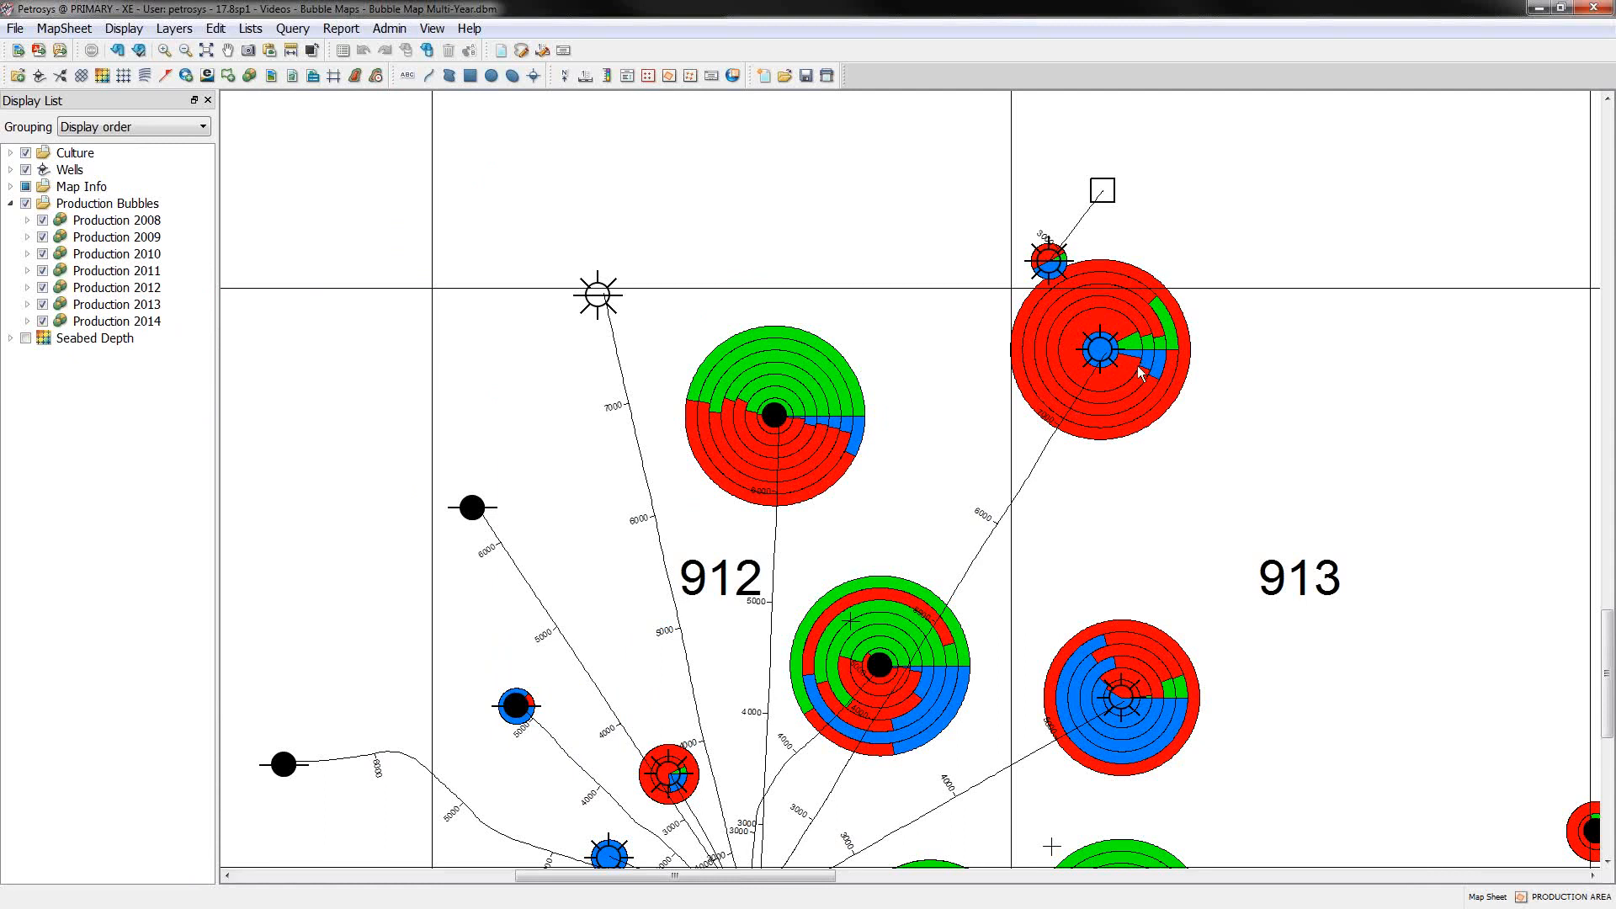
pyautogui.moveTo(910, 415)
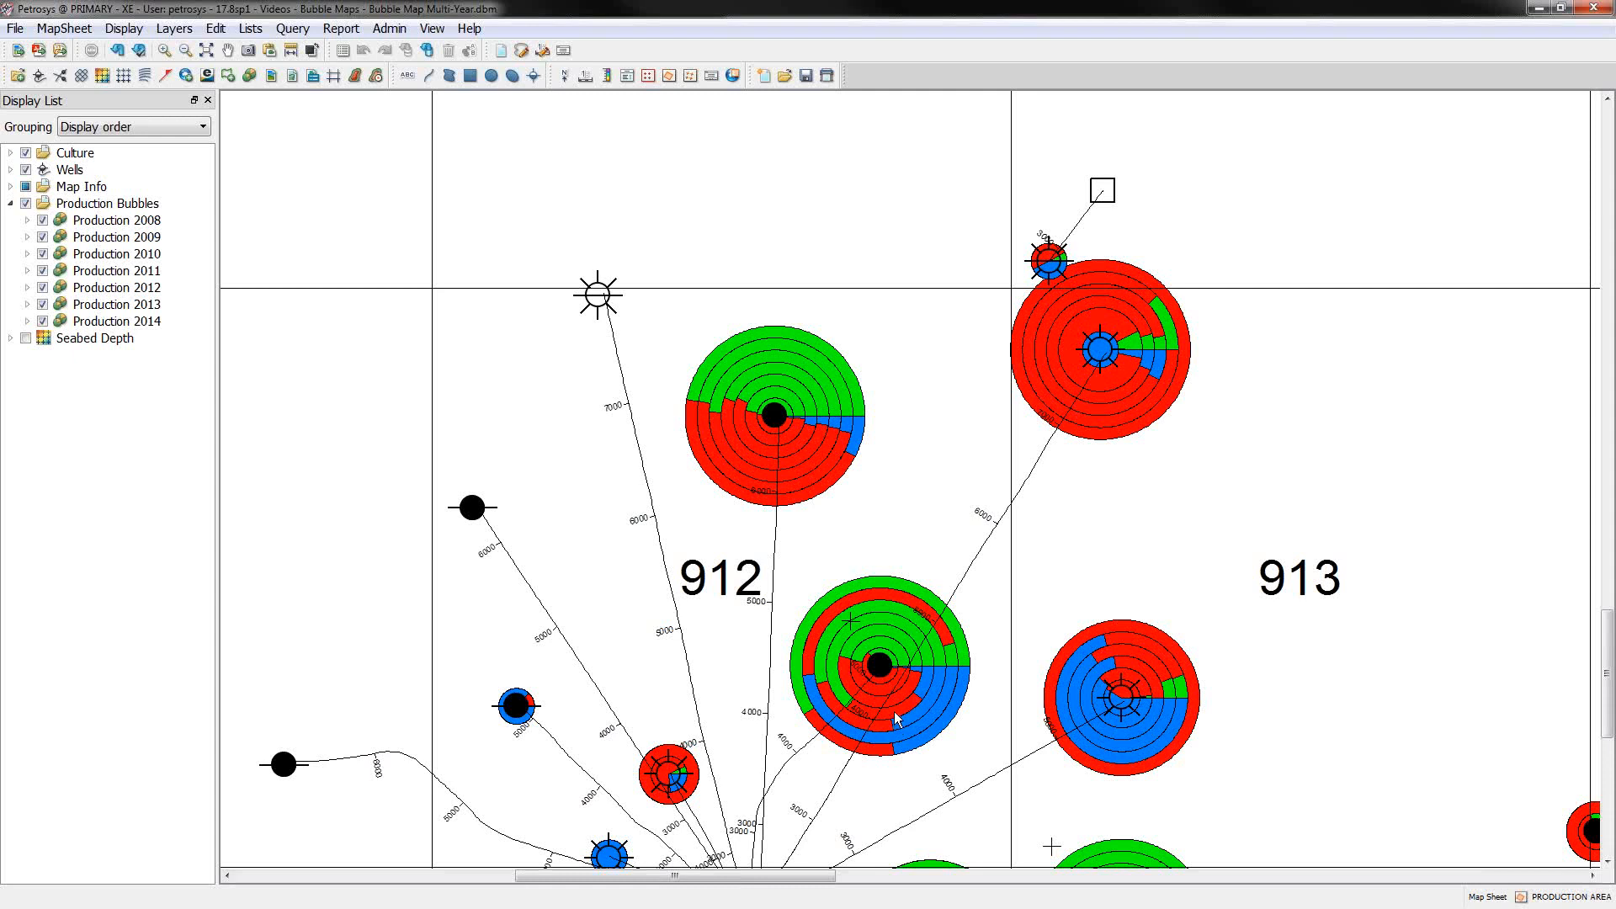
pyautogui.moveTo(895, 740)
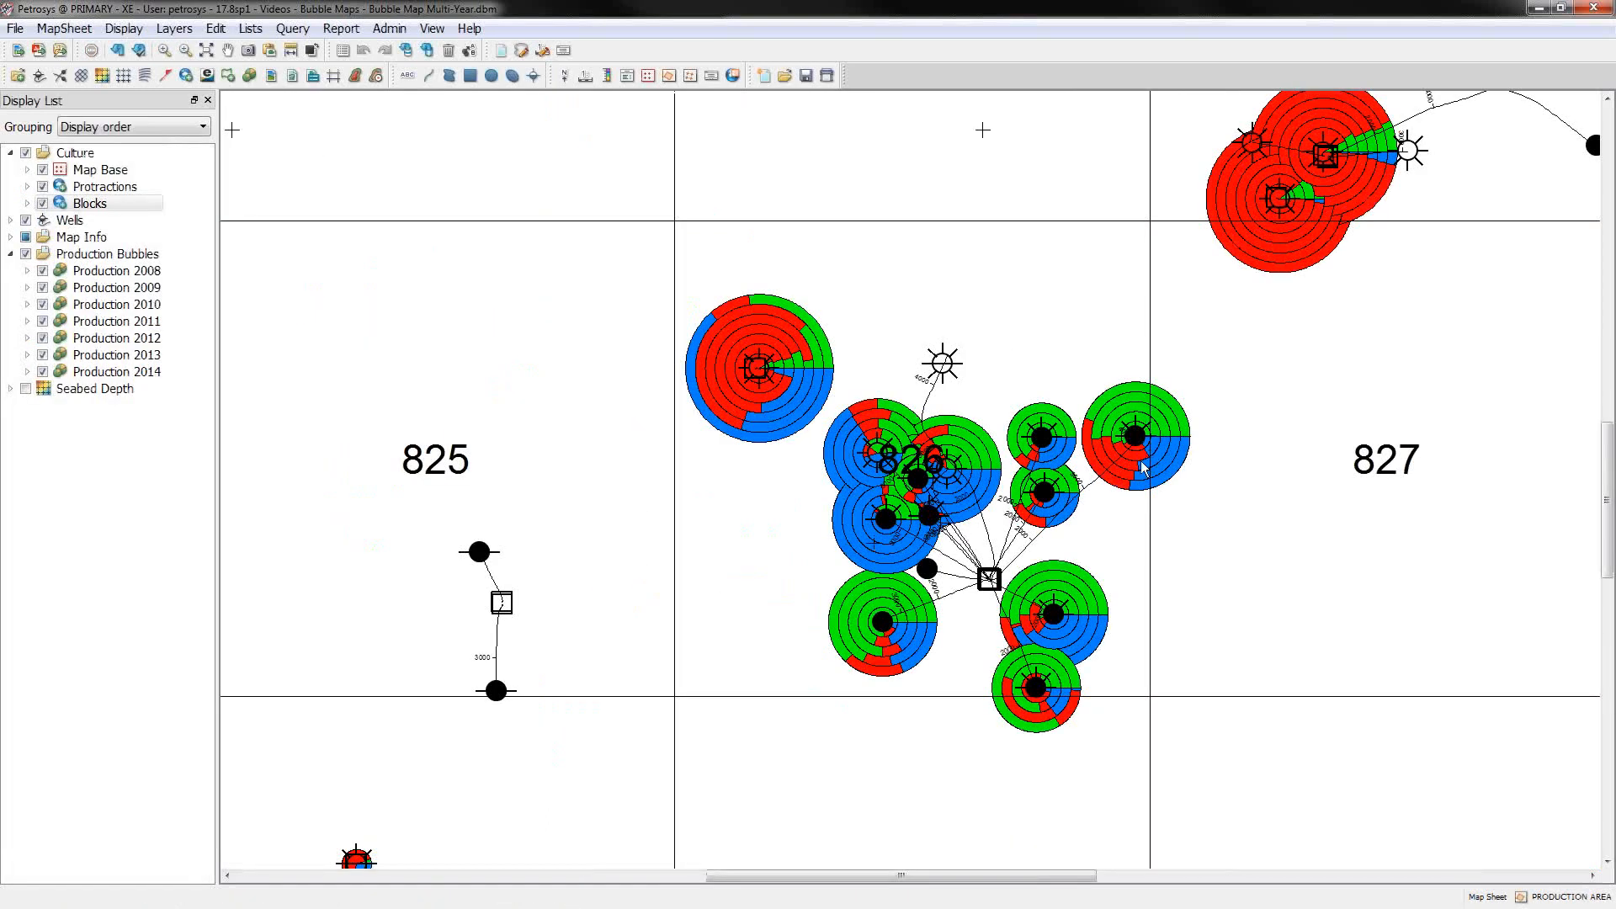
pyautogui.moveTo(1148, 461)
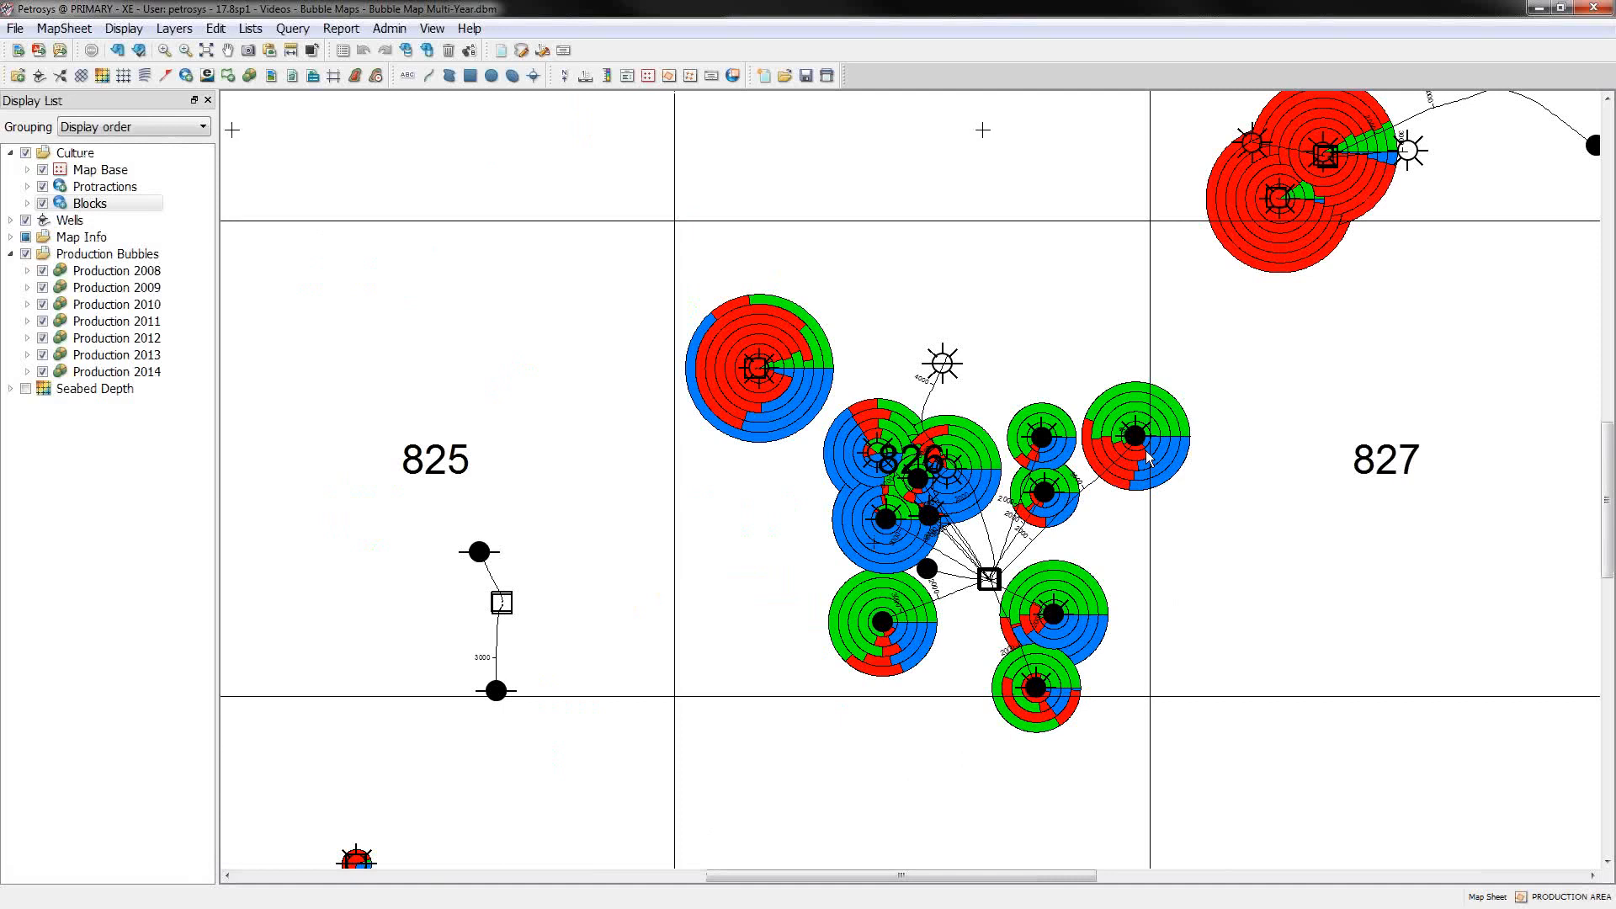
pyautogui.moveTo(1134, 495)
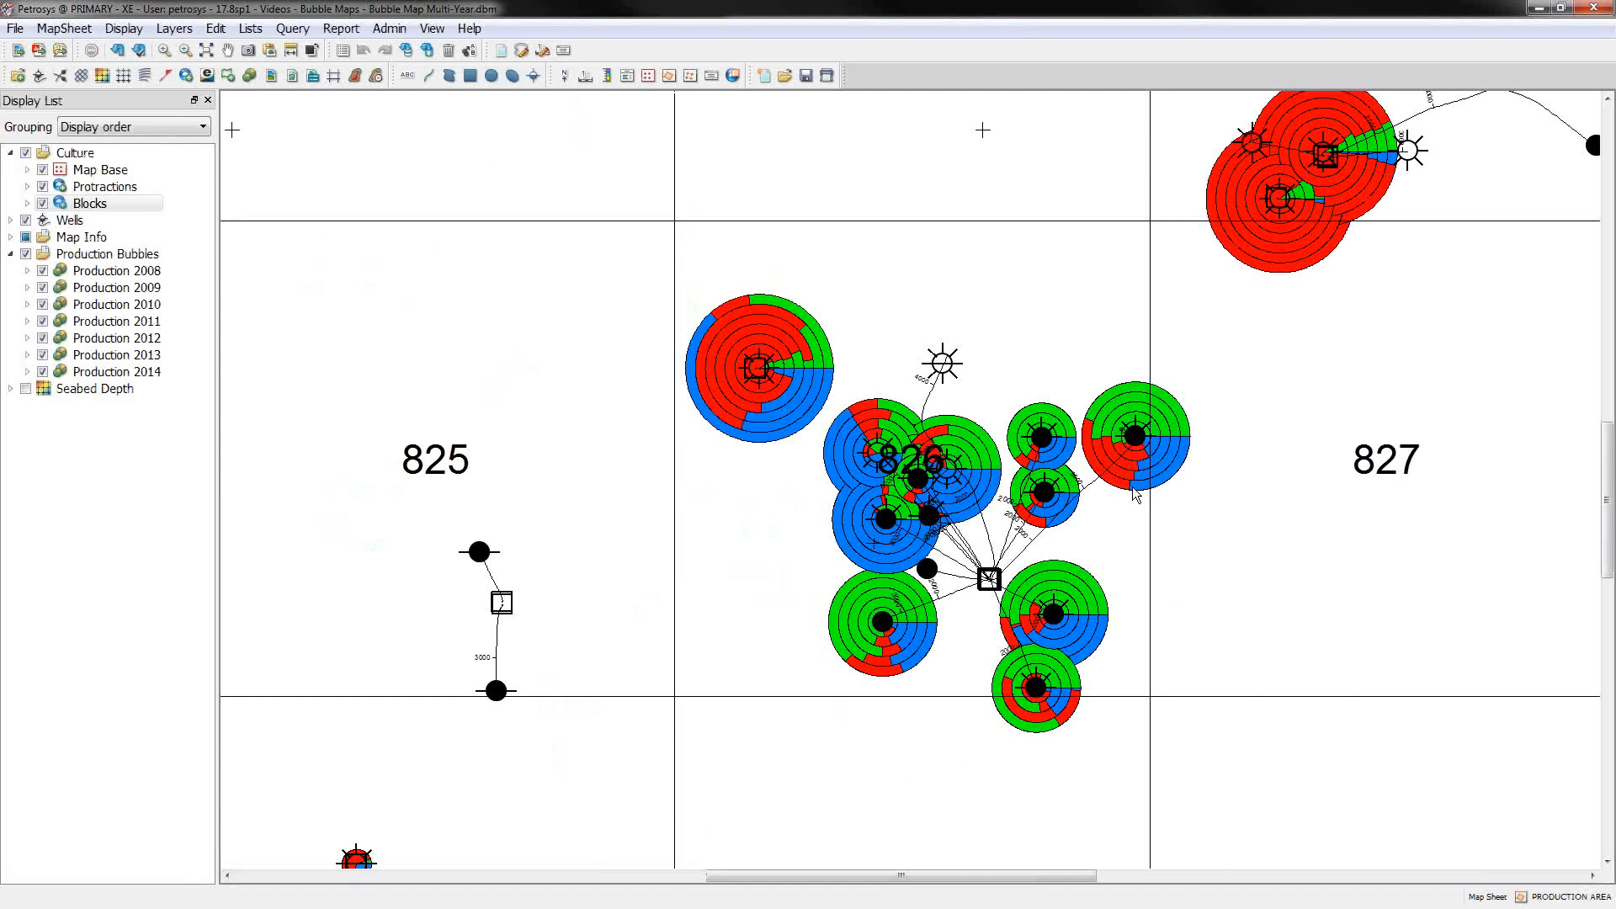